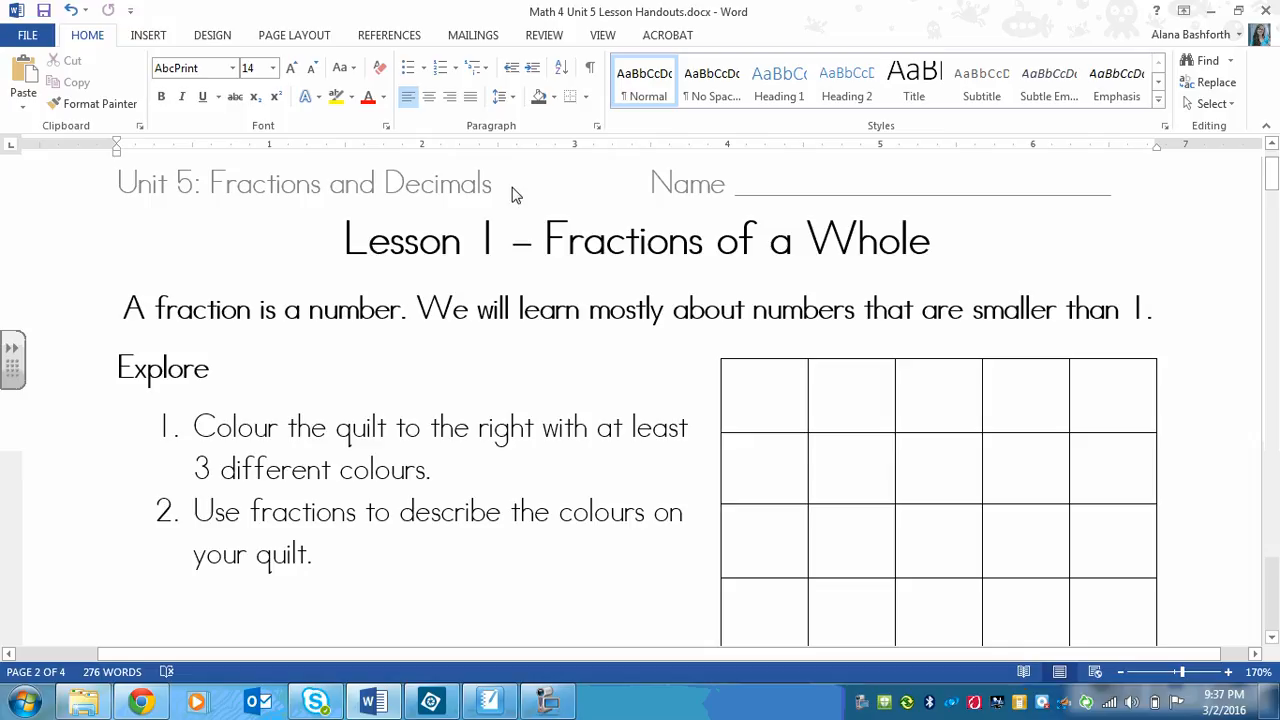
pyautogui.moveTo(540, 244)
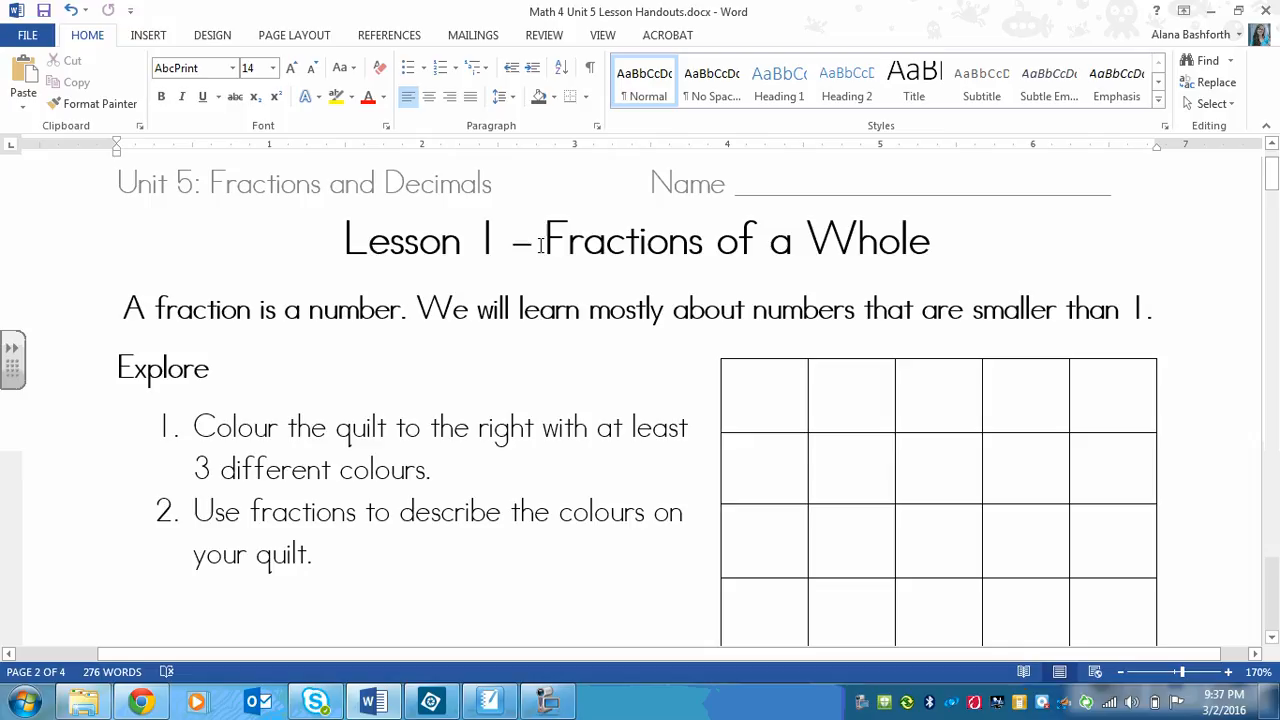
# - Review the Fractions handout title in Word and scroll to the Explore questions
pyautogui.doubleClick(616, 240)
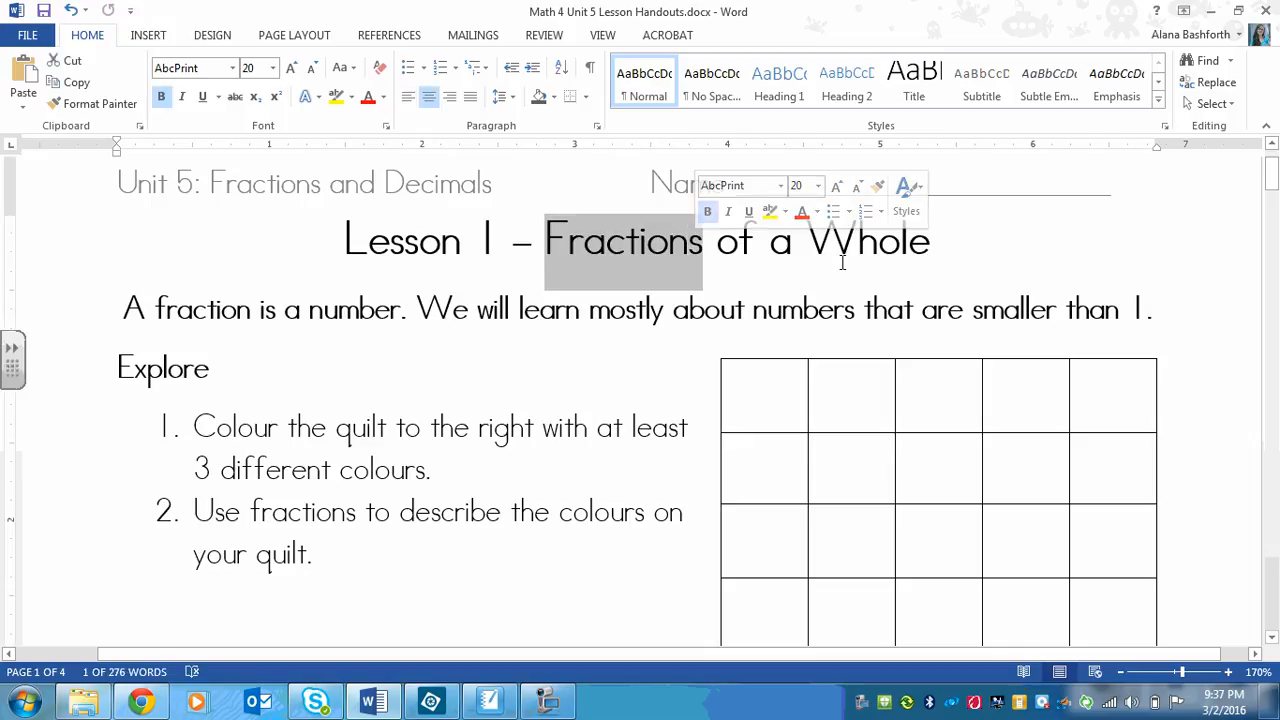
pyautogui.click(690, 280)
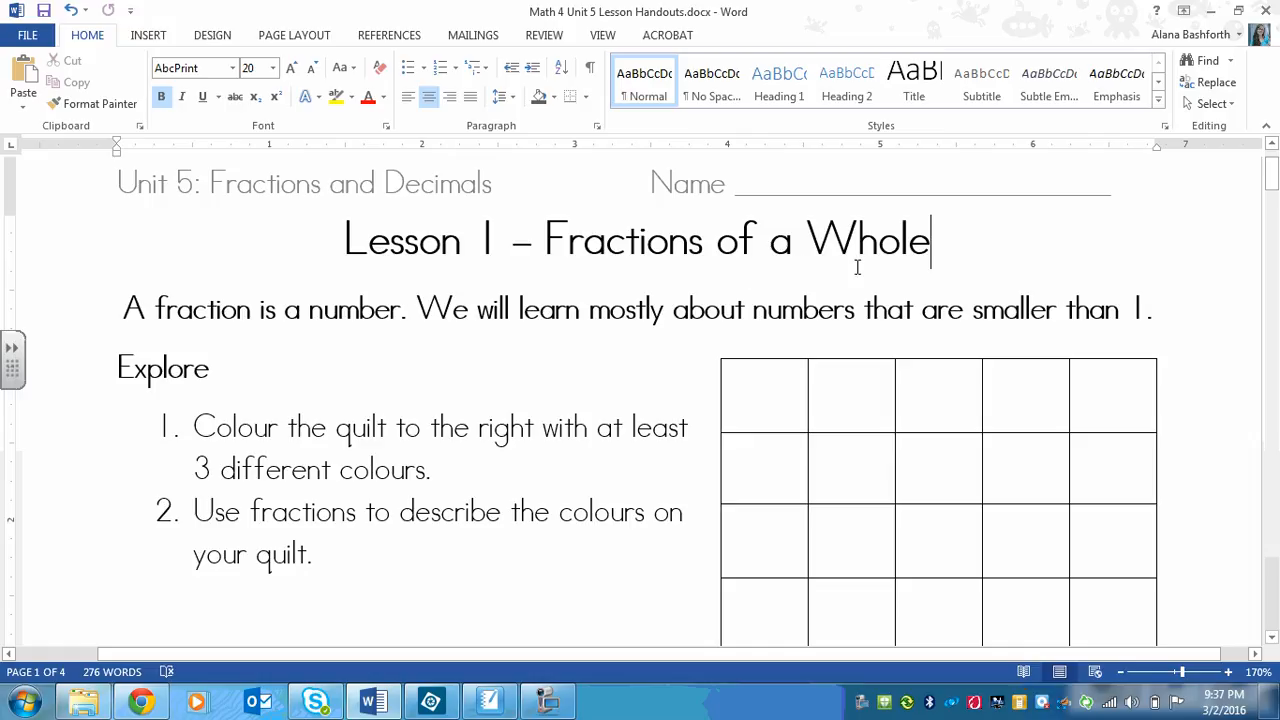
pyautogui.moveTo(852, 290)
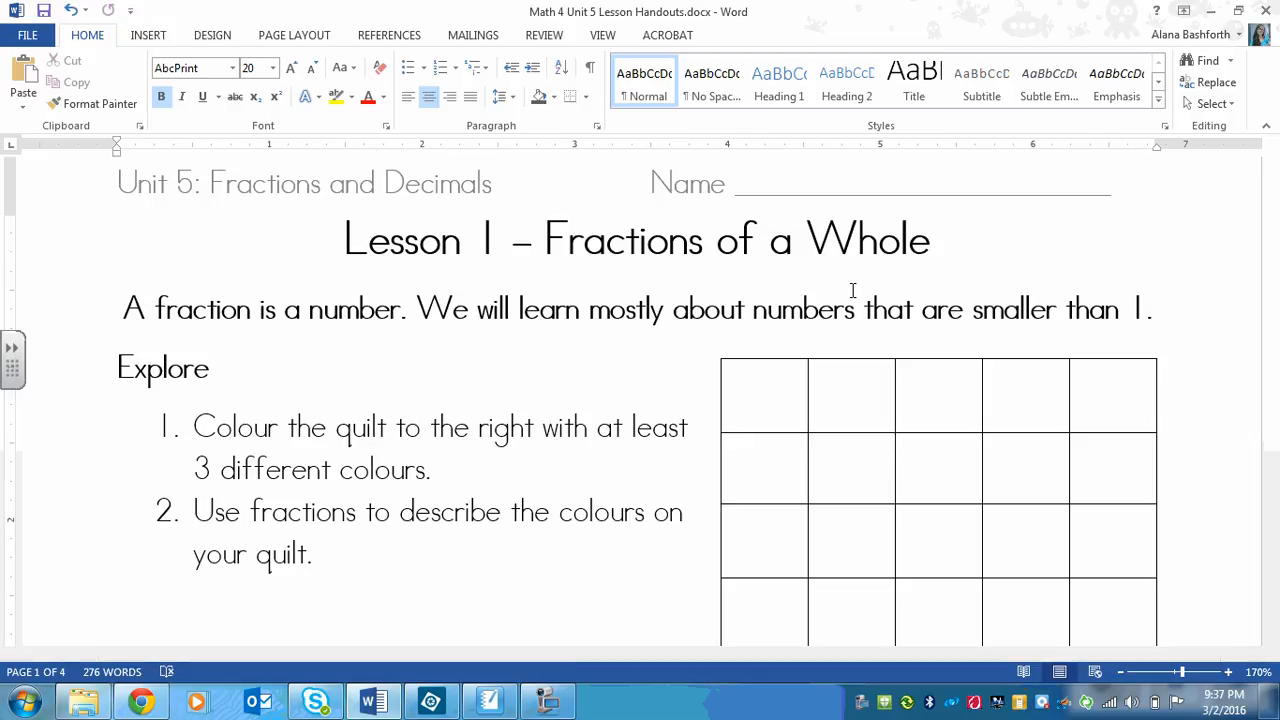
pyautogui.click(930, 240)
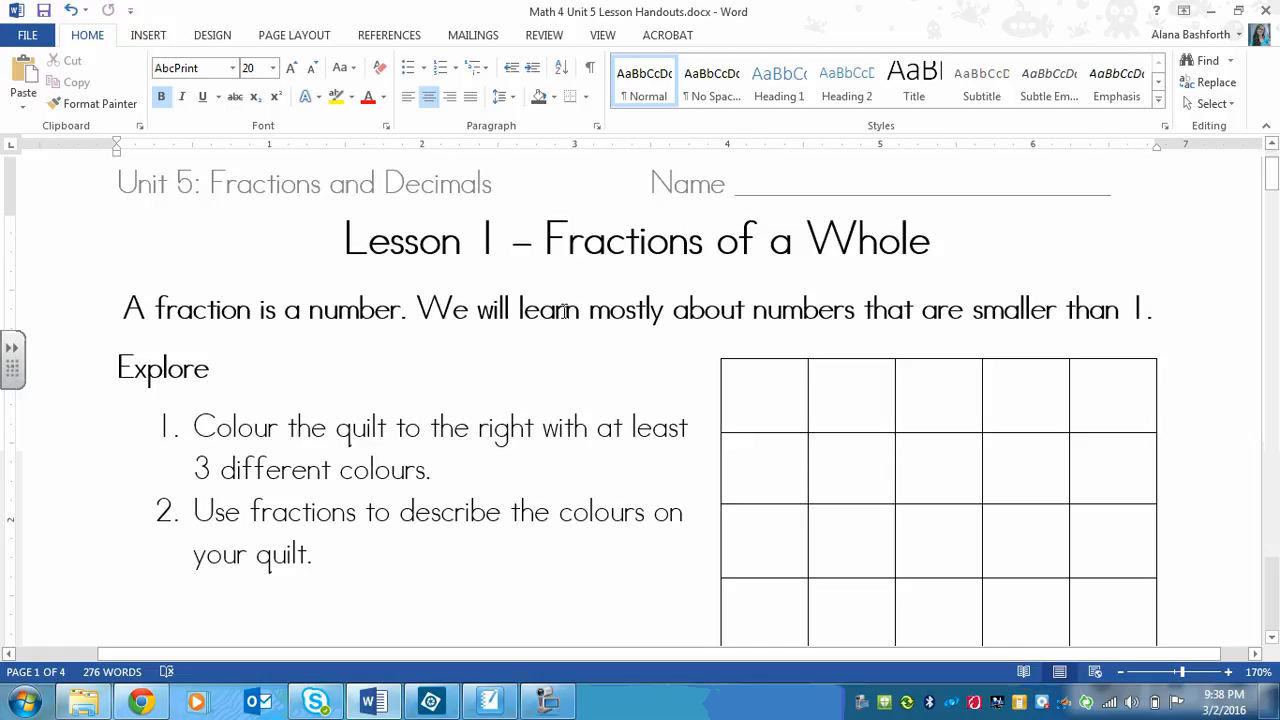
pyautogui.moveTo(738, 308)
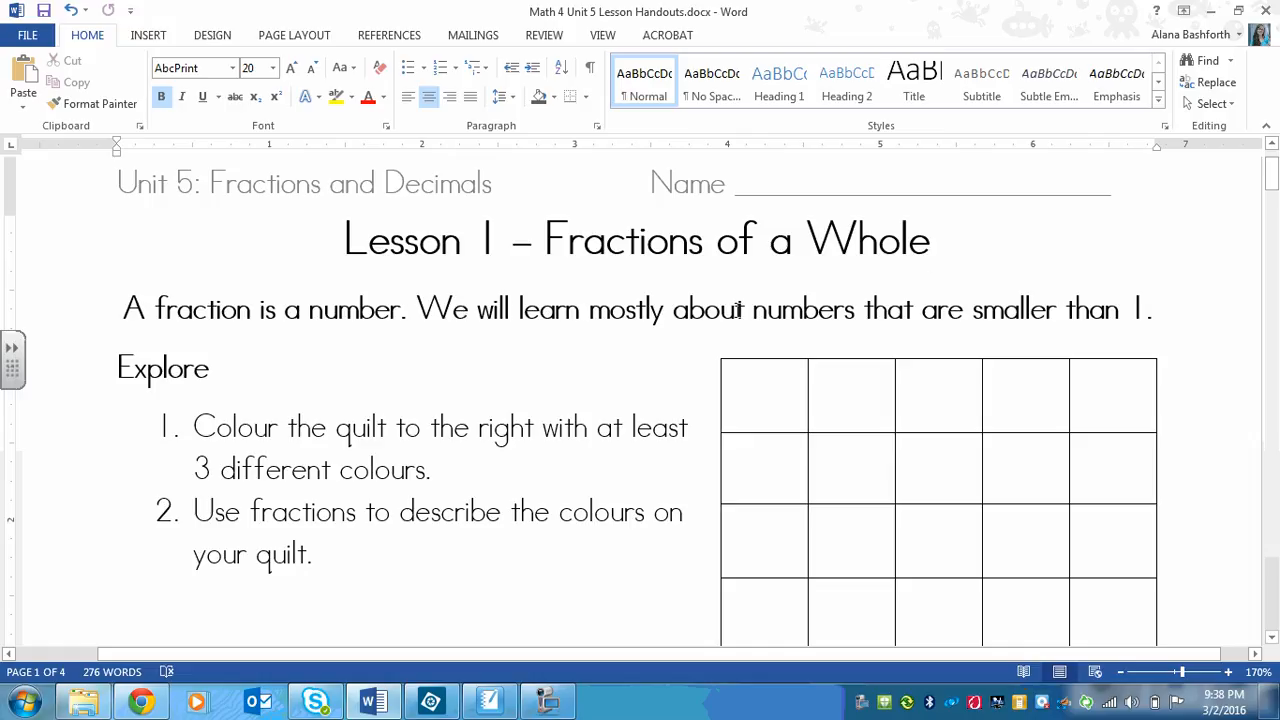
pyautogui.click(930, 240)
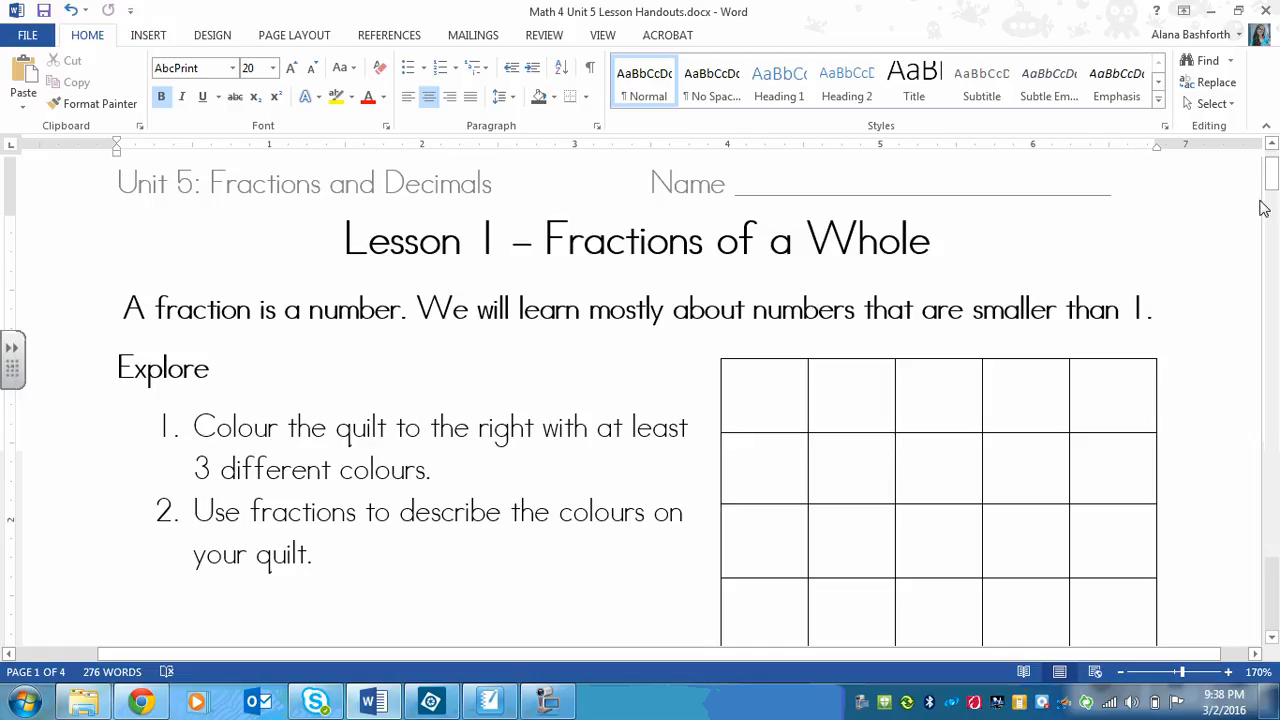
pyautogui.scroll(-3)
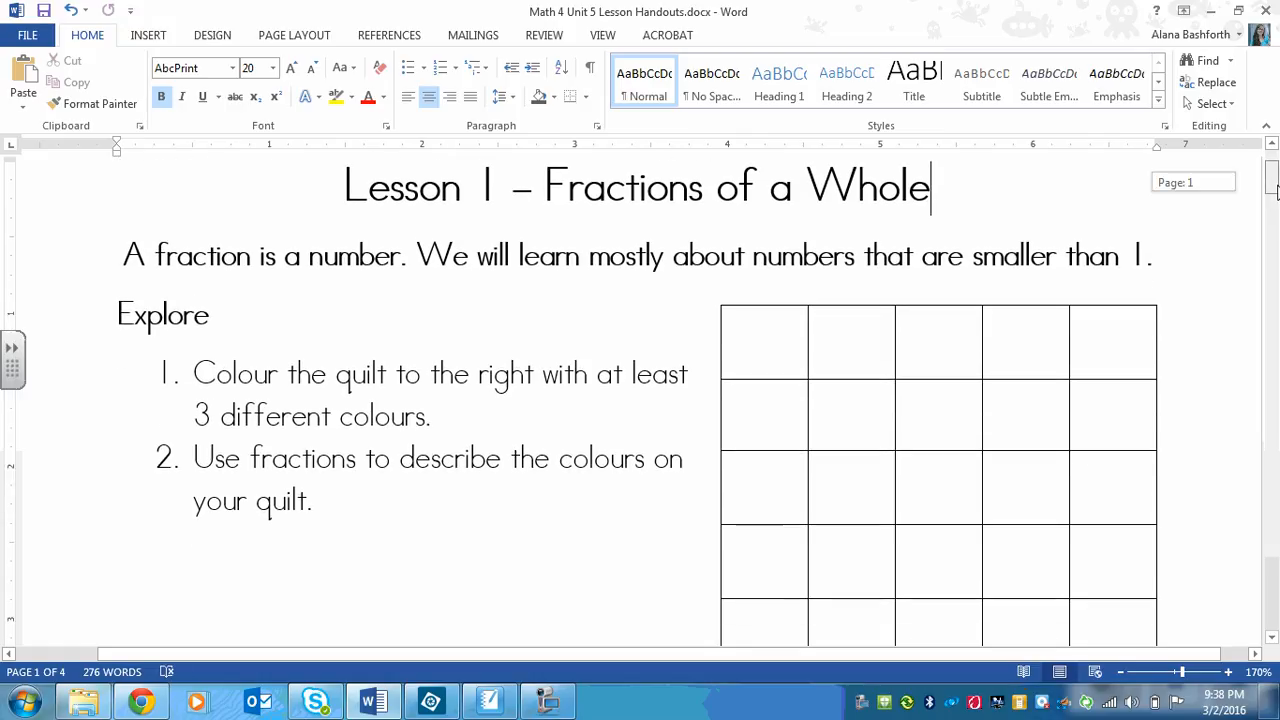
pyautogui.scroll(-3)
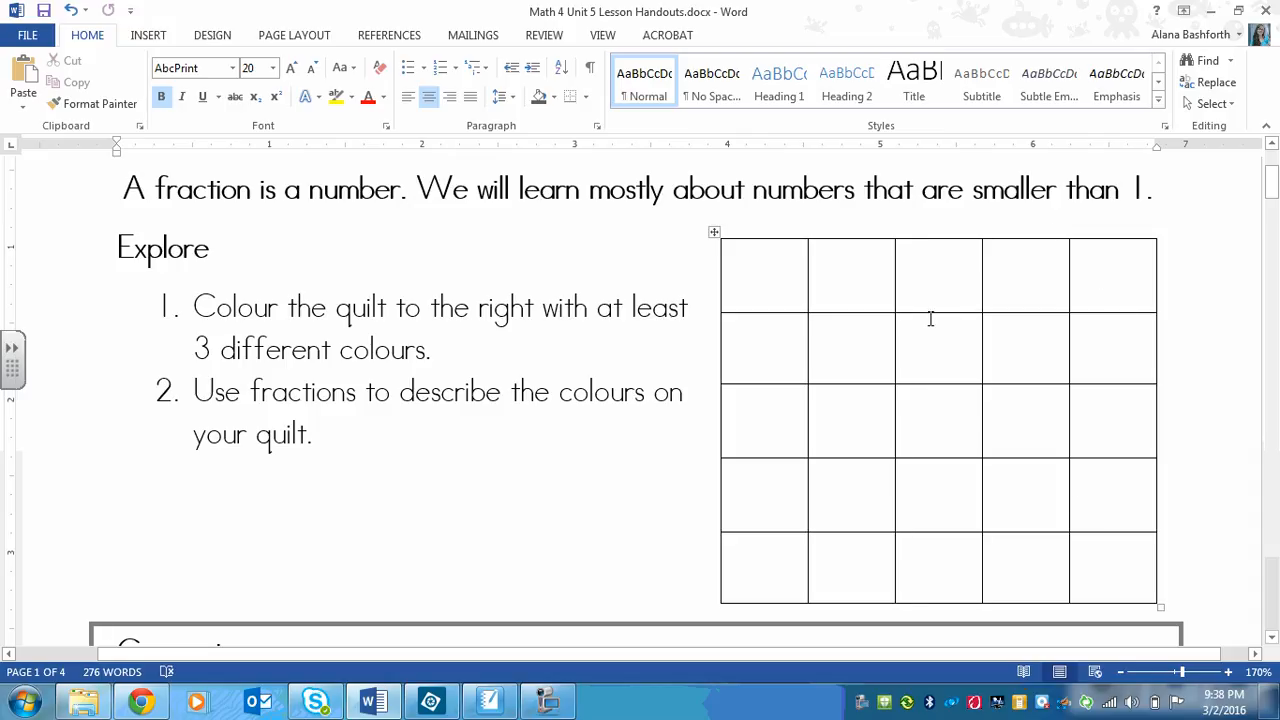
pyautogui.moveTo(764, 262)
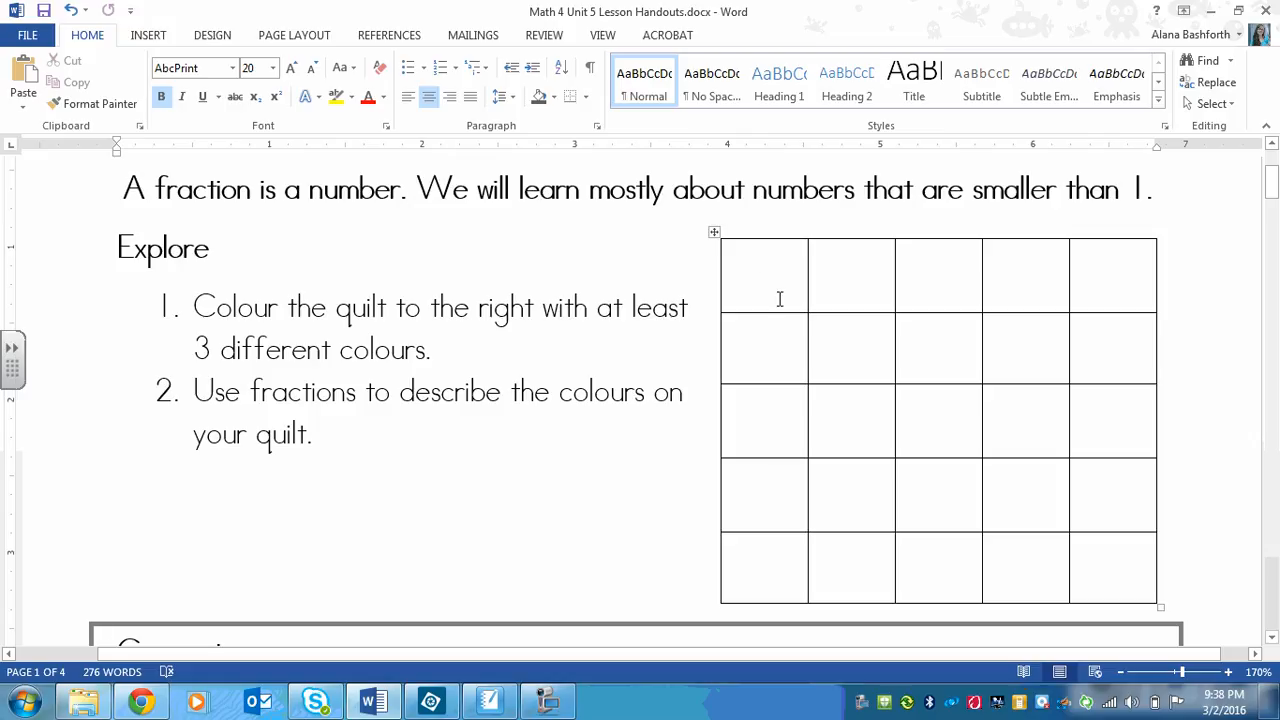
pyautogui.moveTo(828, 402)
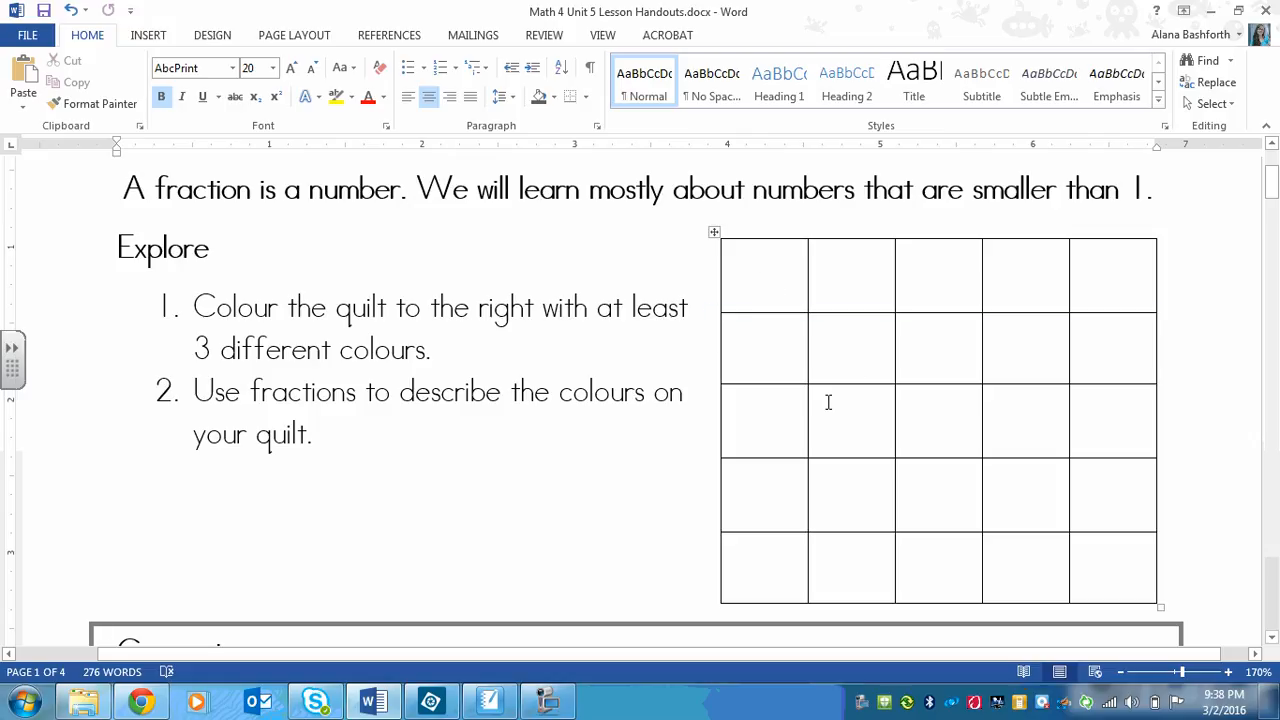
pyautogui.moveTo(900, 356)
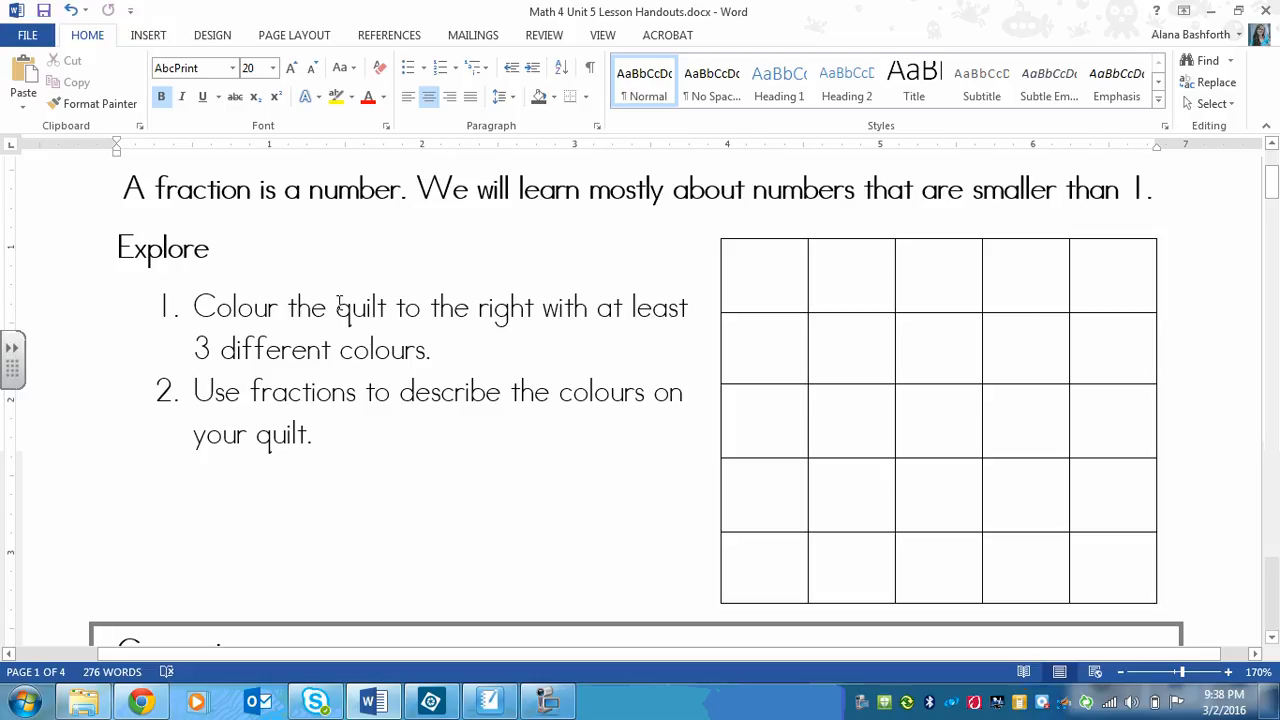
pyautogui.moveTo(848, 378)
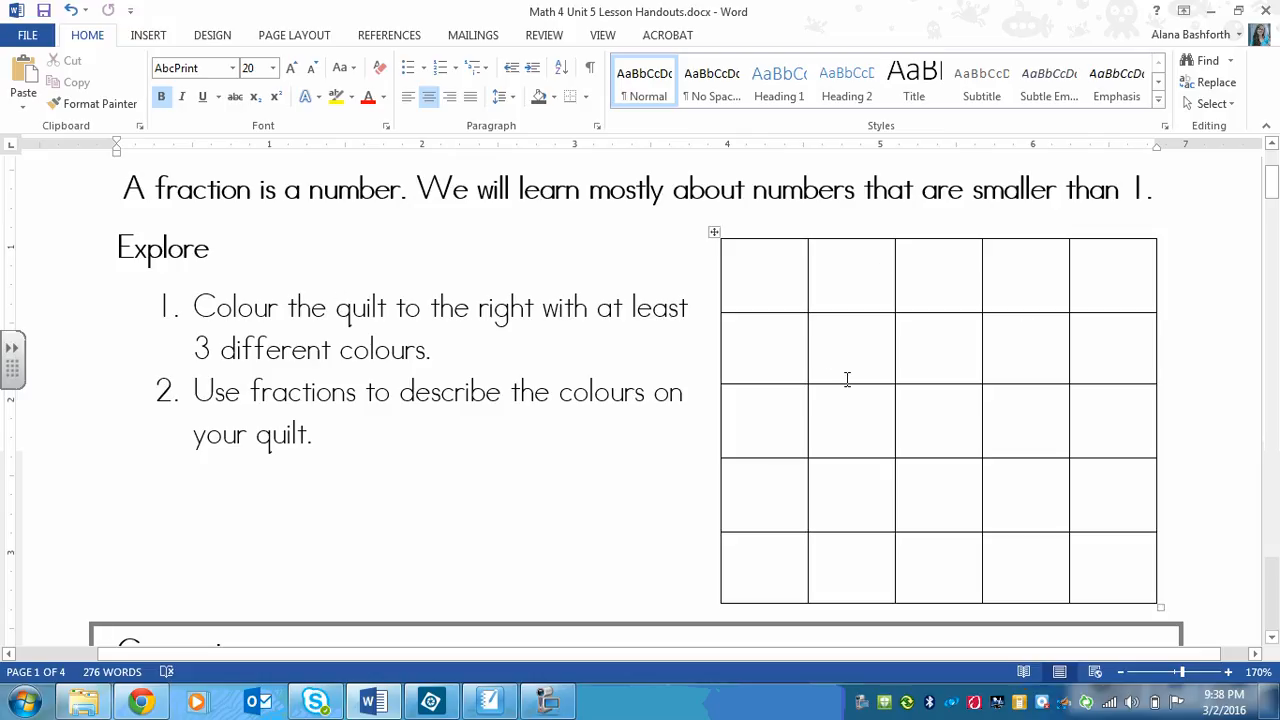
pyautogui.moveTo(400, 376)
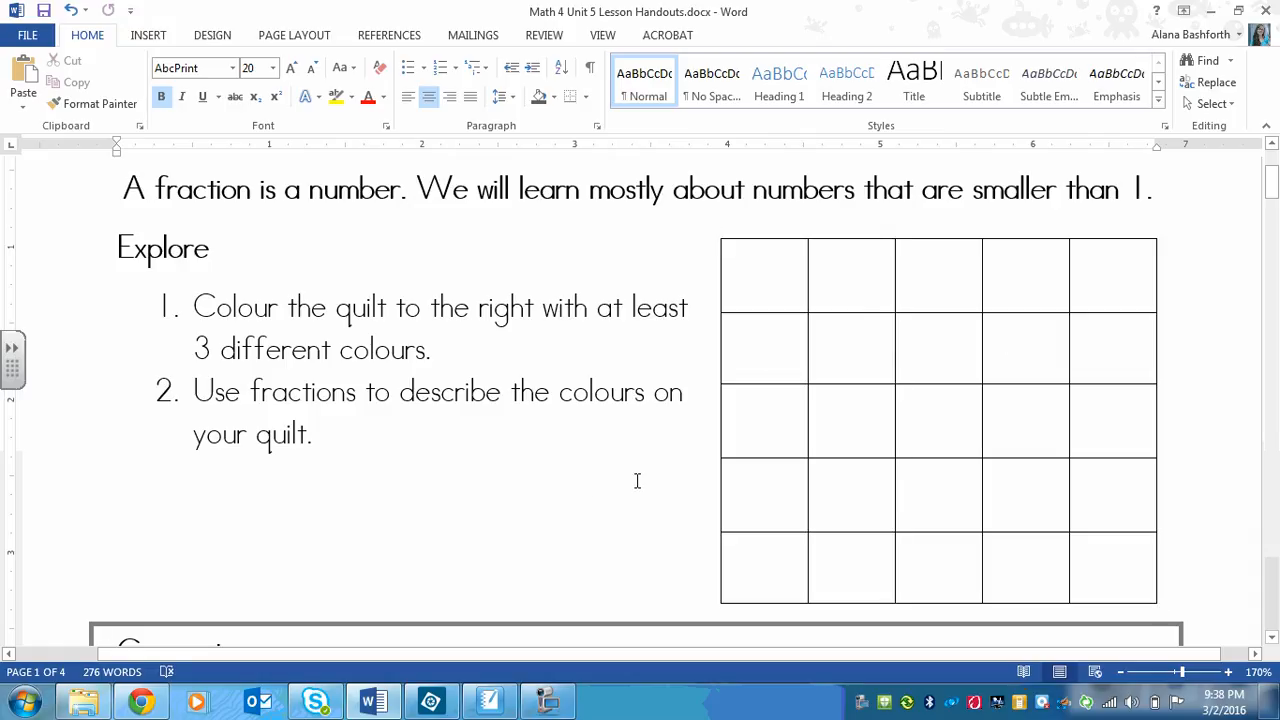
pyautogui.moveTo(668, 480)
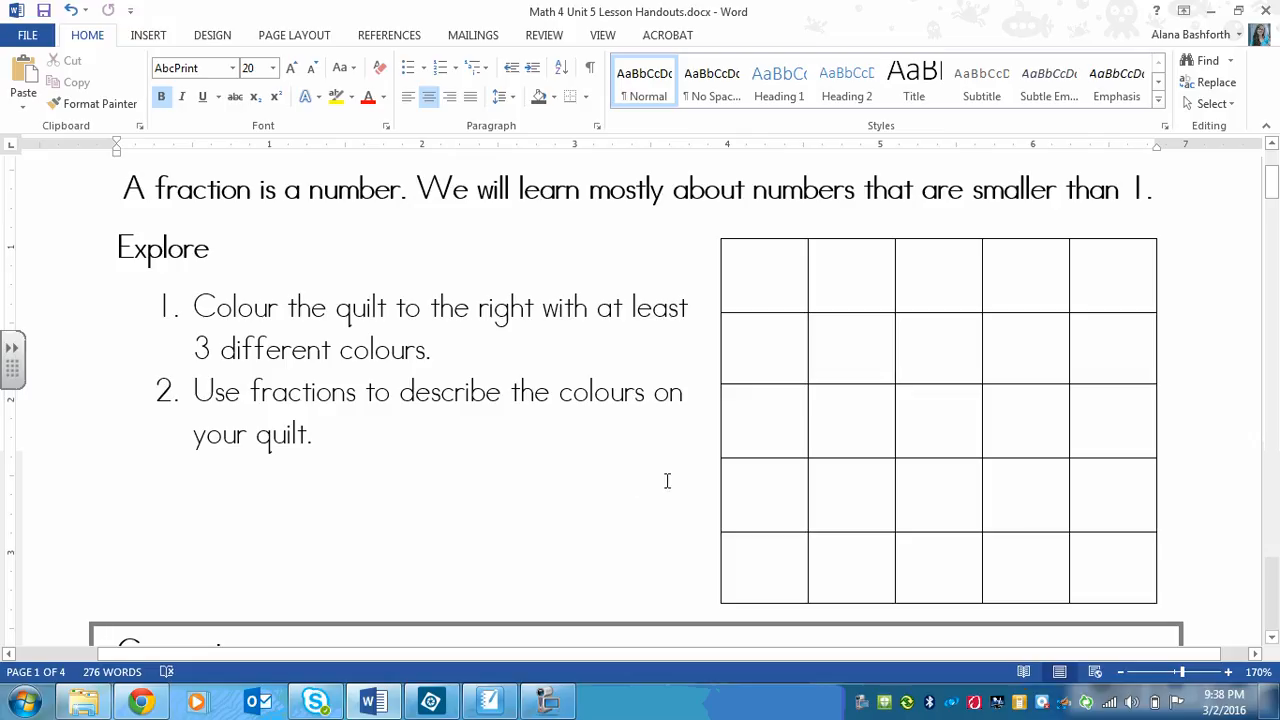
pyautogui.moveTo(472, 416)
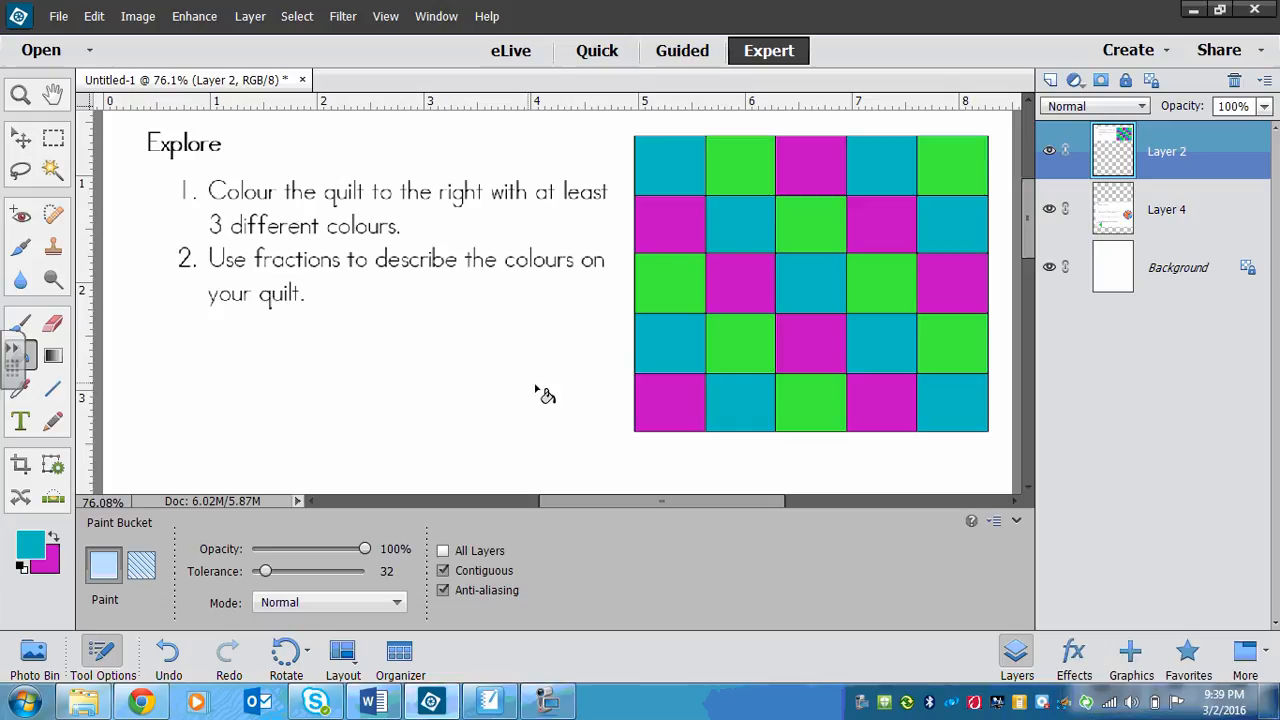
# - With the Brush tool, handwrite the colour name Teal below the Explore questions
pyautogui.click(20, 322)
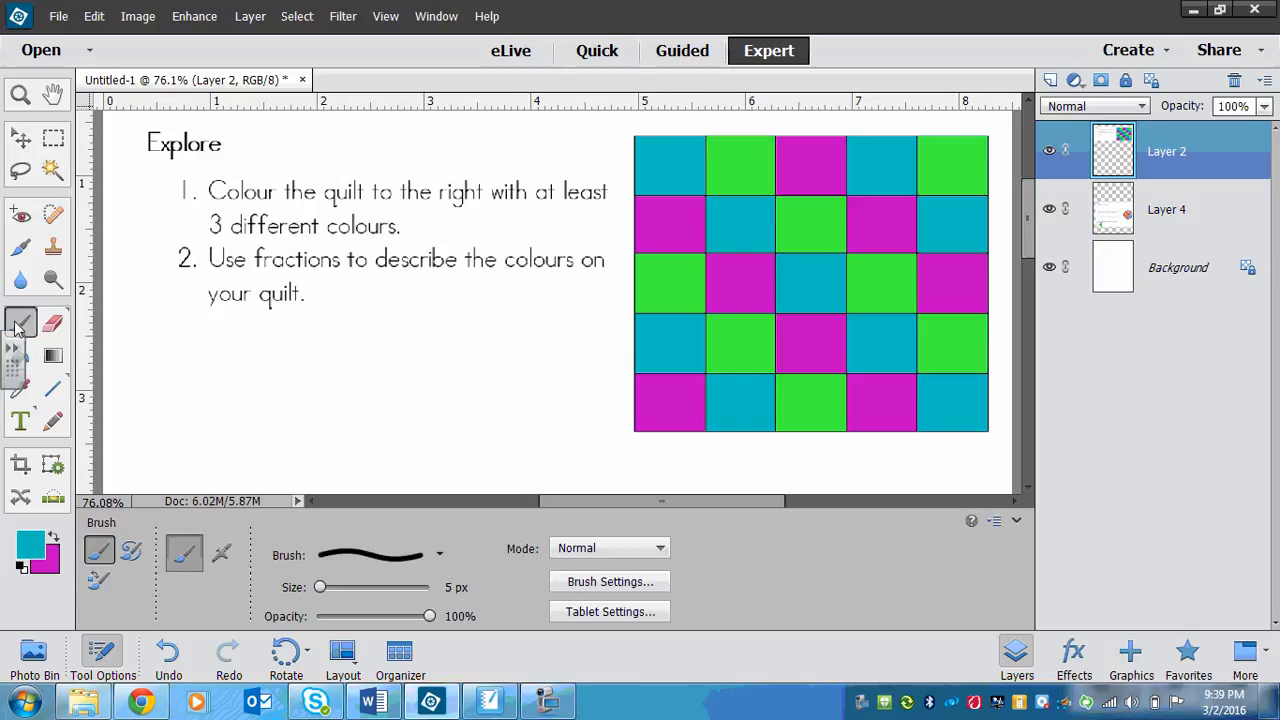
pyautogui.moveTo(20, 322)
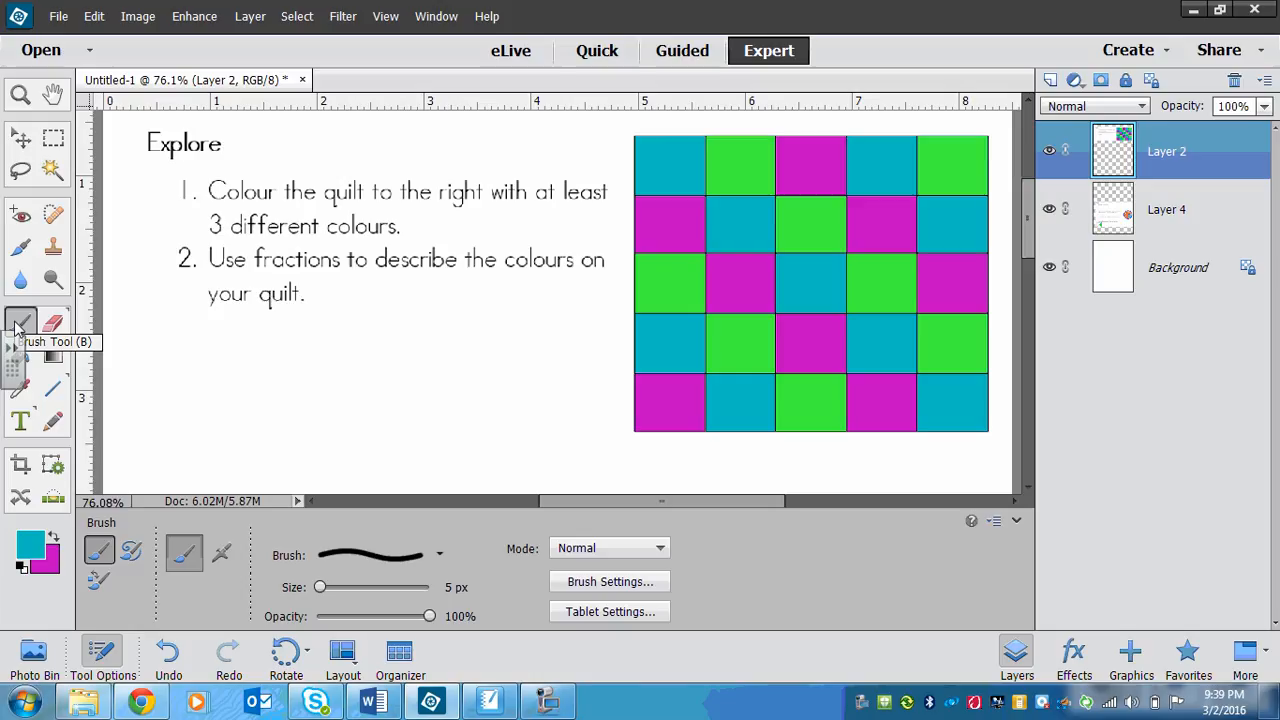
pyautogui.moveTo(516, 284)
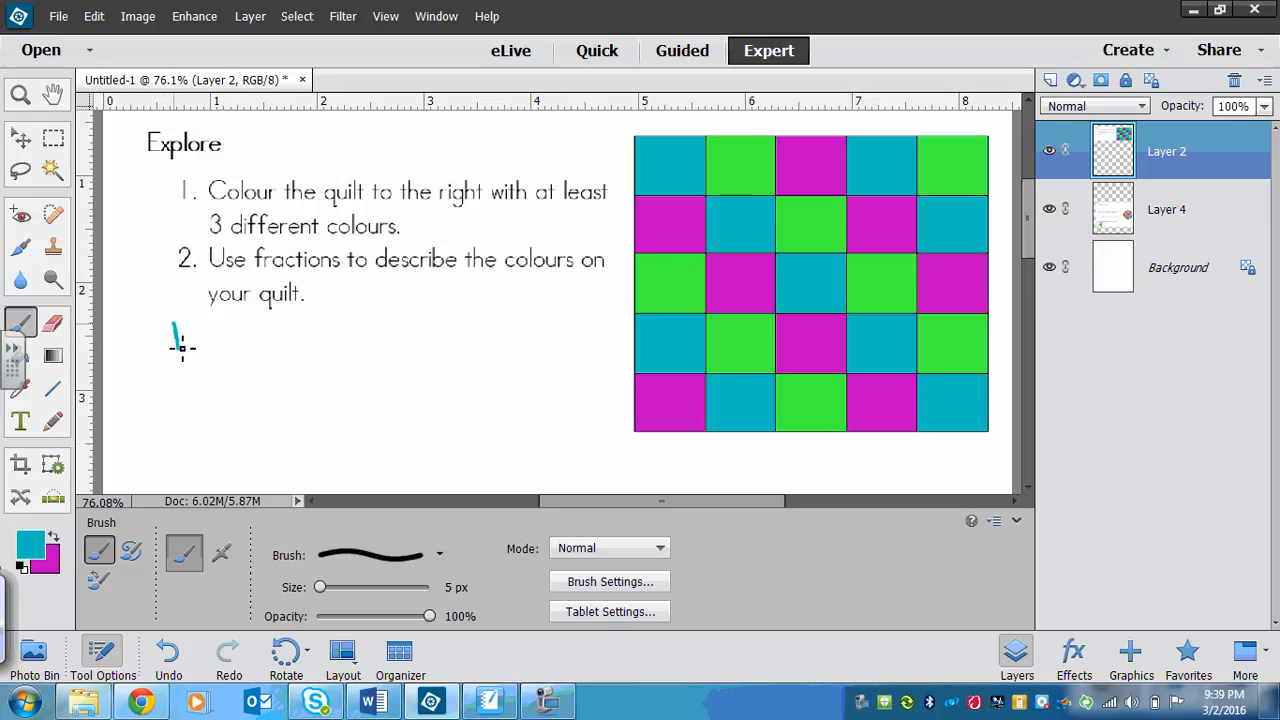
pyautogui.moveTo(160, 320); pyautogui.dragTo(224, 350)
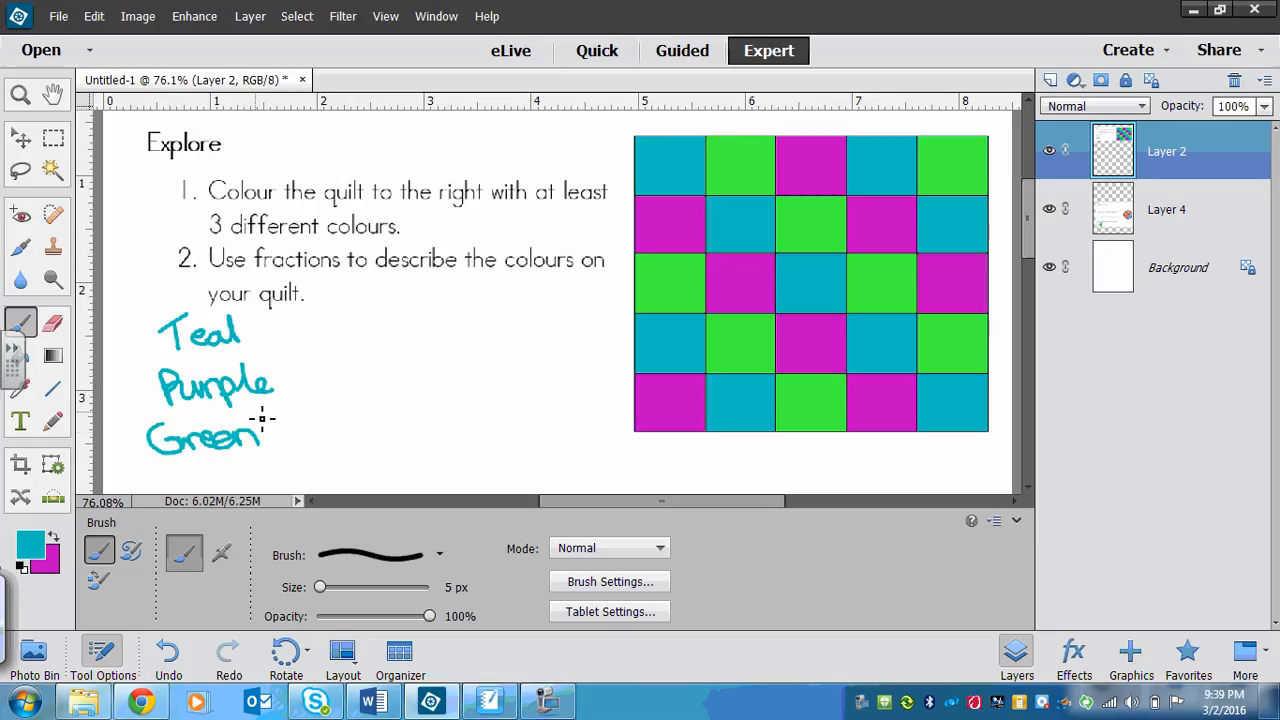
pyautogui.moveTo(270, 330)
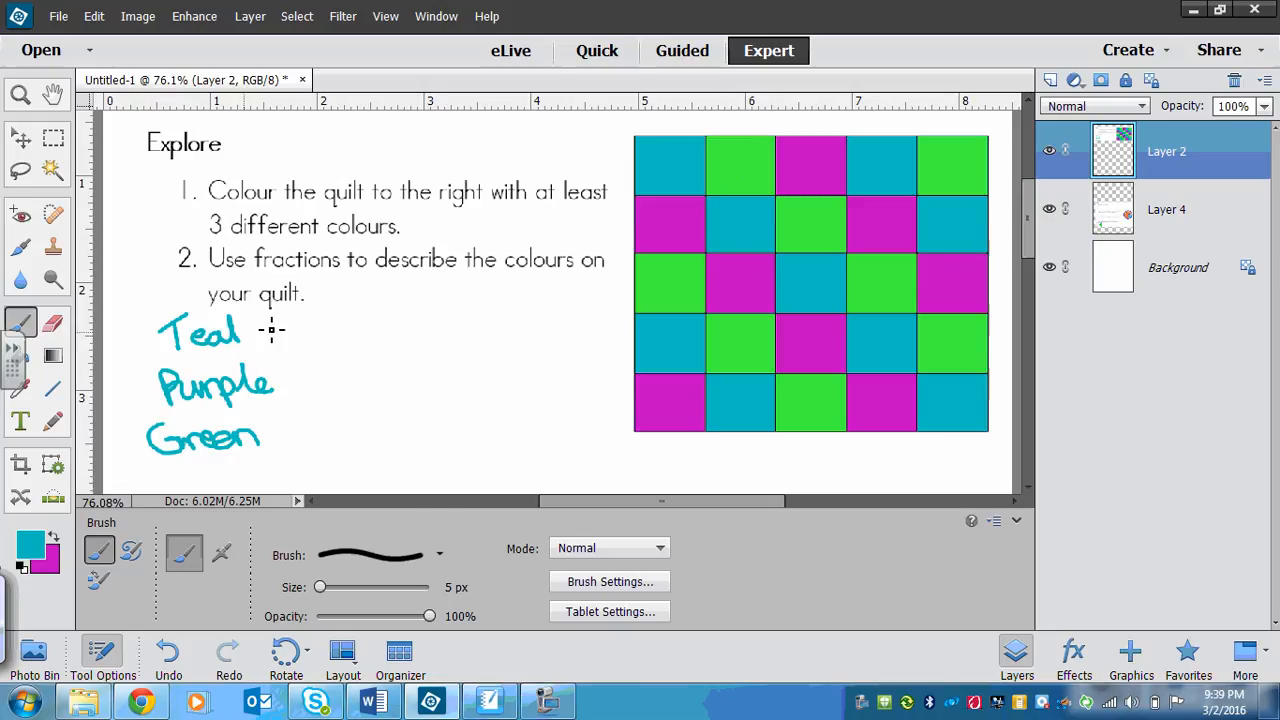
pyautogui.moveTo(312, 300)
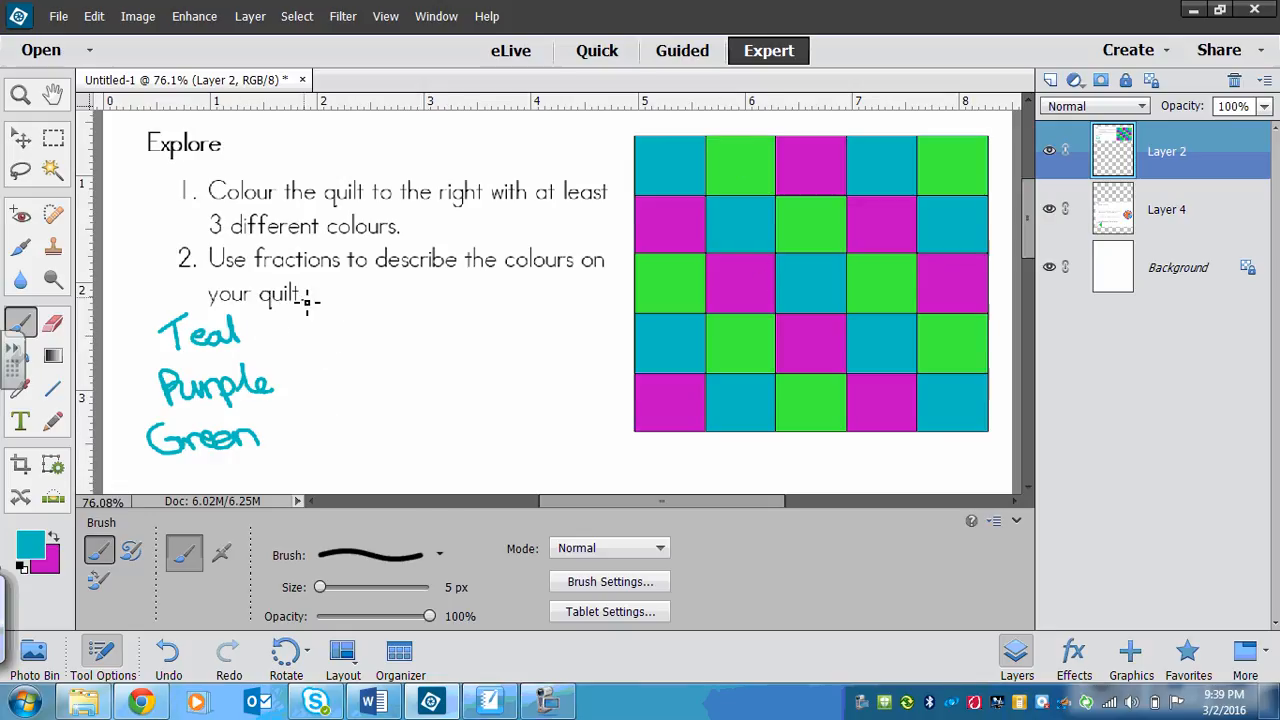
pyautogui.moveTo(304, 344)
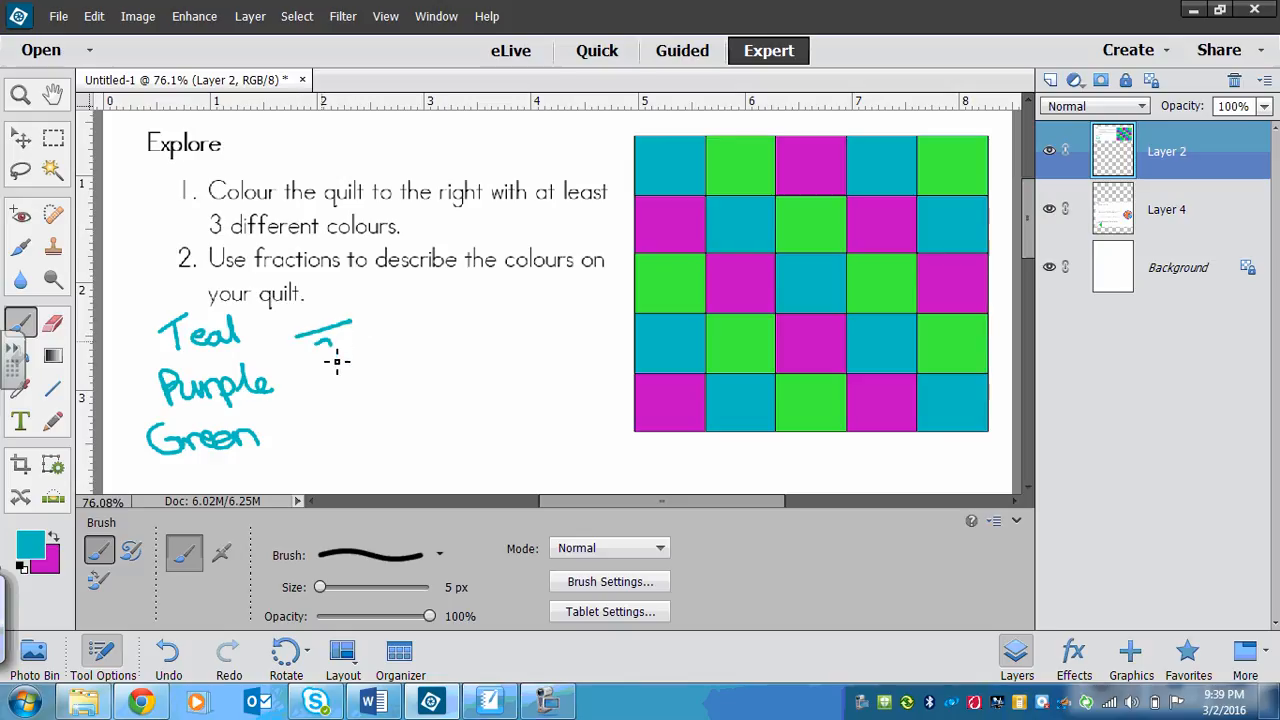
# - Draw a short fraction bar beside the word Teal
pyautogui.moveTo(310, 344); pyautogui.dragTo(344, 356)
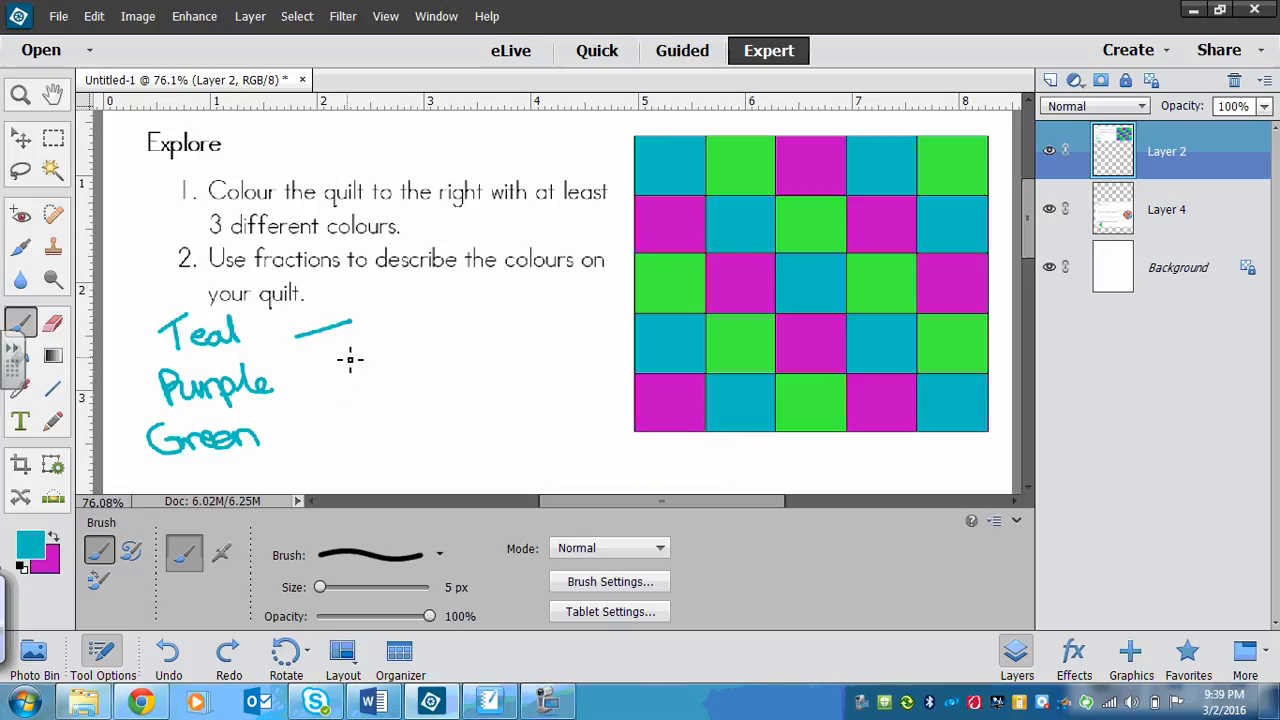
pyautogui.moveTo(336, 348)
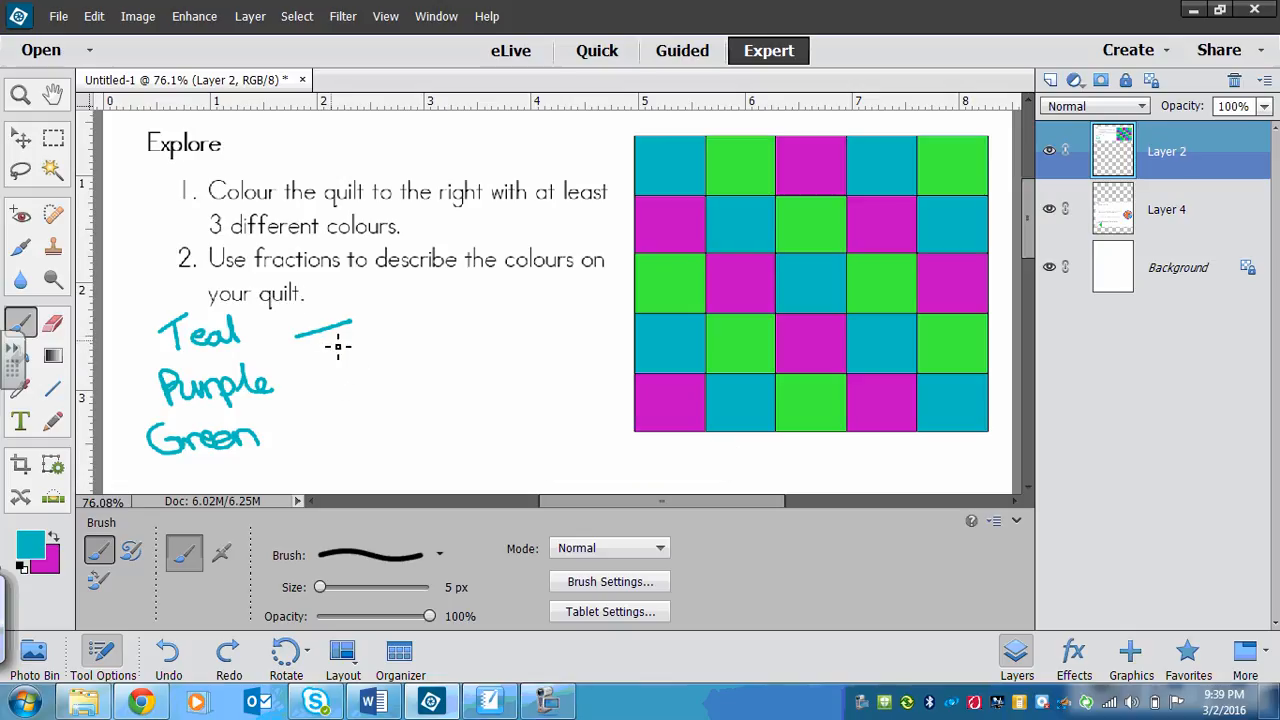
pyautogui.moveTo(620, 256)
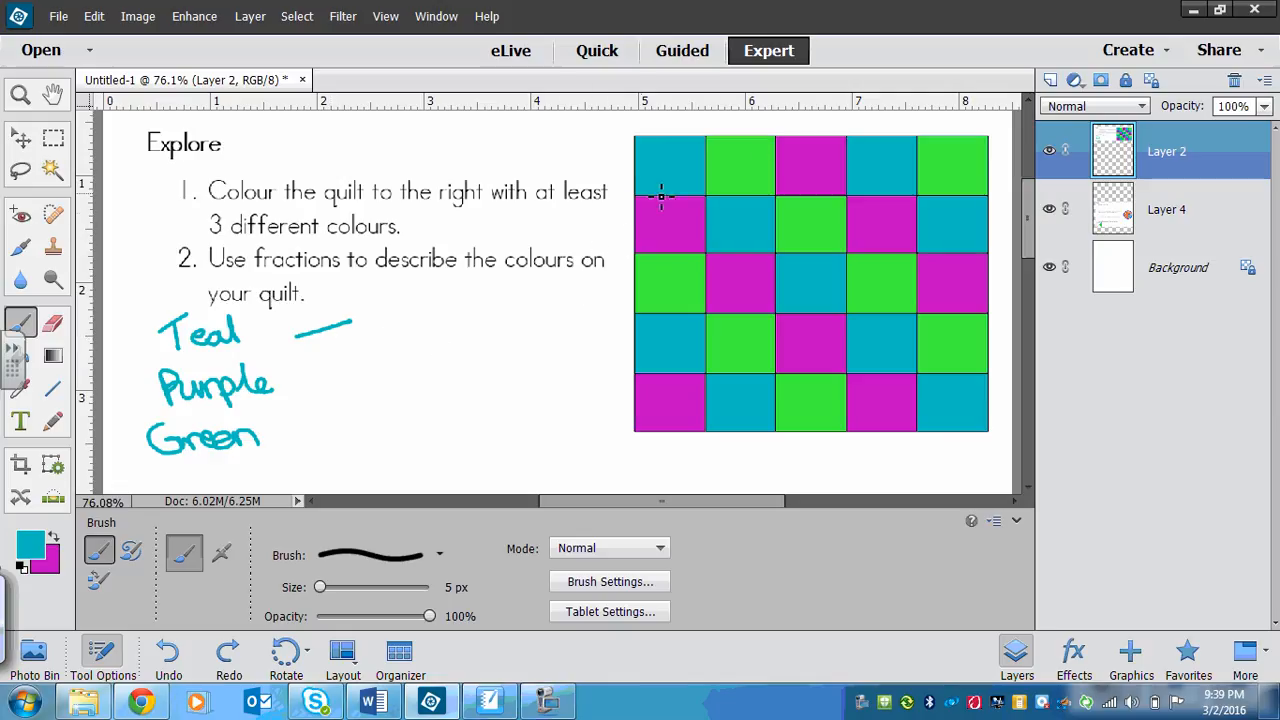
pyautogui.moveTo(656, 284)
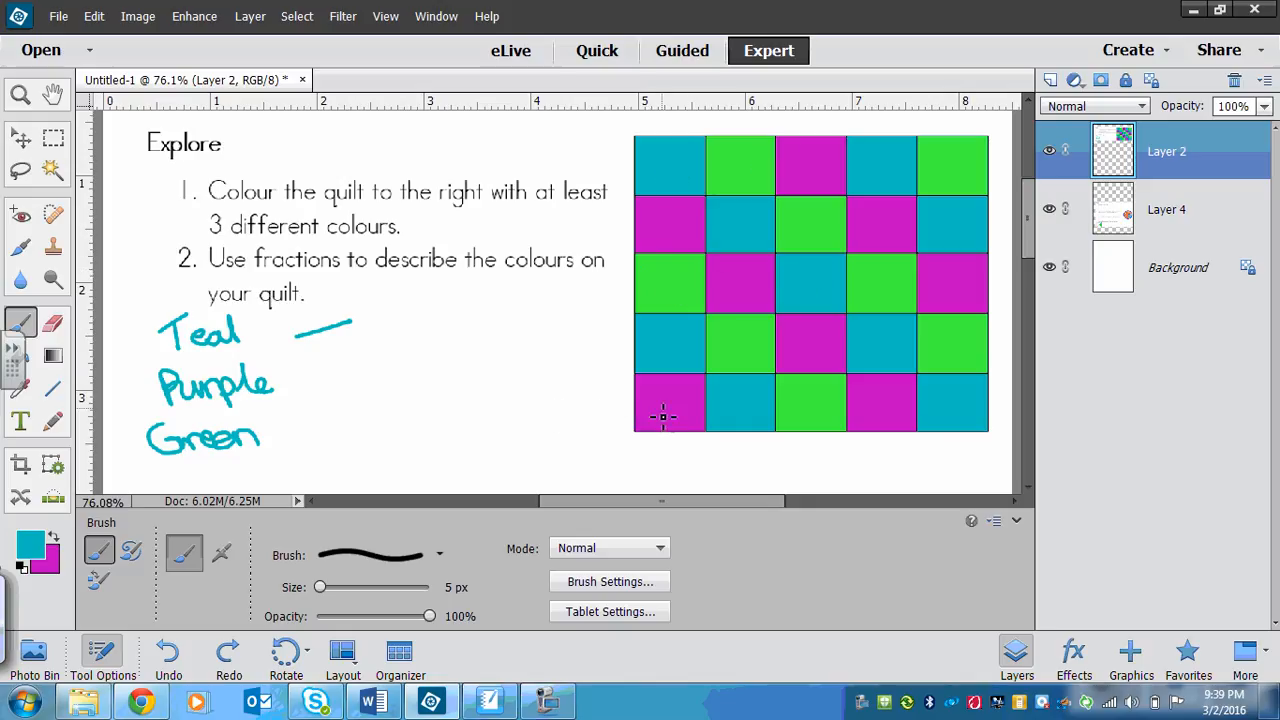
pyautogui.moveTo(938, 164)
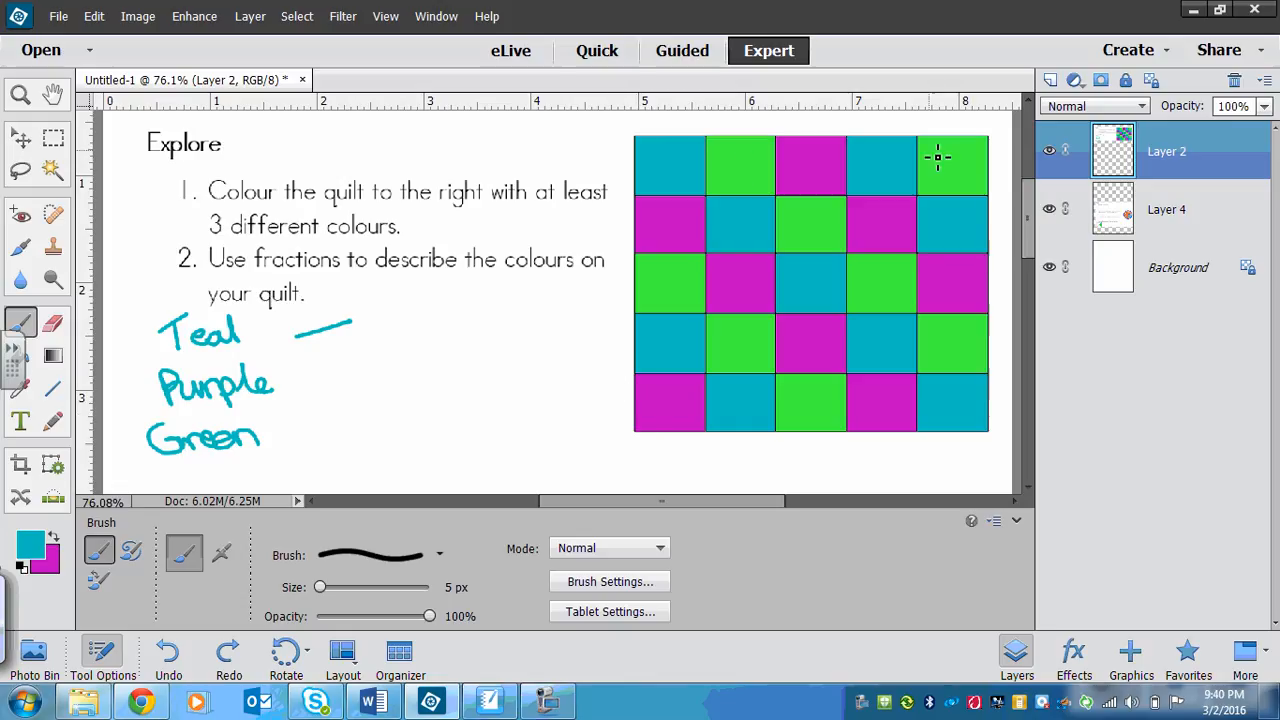
pyautogui.moveTo(602, 438)
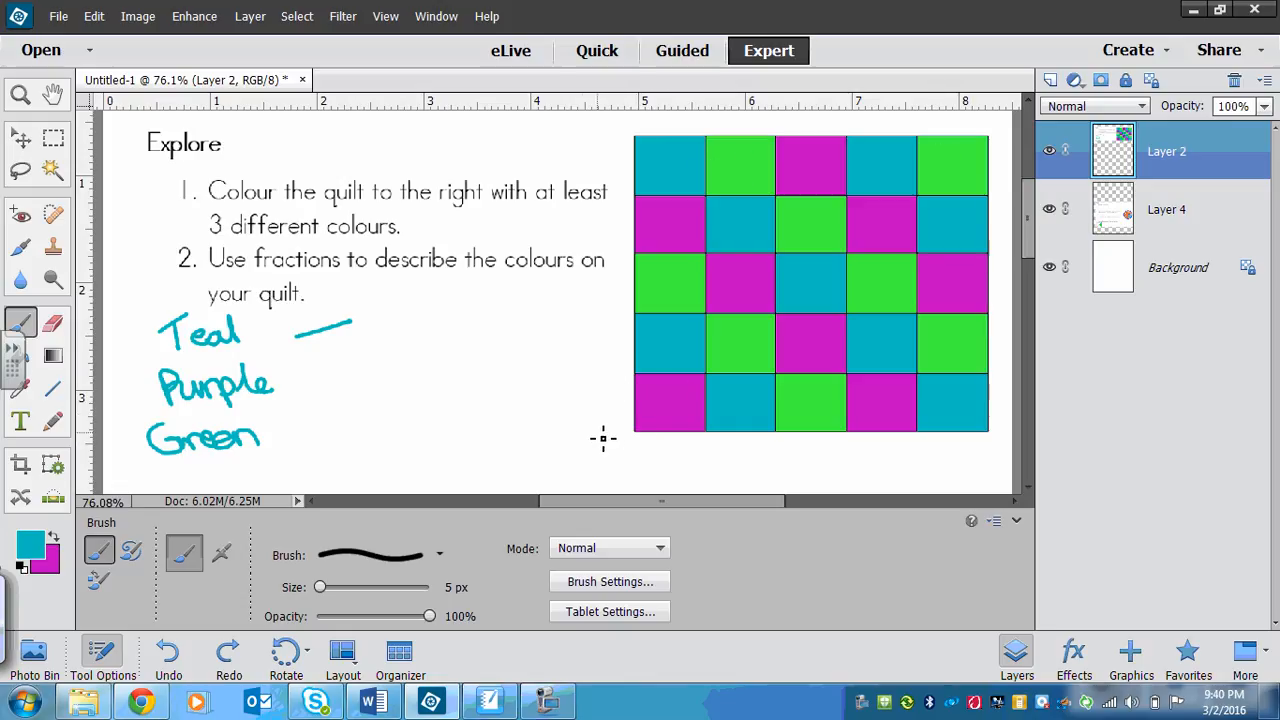
pyautogui.moveTo(660, 232)
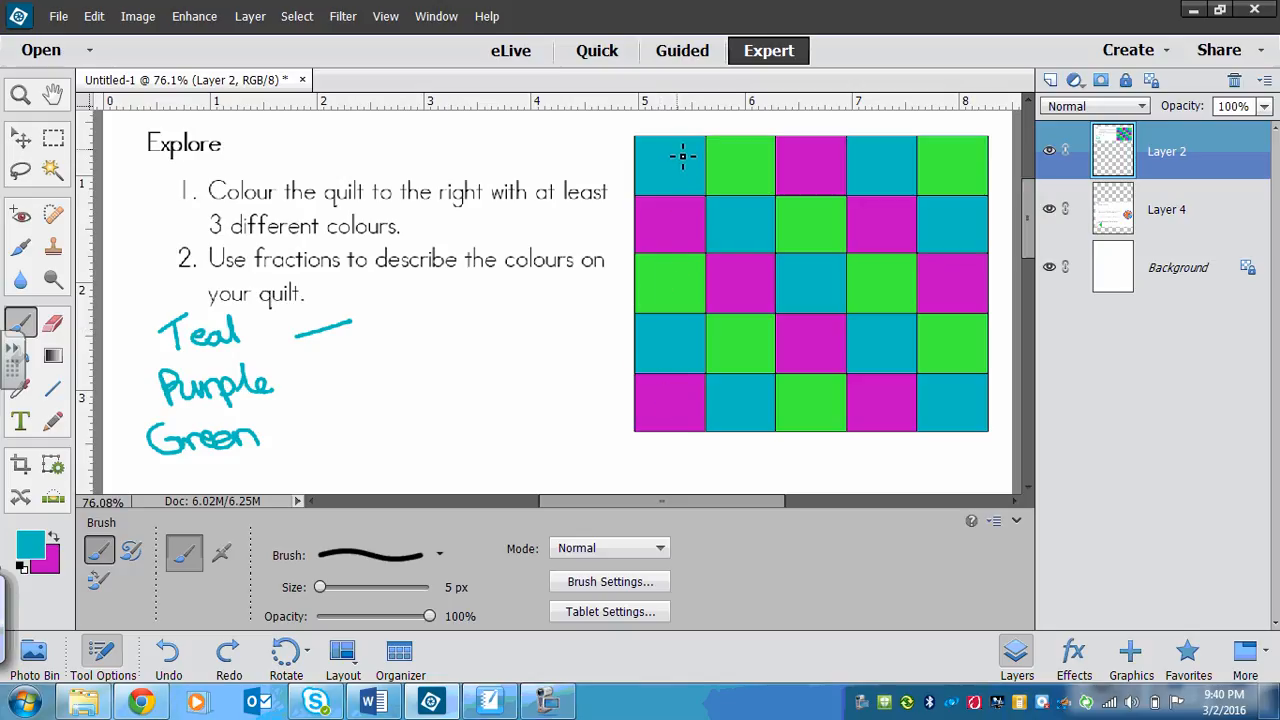
pyautogui.moveTo(830, 164)
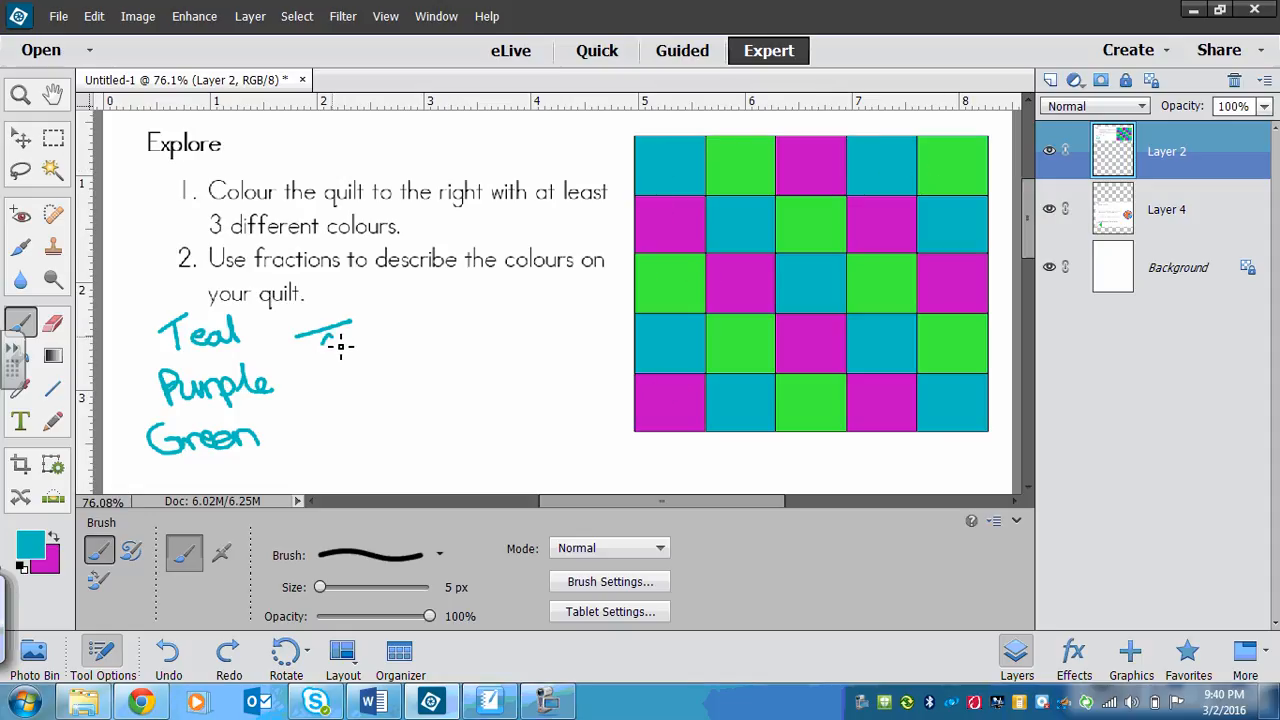
# - Write the fractions 9/25, 8/25 and 8/25 beside Teal, Purple and Green, then underline the names in pink
pyautogui.moveTo(324, 340); pyautogui.dragTo(336, 356)
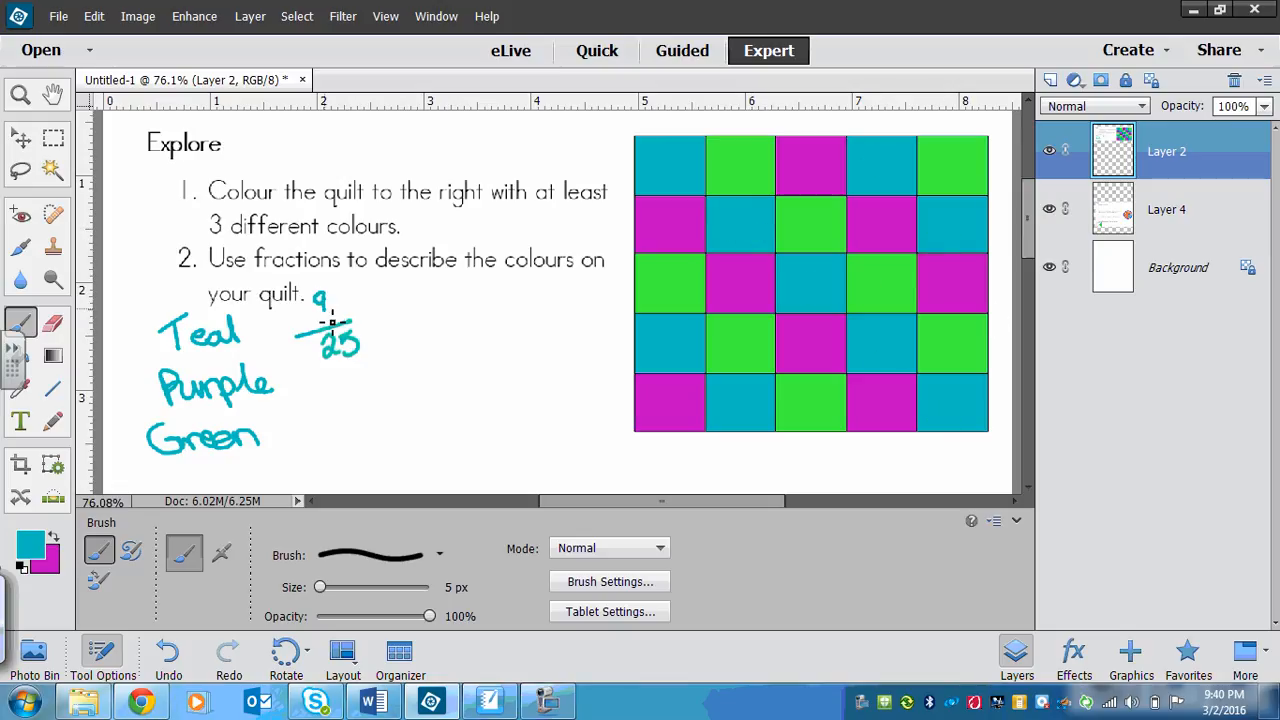
pyautogui.moveTo(300, 396)
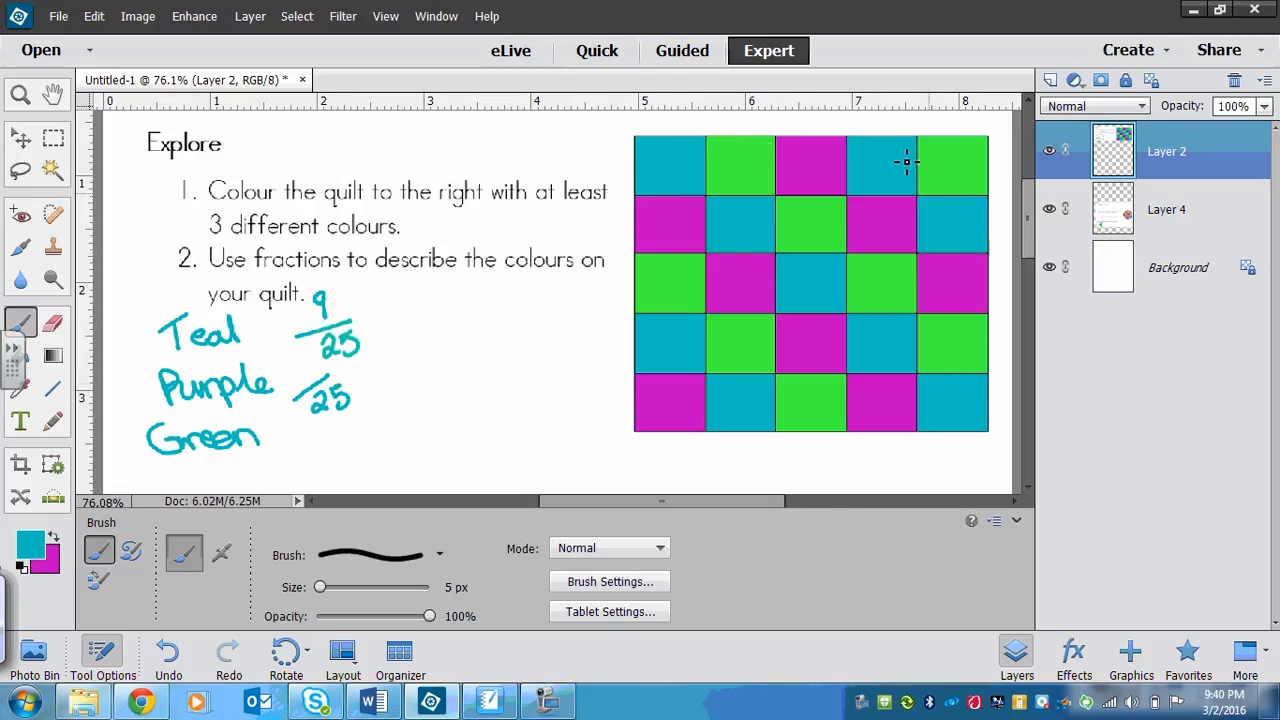
pyautogui.moveTo(662, 468)
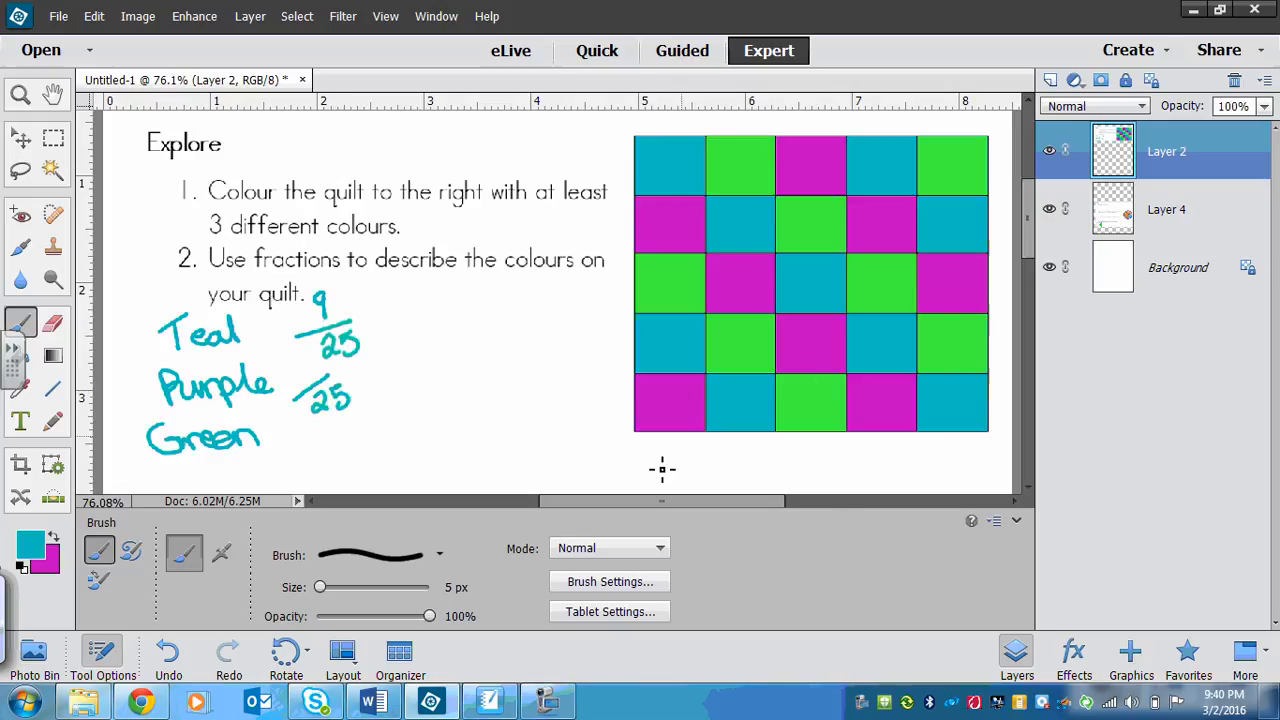
pyautogui.moveTo(808, 56)
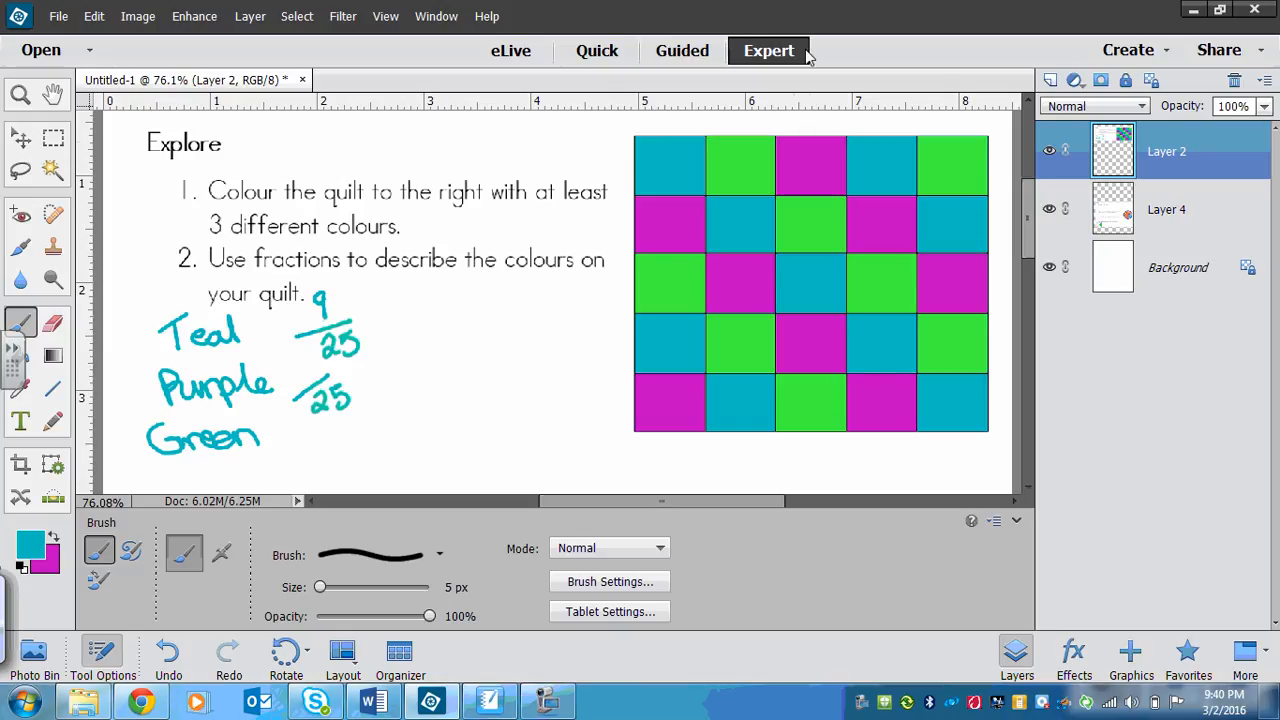
pyautogui.moveTo(968, 338)
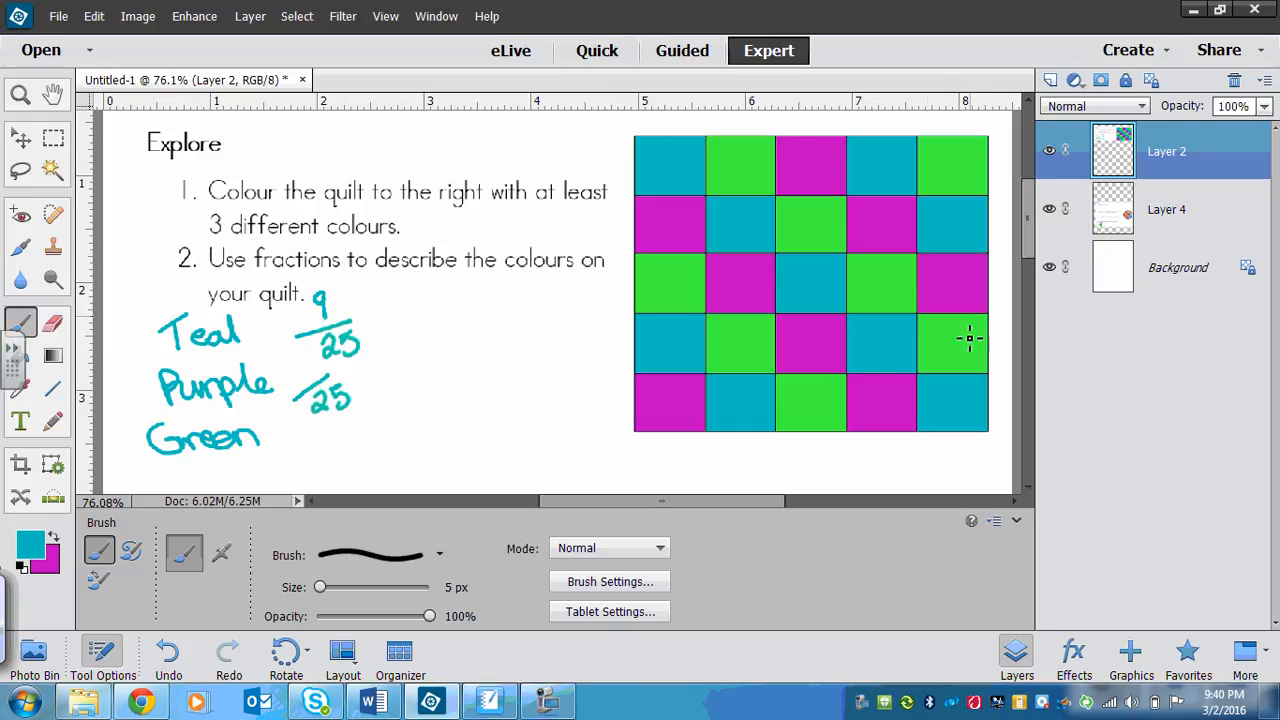
pyautogui.moveTo(696, 240)
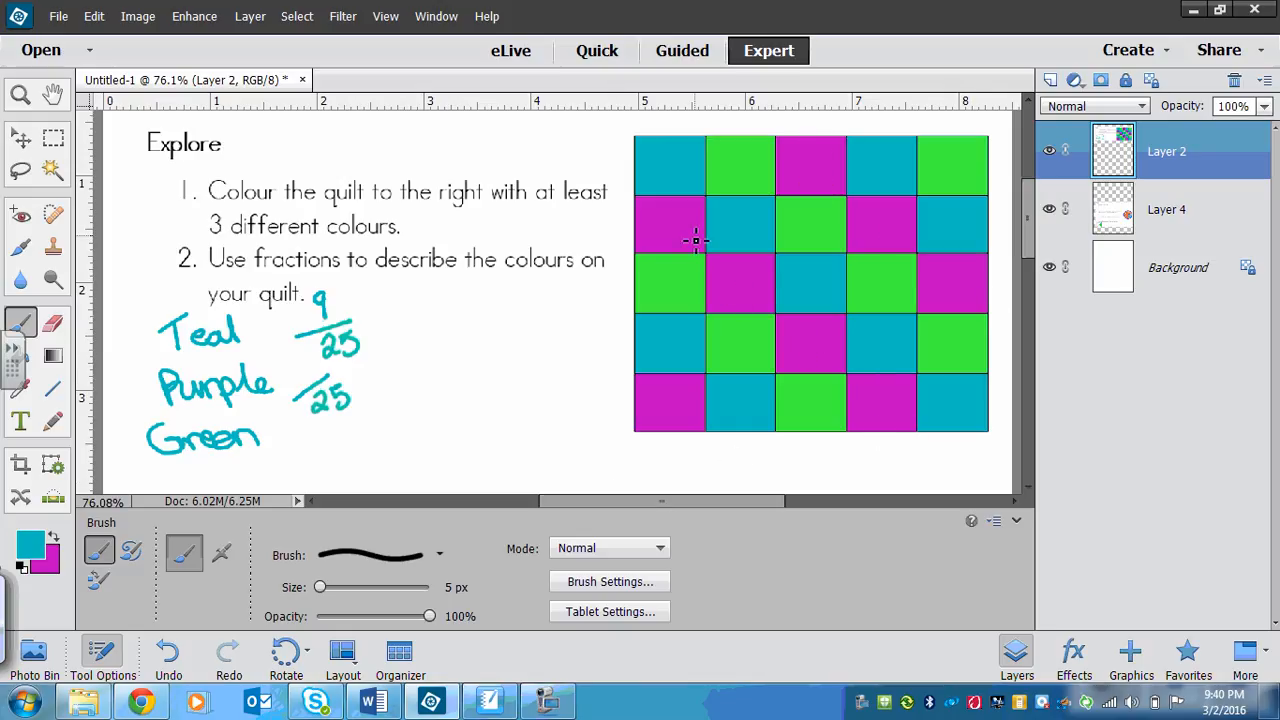
pyautogui.moveTo(308, 368)
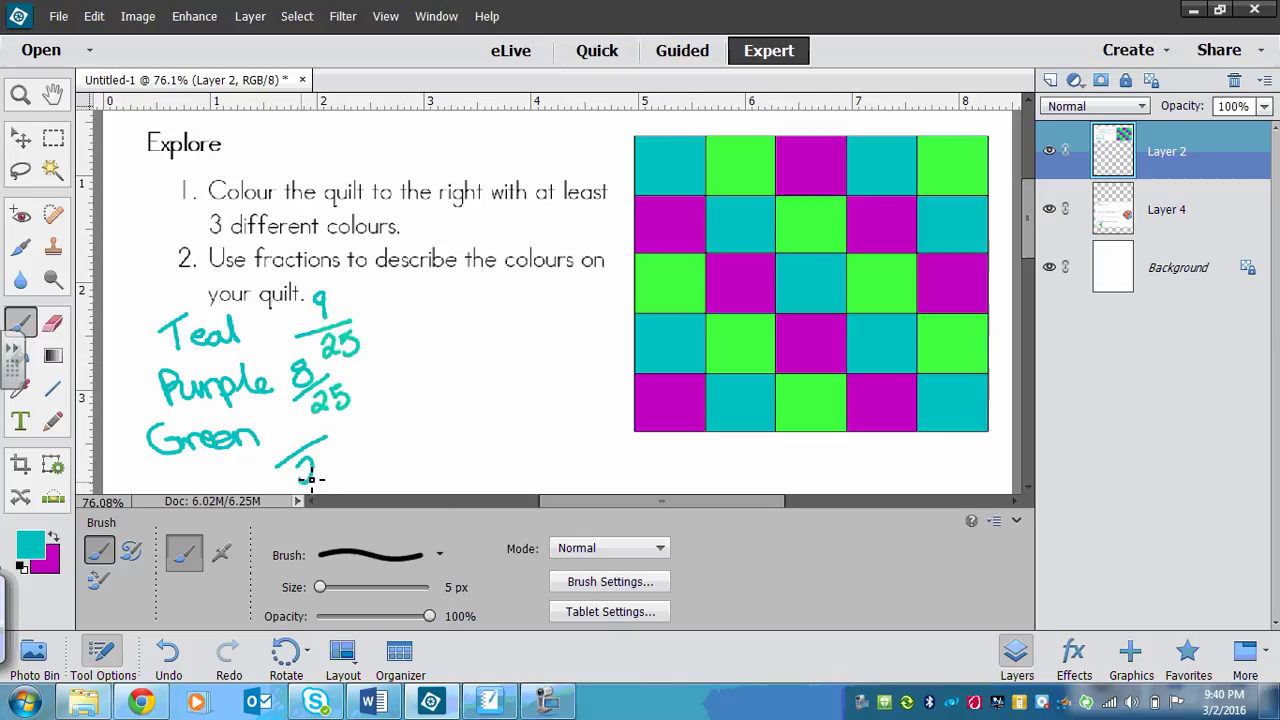
pyautogui.moveTo(300, 456); pyautogui.dragTo(336, 476)
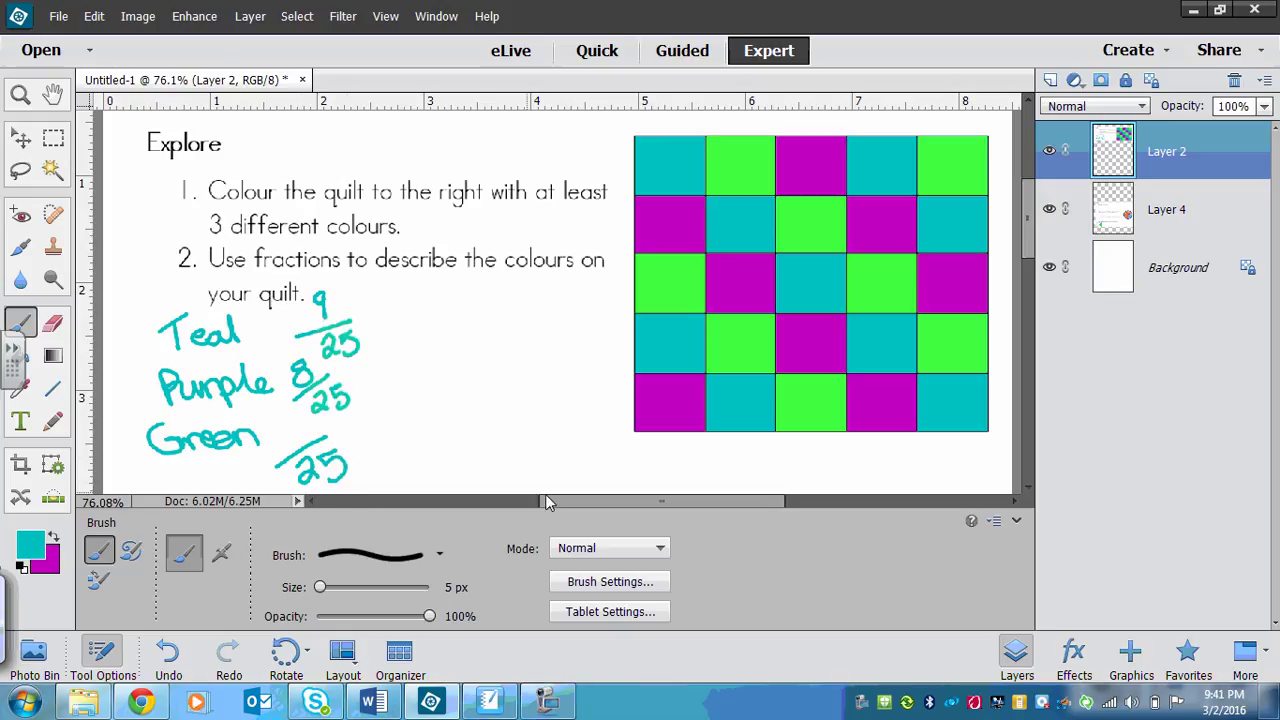
pyautogui.moveTo(938, 270)
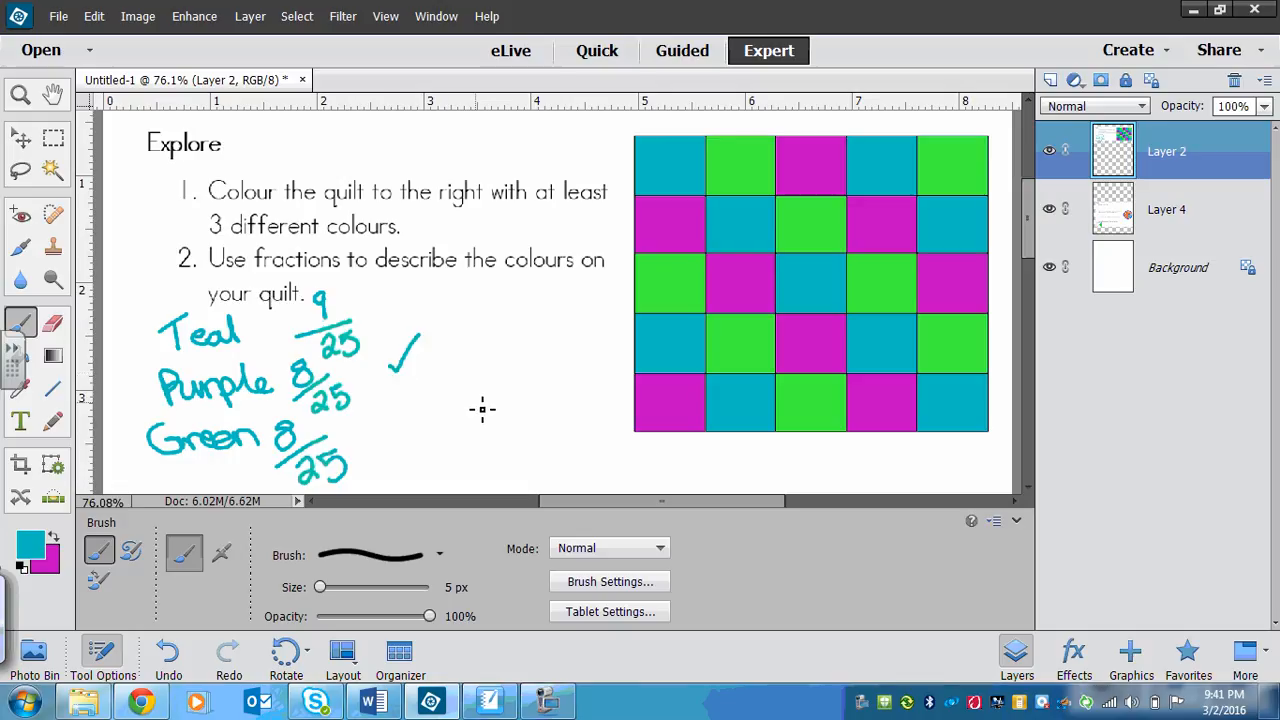
pyautogui.moveTo(688, 230)
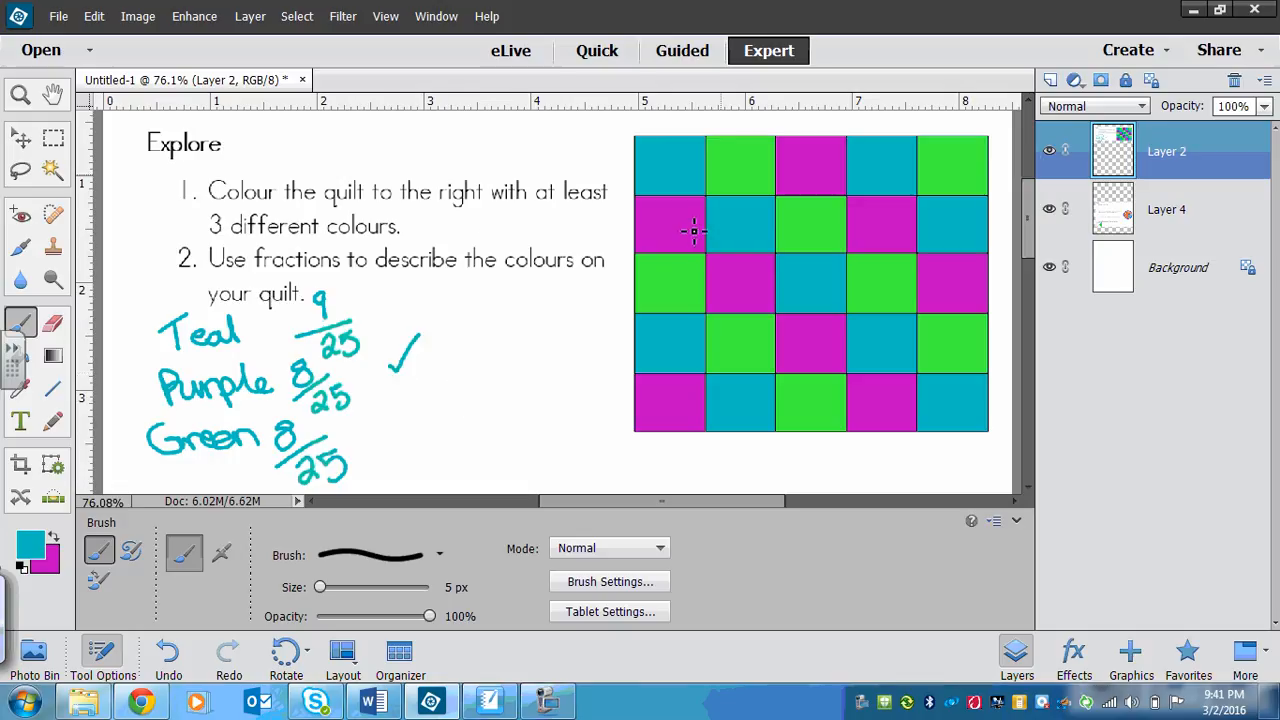
pyautogui.moveTo(264, 360)
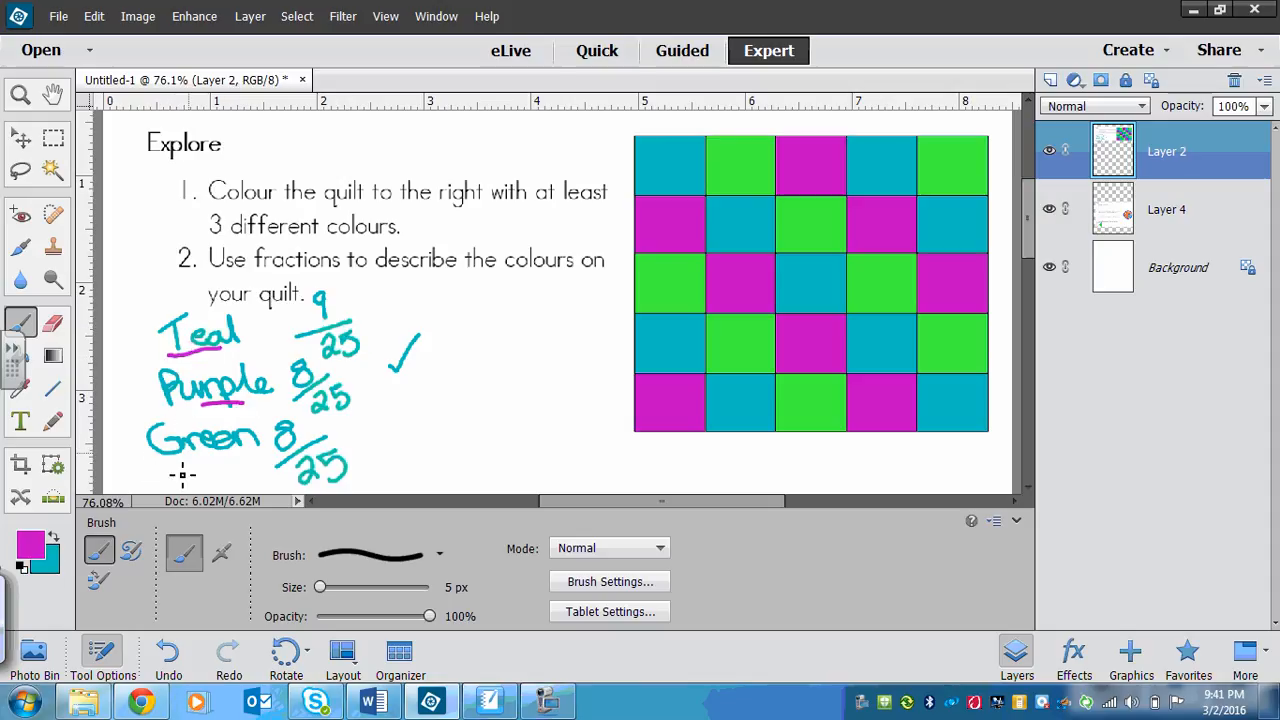
pyautogui.moveTo(340, 336); pyautogui.dragTo(324, 356)
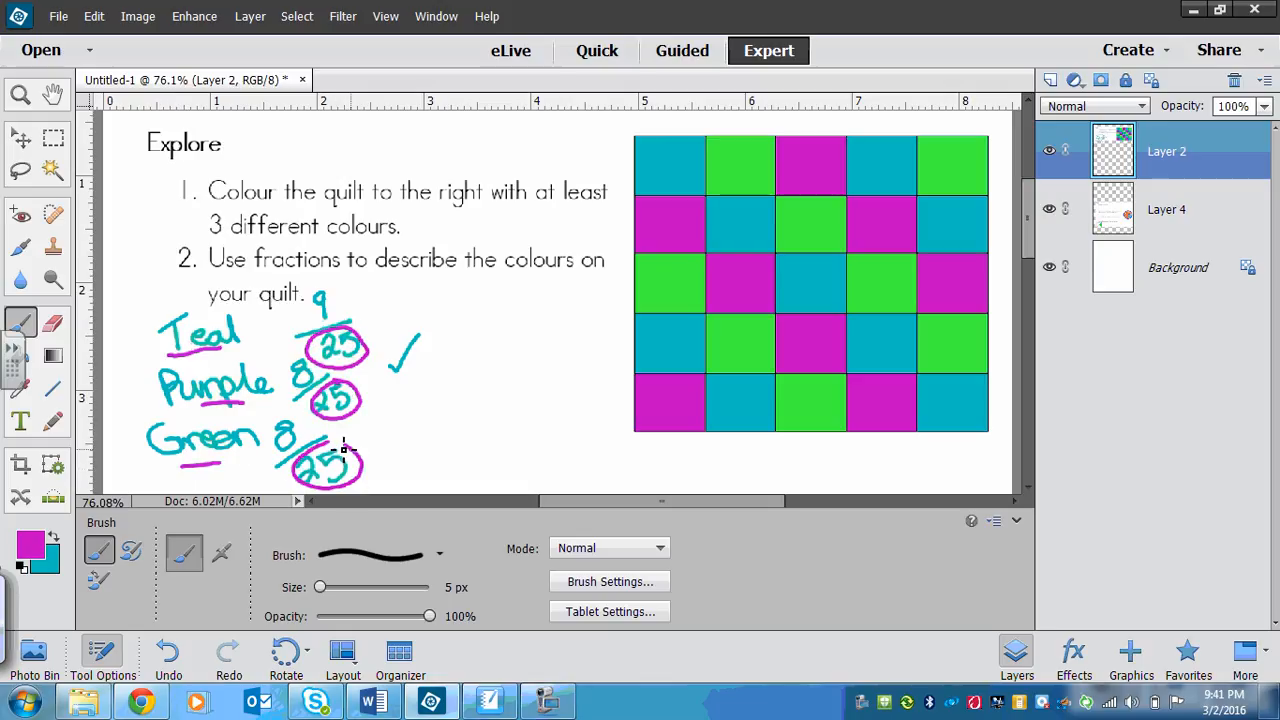
pyautogui.moveTo(382, 446)
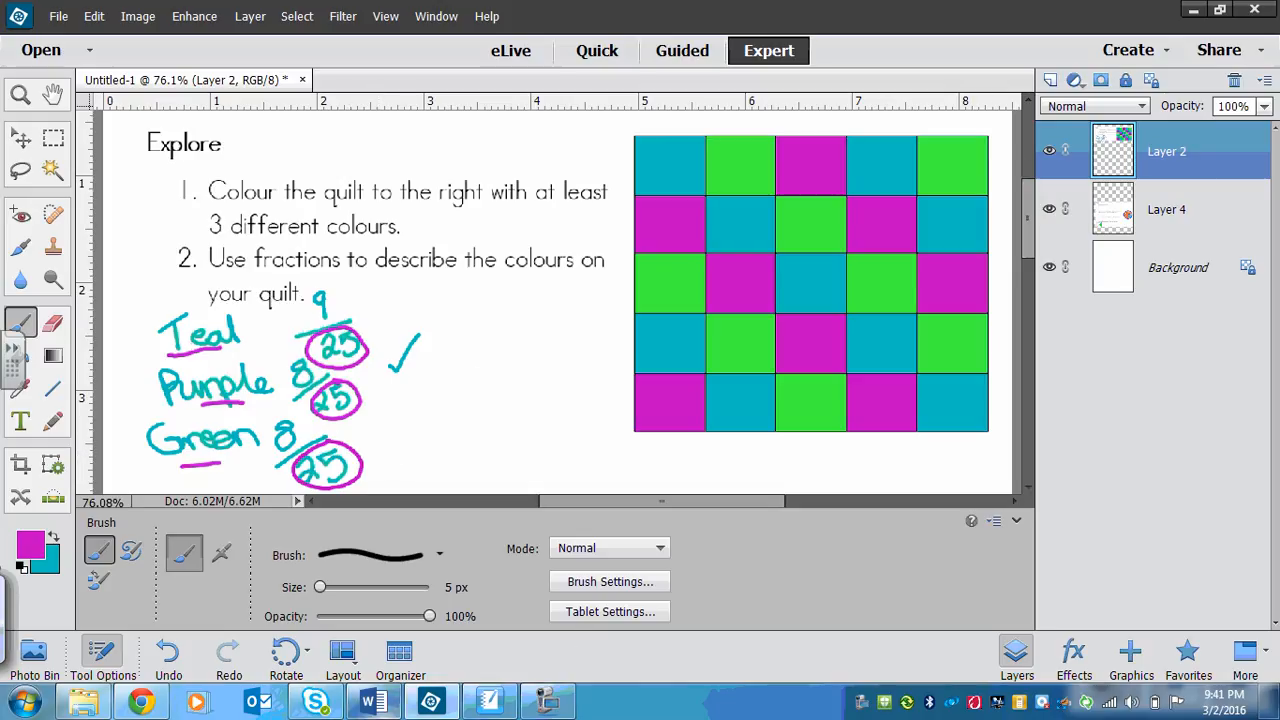
# - Return to the Word handout and scroll to the Connect section, What are fractions?
pyautogui.click(372, 700)
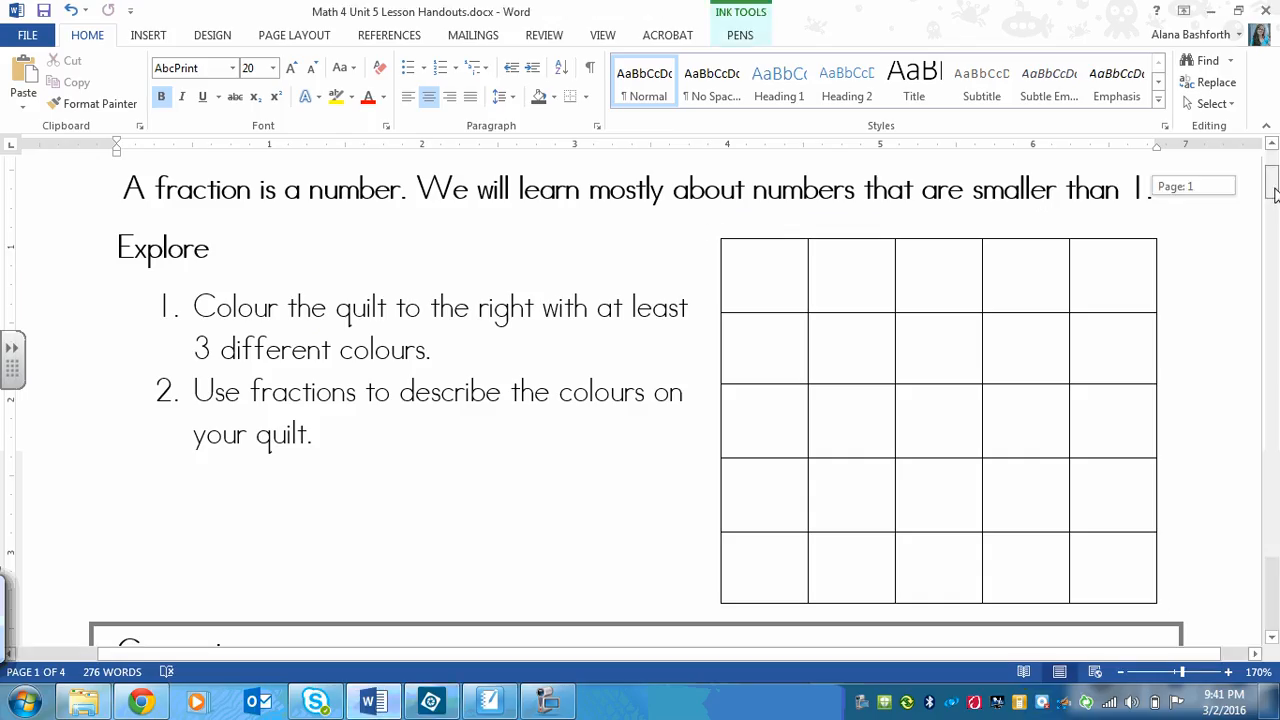
pyautogui.scroll(-3)
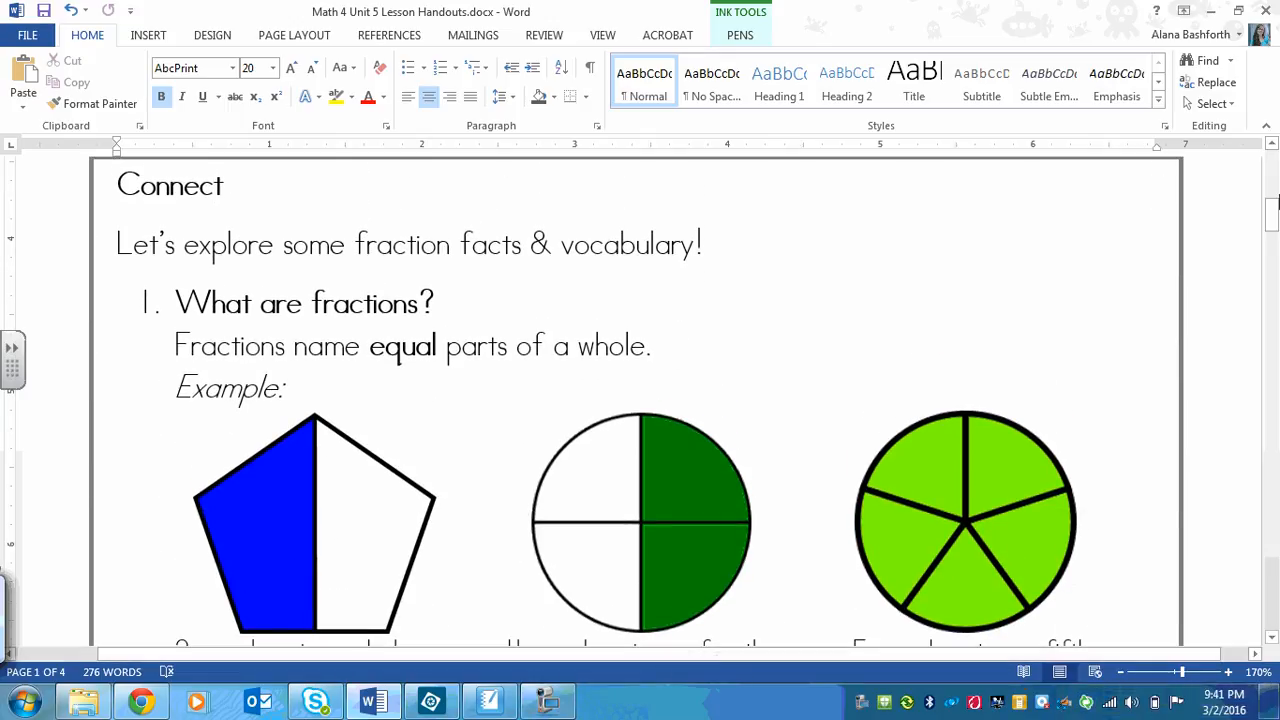
pyautogui.scroll(-3)
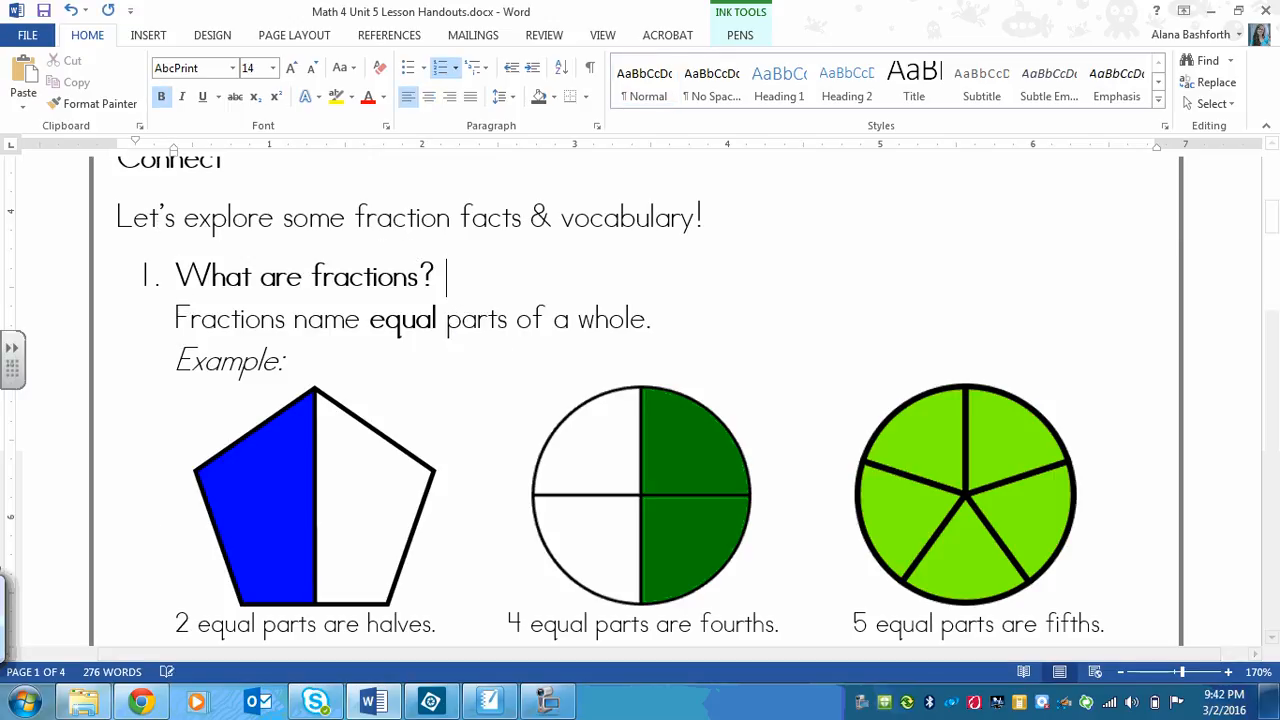
pyautogui.moveTo(500, 466)
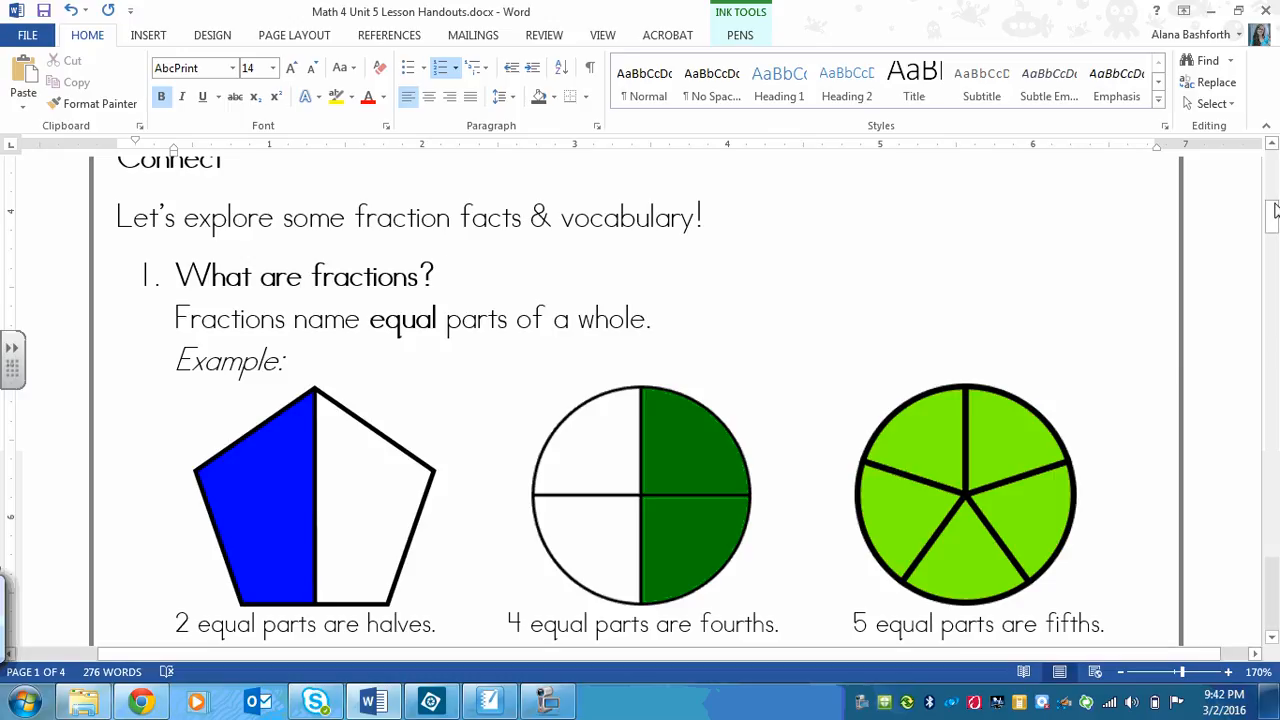
pyautogui.scroll(-3)
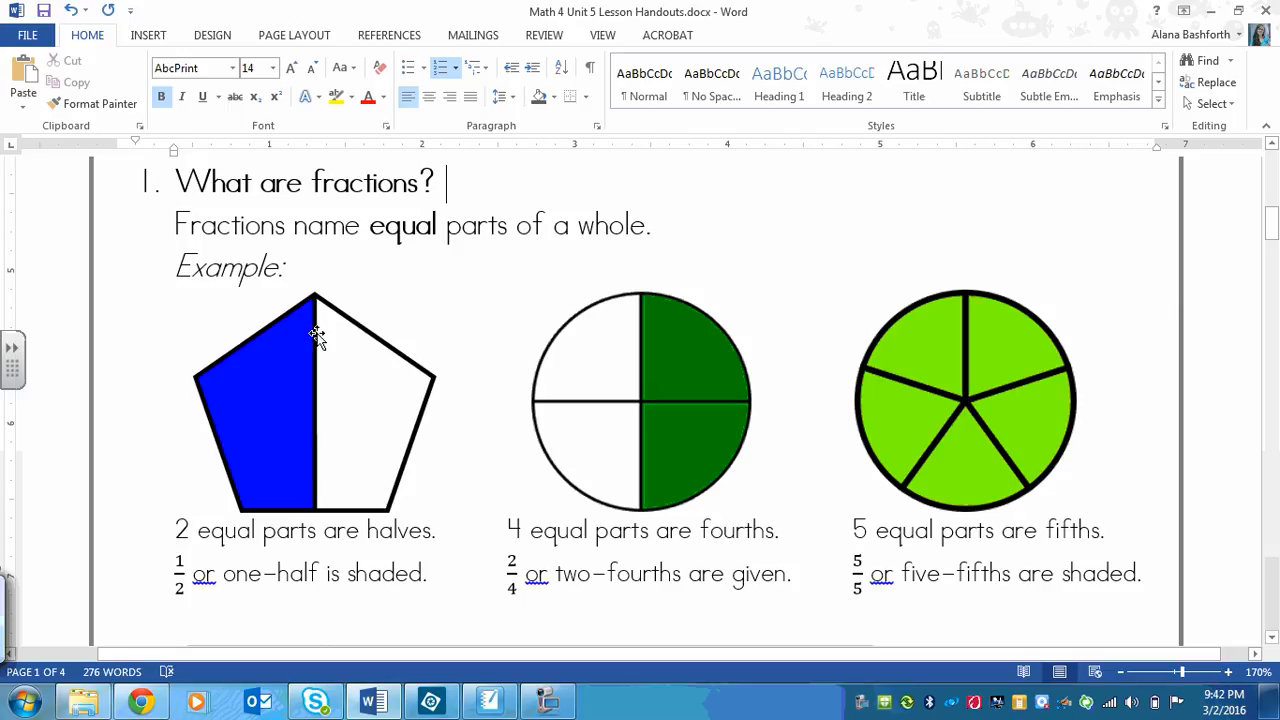
pyautogui.moveTo(336, 432)
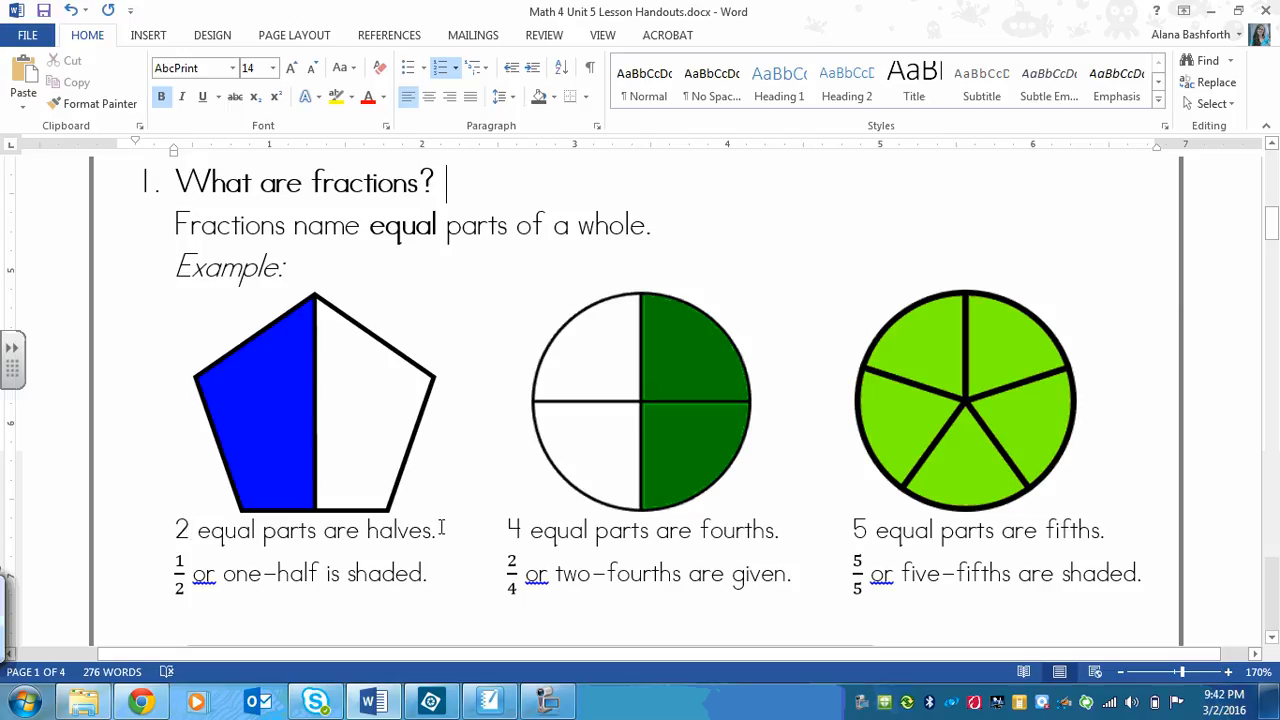
pyautogui.doubleClick(400, 532)
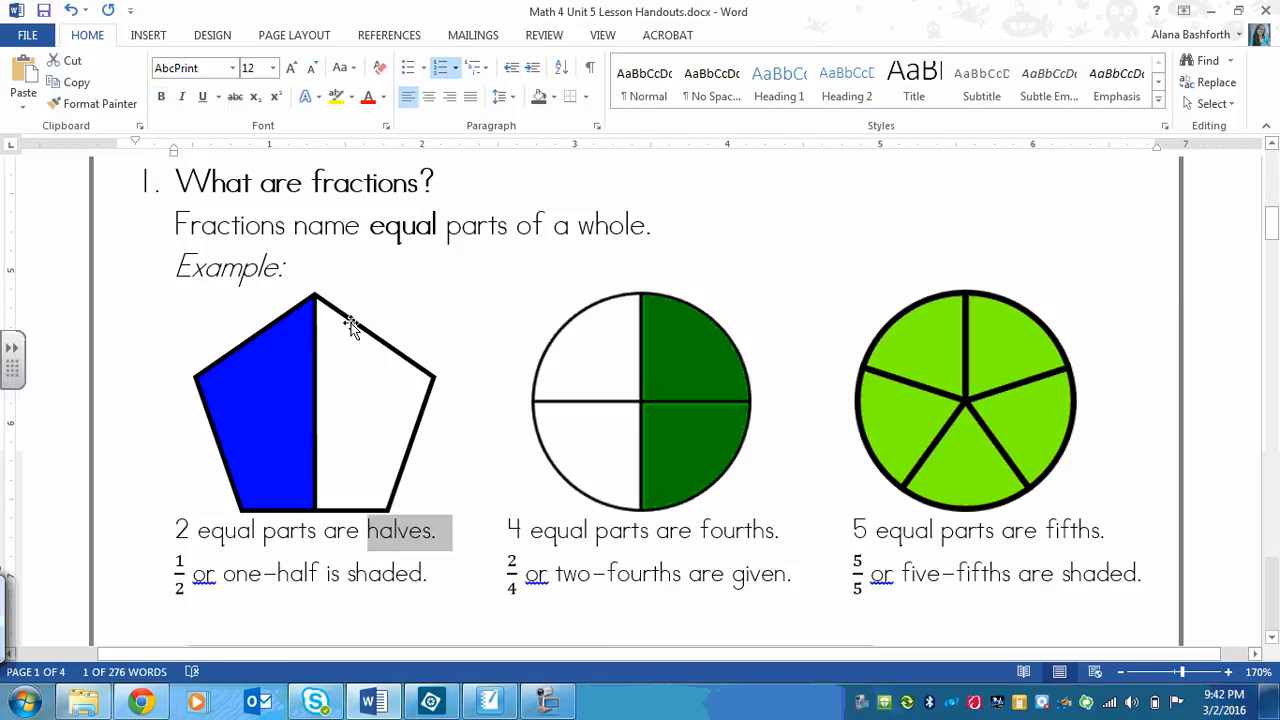
pyautogui.moveTo(426, 508)
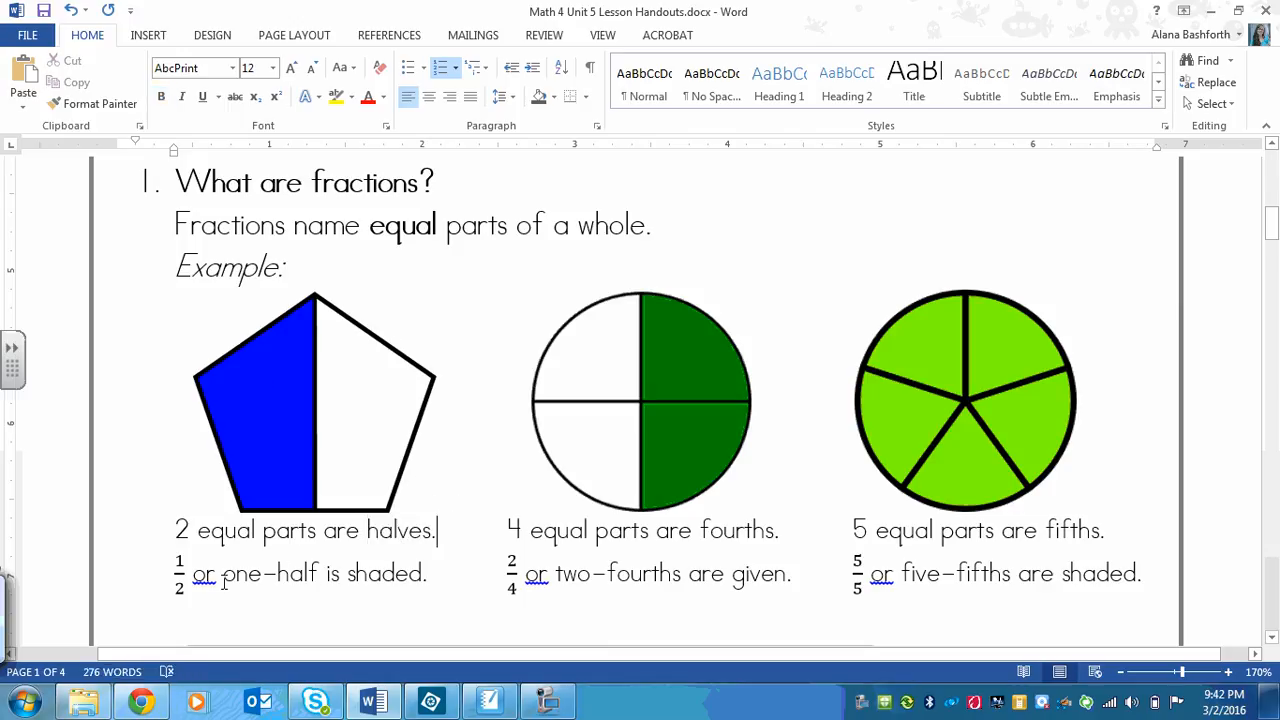
pyautogui.doubleClick(264, 574)
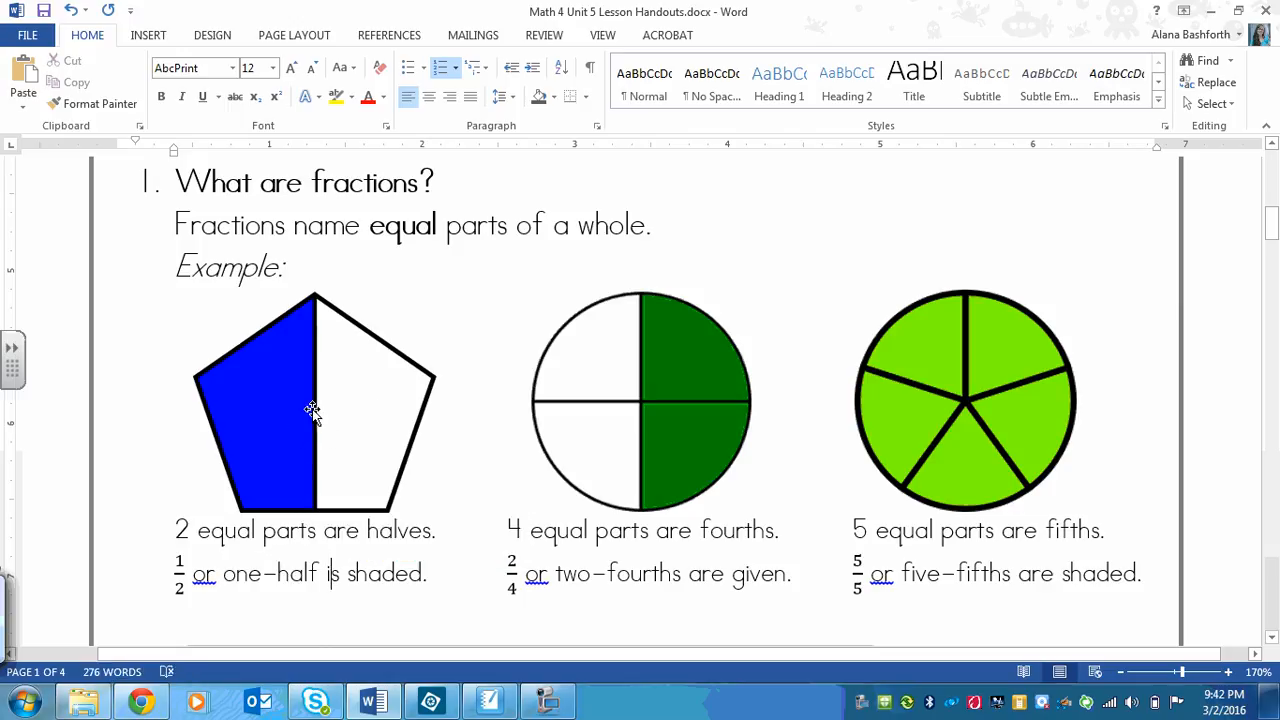
pyautogui.moveTo(228, 590)
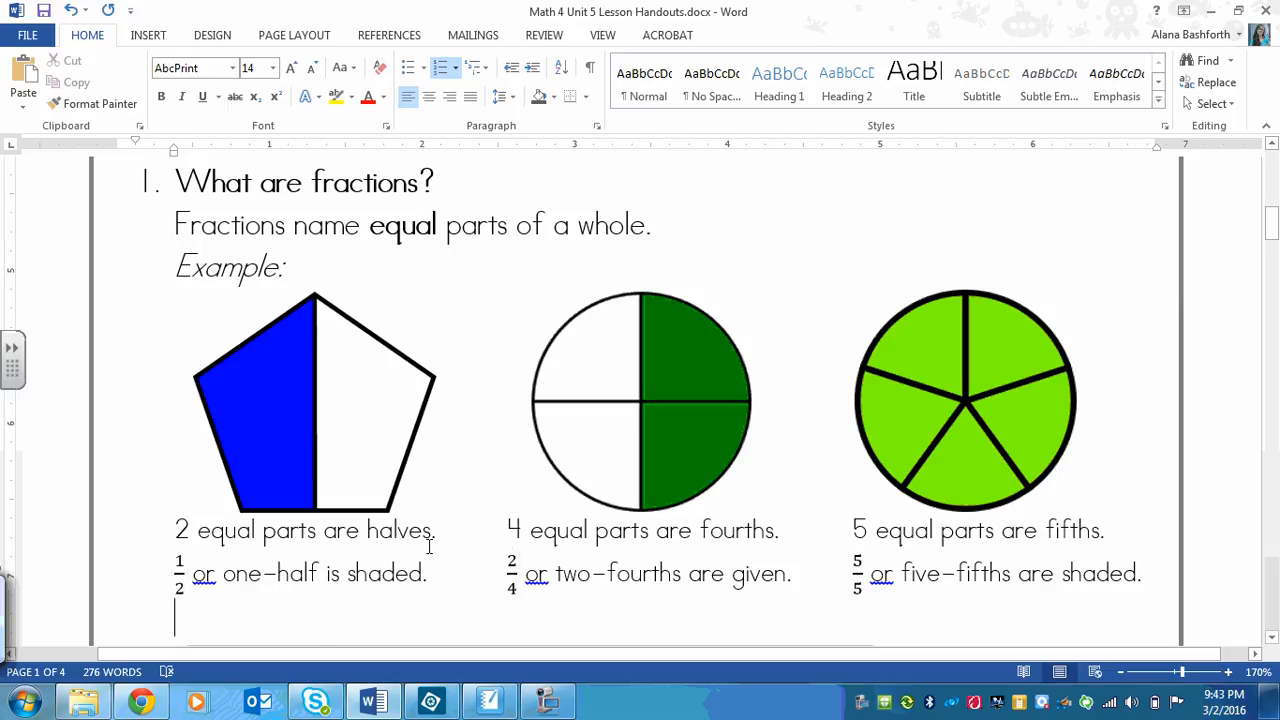
pyautogui.moveTo(336, 464)
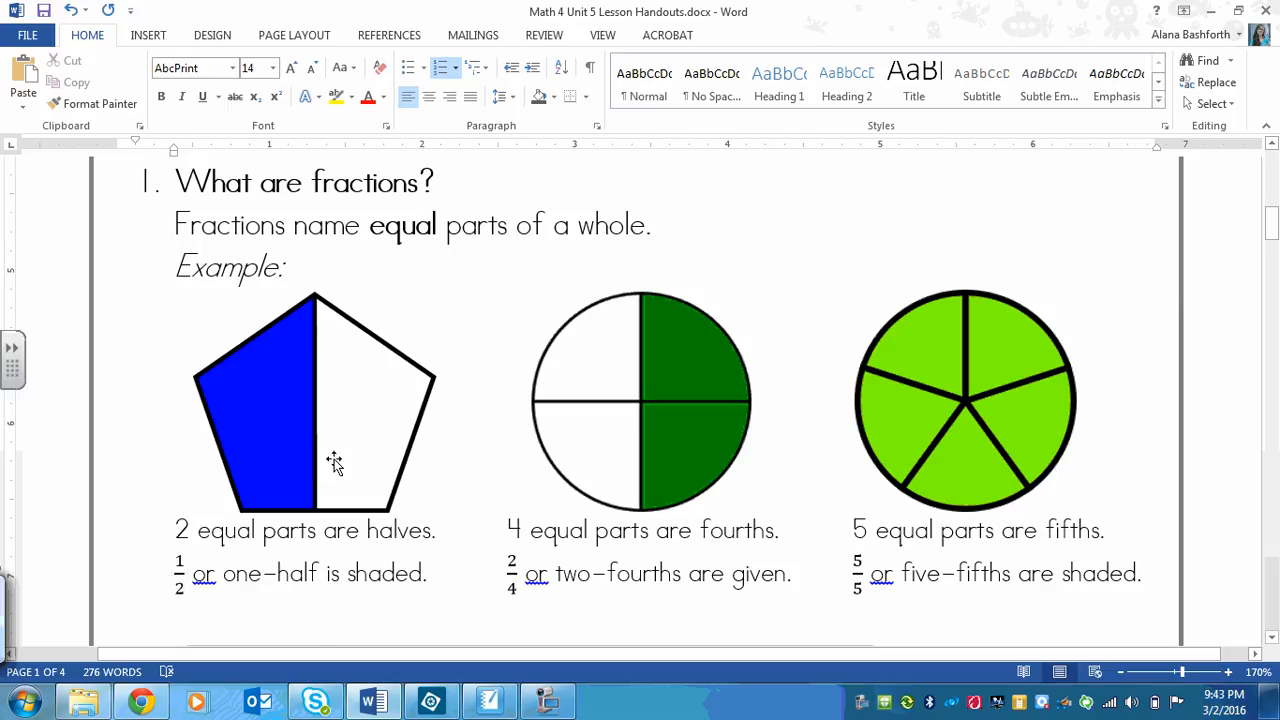
pyautogui.moveTo(316, 436)
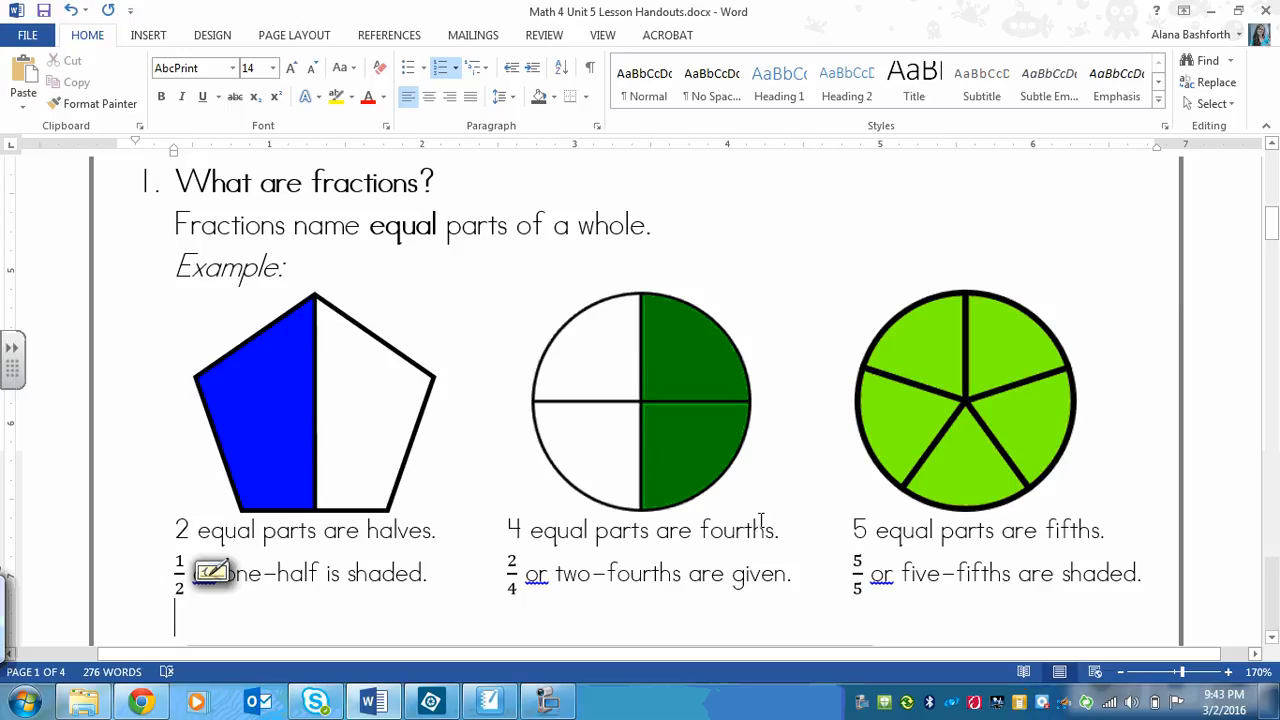
pyautogui.moveTo(764, 530)
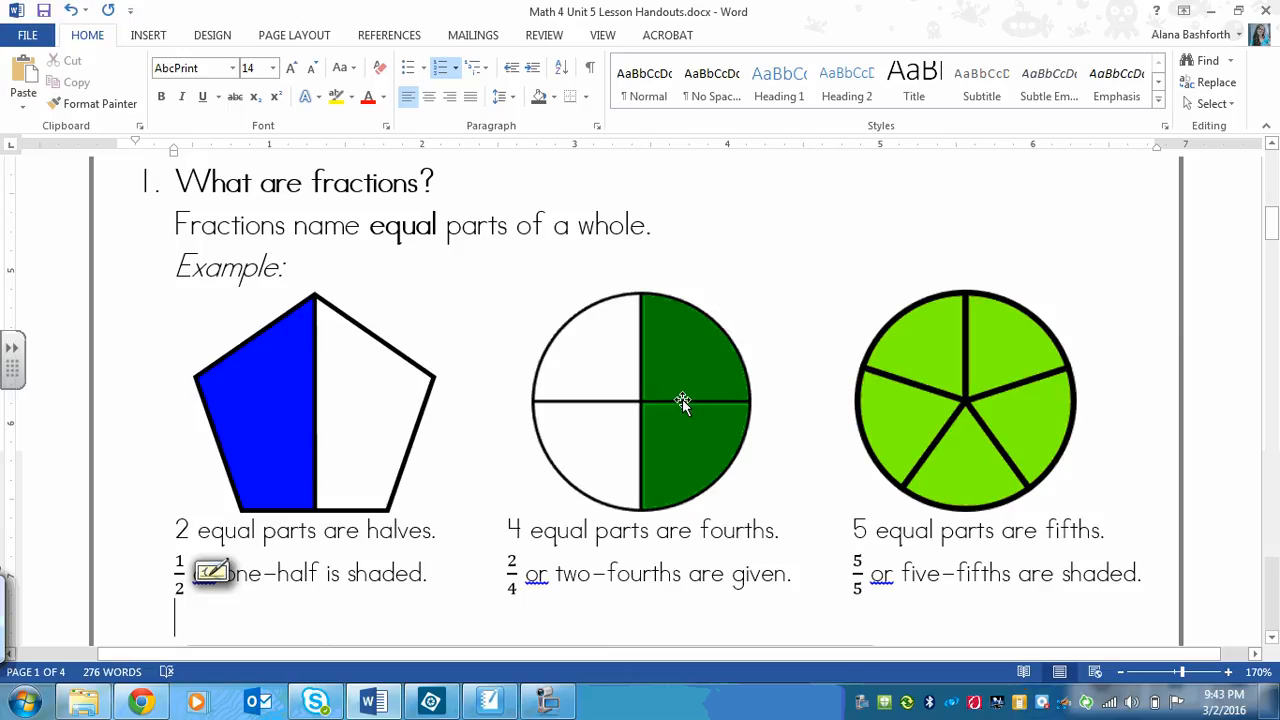
pyautogui.moveTo(686, 400)
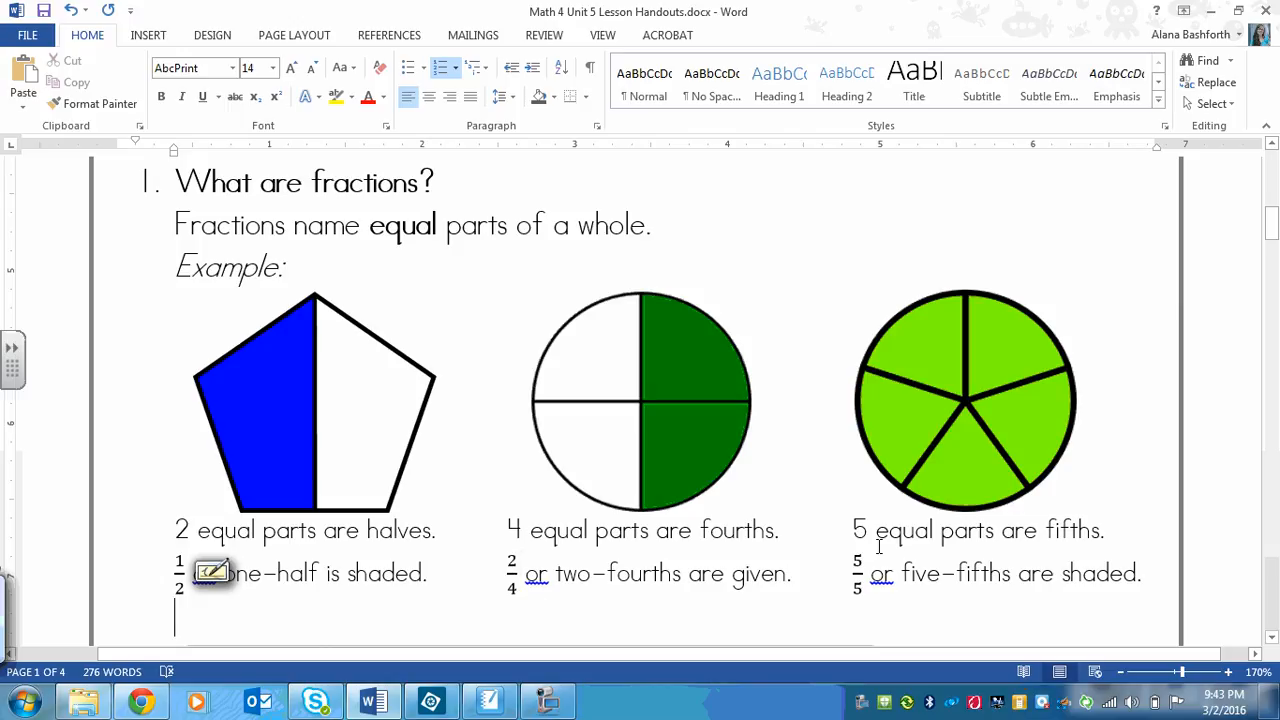
pyautogui.moveTo(936, 376)
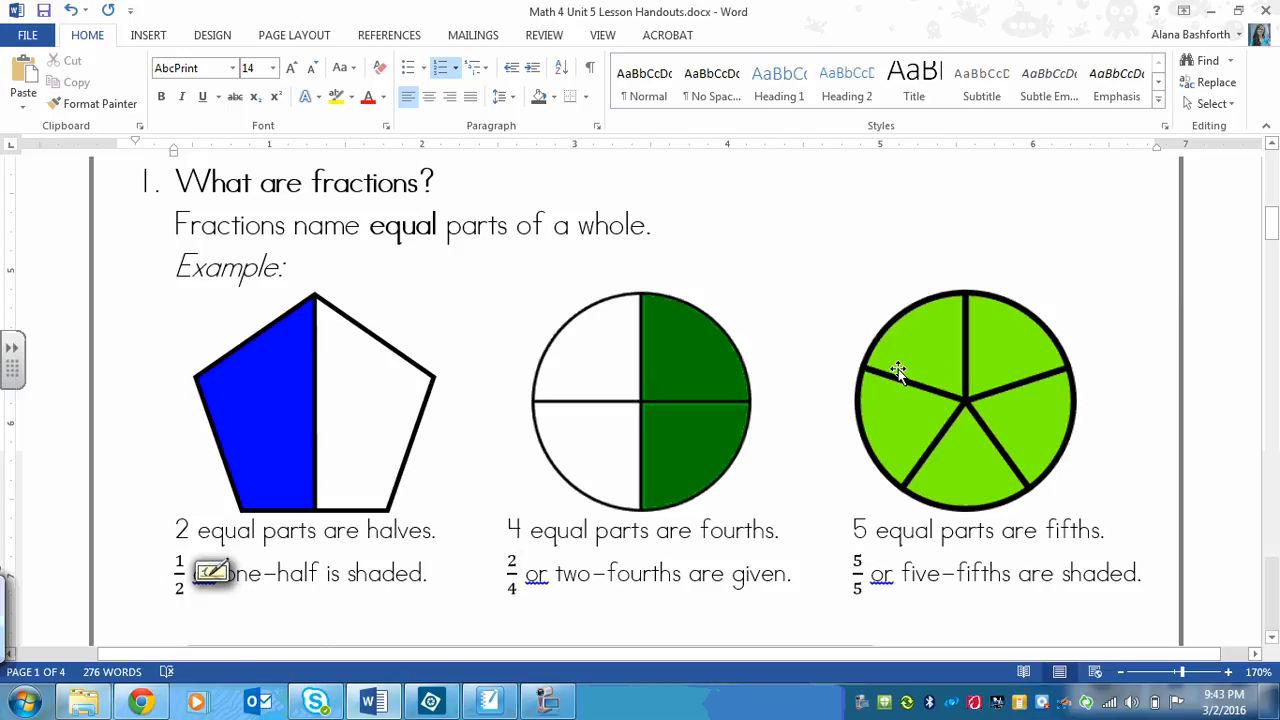
pyautogui.moveTo(940, 450)
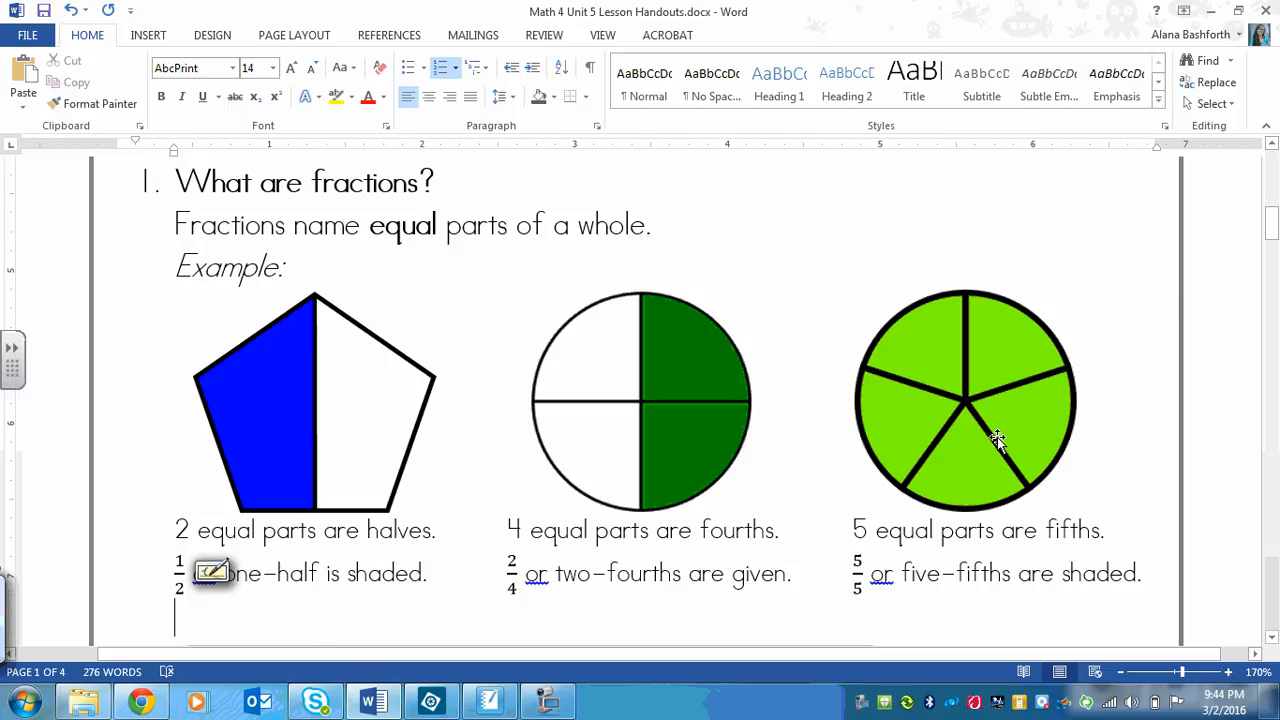
pyautogui.moveTo(920, 456)
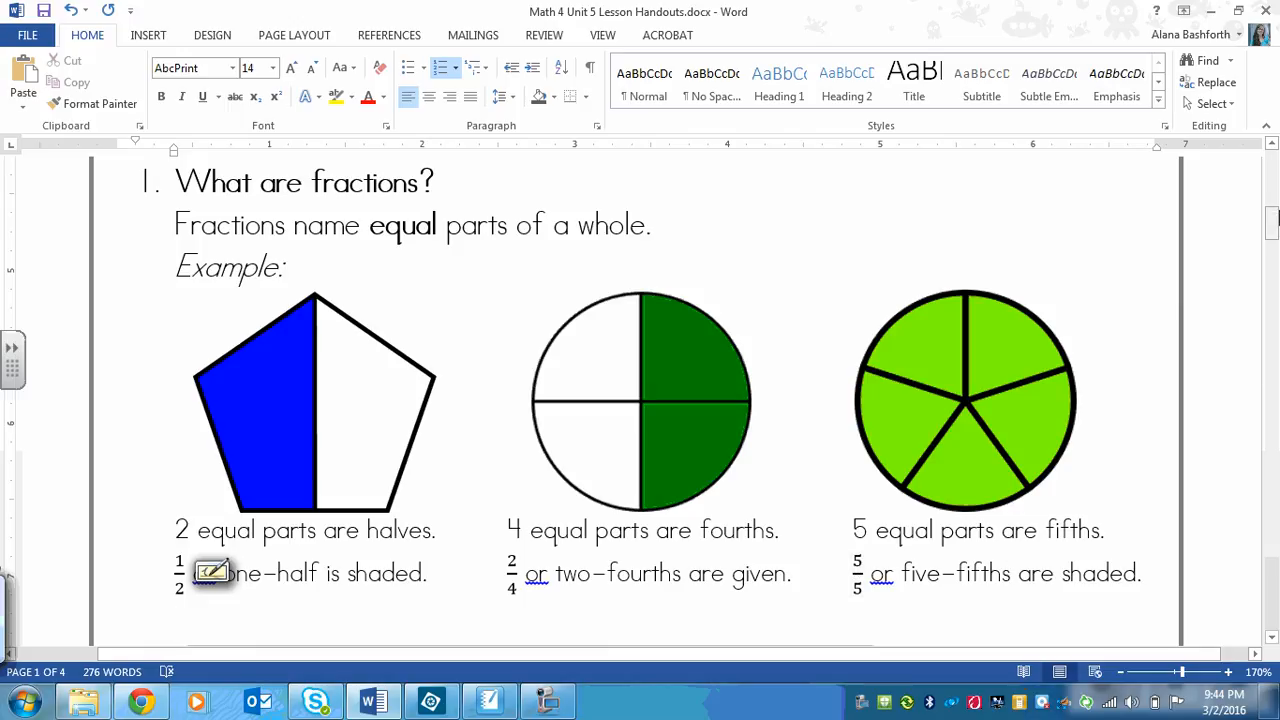
pyautogui.scroll(-3)
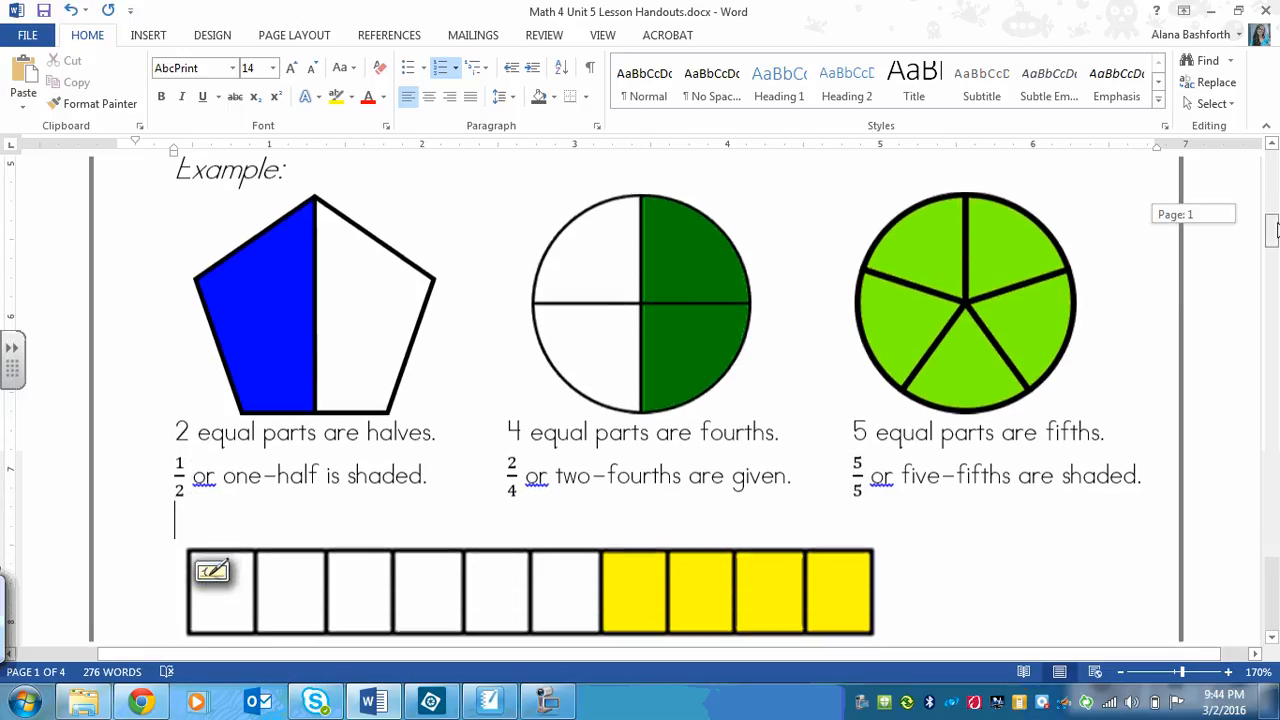
pyautogui.scroll(-3)
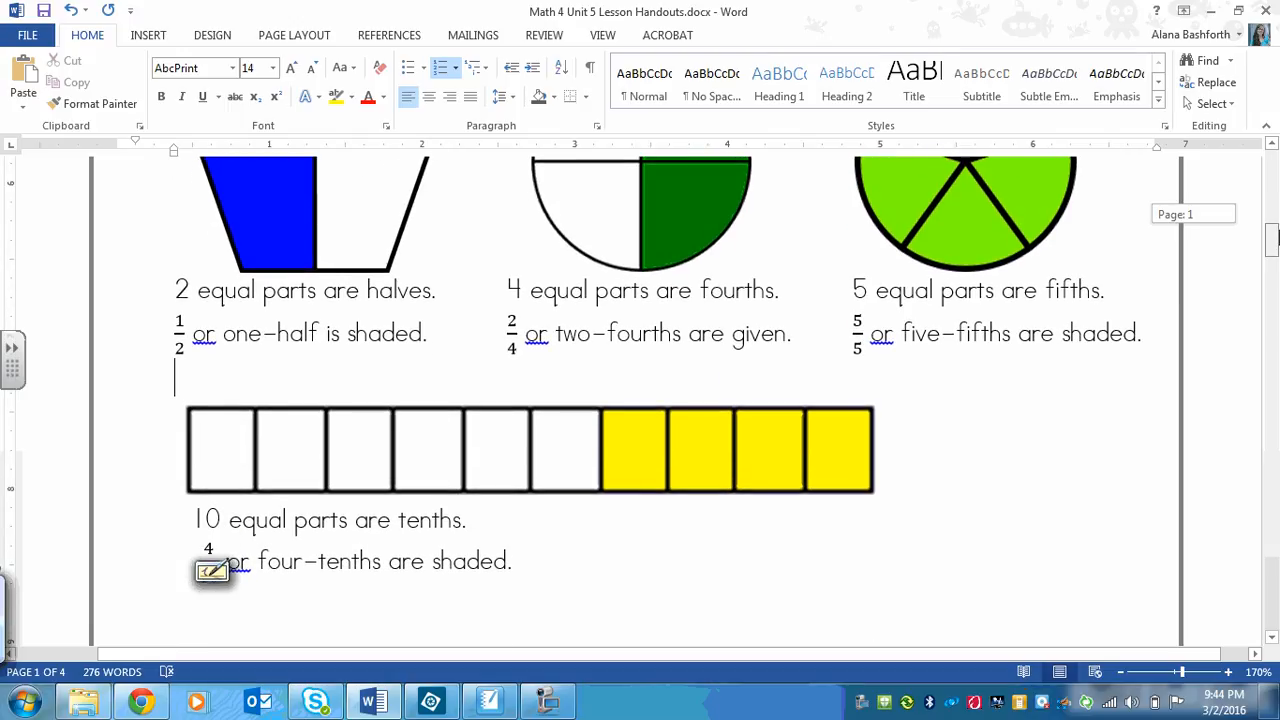
pyautogui.scroll(-3)
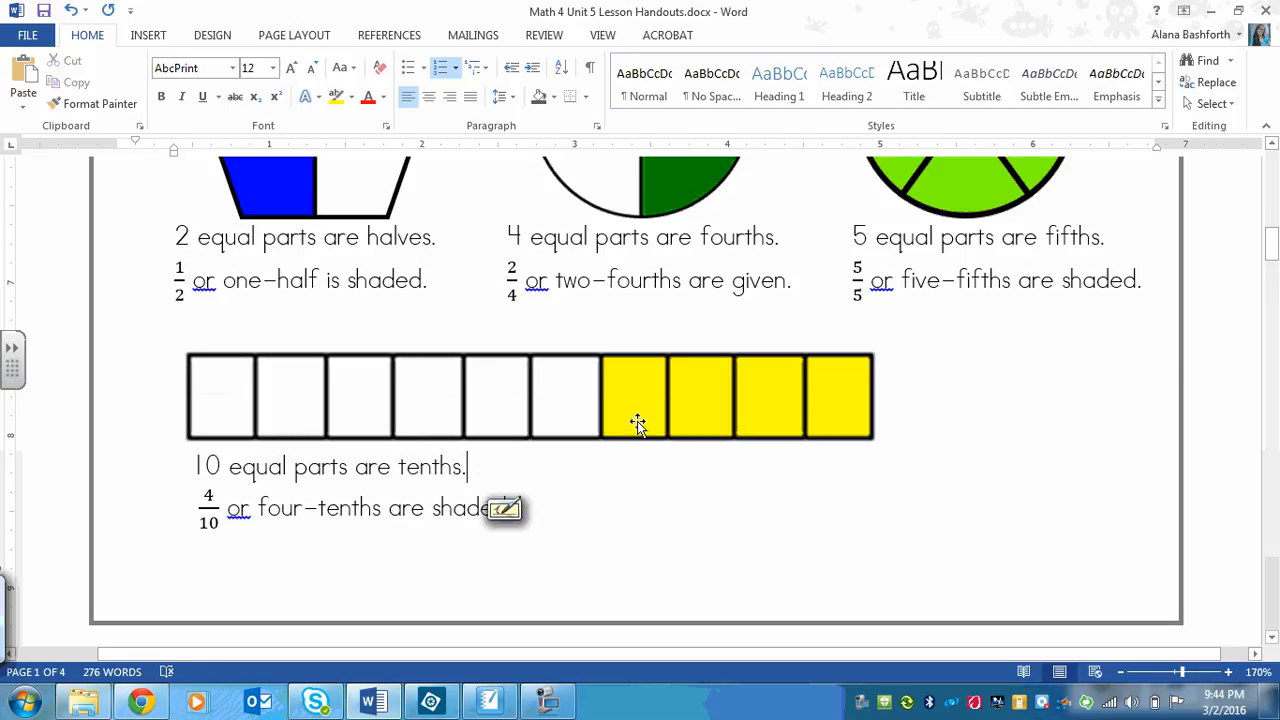
pyautogui.moveTo(722, 452)
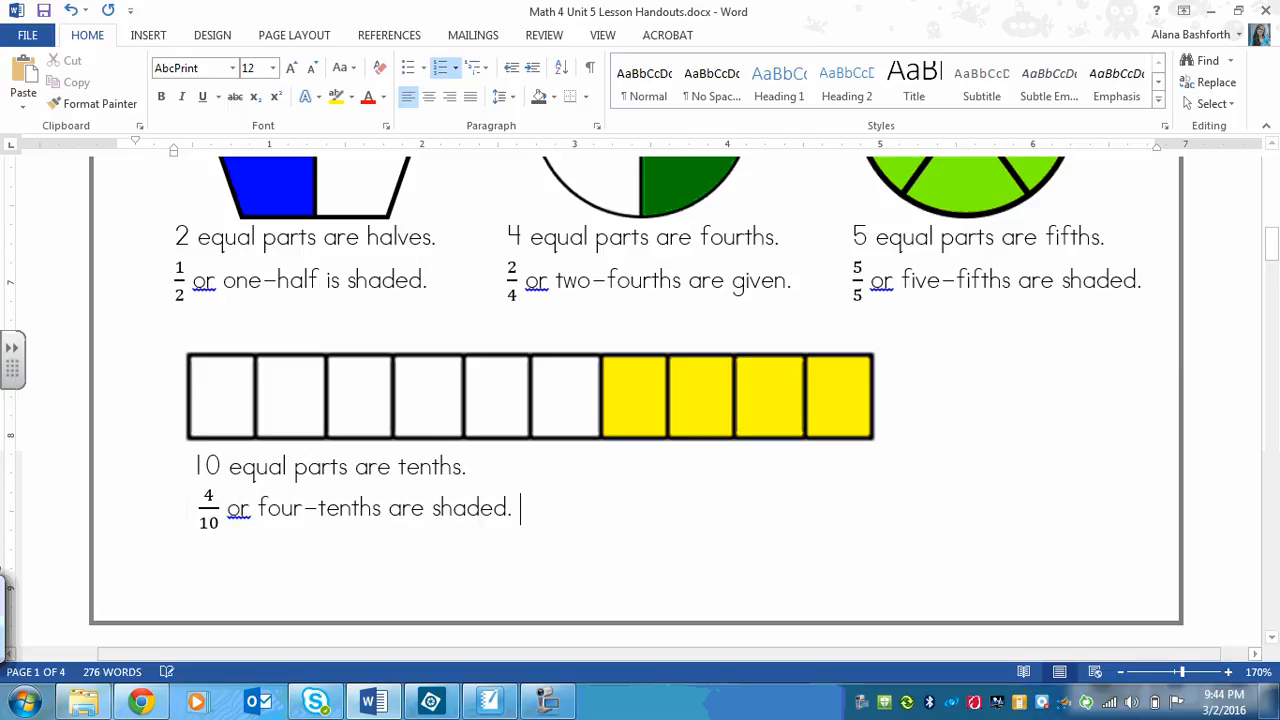
pyautogui.moveTo(656, 392)
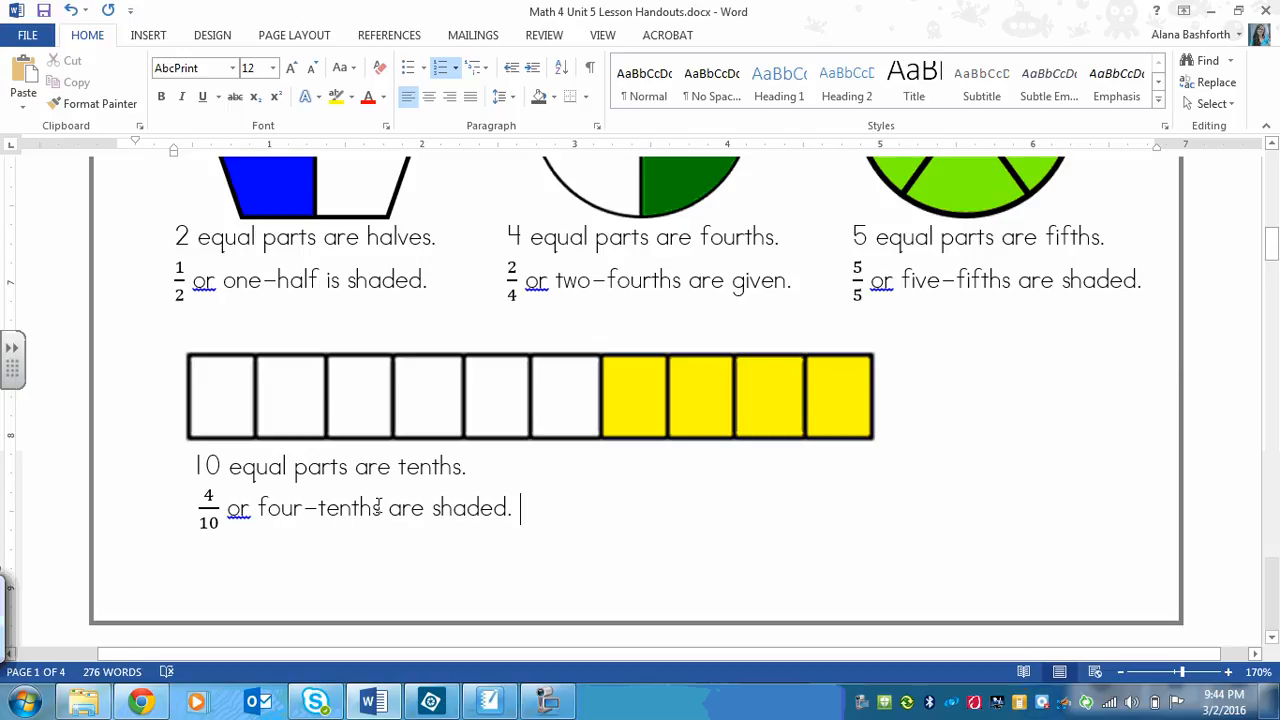
pyautogui.moveTo(138, 410)
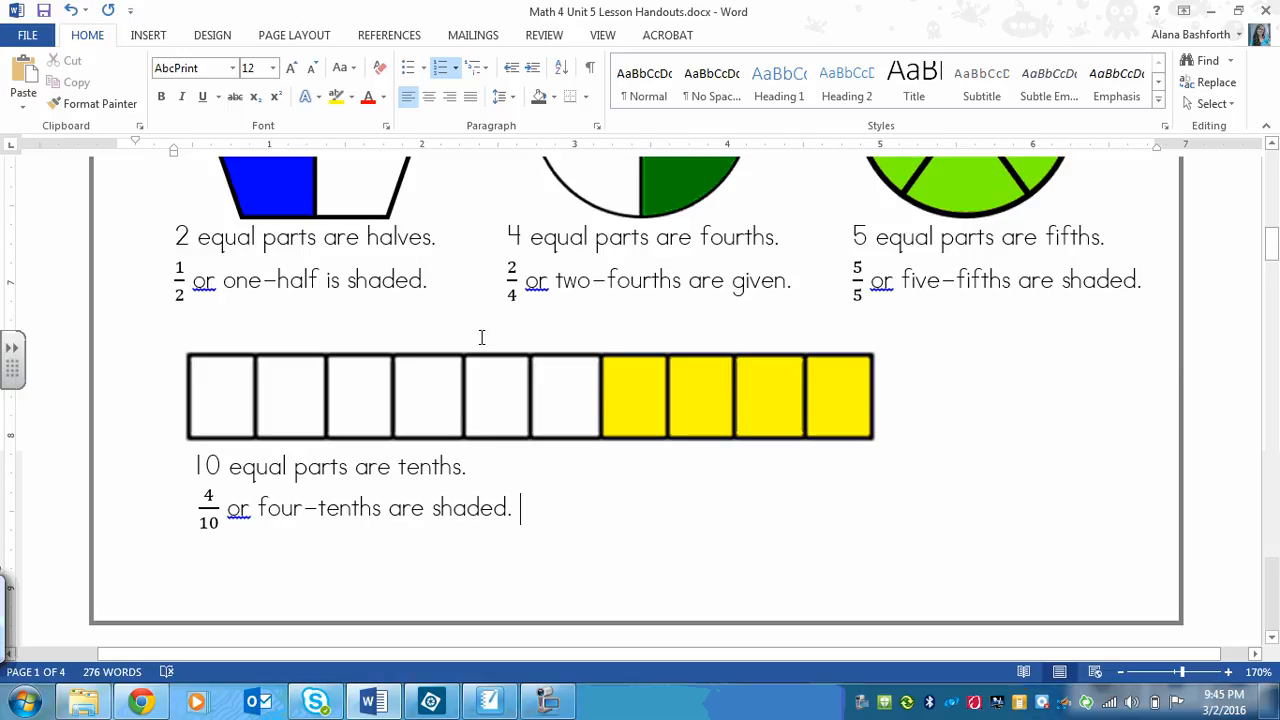
pyautogui.moveTo(350, 218)
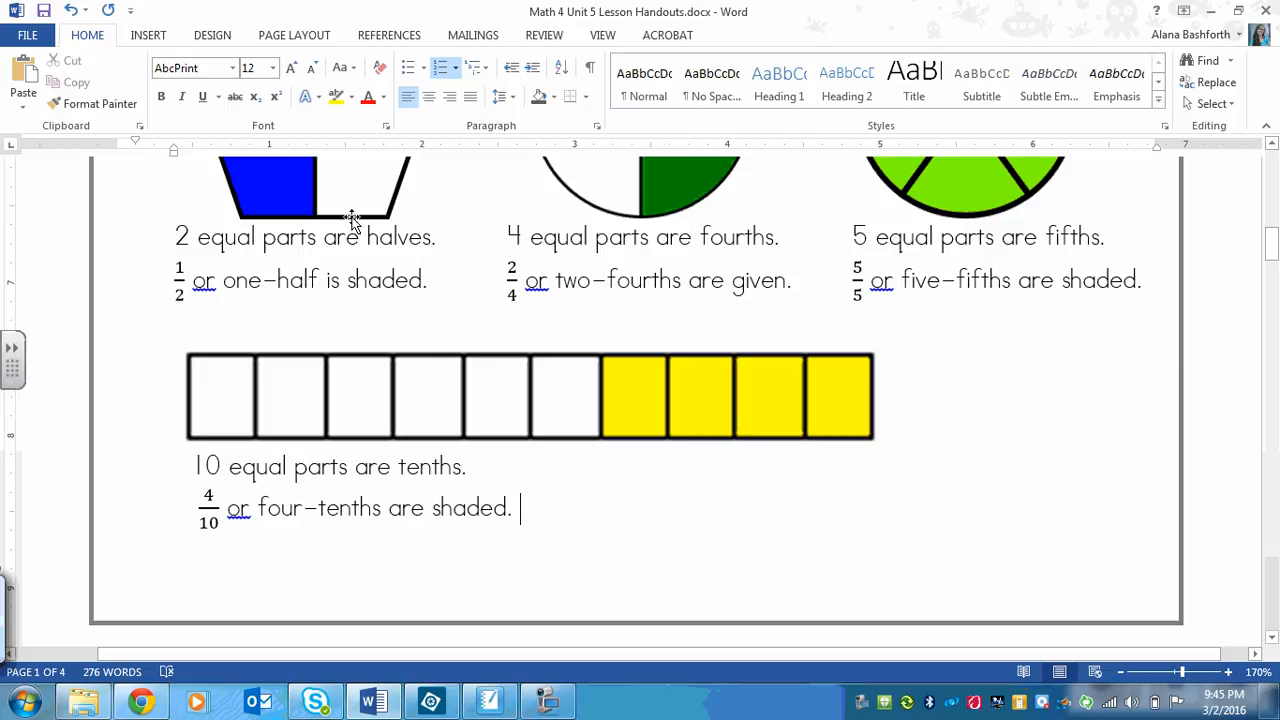
pyautogui.moveTo(338, 310)
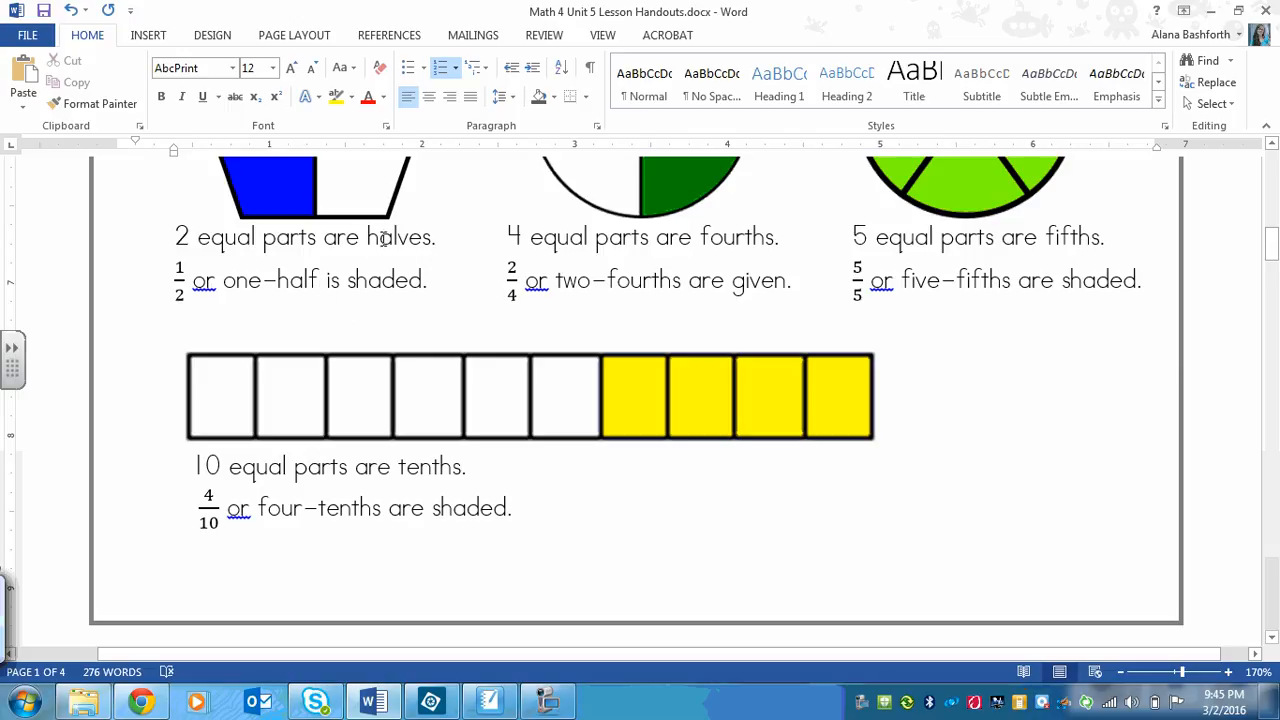
pyautogui.moveTo(680, 306)
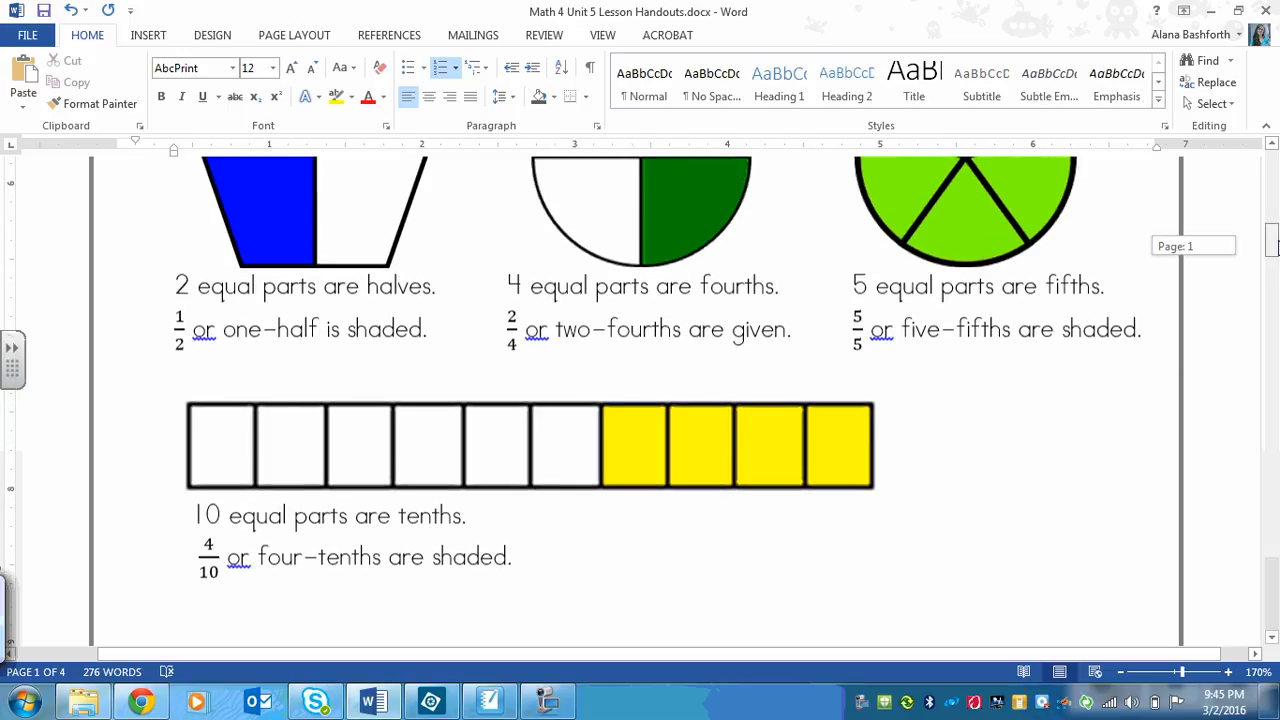
pyautogui.scroll(-3)
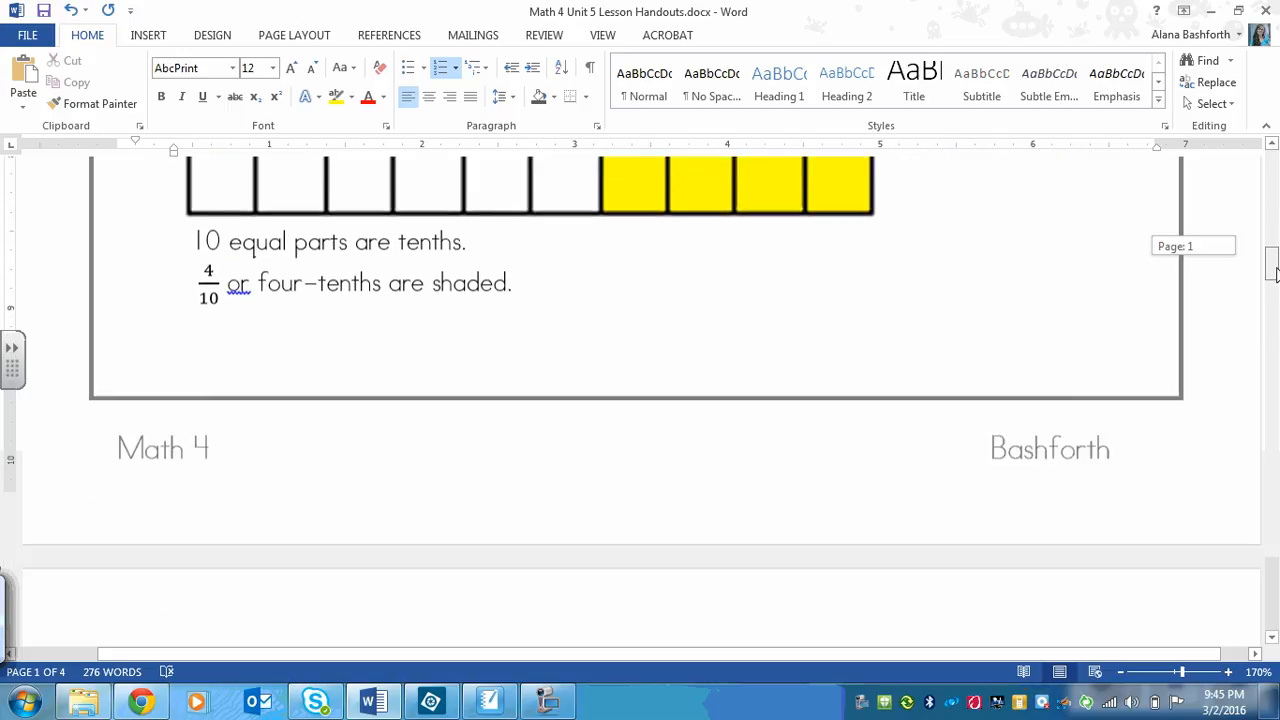
pyautogui.scroll(-3)
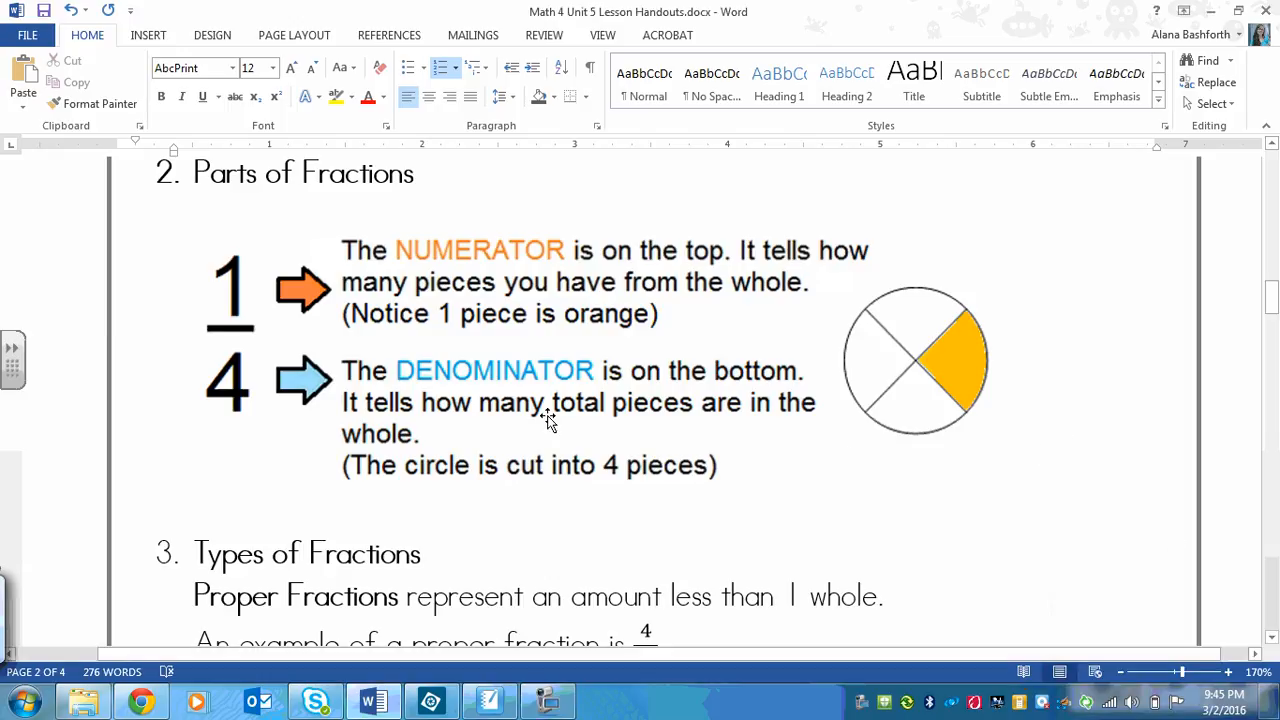
pyautogui.moveTo(264, 292)
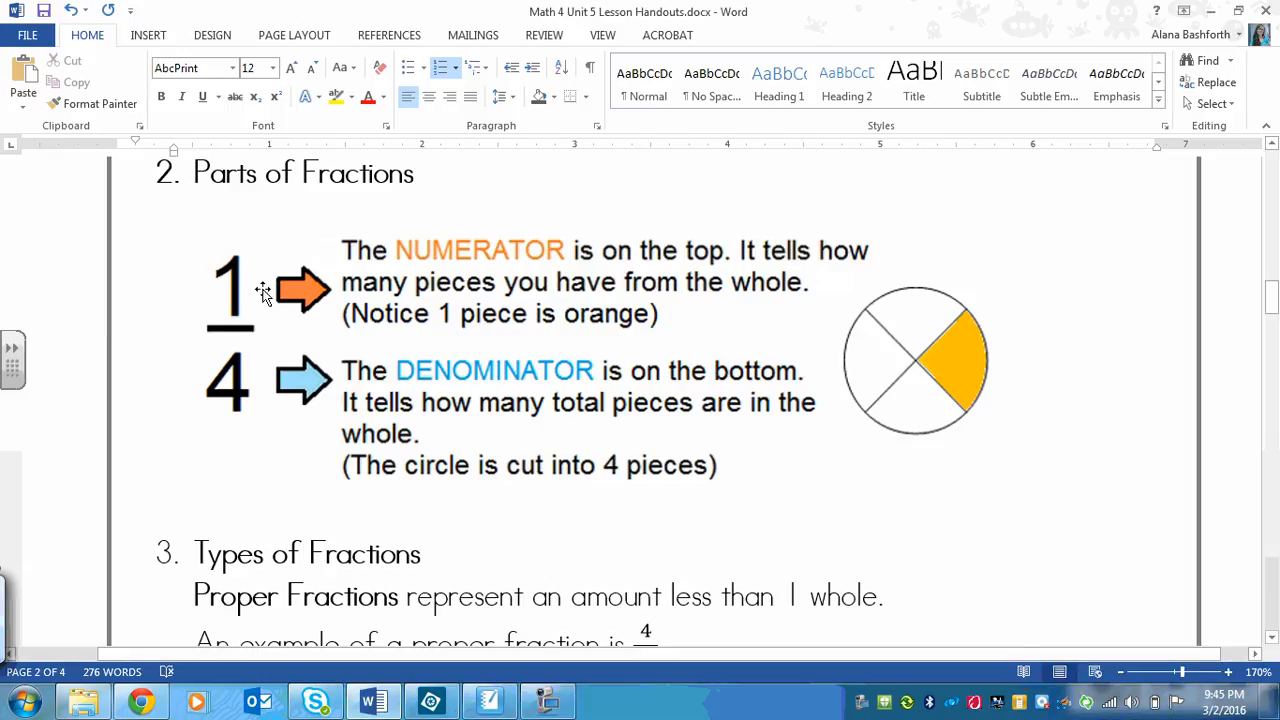
pyautogui.moveTo(248, 264)
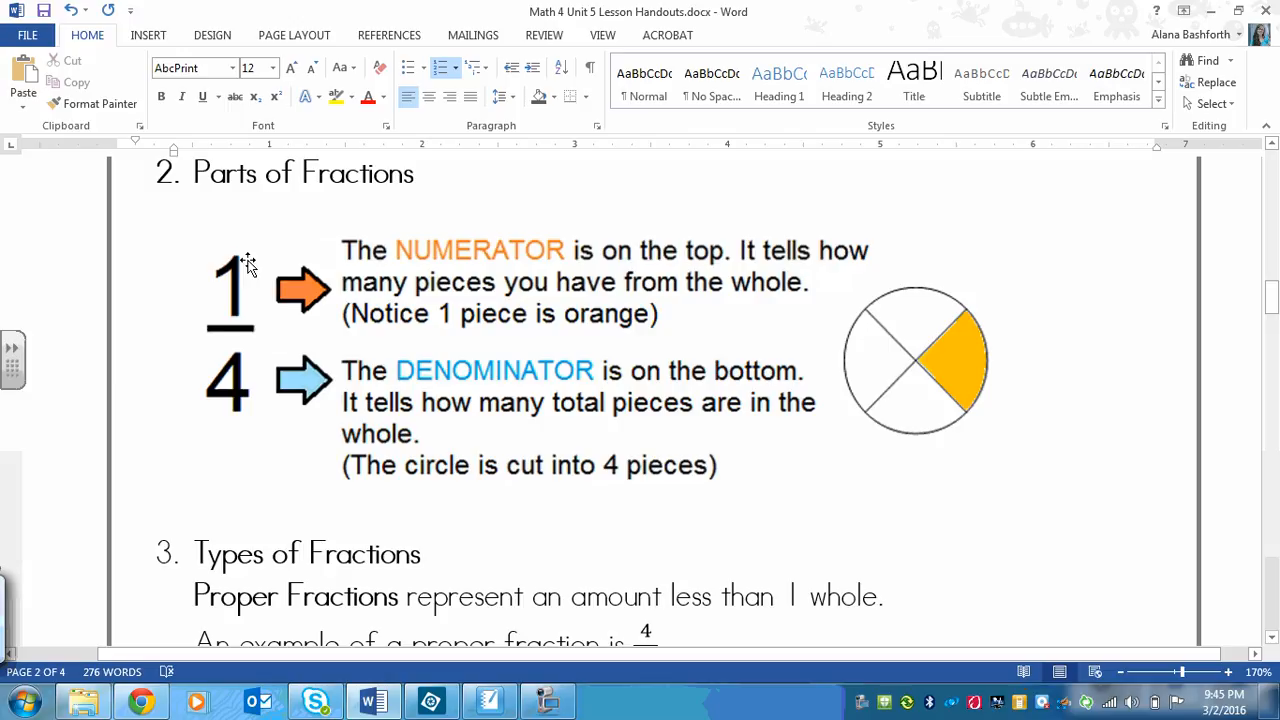
pyautogui.moveTo(388, 248)
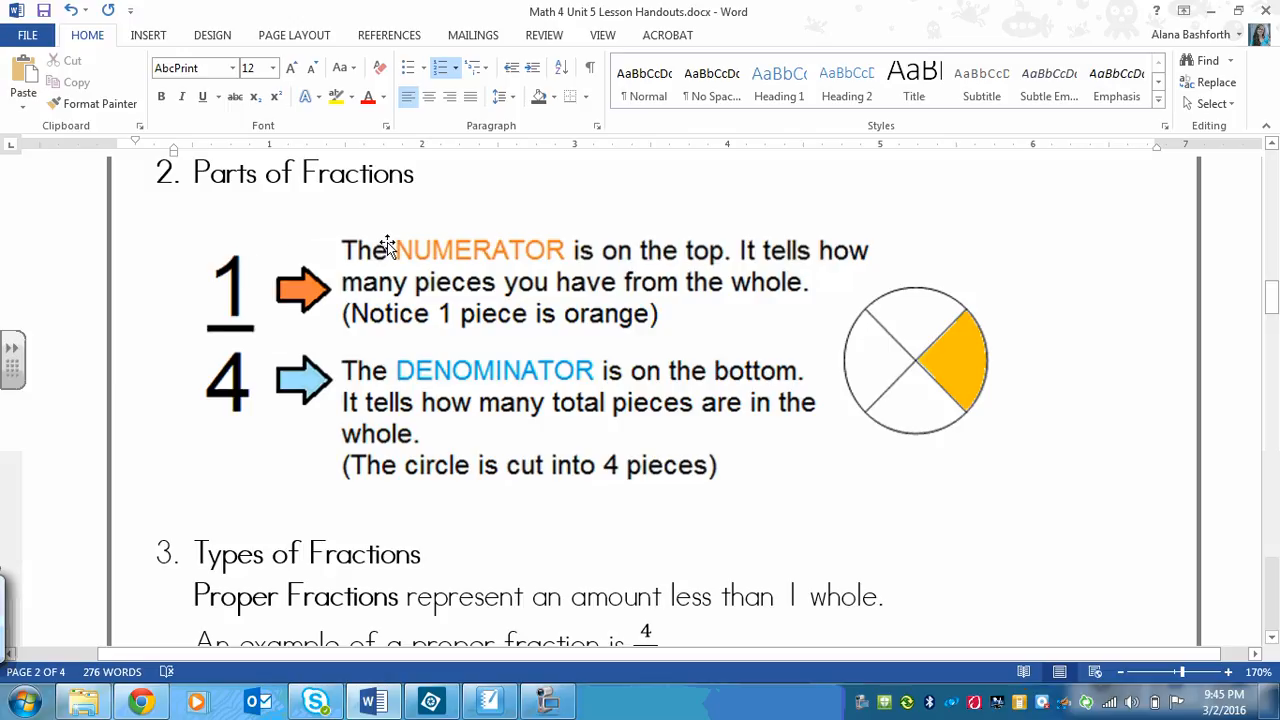
pyautogui.moveTo(232, 252)
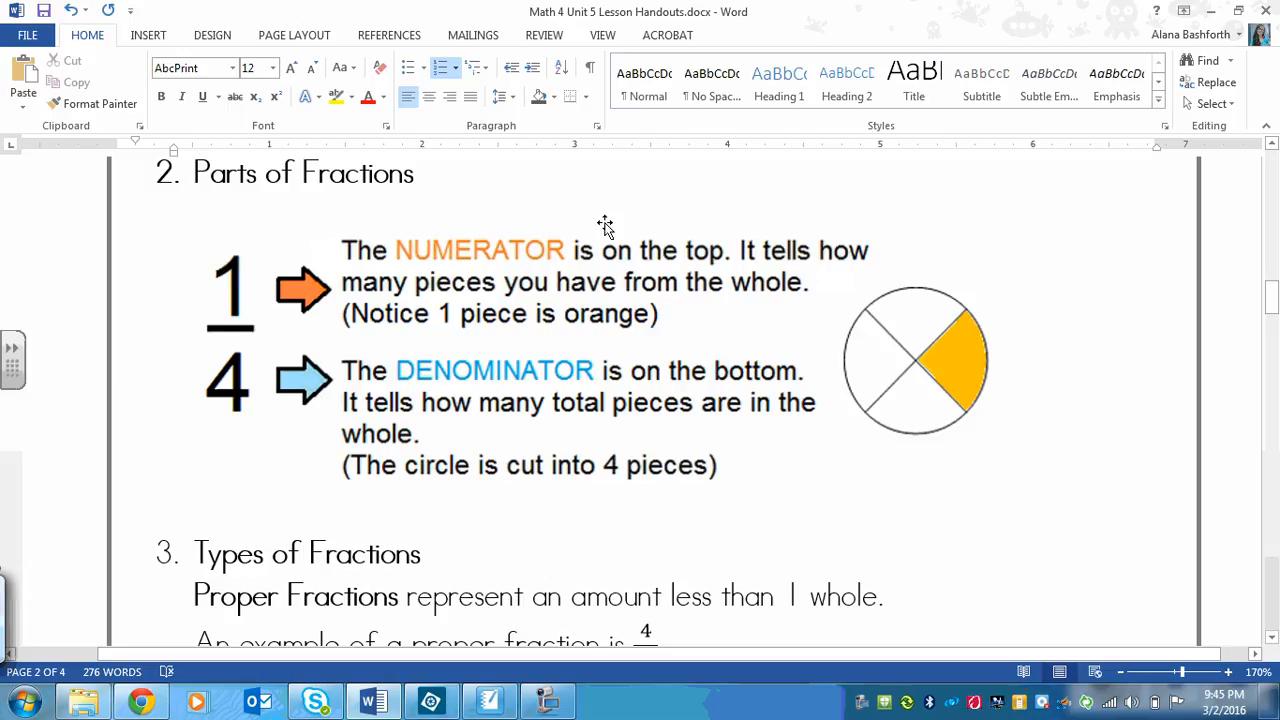
pyautogui.moveTo(416, 314)
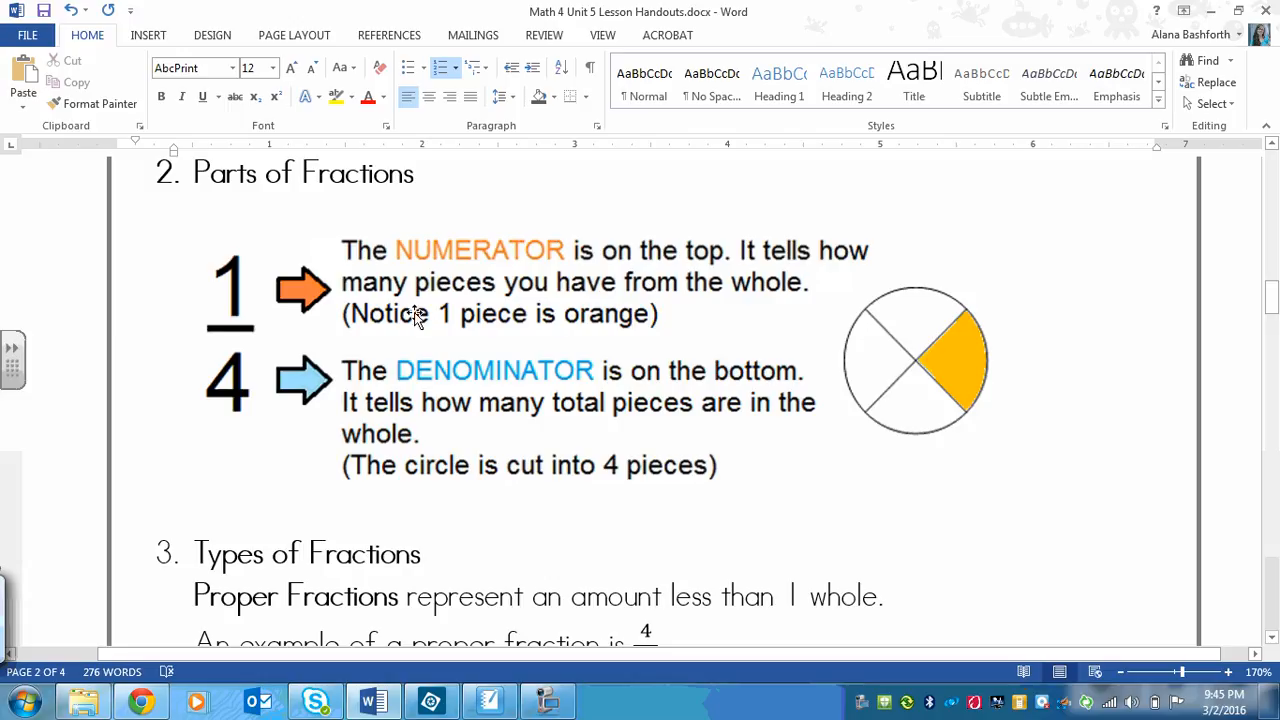
pyautogui.moveTo(564, 248)
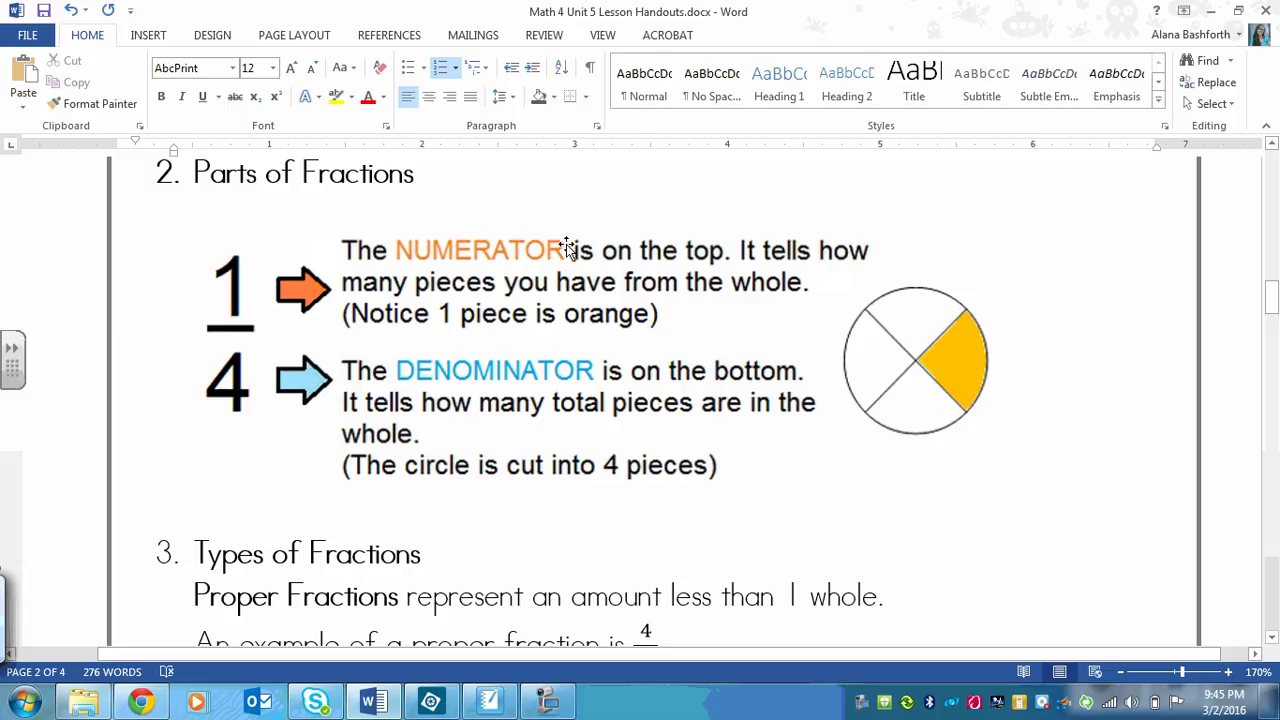
pyautogui.moveTo(836, 240)
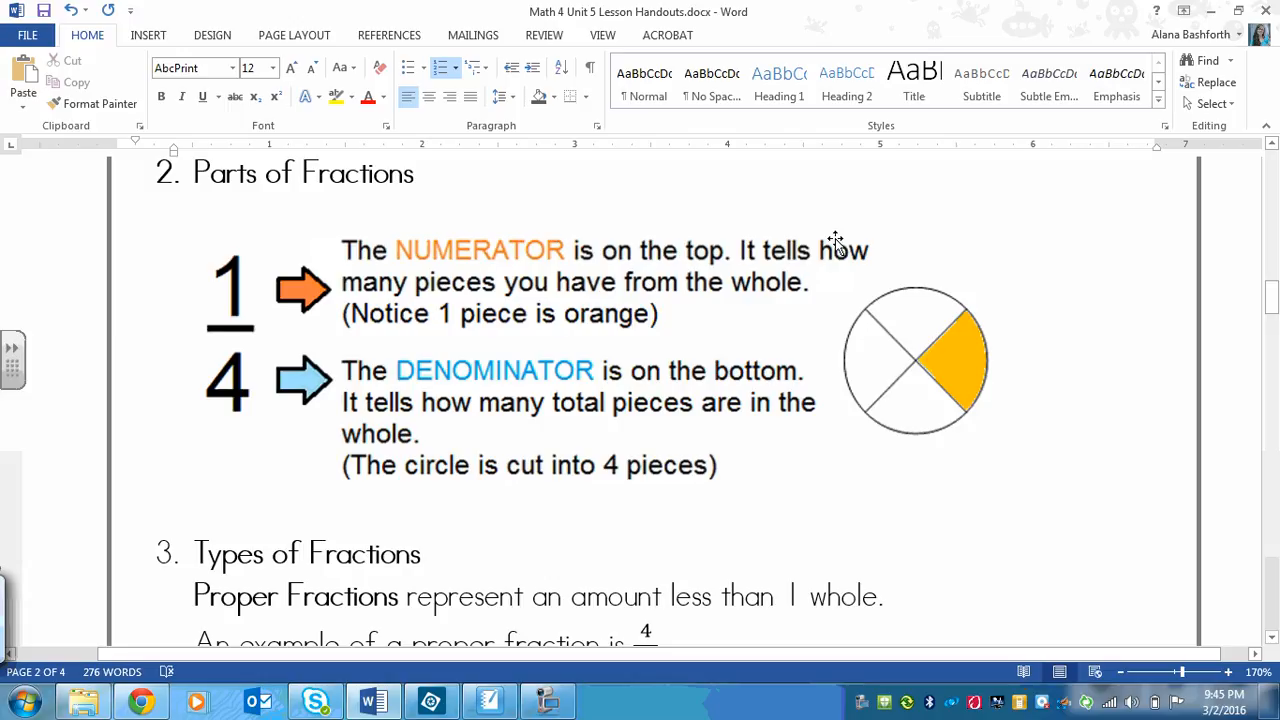
pyautogui.moveTo(664, 302)
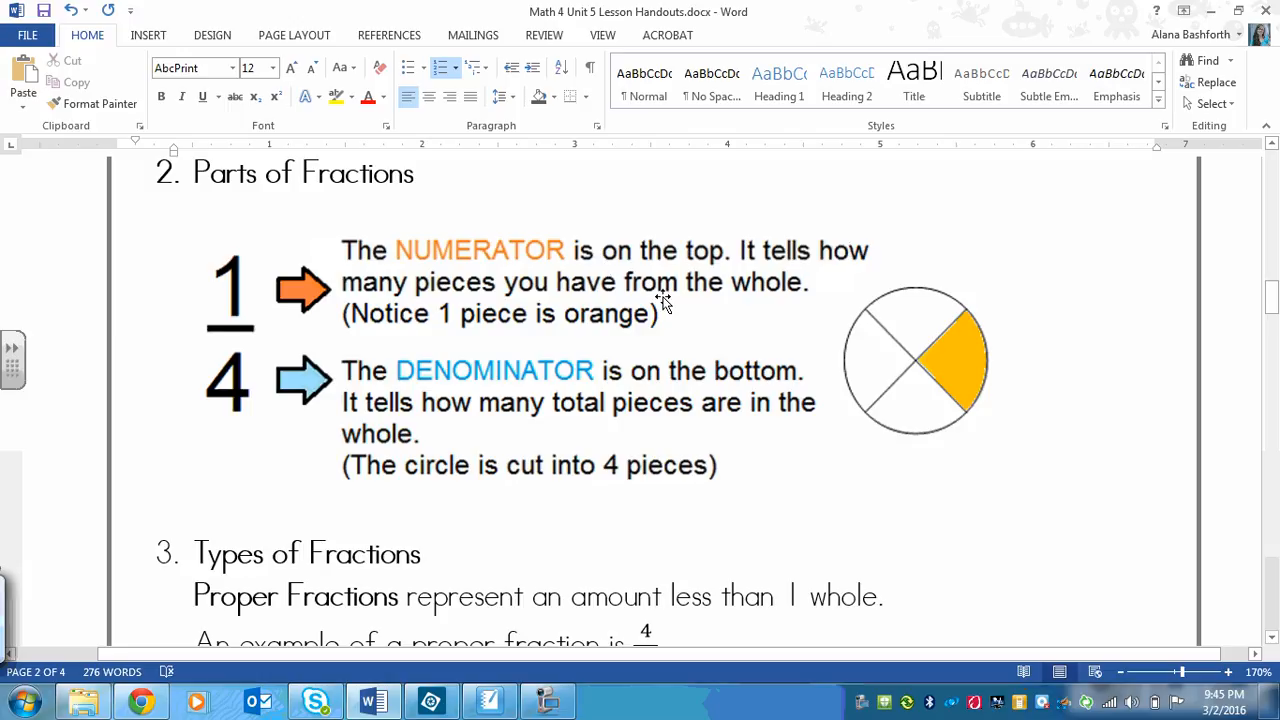
pyautogui.moveTo(880, 350)
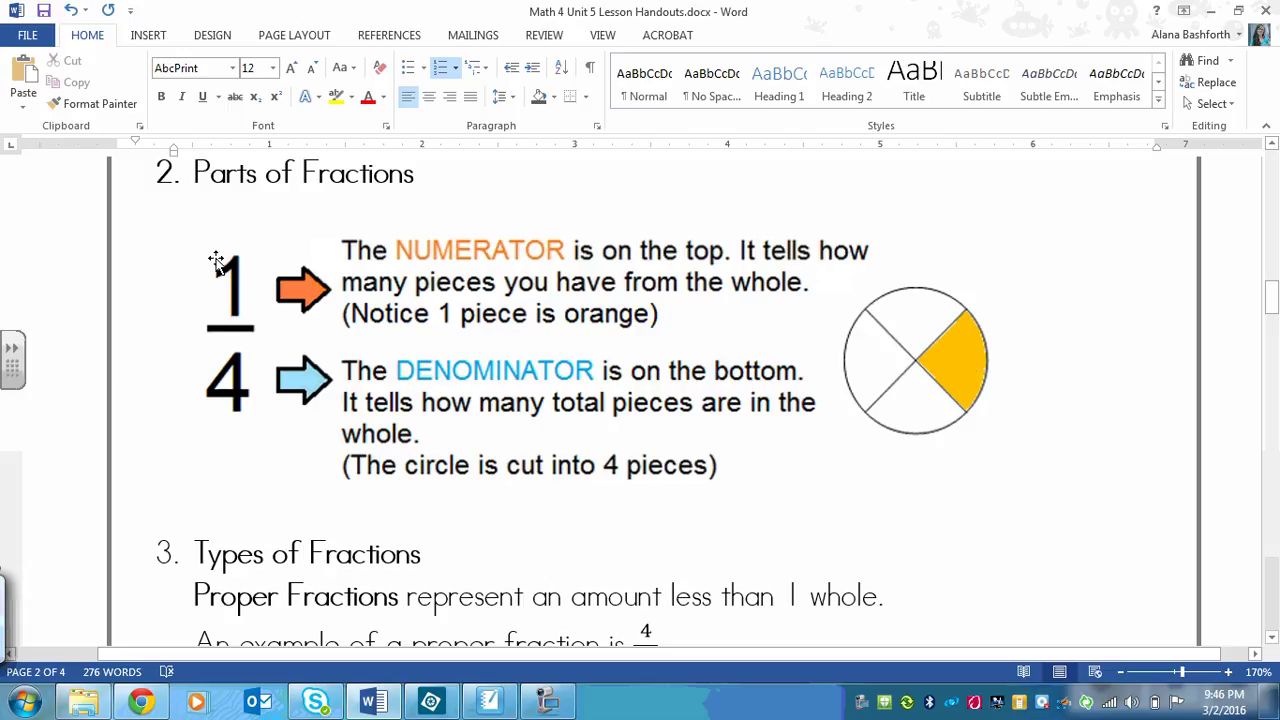
pyautogui.moveTo(252, 302)
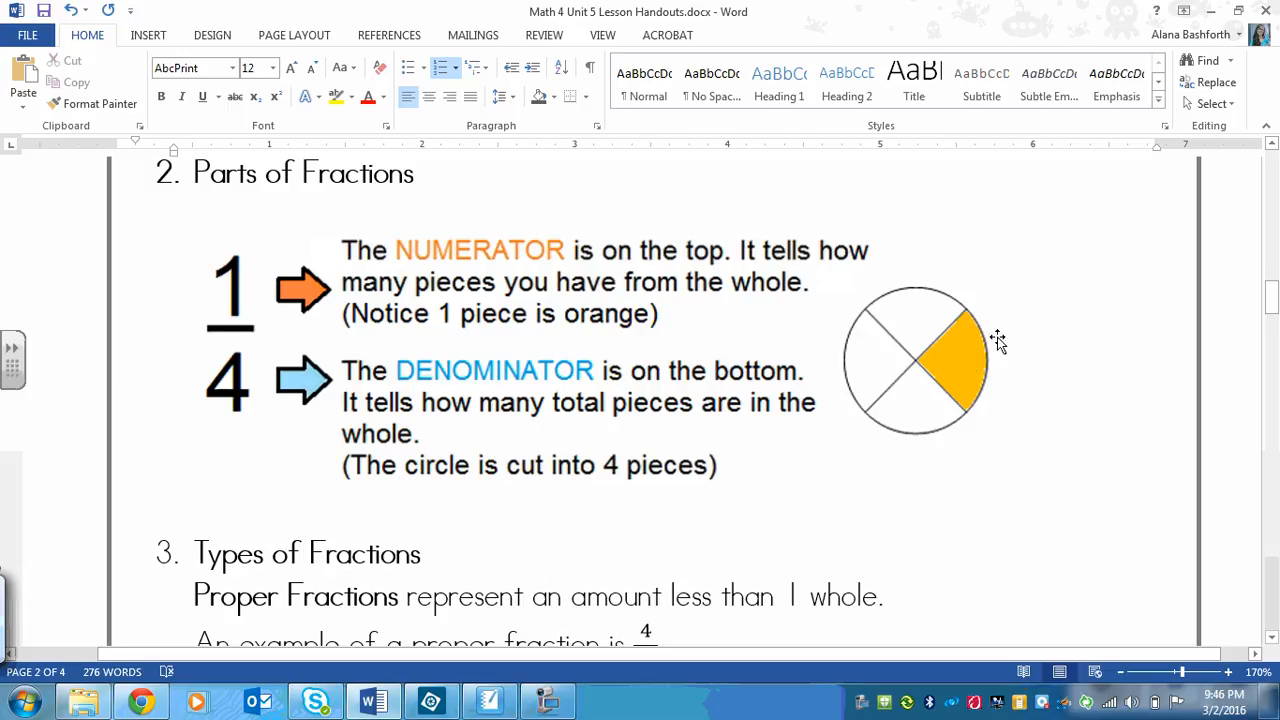
pyautogui.moveTo(260, 360)
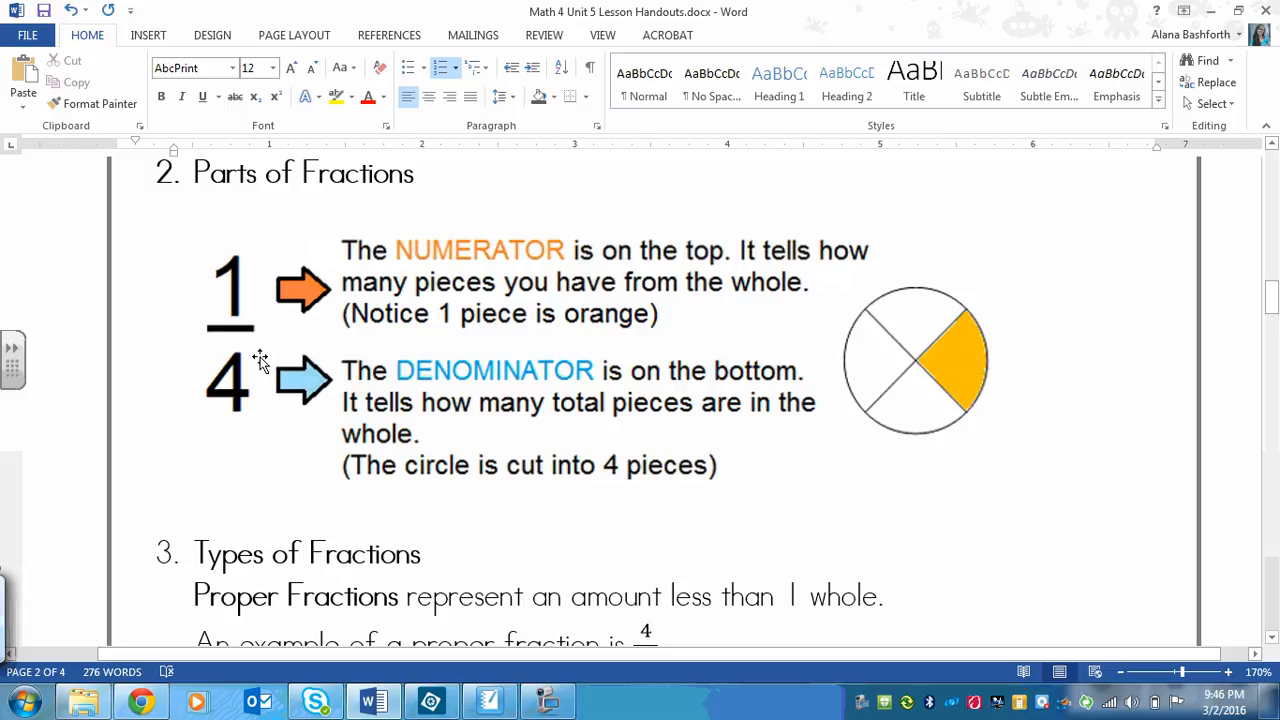
pyautogui.moveTo(518, 432)
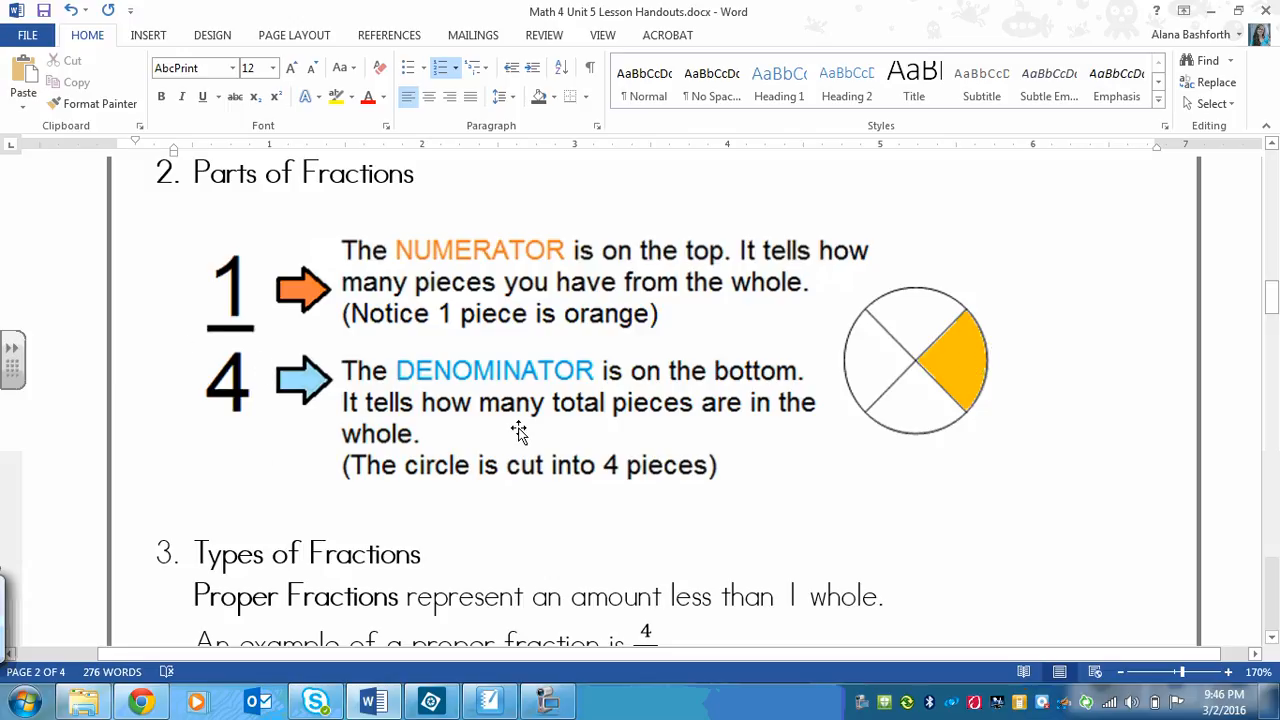
pyautogui.moveTo(636, 442)
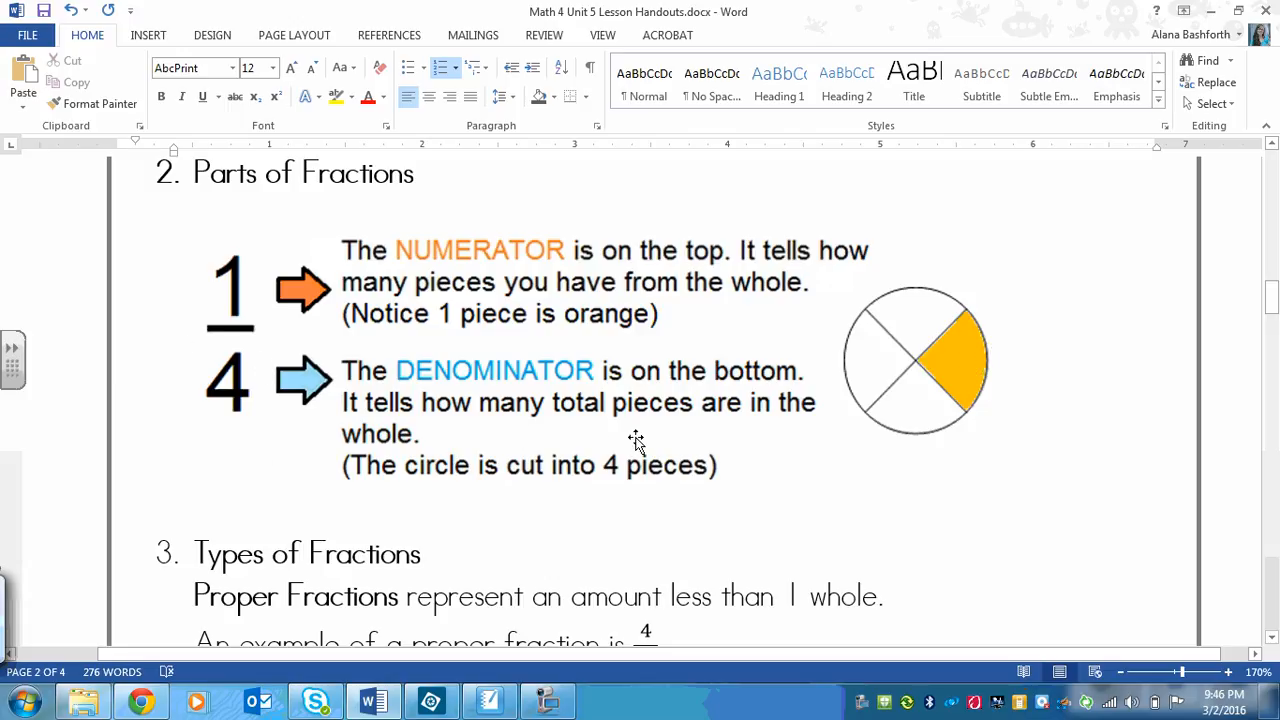
pyautogui.moveTo(636, 428)
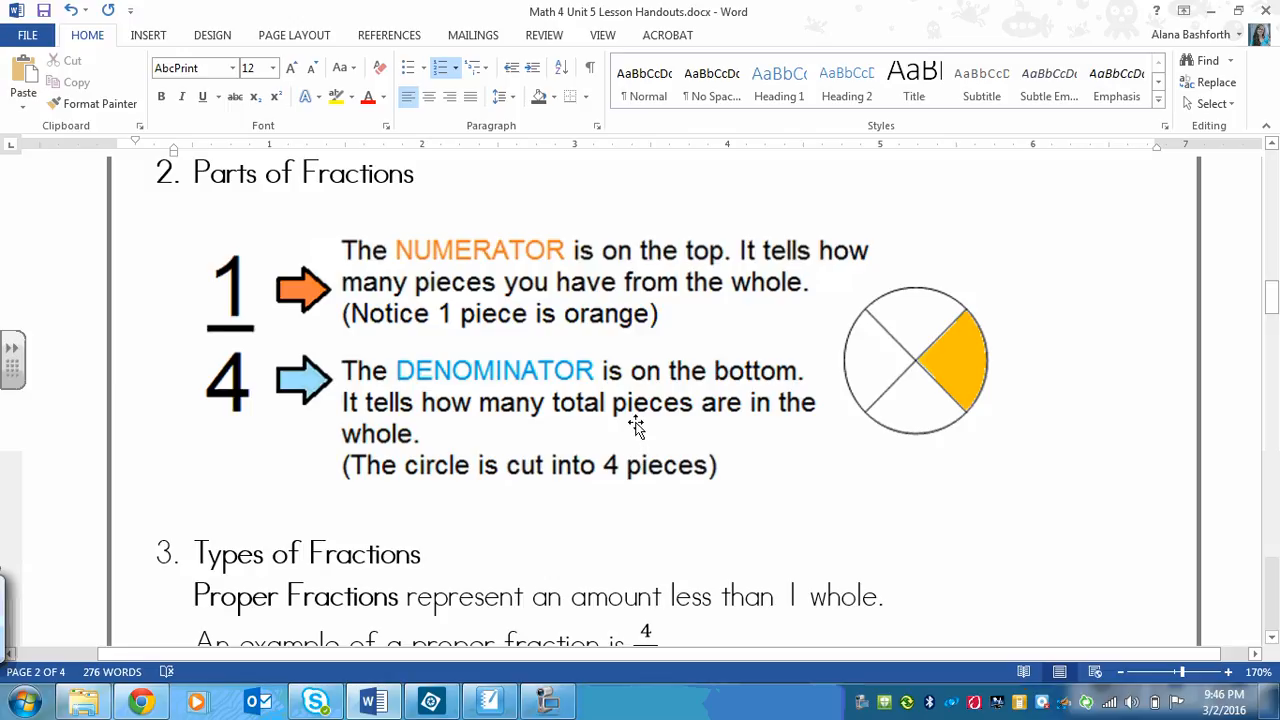
pyautogui.moveTo(624, 448)
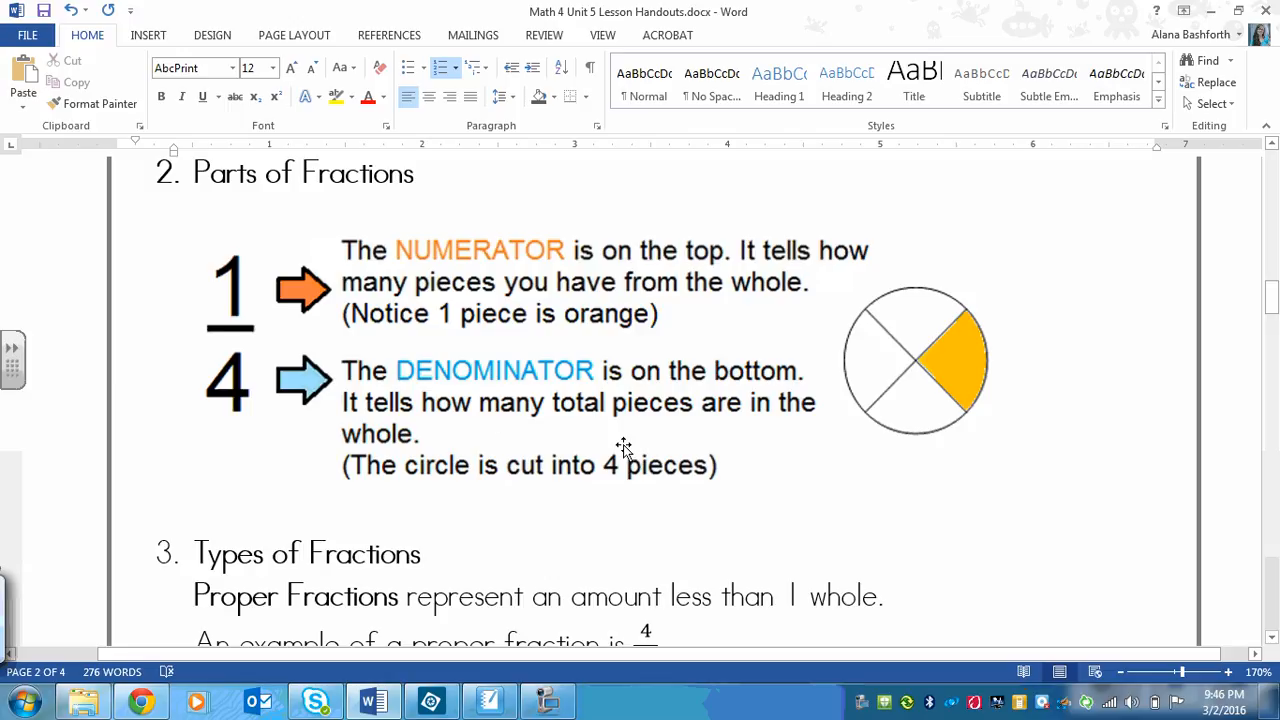
pyautogui.moveTo(616, 496)
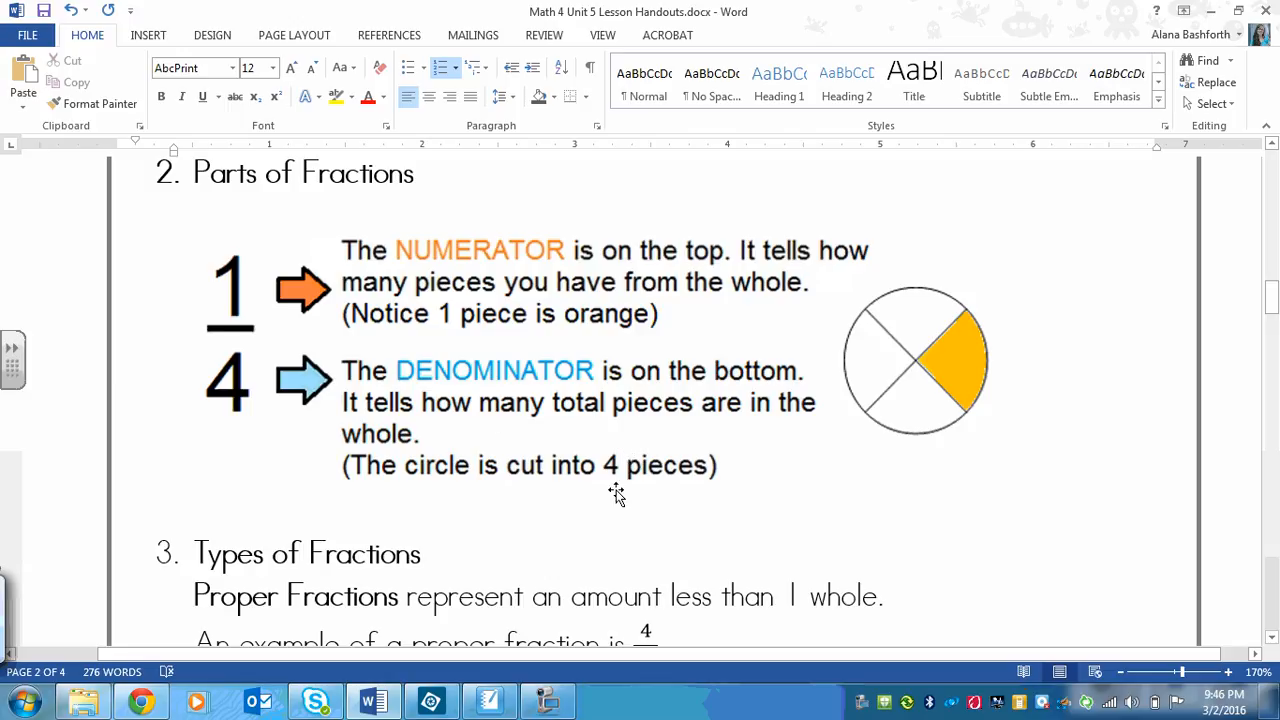
pyautogui.moveTo(846, 456)
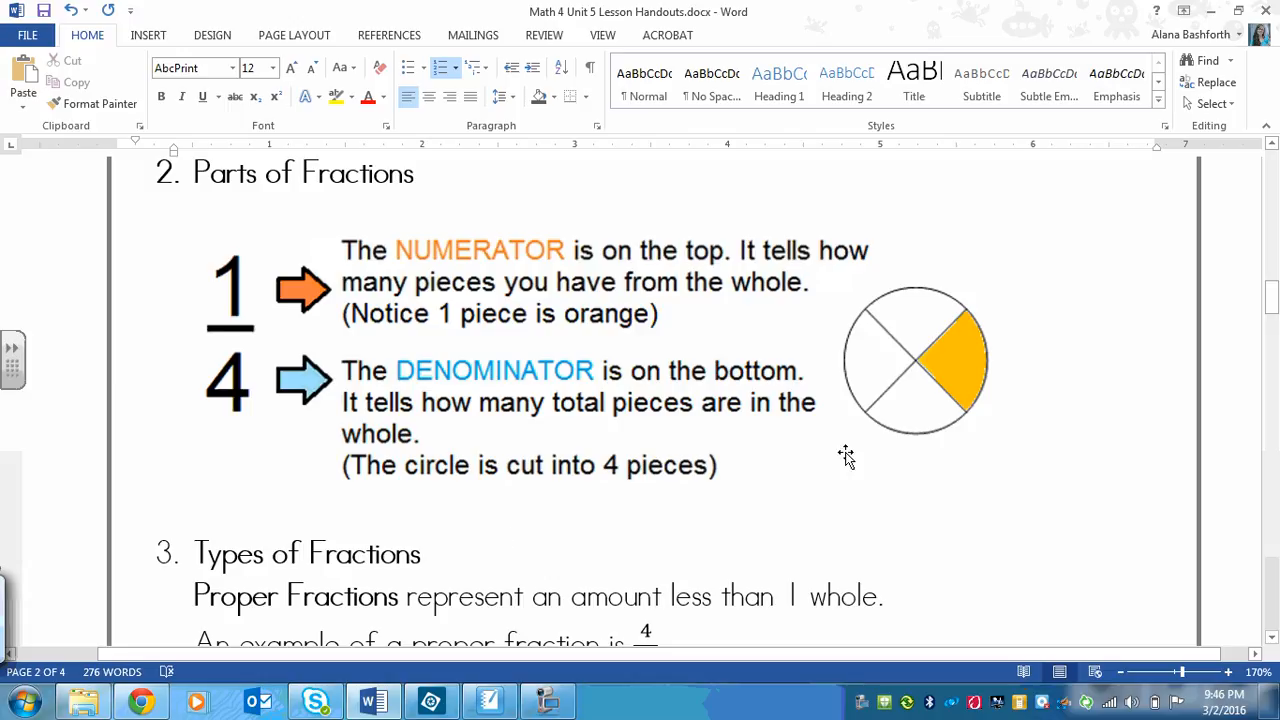
pyautogui.moveTo(900, 456)
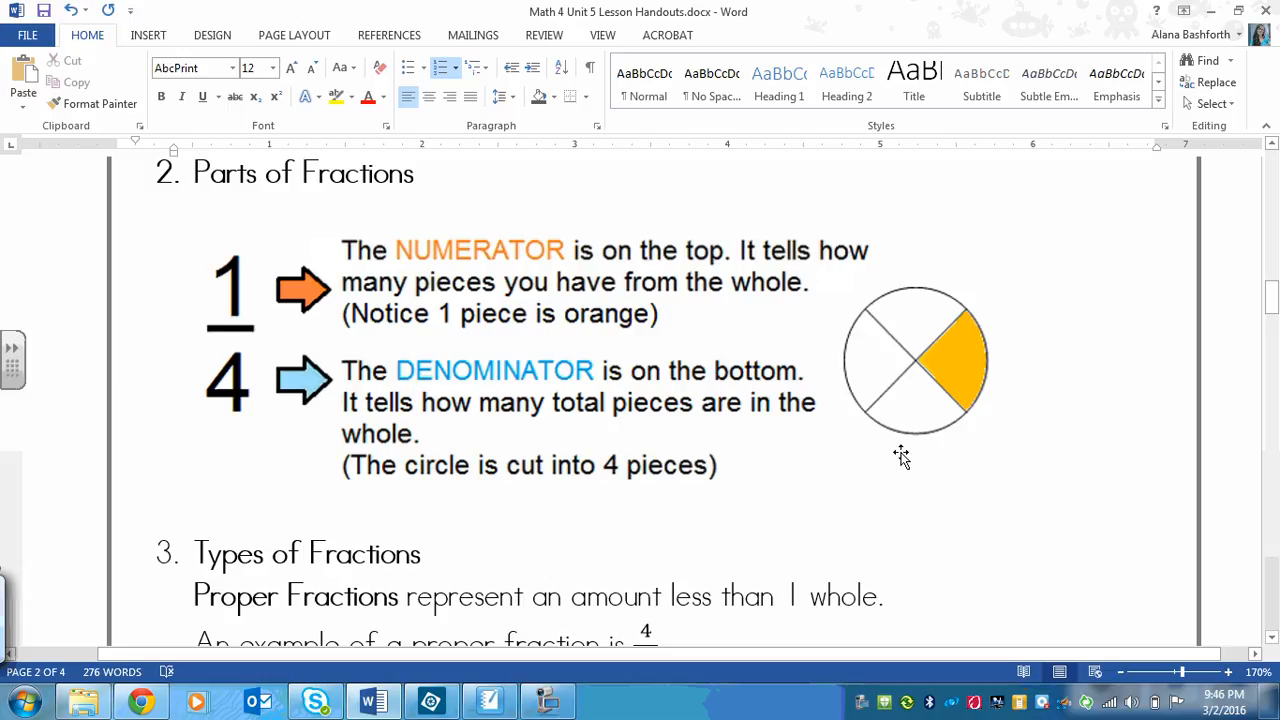
pyautogui.moveTo(932, 430)
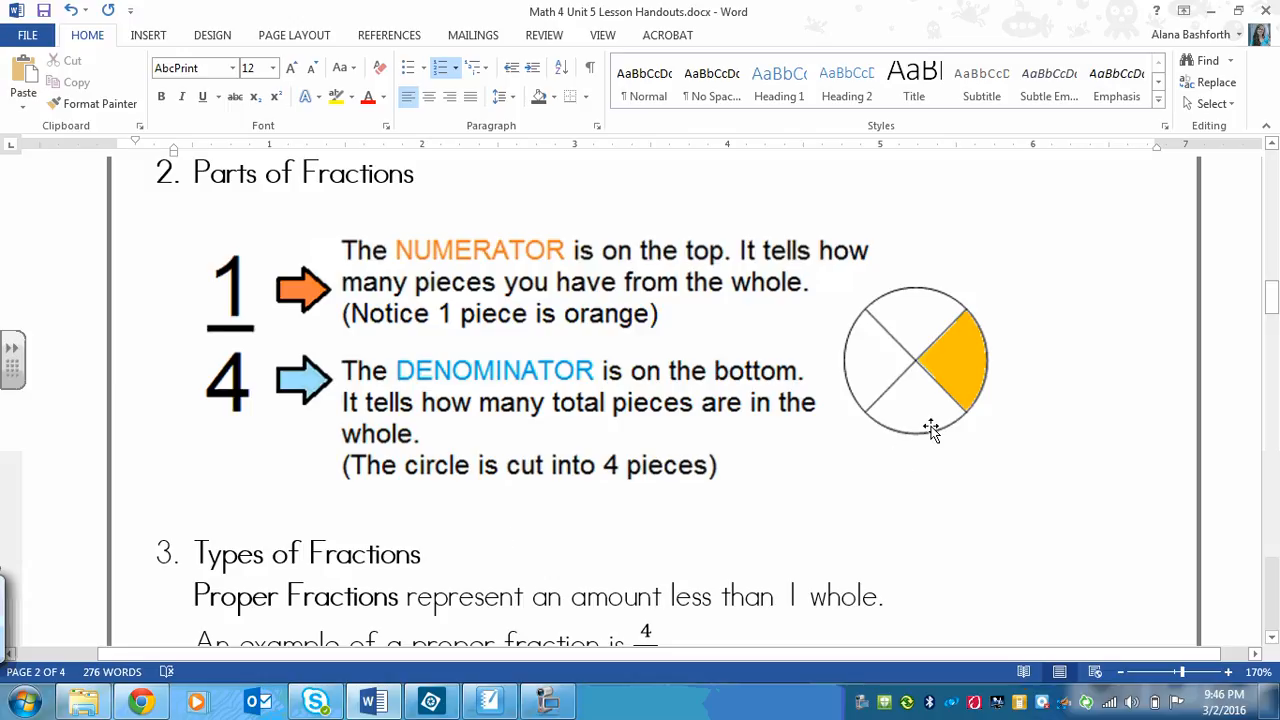
pyautogui.moveTo(924, 506)
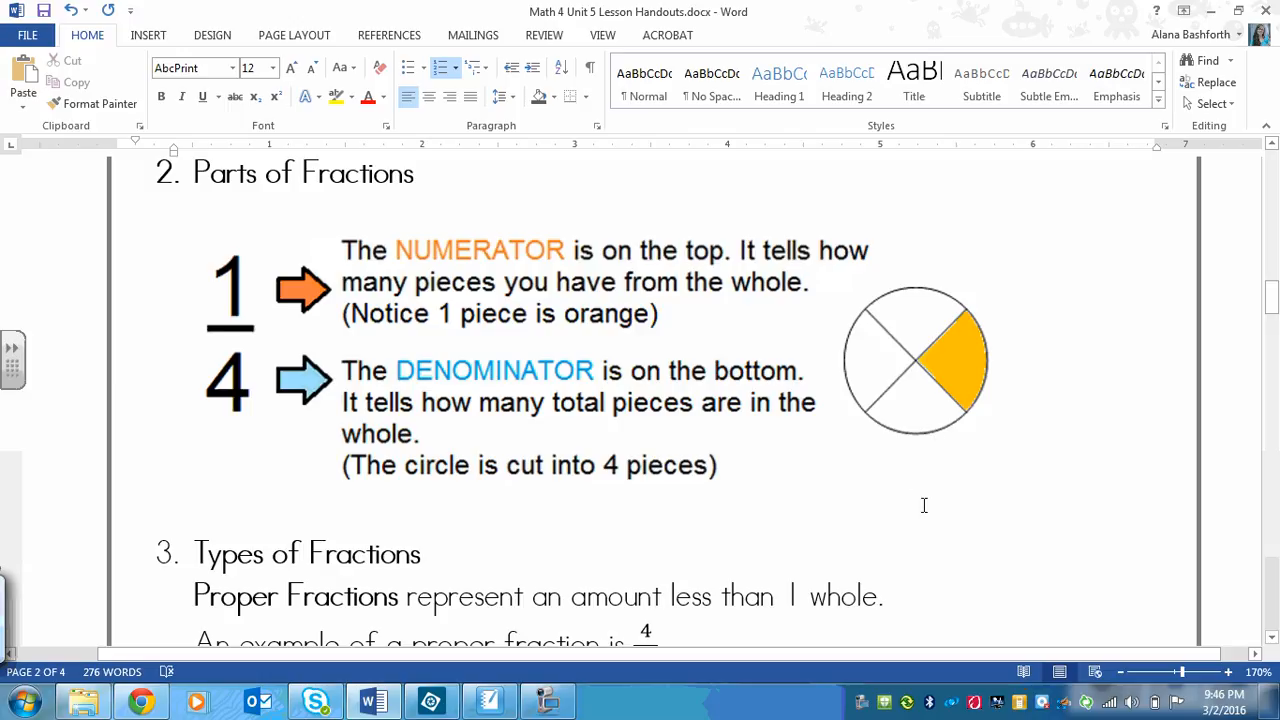
pyautogui.moveTo(826, 352)
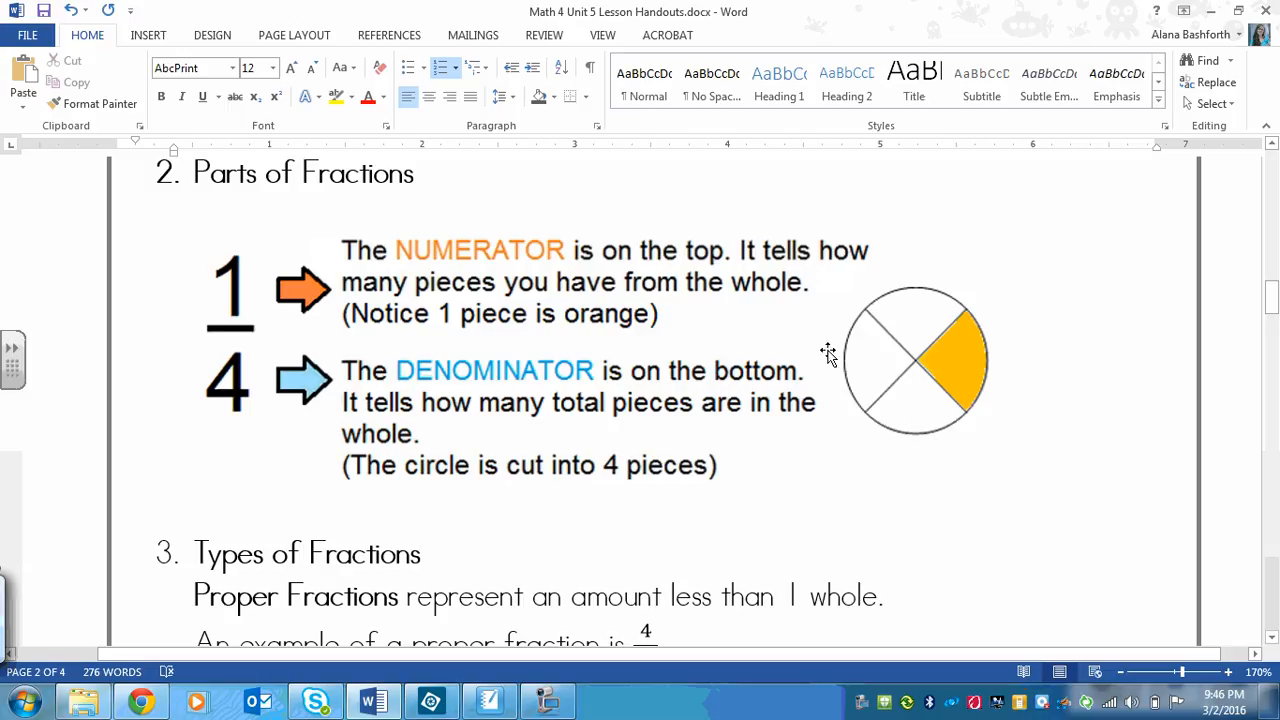
pyautogui.moveTo(928, 304)
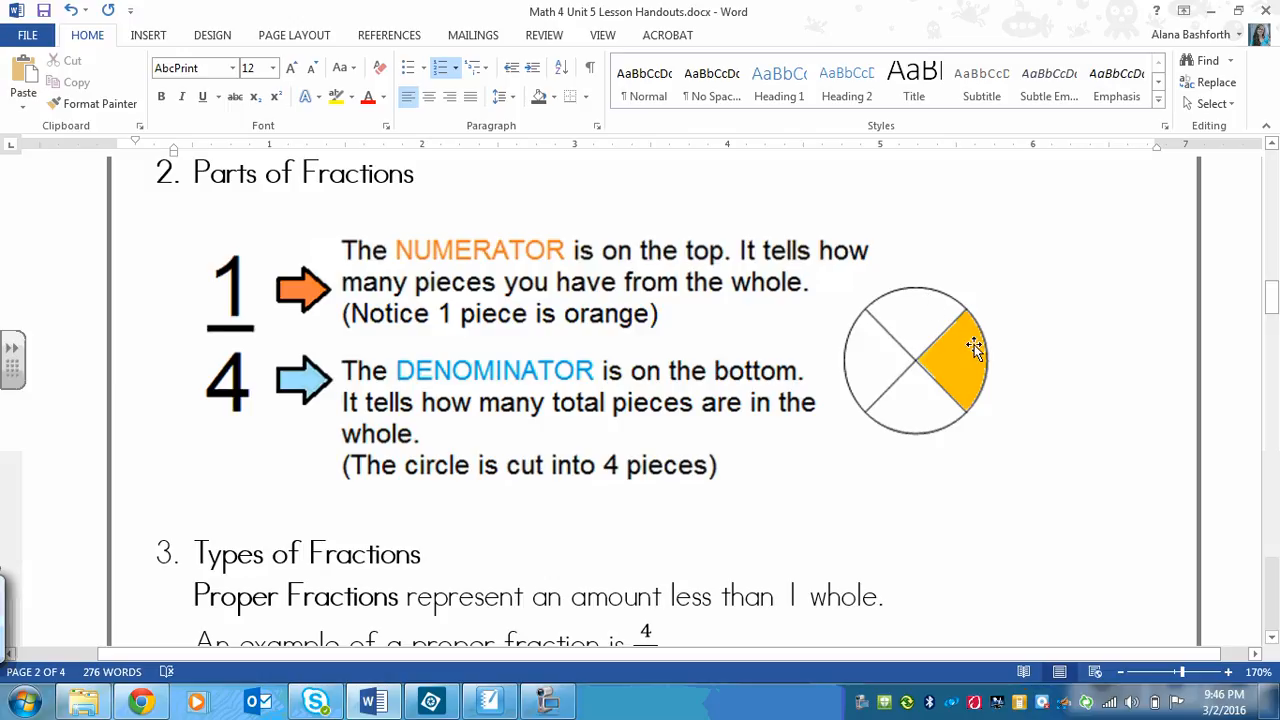
pyautogui.moveTo(962, 360)
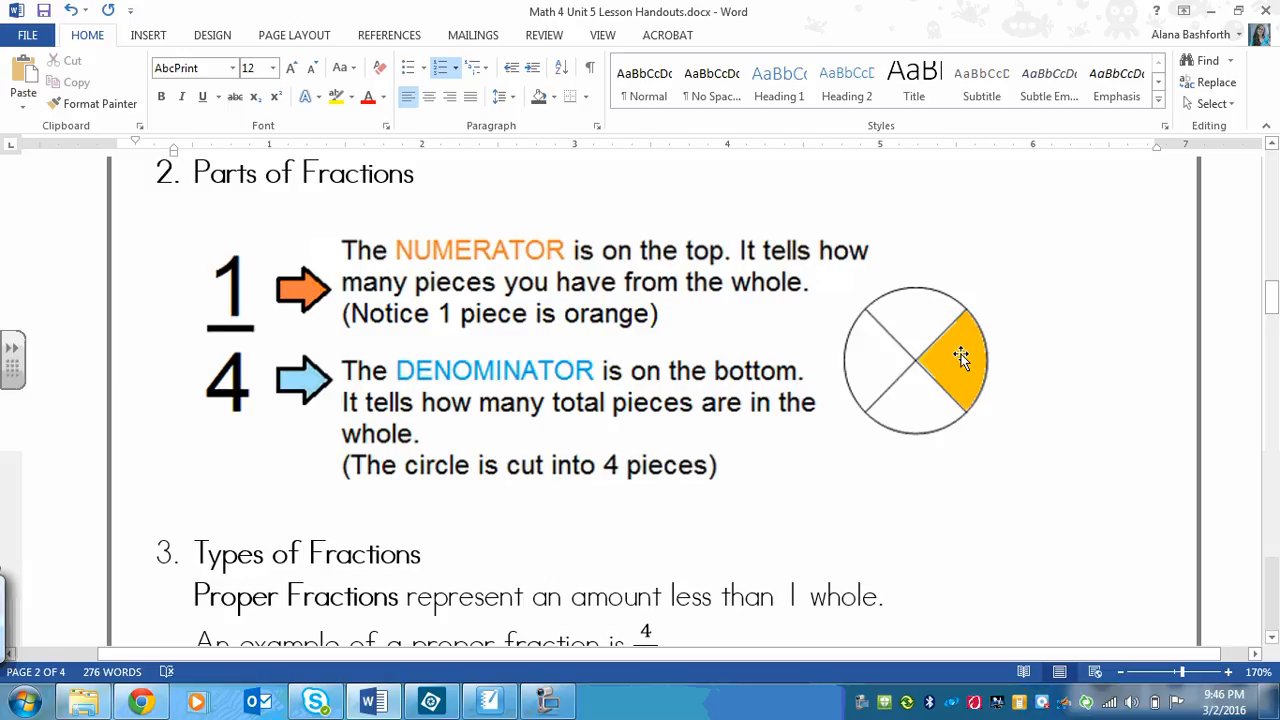
pyautogui.moveTo(928, 324)
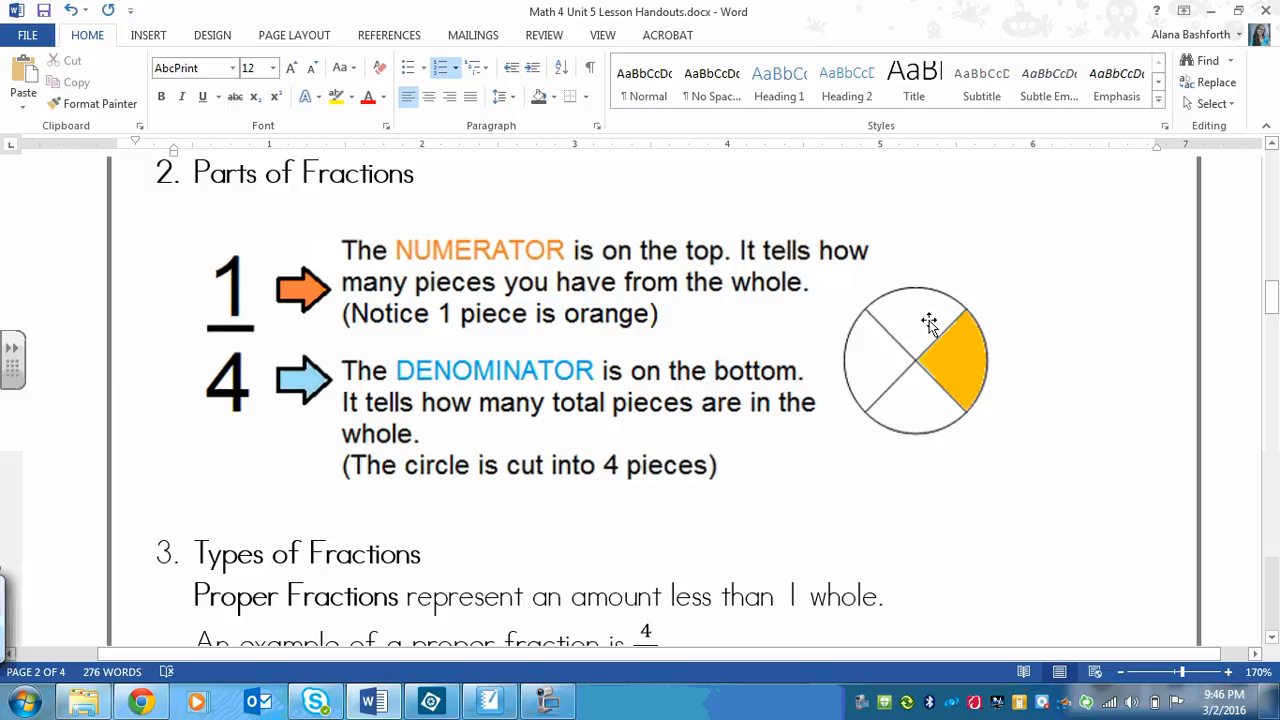
pyautogui.moveTo(984, 376)
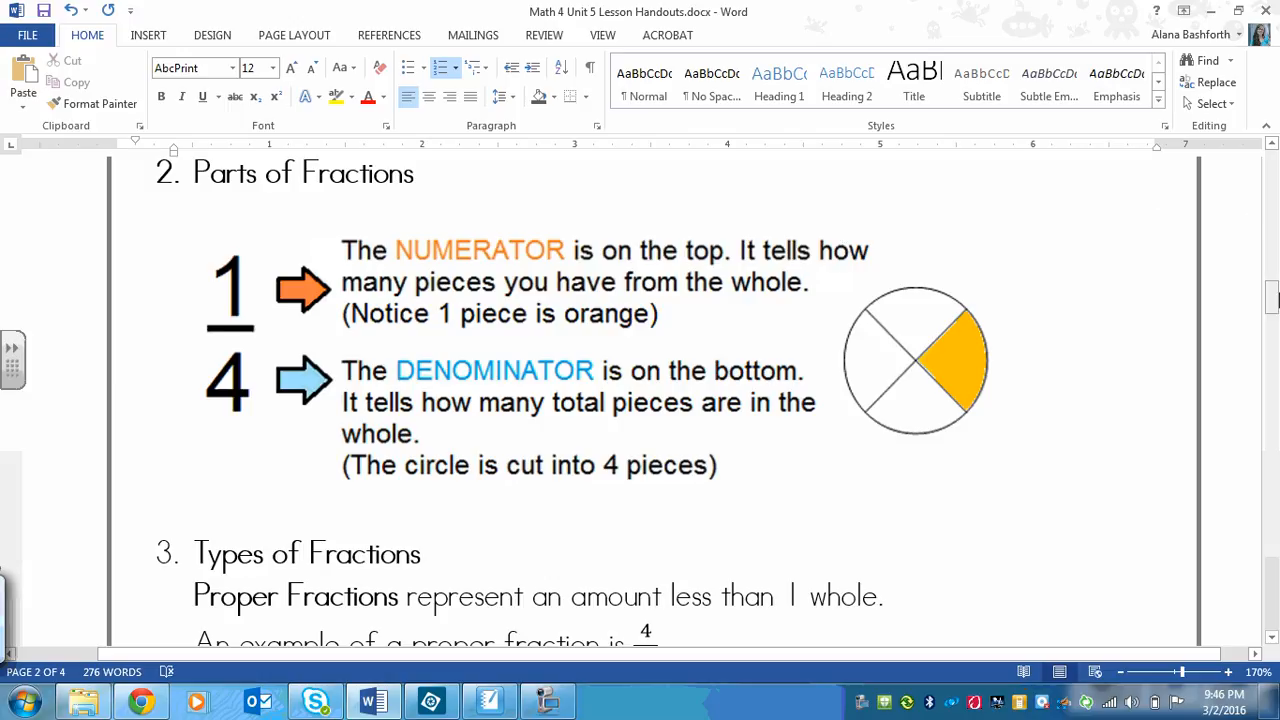
pyautogui.scroll(-3)
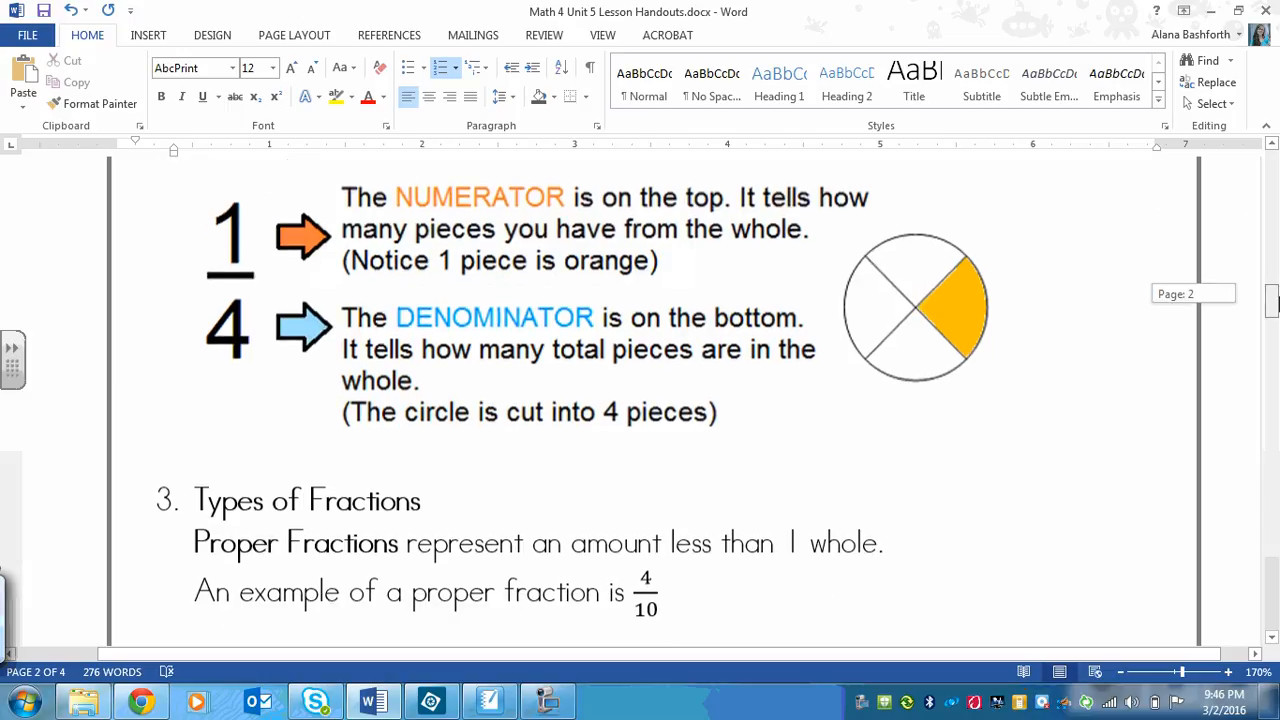
pyautogui.scroll(-3)
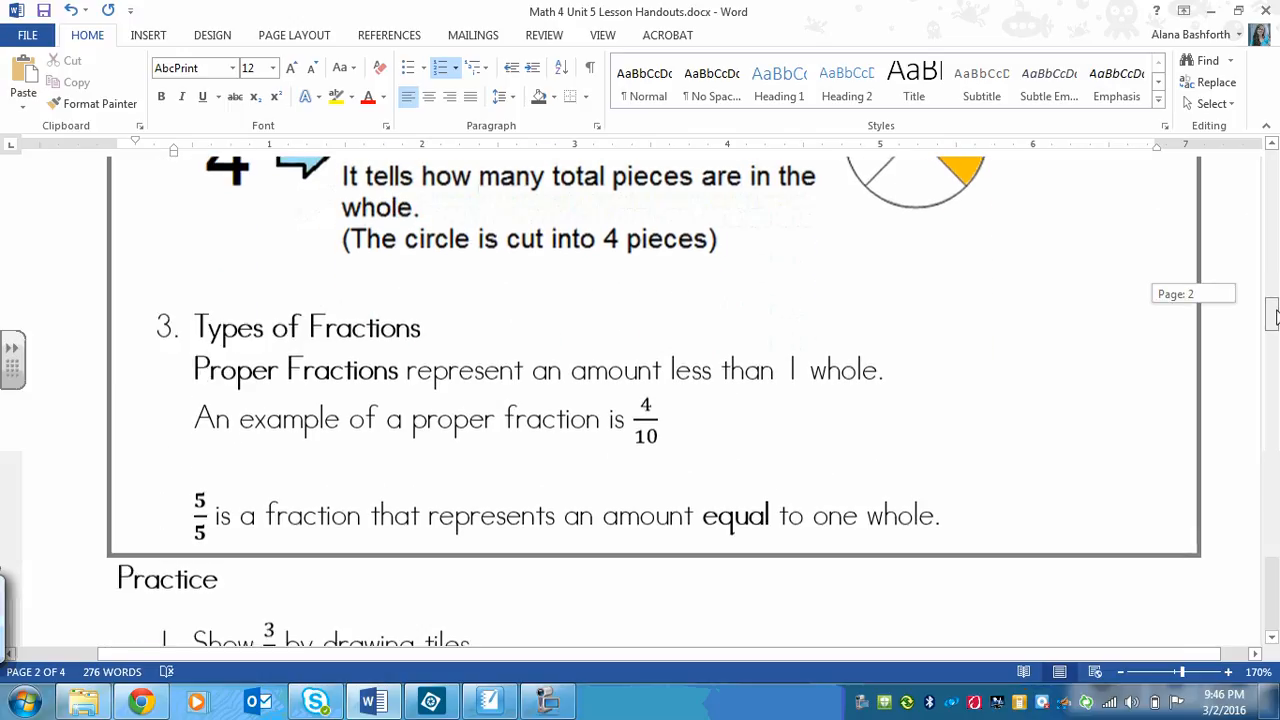
pyautogui.scroll(-3)
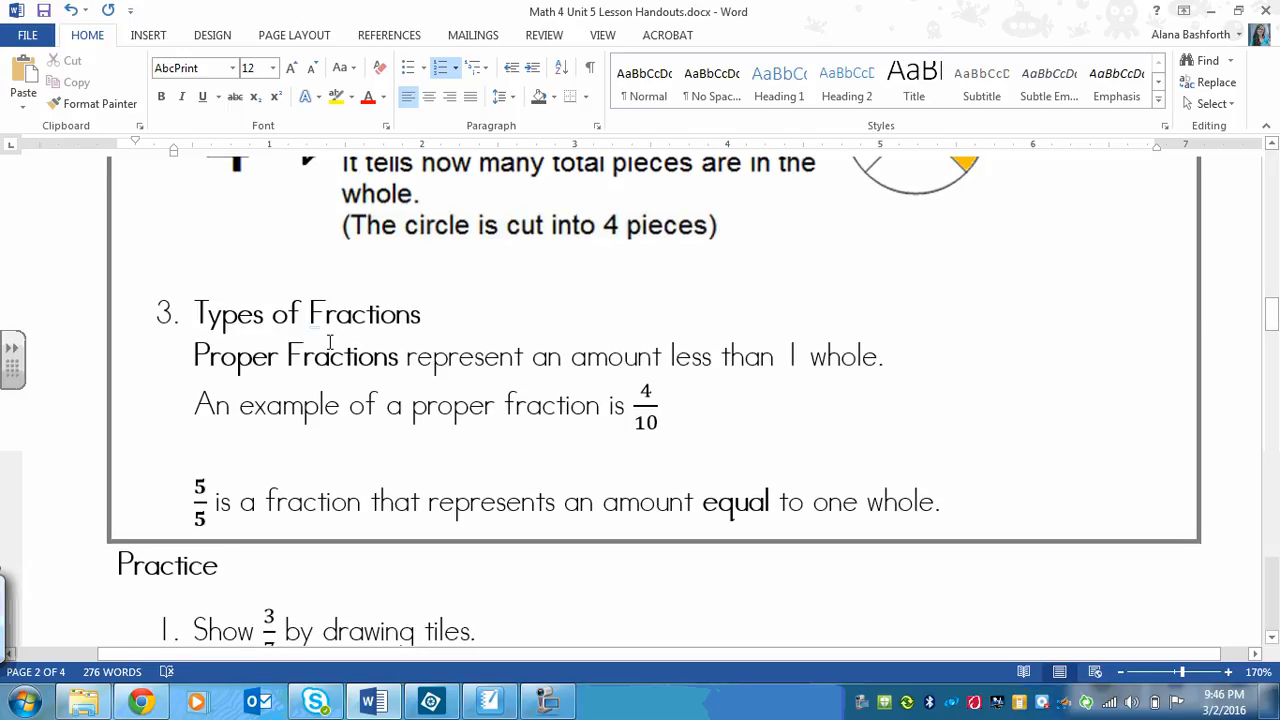
pyautogui.moveTo(632, 356)
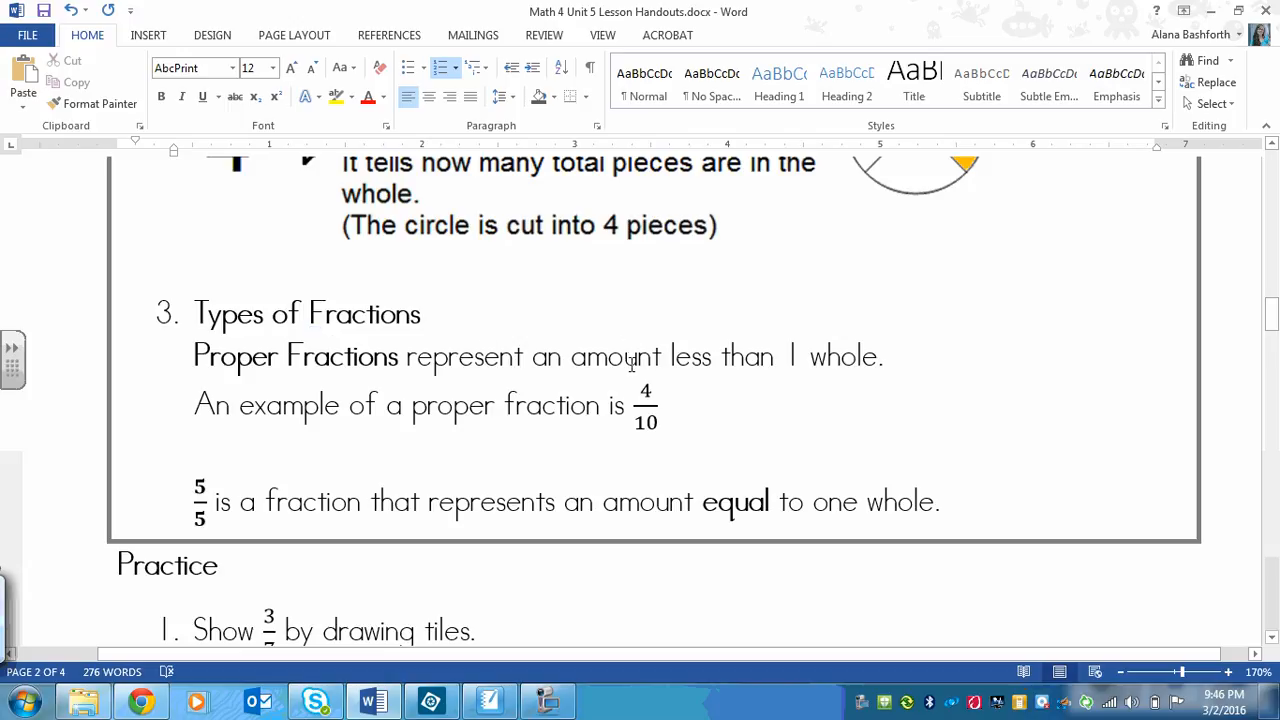
pyautogui.moveTo(886, 366)
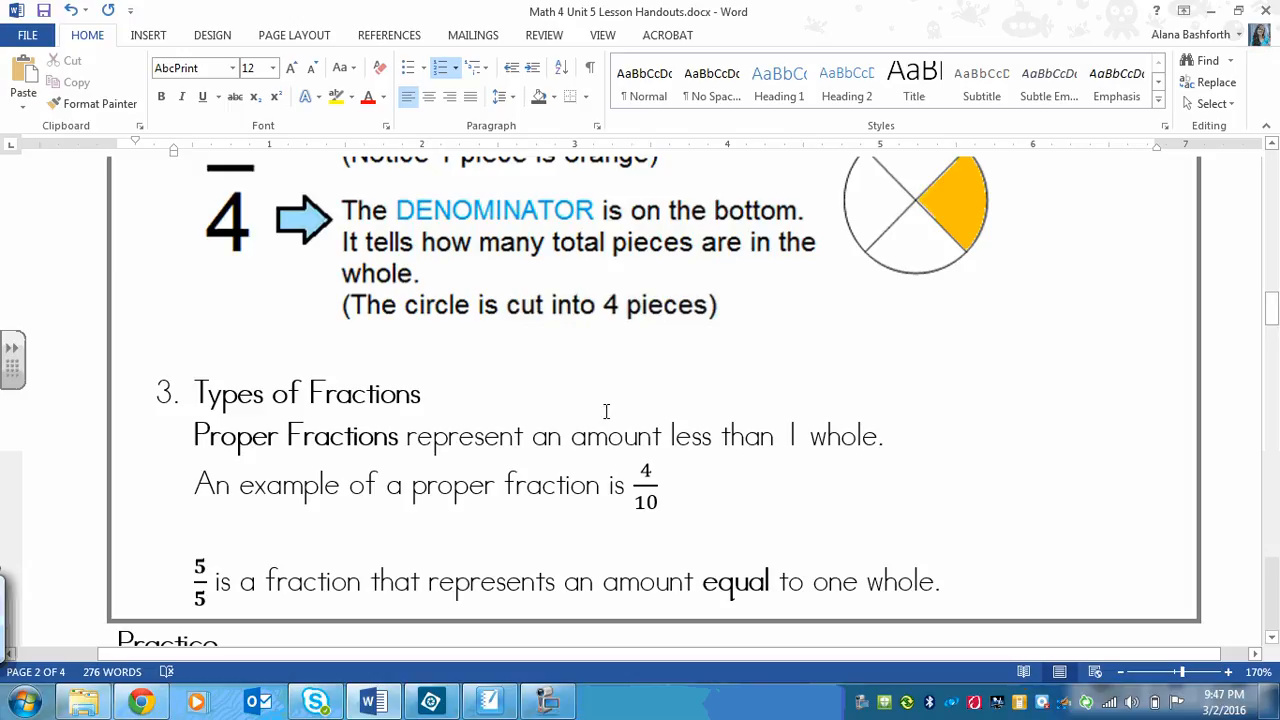
pyautogui.moveTo(276, 424)
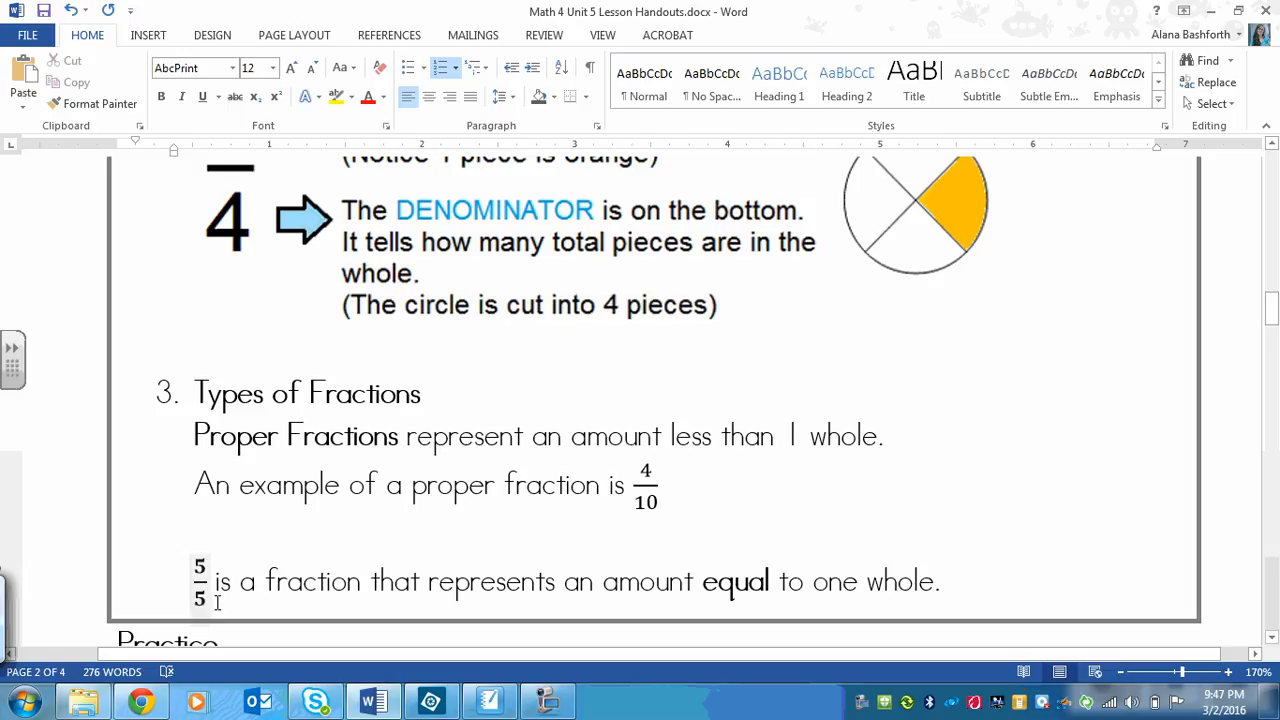
pyautogui.moveTo(234, 582)
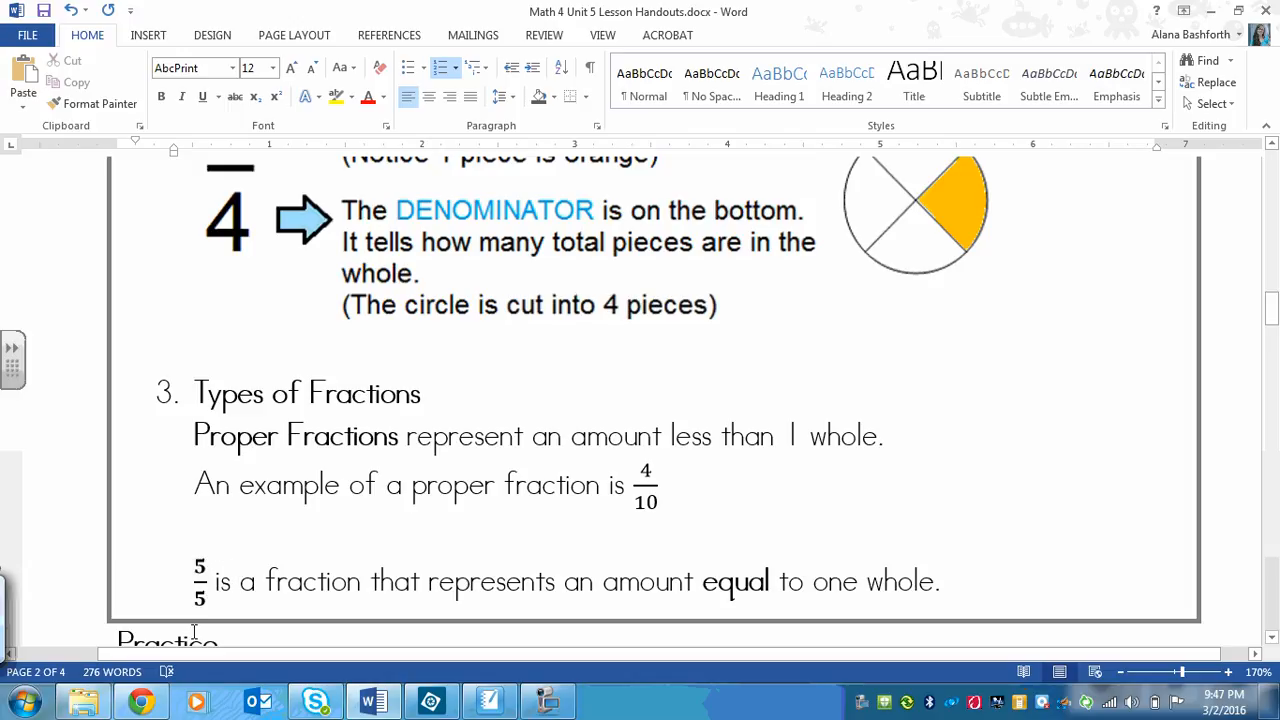
pyautogui.moveTo(698, 630)
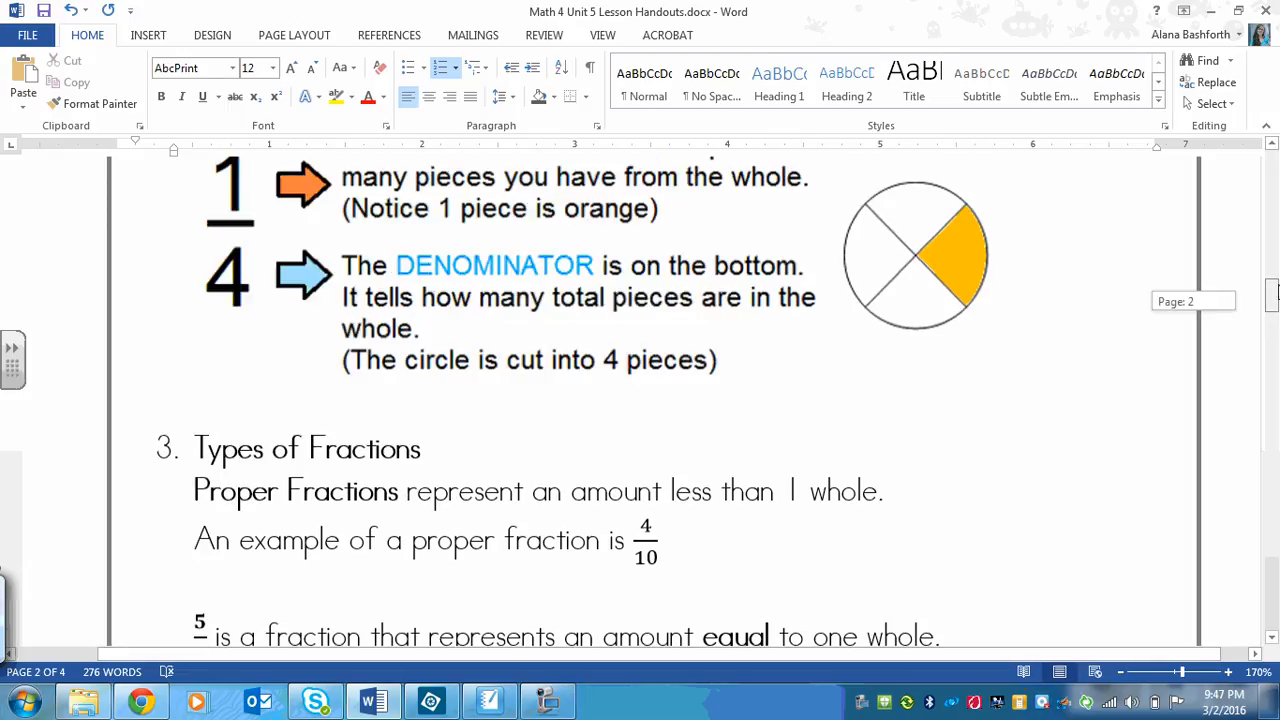
pyautogui.scroll(-3)
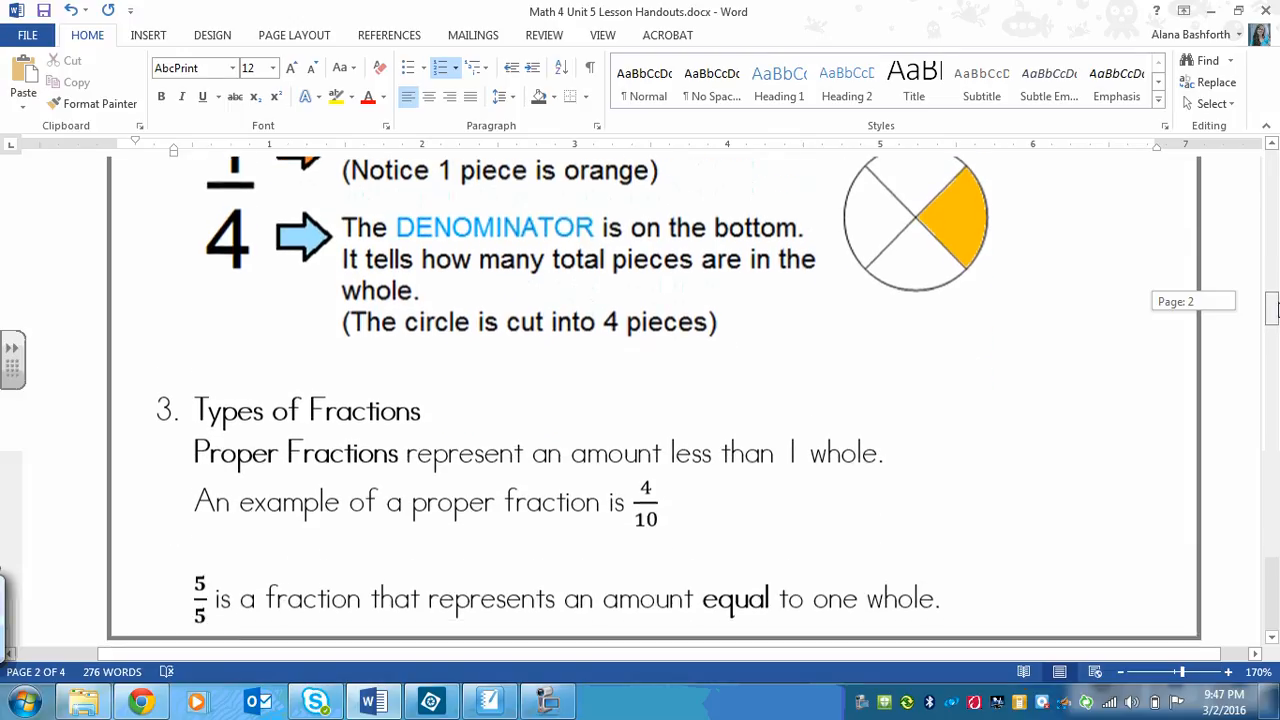
pyautogui.scroll(-3)
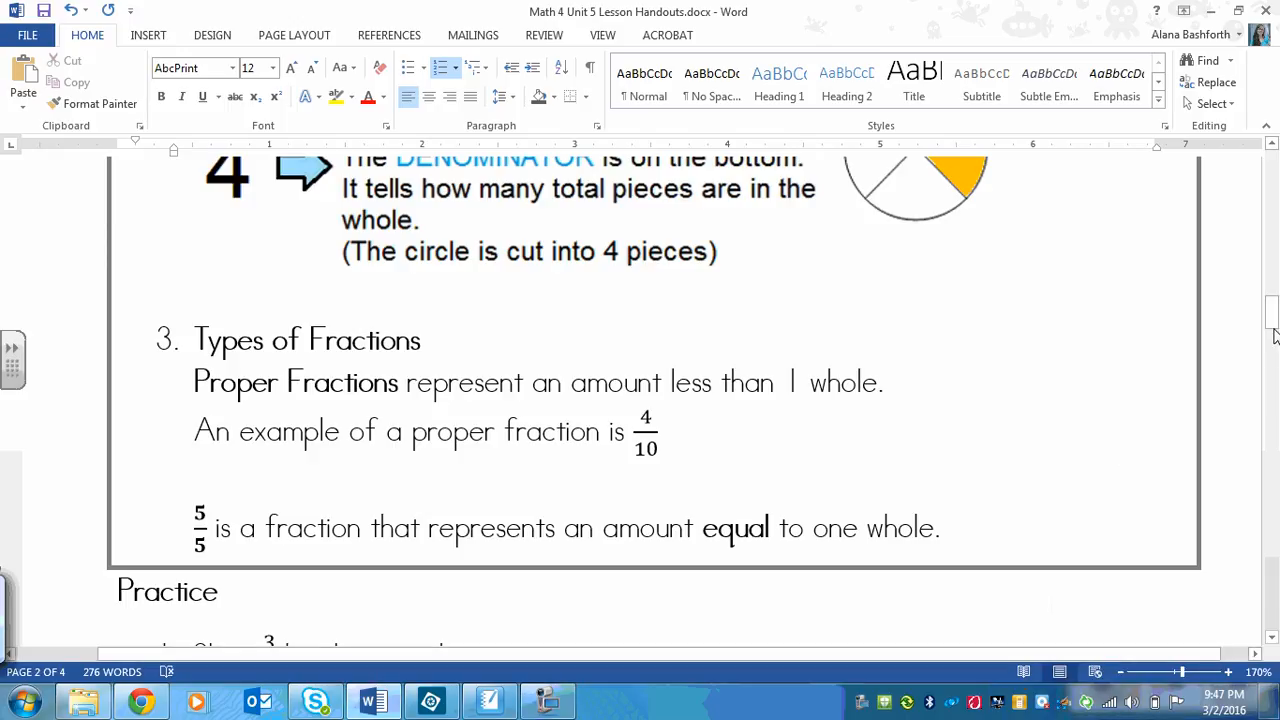
pyautogui.scroll(-3)
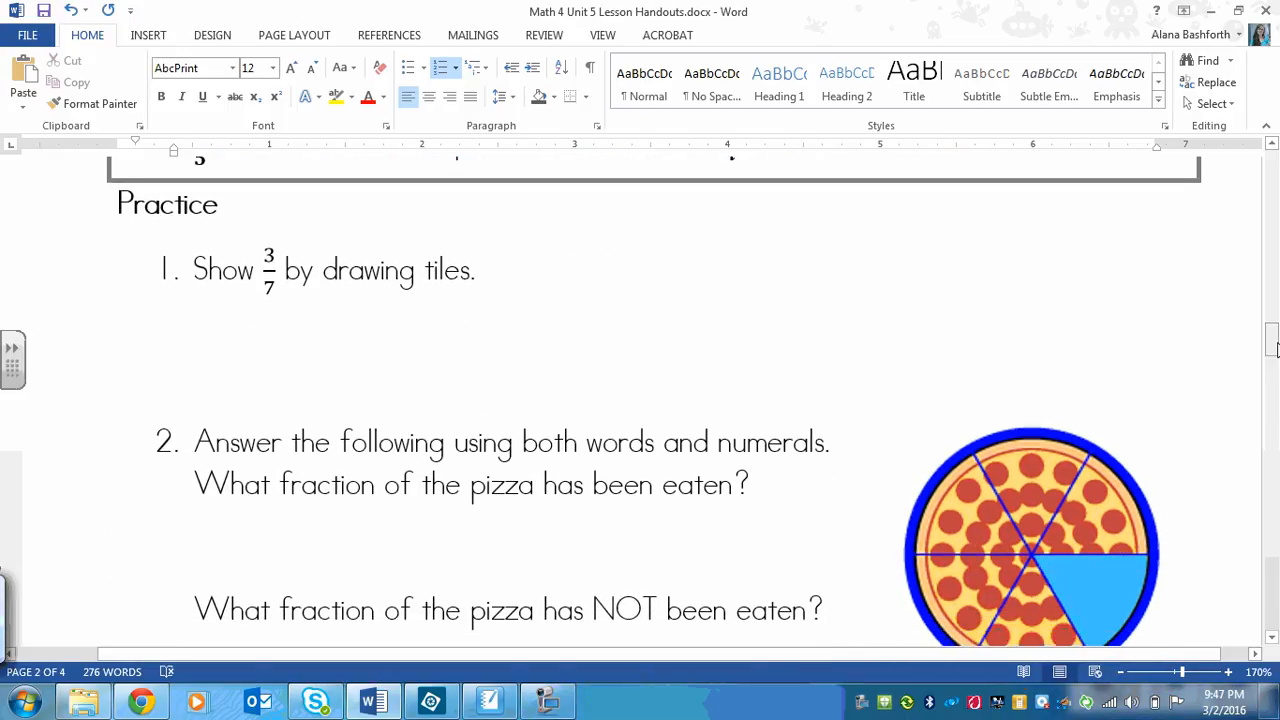
pyautogui.scroll(-3)
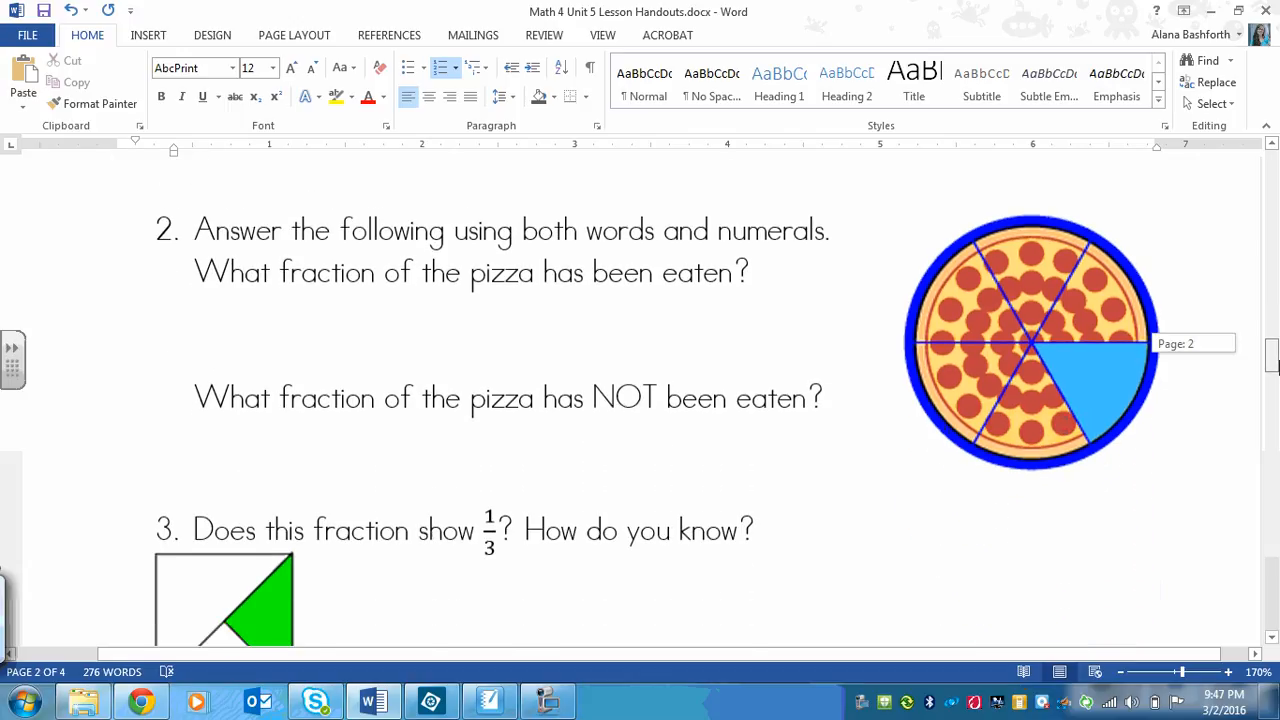
pyautogui.scroll(-3)
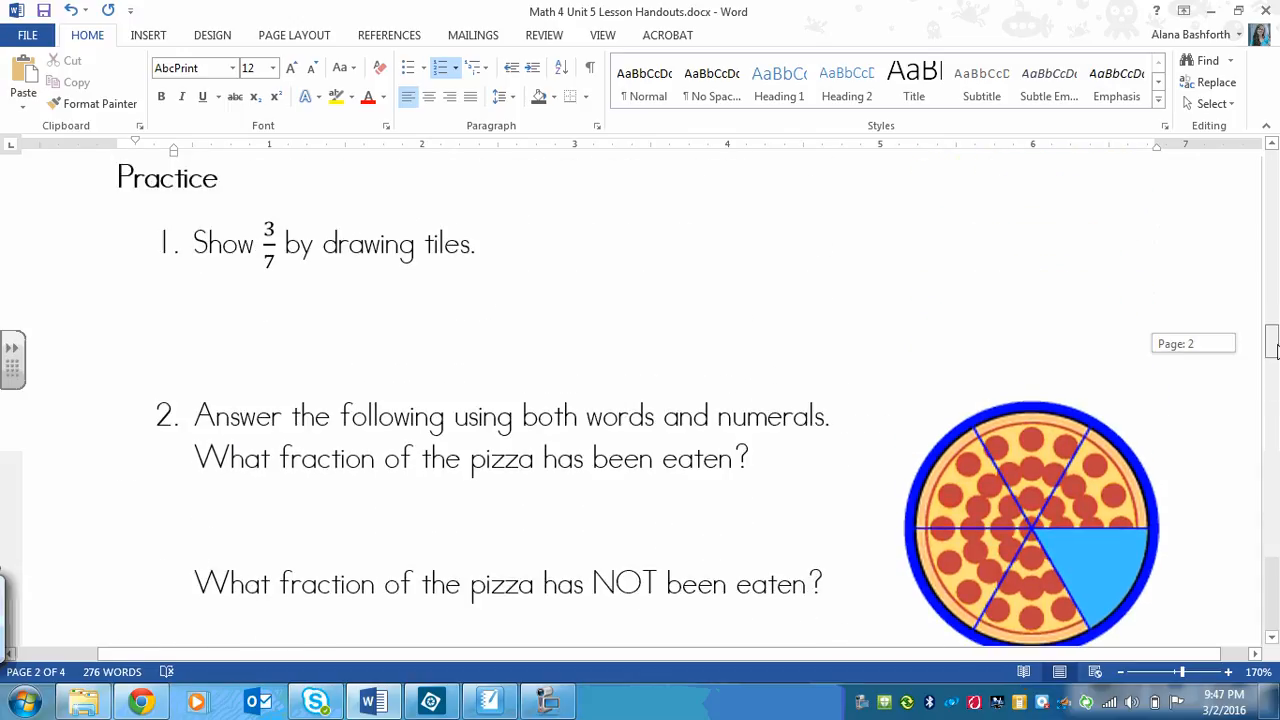
pyautogui.scroll(-3)
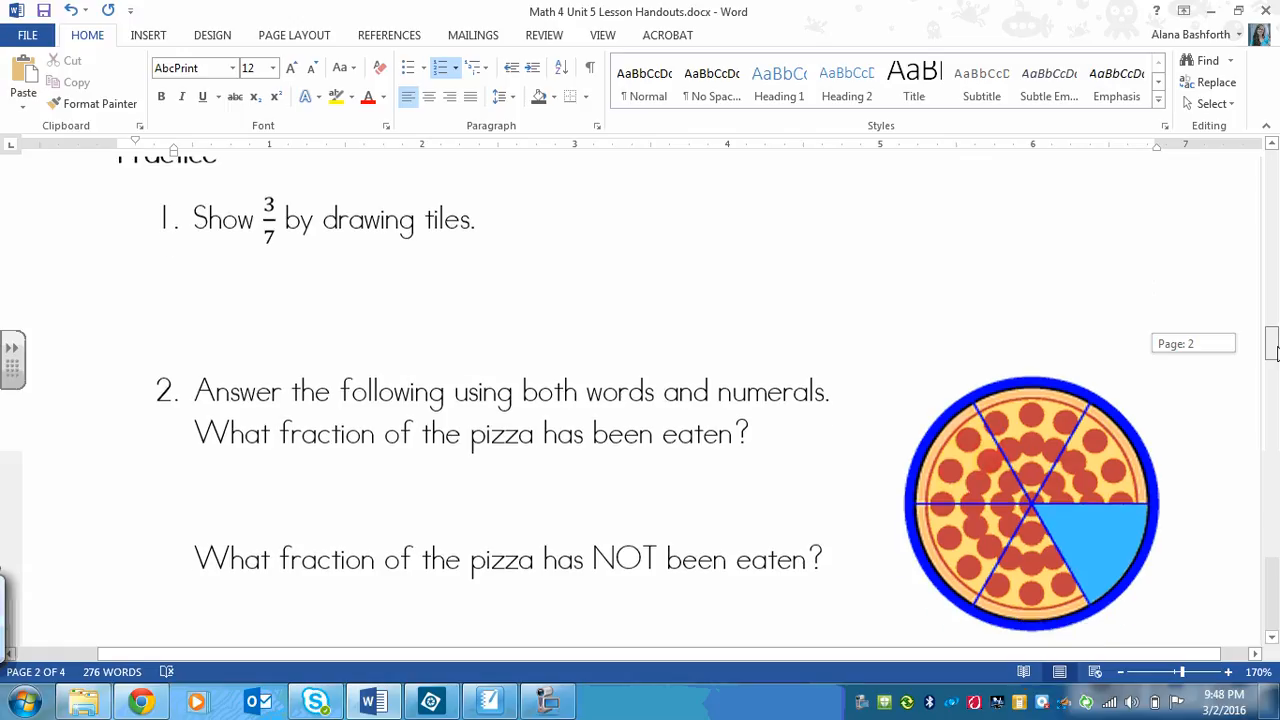
pyautogui.scroll(-3)
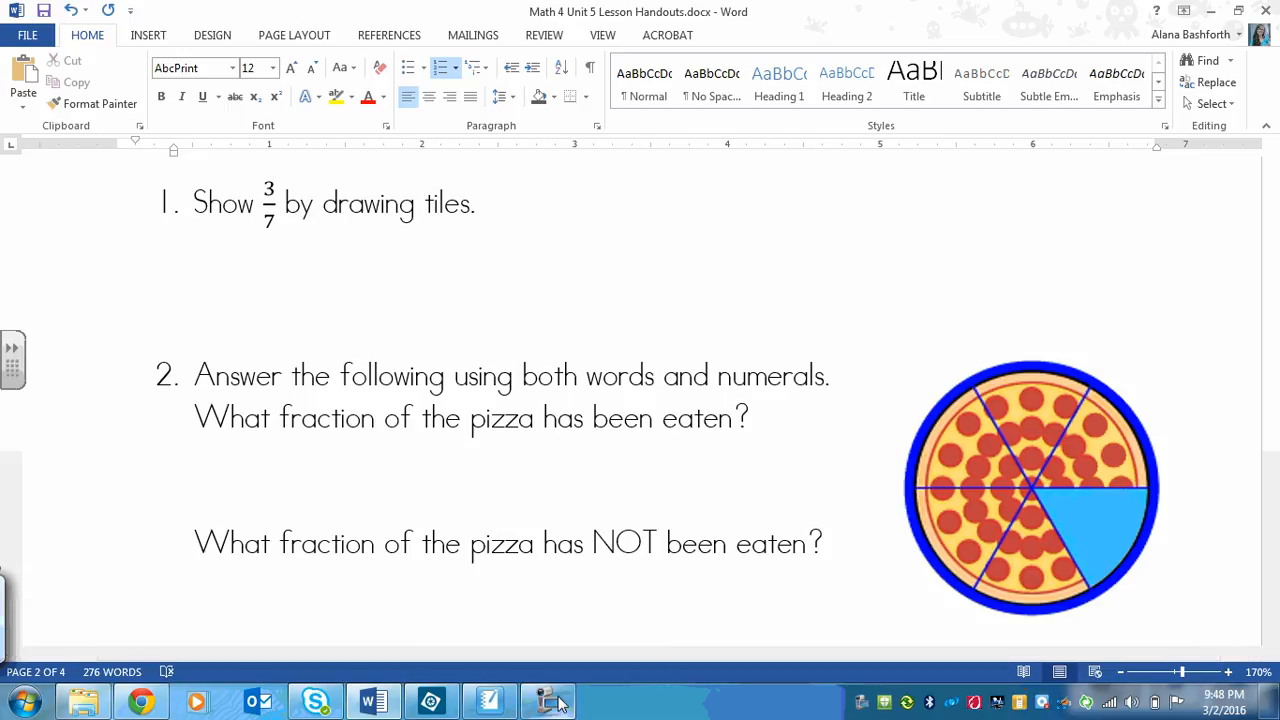
pyautogui.click(544, 700)
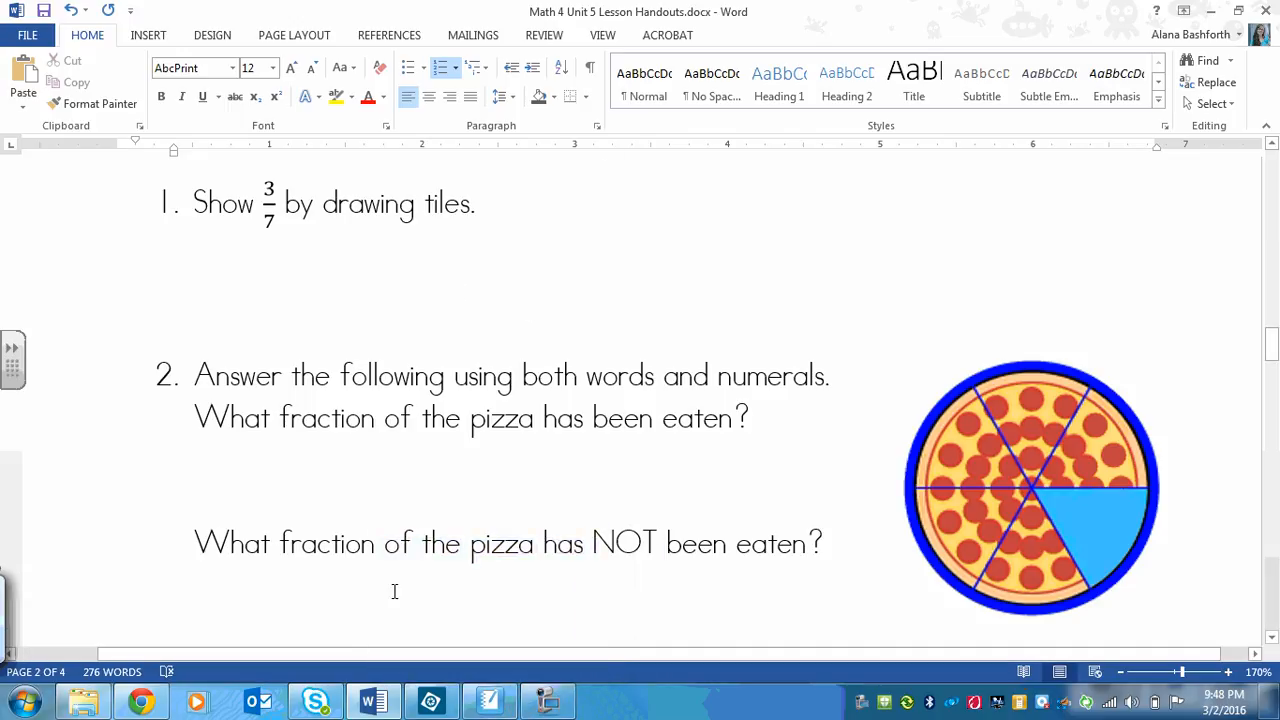
pyautogui.moveTo(416, 626)
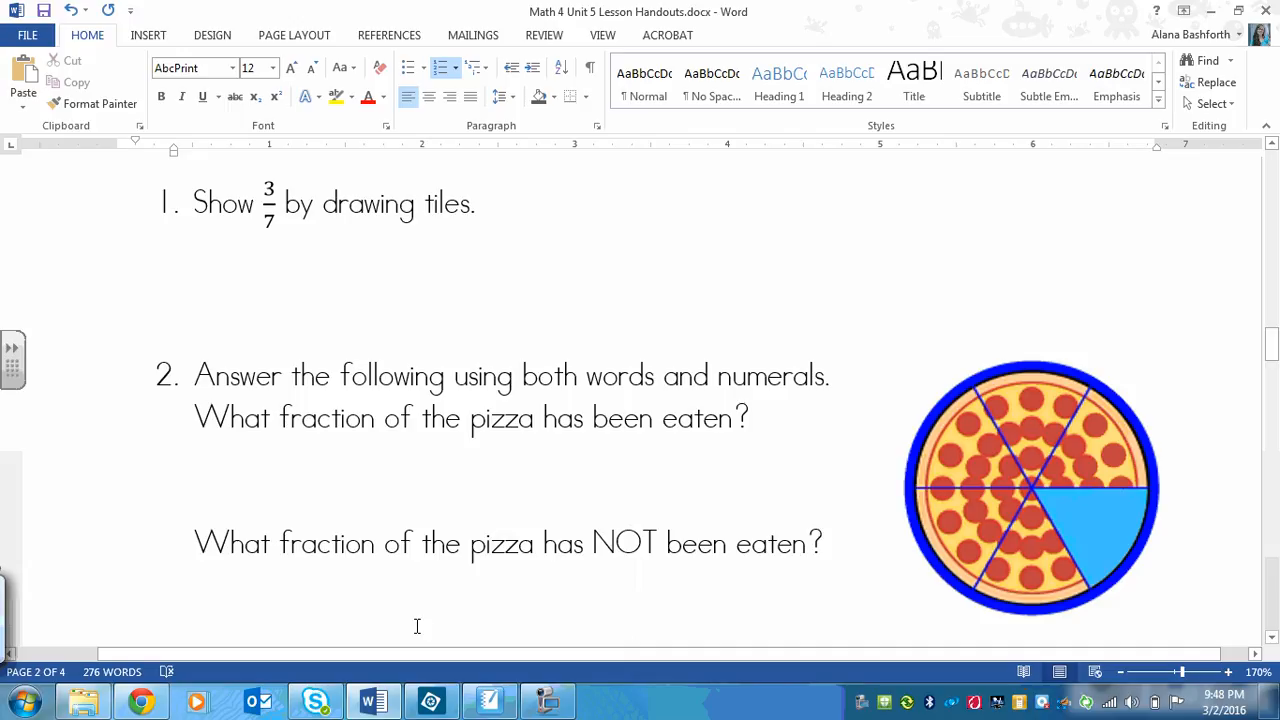
pyautogui.click(430, 700)
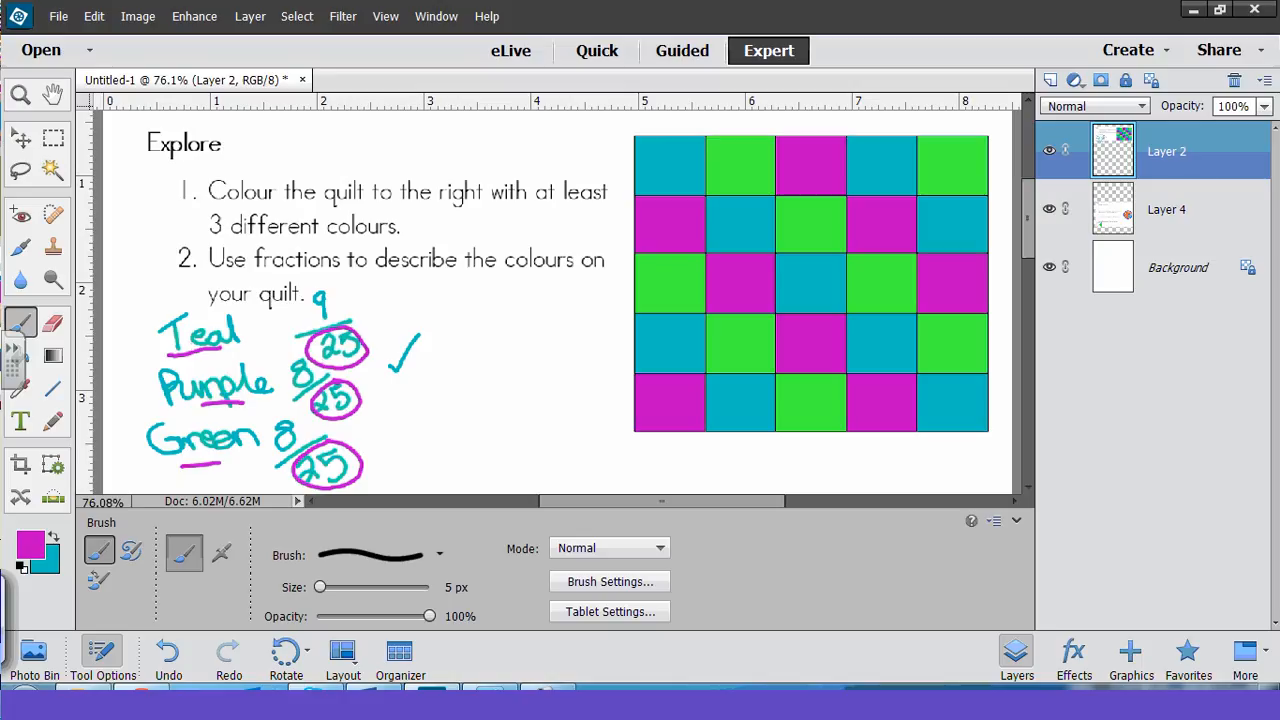
# - Under Practice question 1, outline a strip of seven tiles in magenta
pyautogui.scroll(-3)
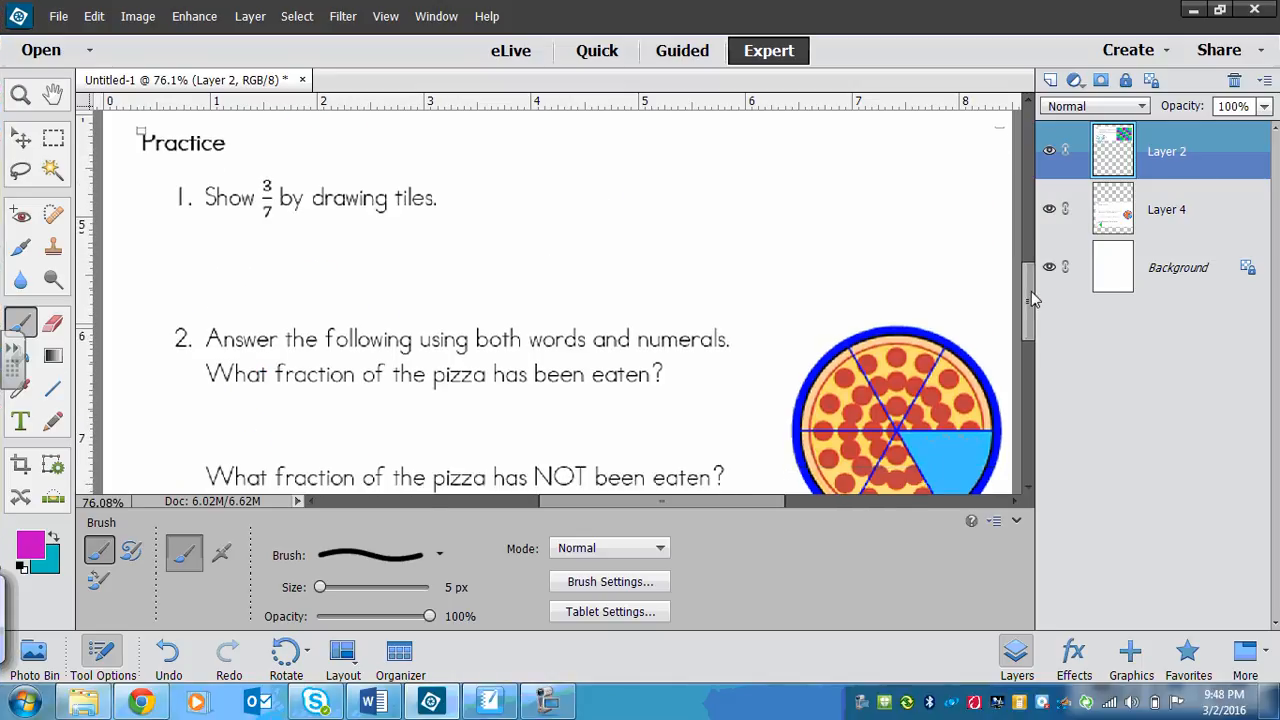
pyautogui.scroll(-3)
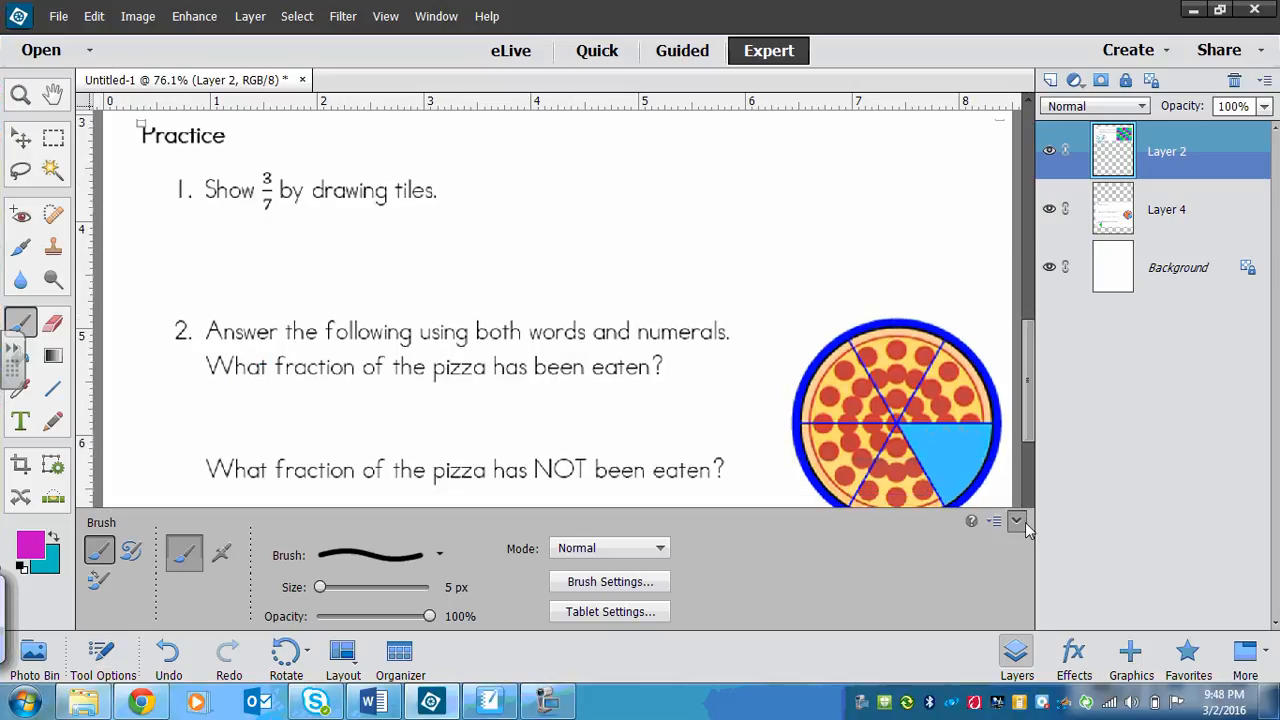
pyautogui.scroll(-3)
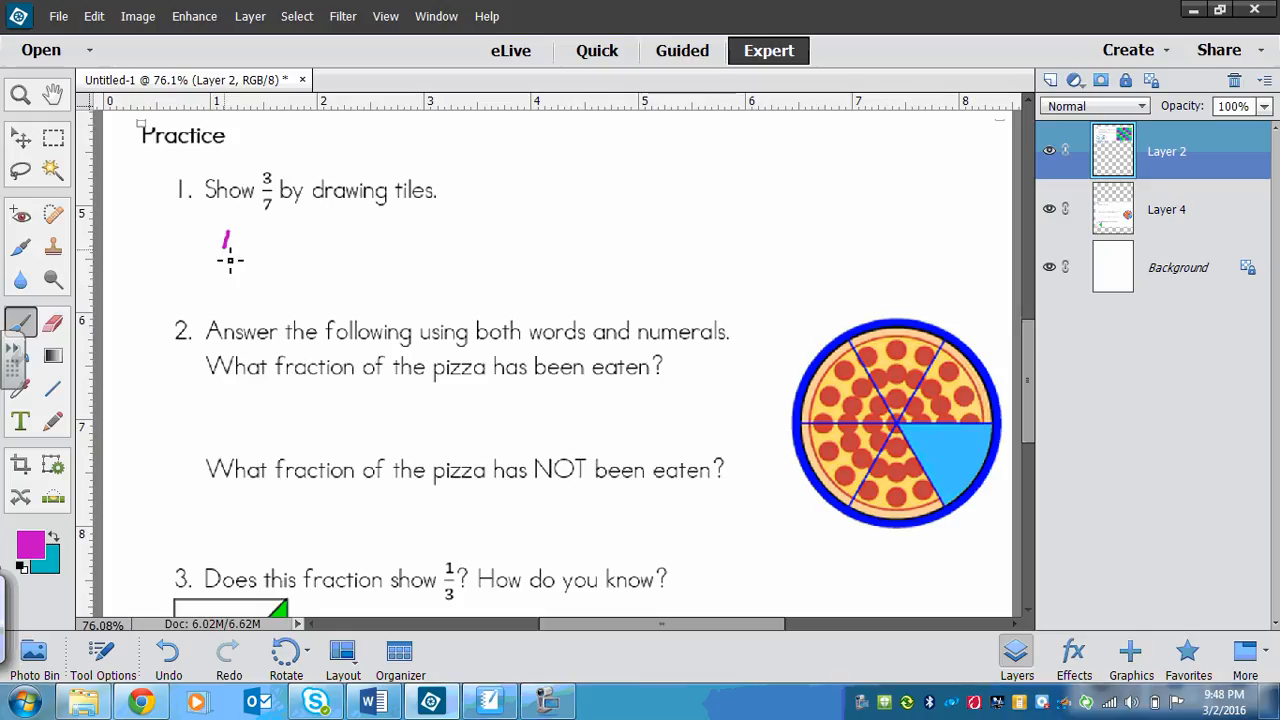
pyautogui.moveTo(220, 230); pyautogui.dragTo(290, 280)
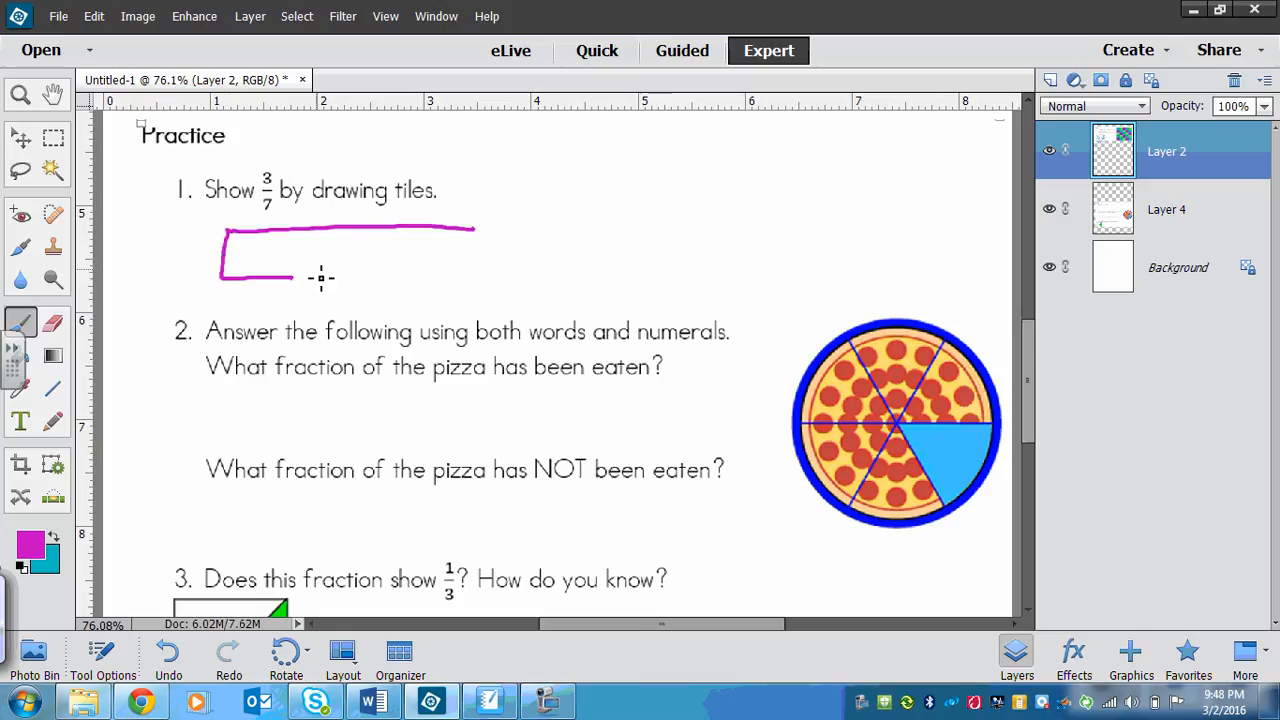
pyautogui.moveTo(220, 278); pyautogui.dragTo(510, 282)
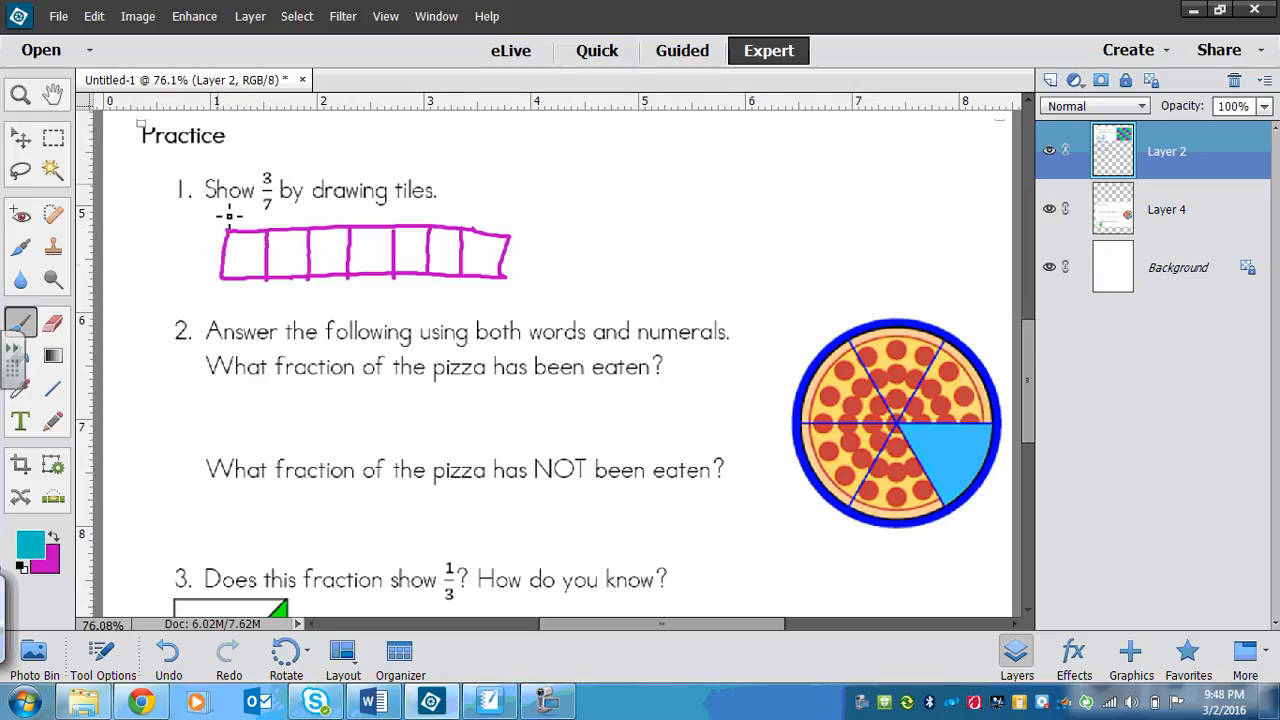
# - Shade three of the seven tiles teal to show 3/7
pyautogui.moveTo(236, 250); pyautogui.dragTo(264, 250)
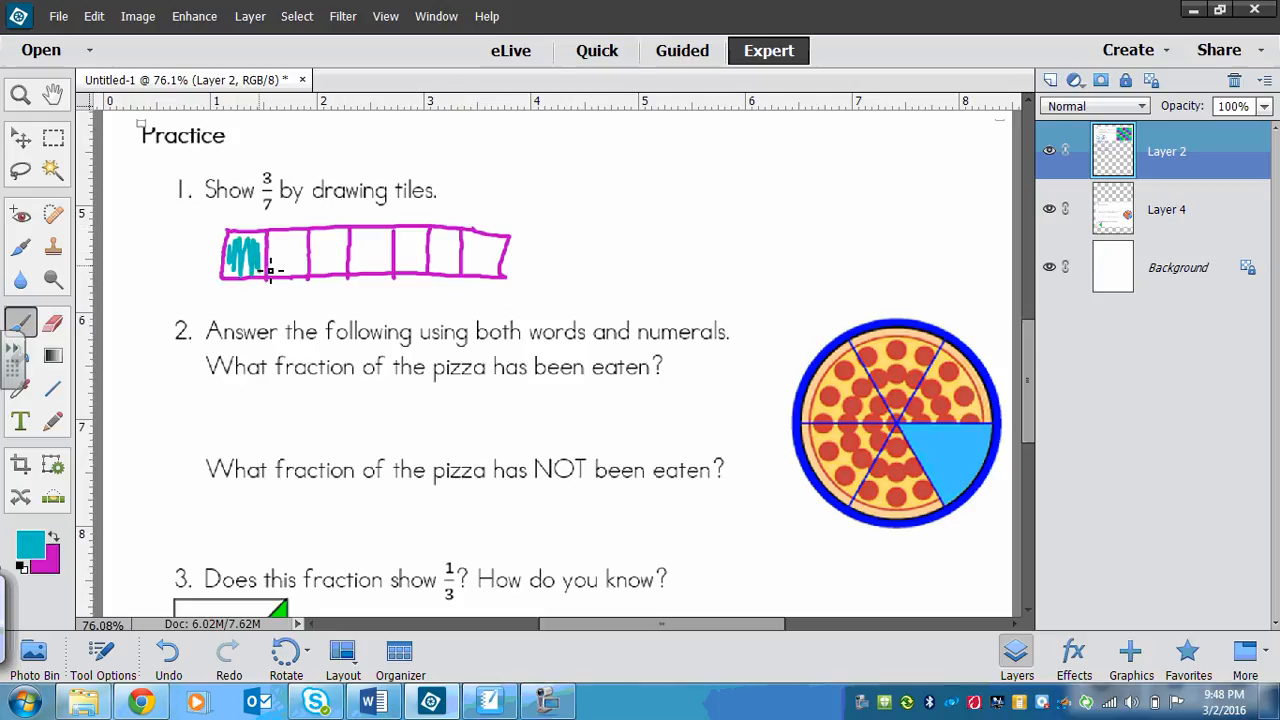
pyautogui.moveTo(264, 256); pyautogui.dragTo(300, 256)
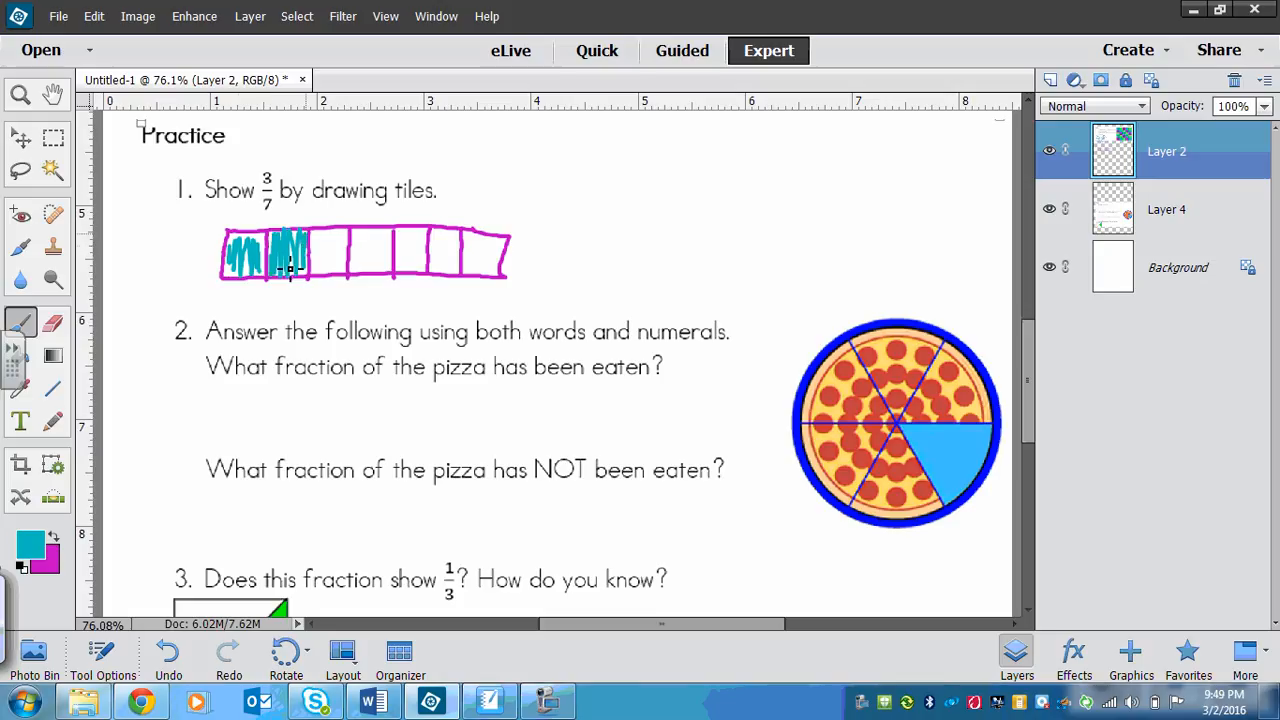
pyautogui.moveTo(300, 256); pyautogui.dragTo(330, 256)
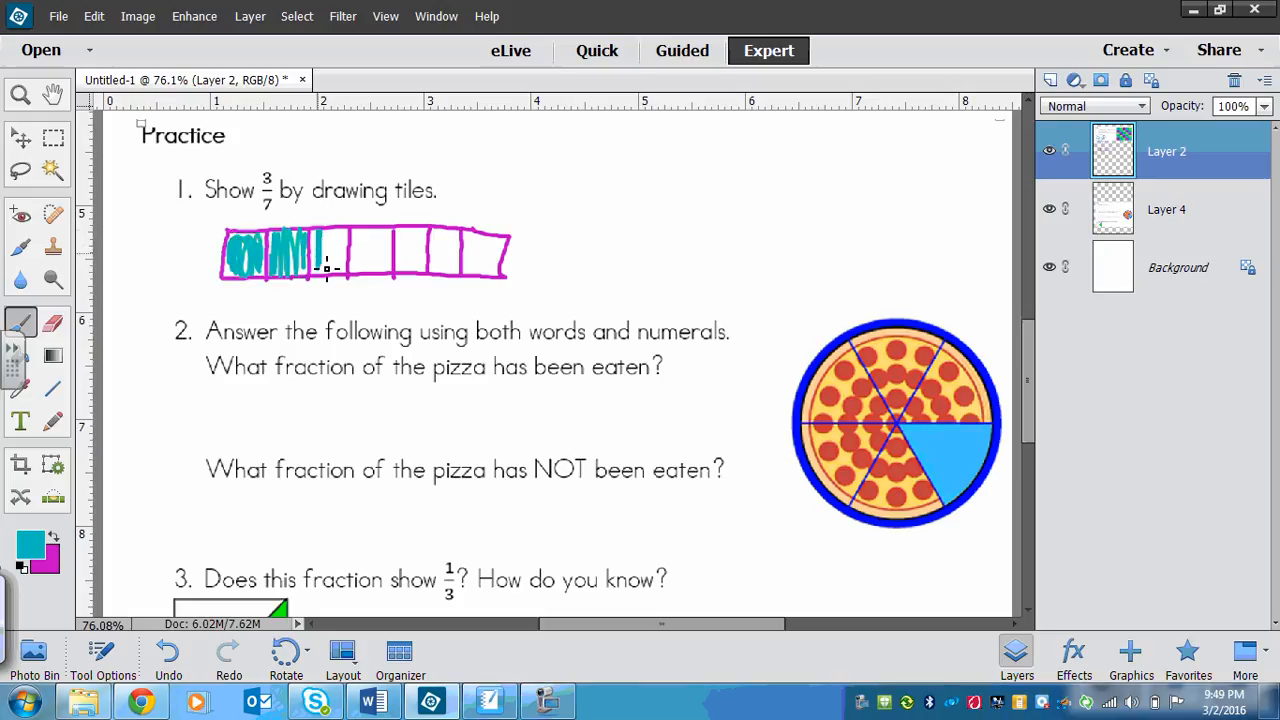
pyautogui.moveTo(300, 250); pyautogui.dragTo(340, 250)
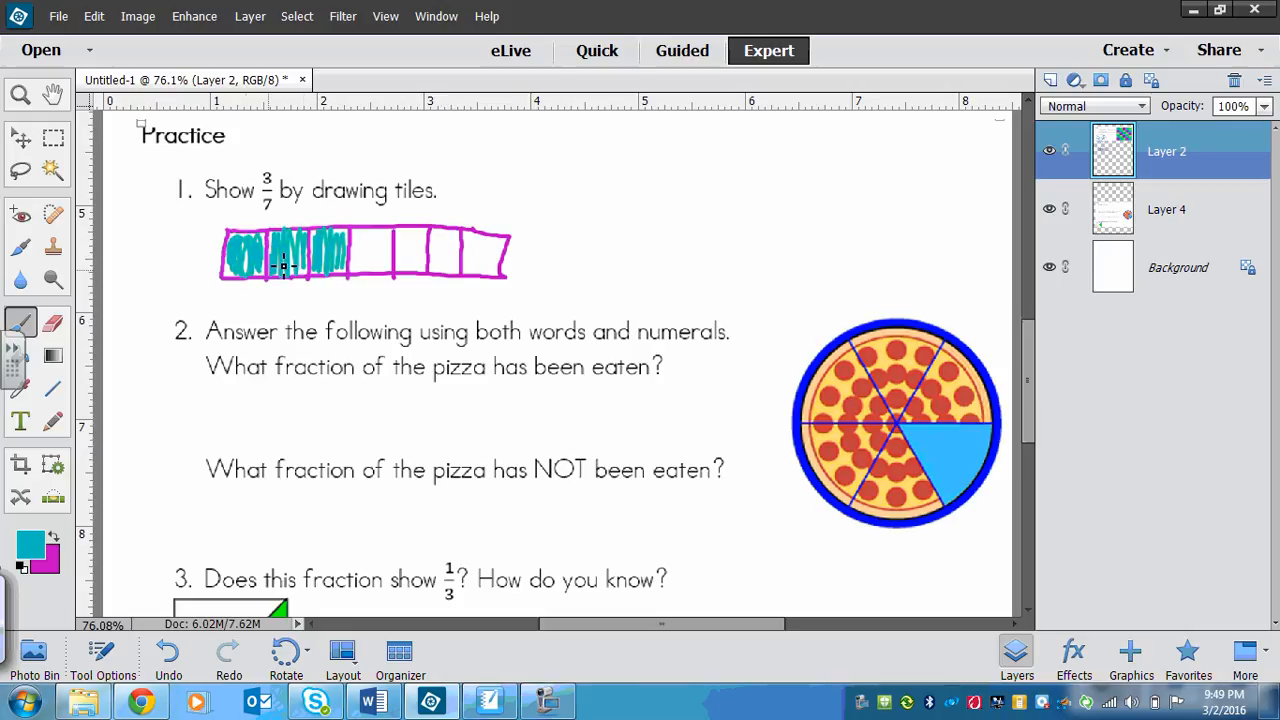
pyautogui.moveTo(884, 360)
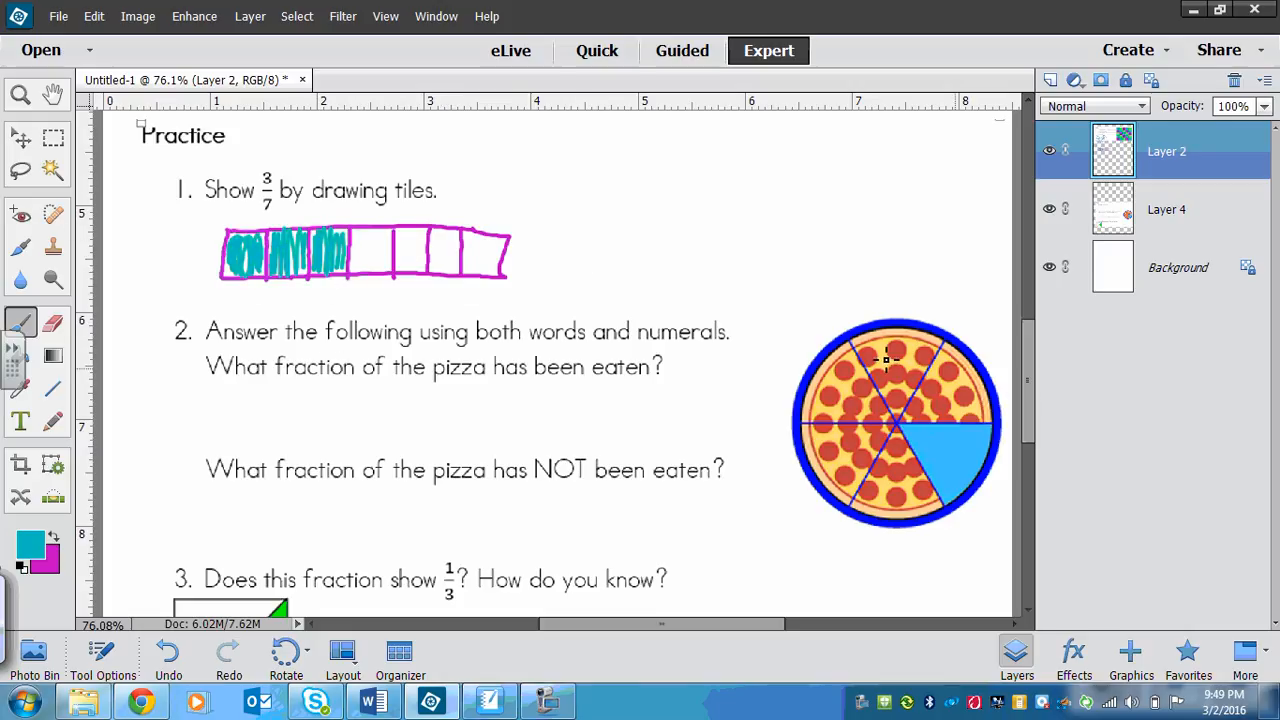
pyautogui.moveTo(1032, 384)
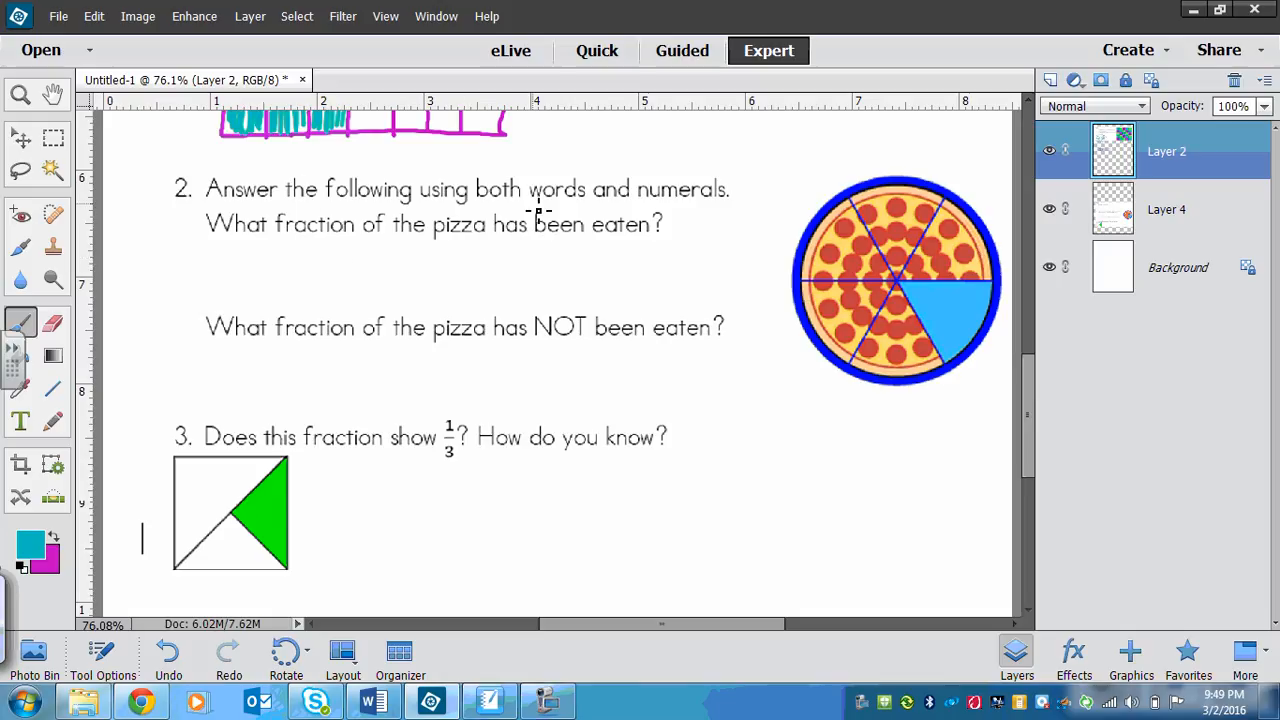
pyautogui.moveTo(750, 214)
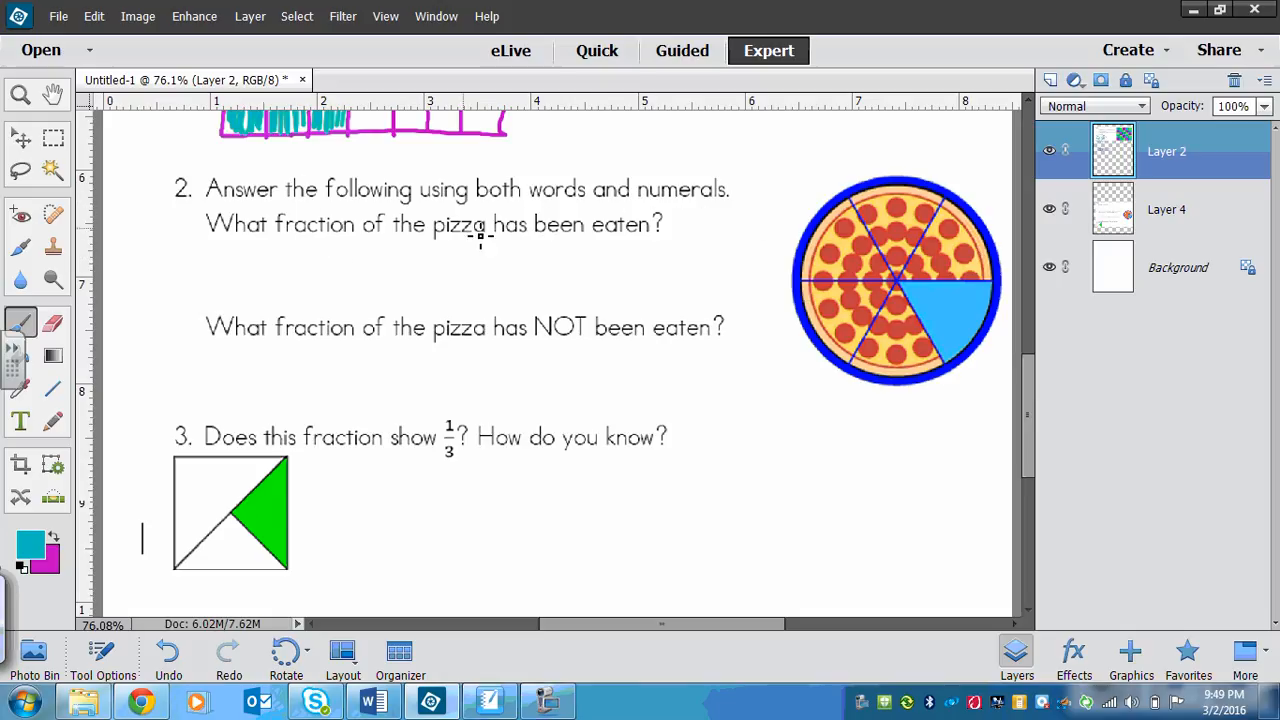
pyautogui.moveTo(568, 260)
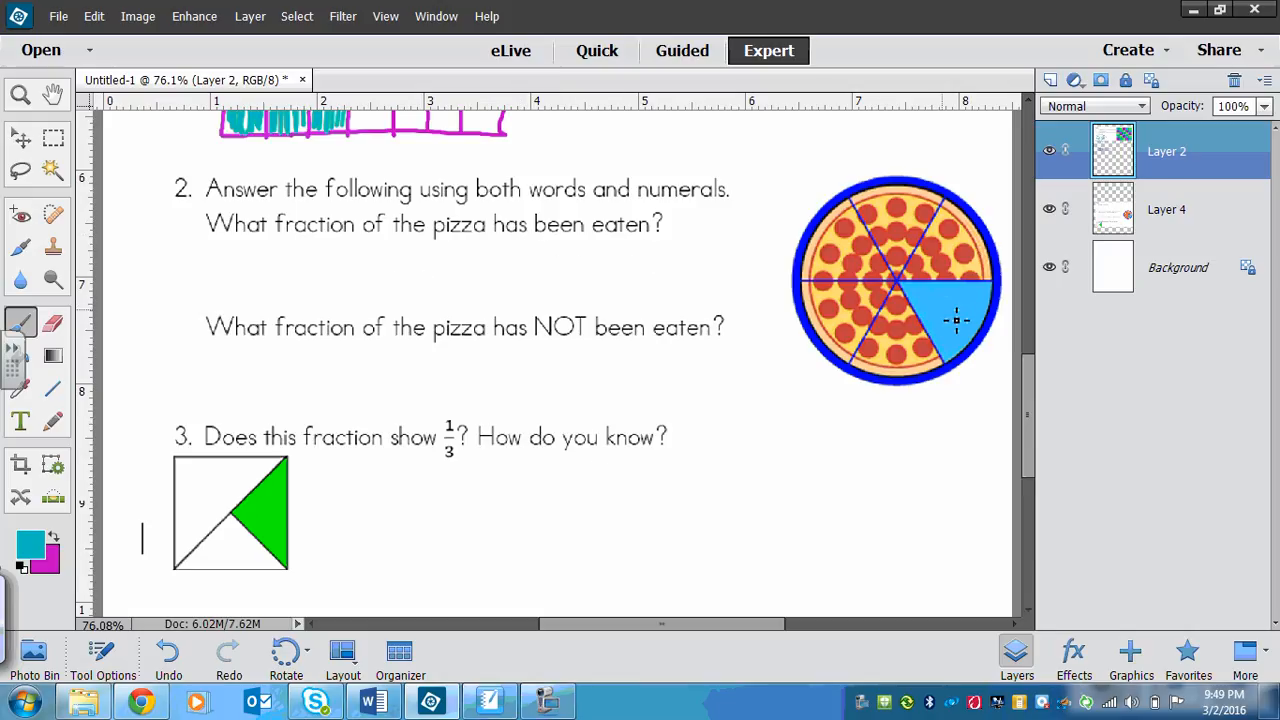
pyautogui.moveTo(812, 214)
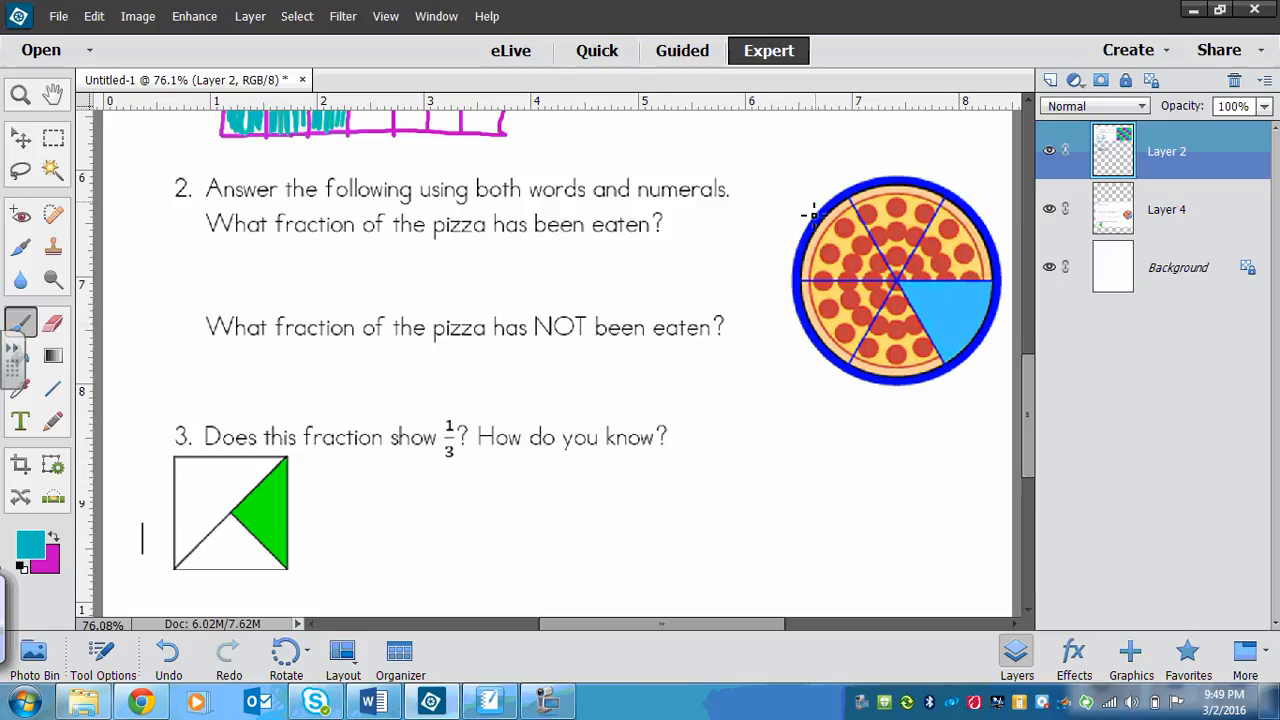
pyautogui.moveTo(186, 288)
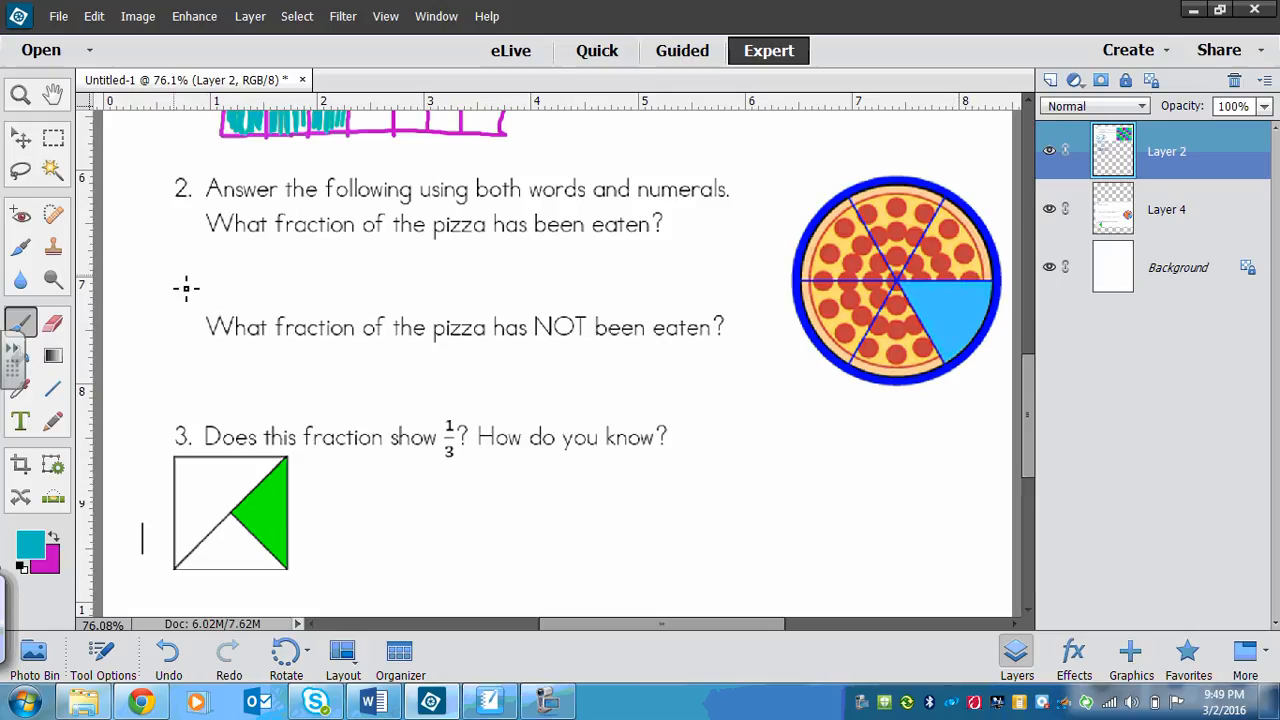
pyautogui.moveTo(956, 284)
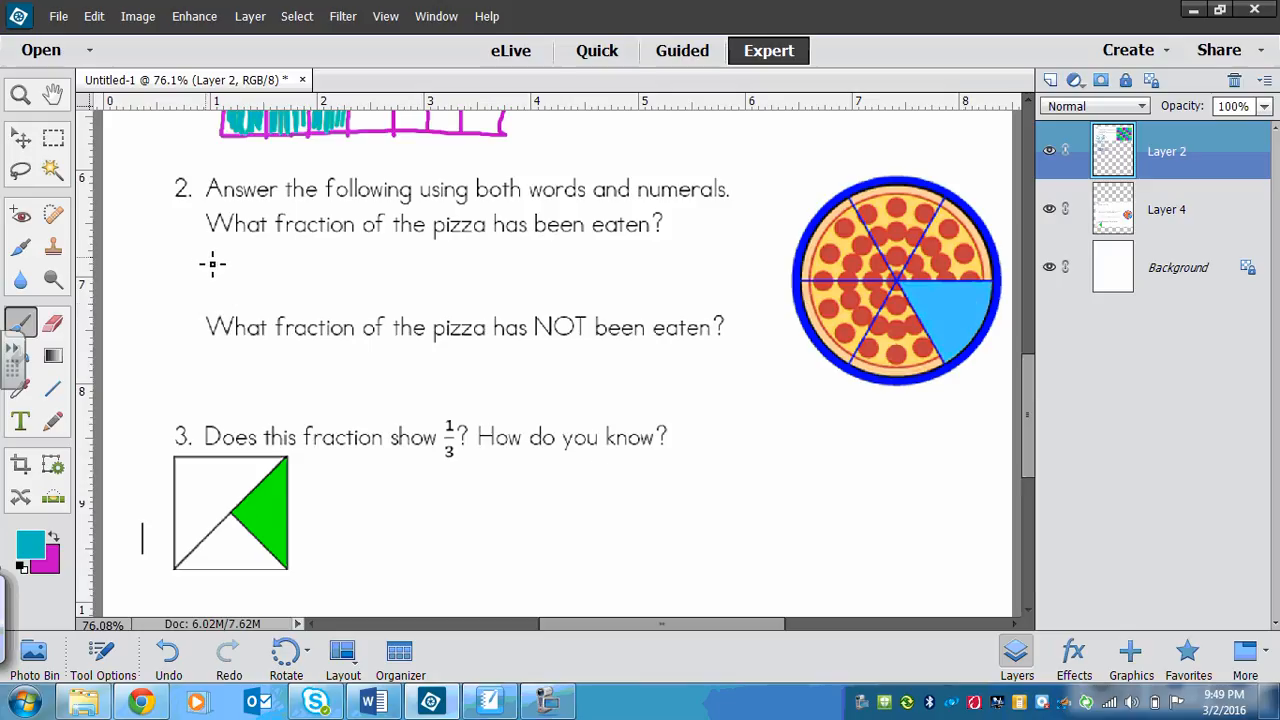
# - Handwrite 'one-sixth' under the first pizza question, erasing the stray s
pyautogui.moveTo(204, 264); pyautogui.dragTo(220, 282)
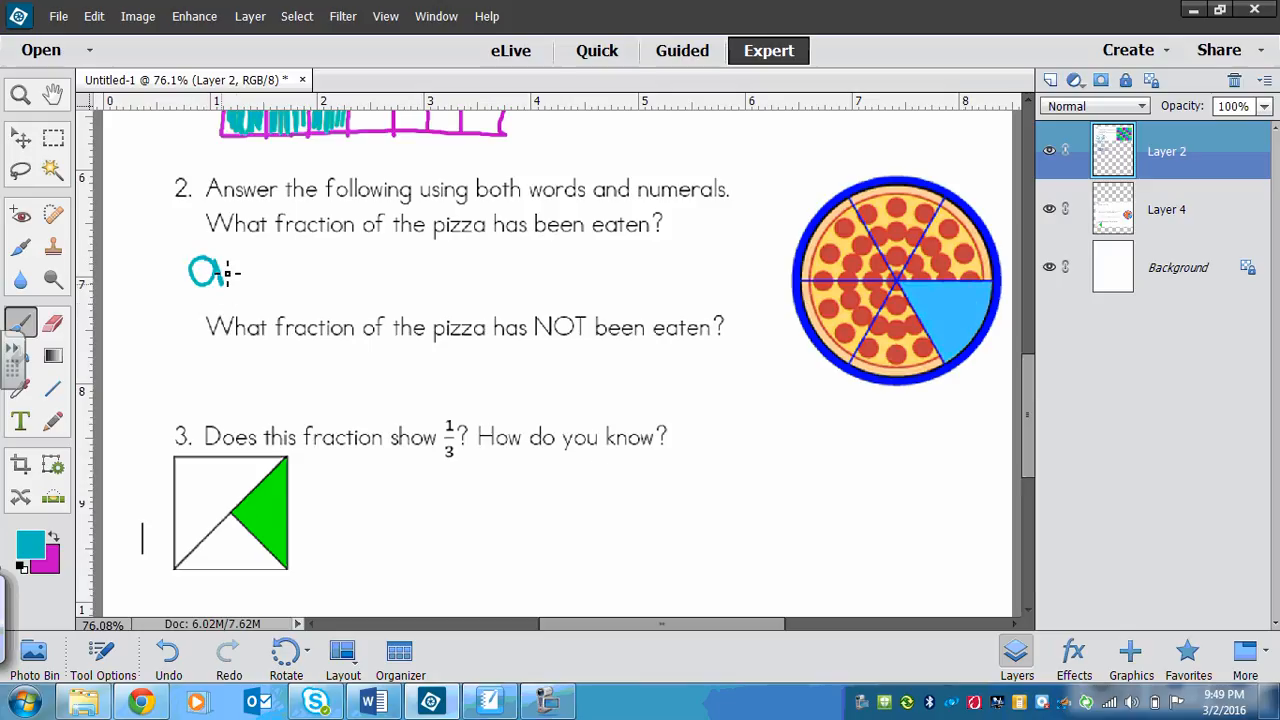
pyautogui.moveTo(204, 270); pyautogui.dragTo(300, 278)
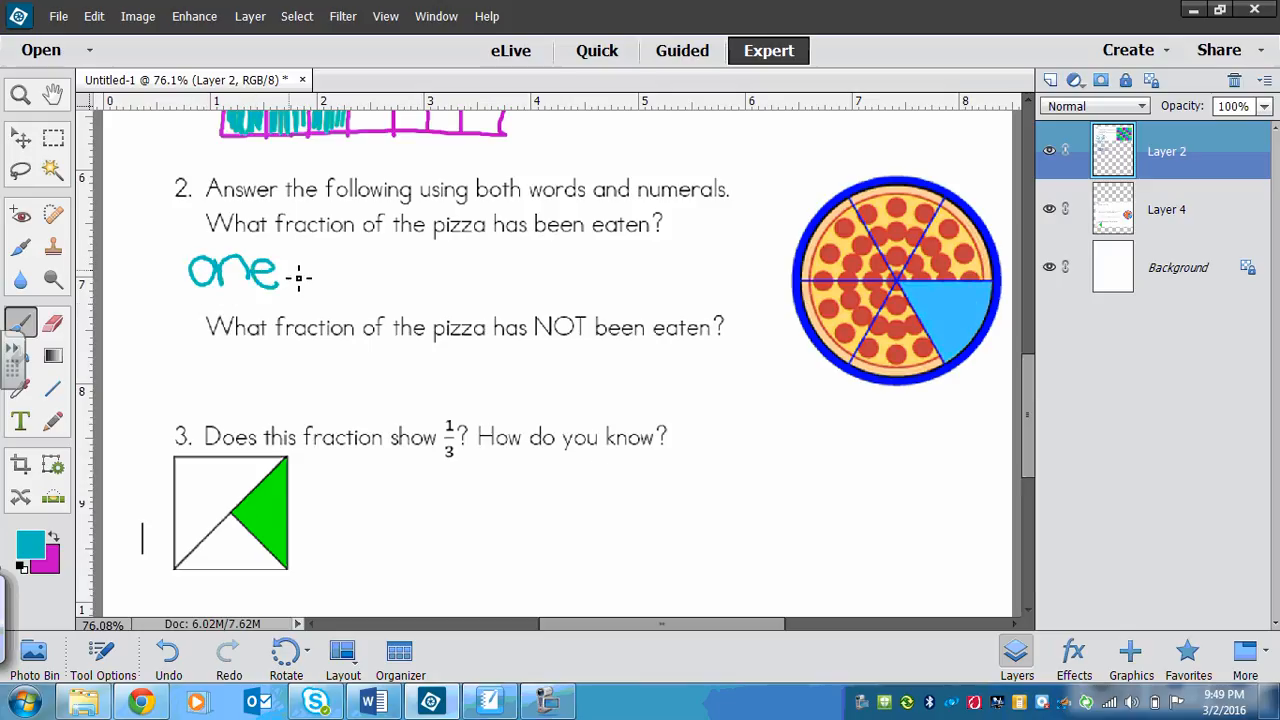
pyautogui.moveTo(296, 276); pyautogui.dragTo(344, 280)
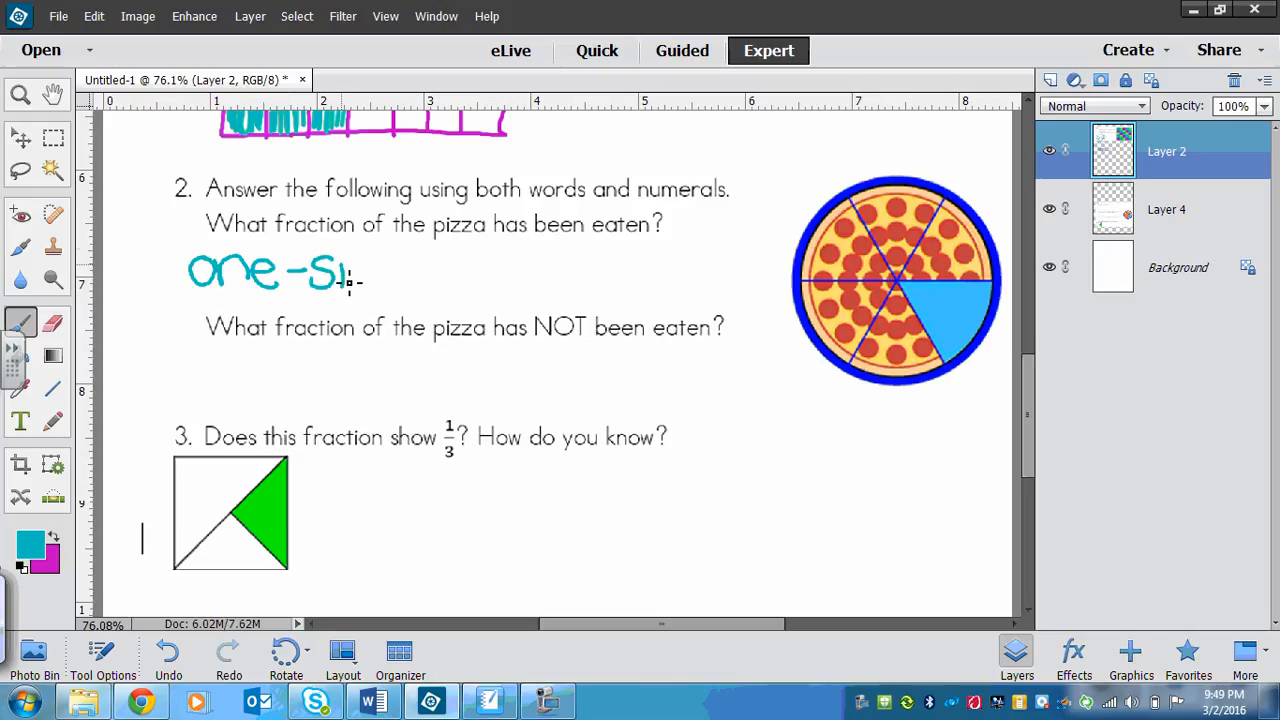
pyautogui.moveTo(344, 276); pyautogui.dragTo(384, 280)
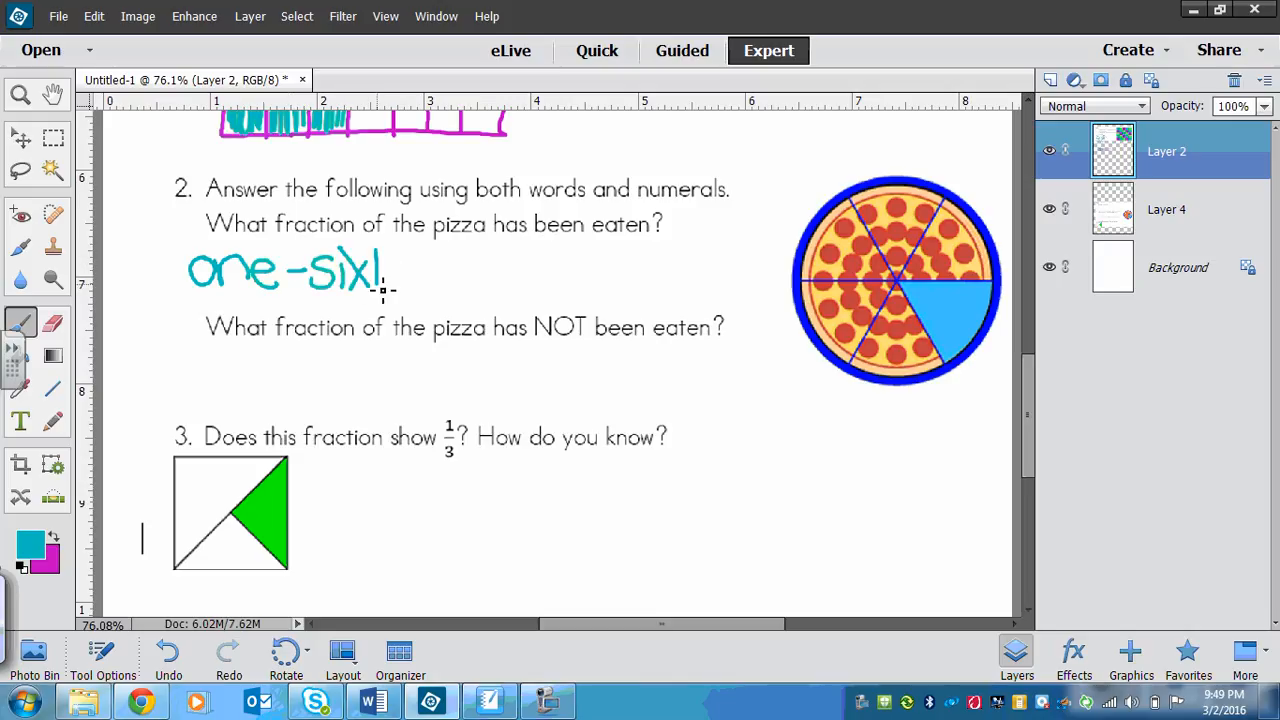
pyautogui.write('th')
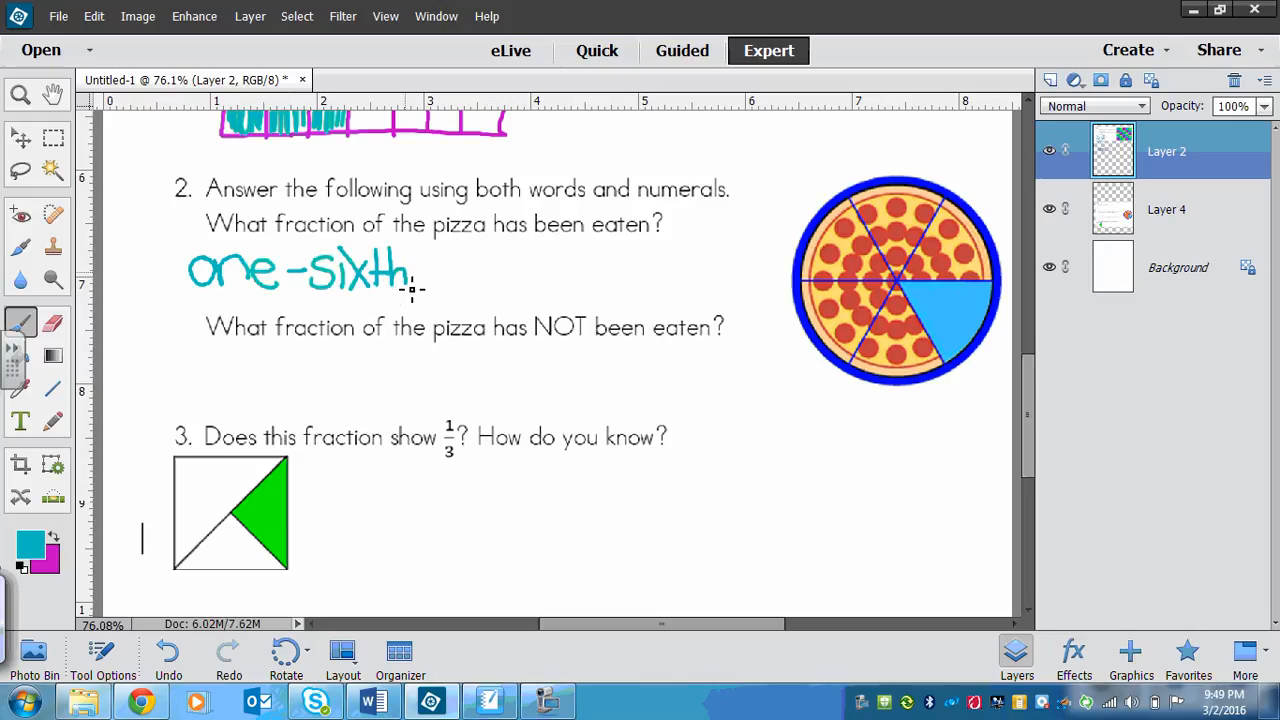
pyautogui.write('s')
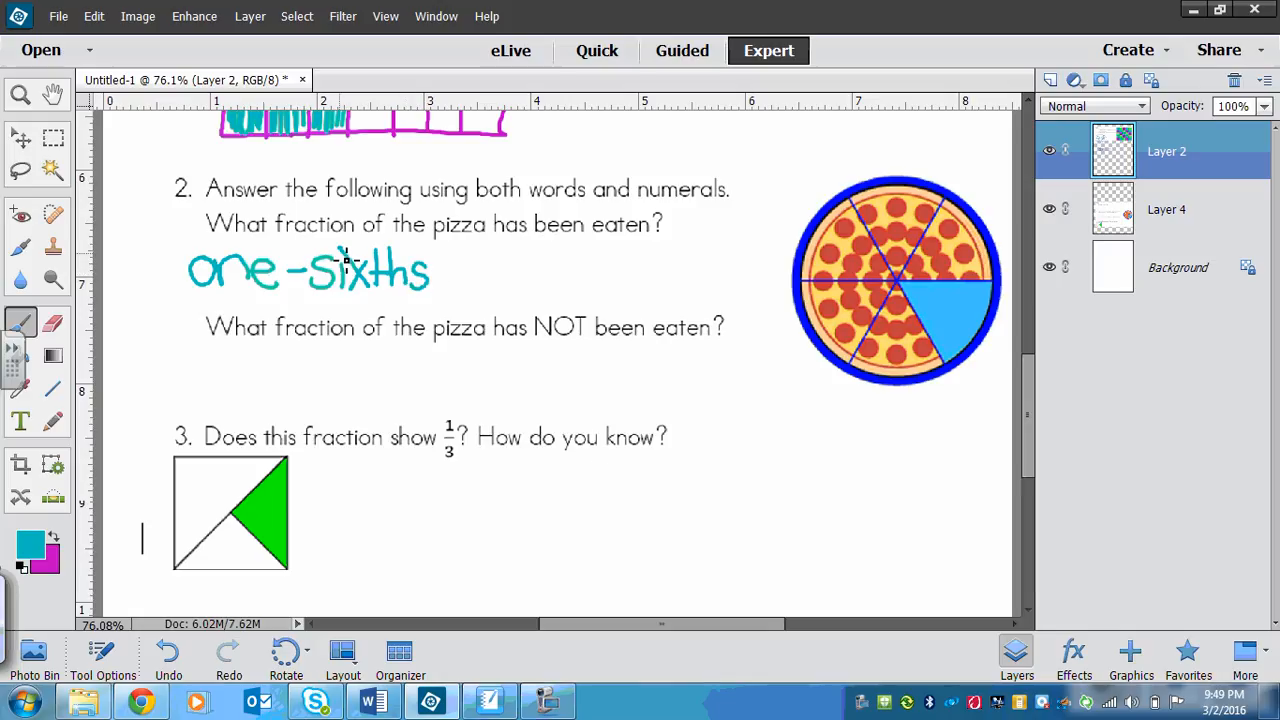
pyautogui.moveTo(340, 304)
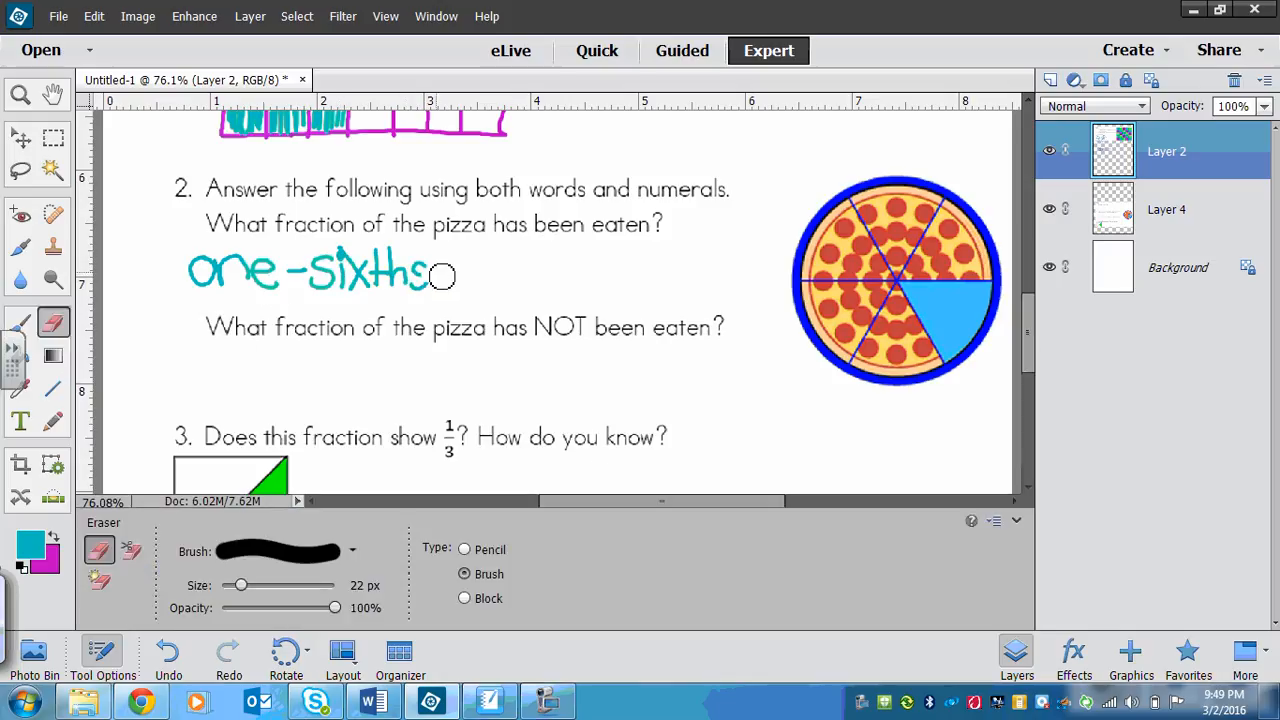
pyautogui.moveTo(440, 276); pyautogui.dragTo(424, 296)
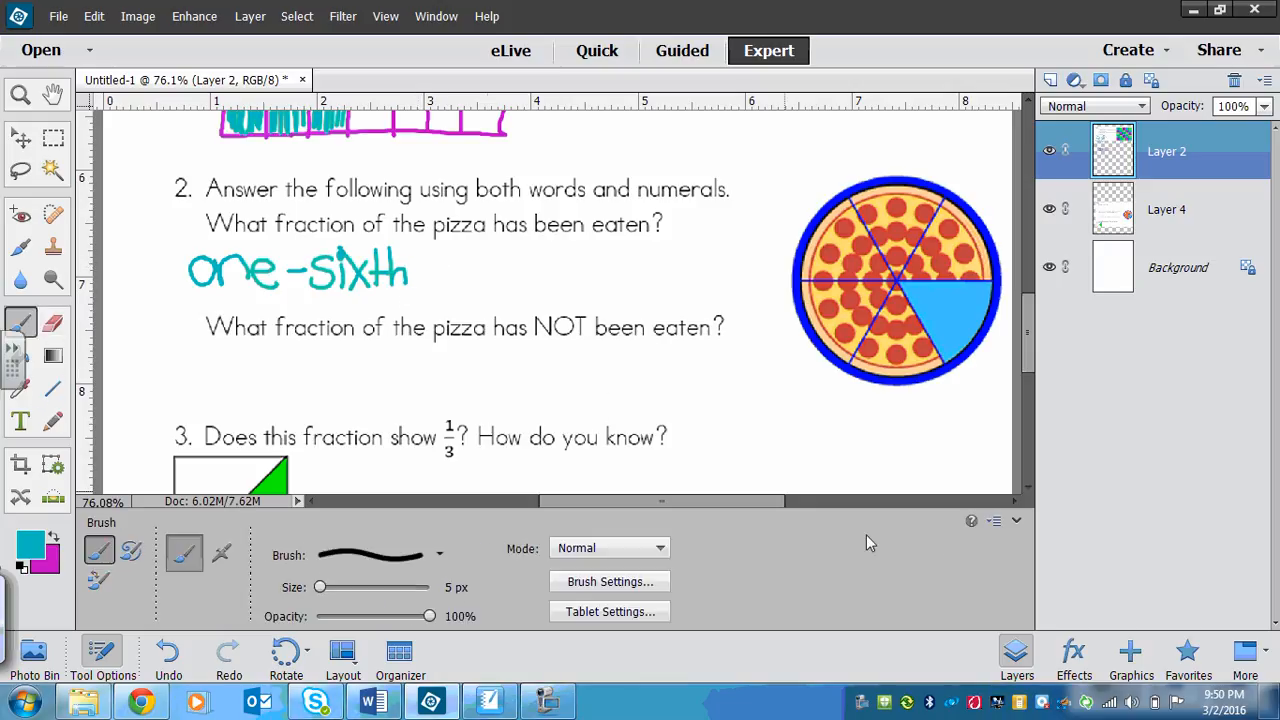
# - Begin the numeral fraction 1 over a bar beside one-sixth
pyautogui.scroll(-3)
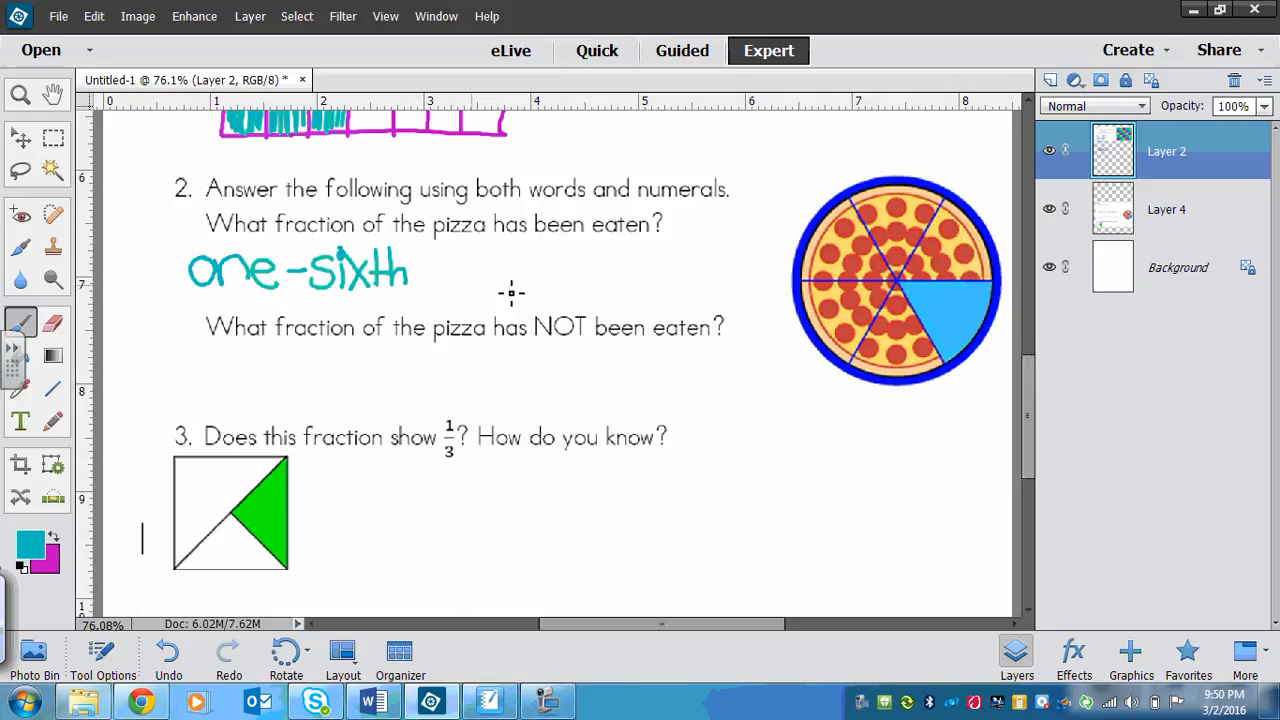
pyautogui.moveTo(476, 256); pyautogui.dragTo(490, 290)
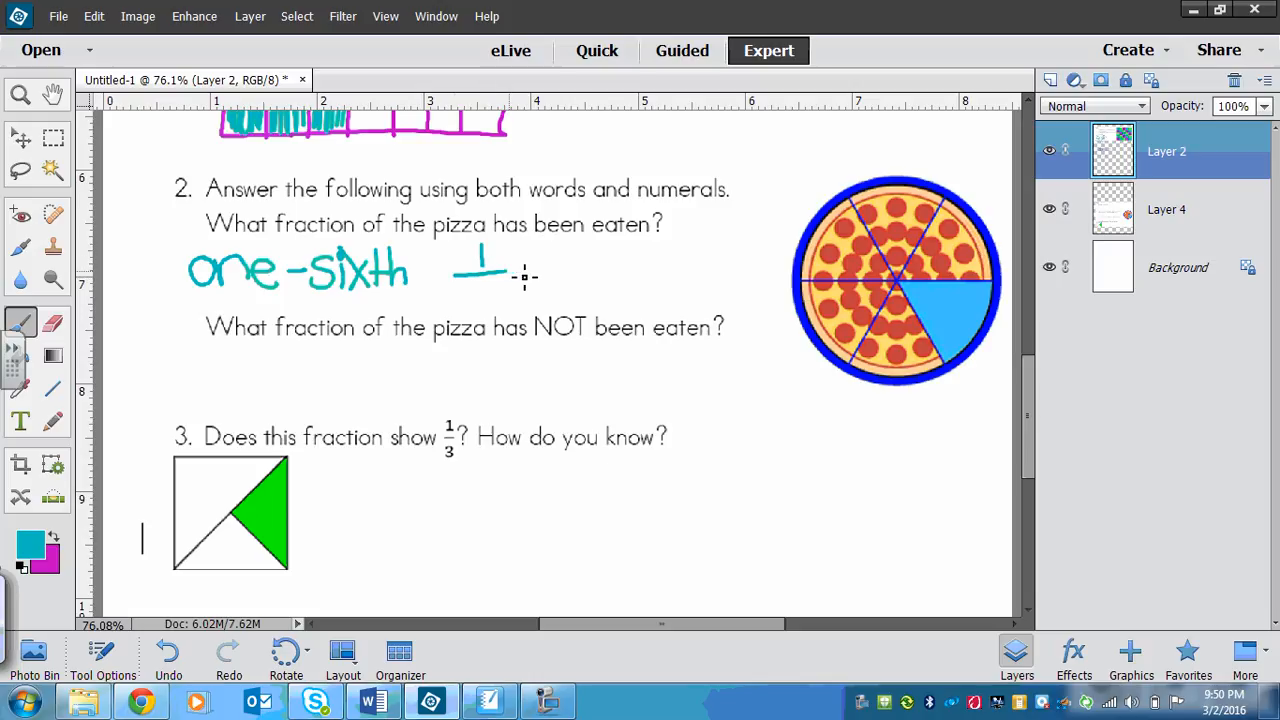
pyautogui.moveTo(484, 280); pyautogui.dragTo(496, 310)
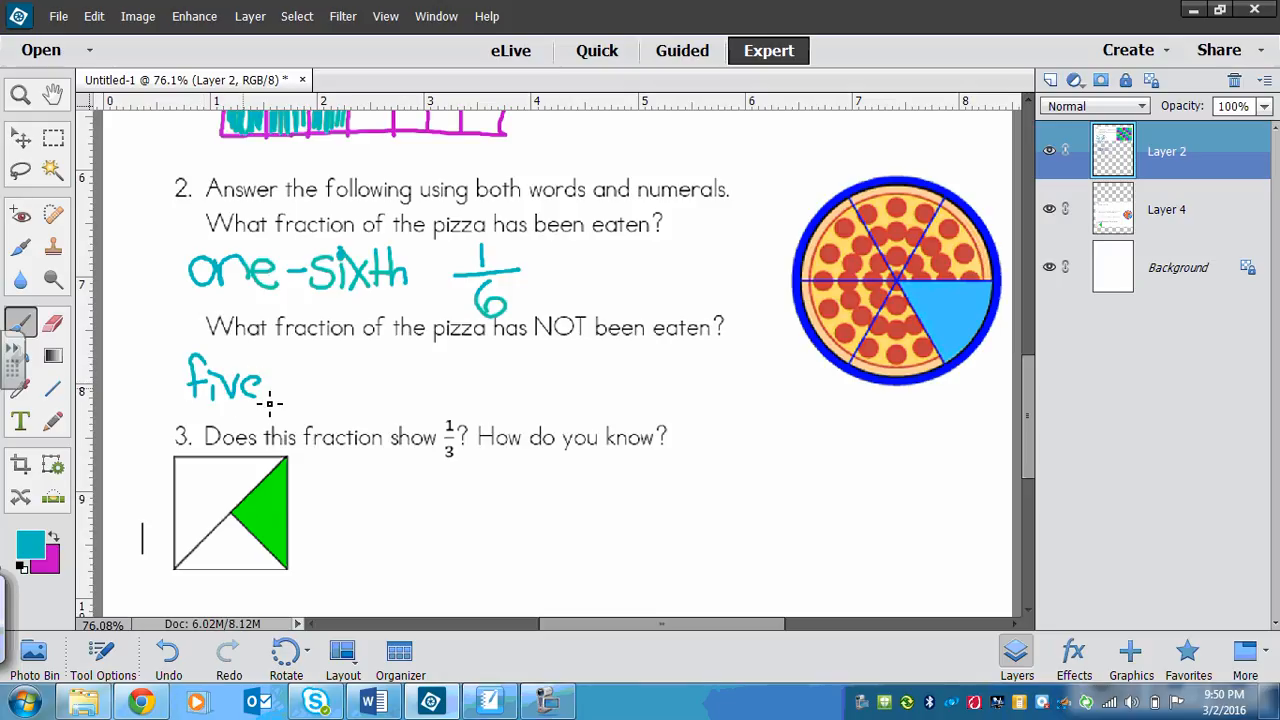
# - Handwrite 'five-sixths' and the numeral 5/6 under the second pizza question
pyautogui.moveTo(270, 380); pyautogui.dragTo(344, 380)
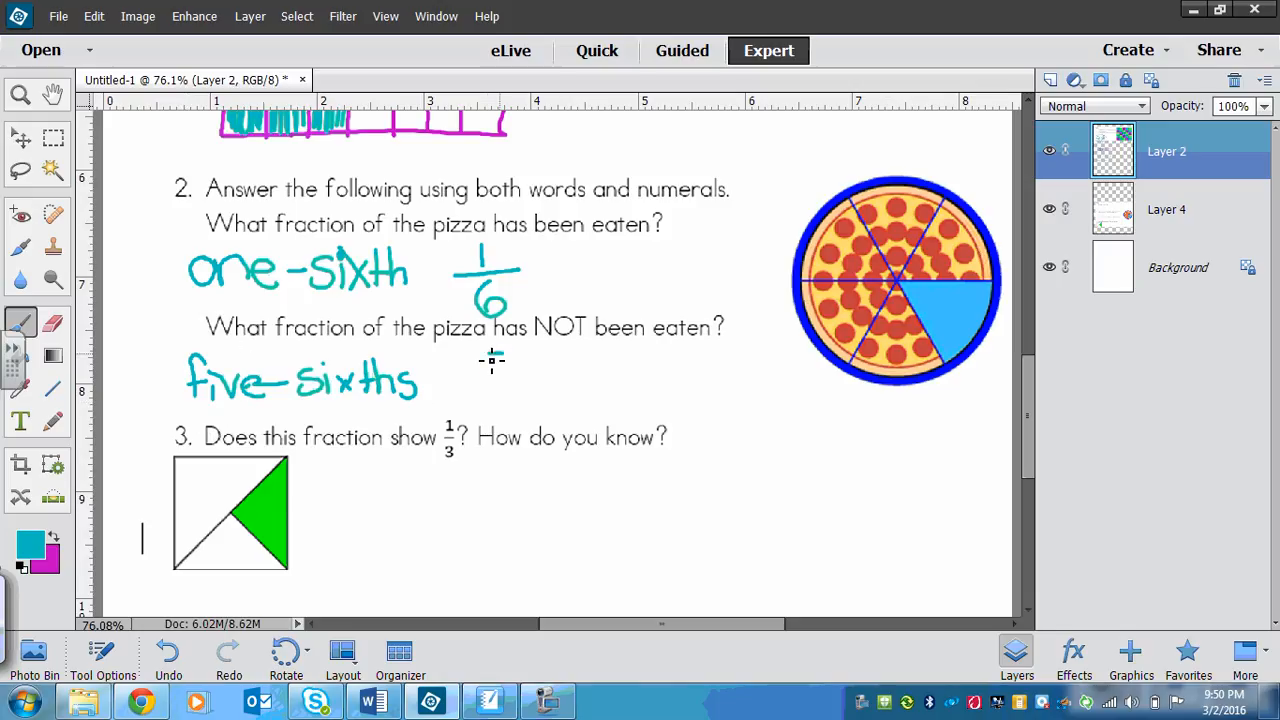
pyautogui.moveTo(490, 360); pyautogui.dragTo(510, 420)
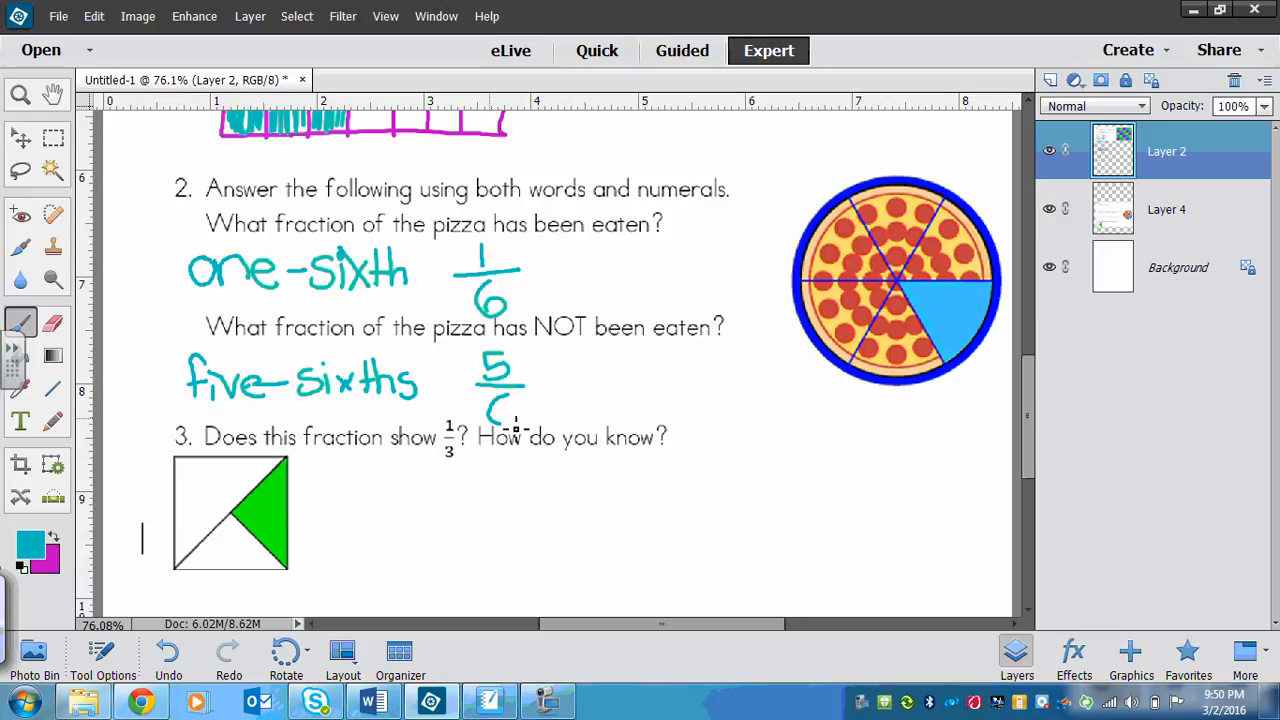
pyautogui.moveTo(490, 390); pyautogui.dragTo(510, 420)
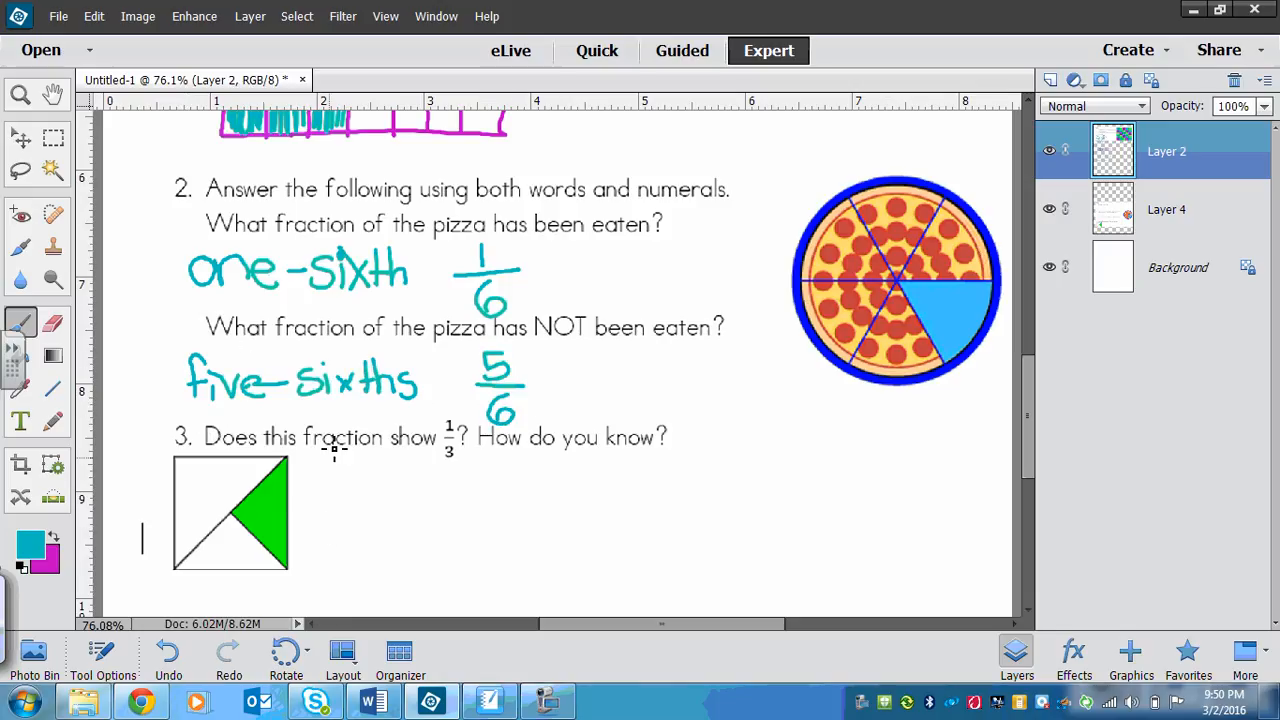
pyautogui.moveTo(480, 462)
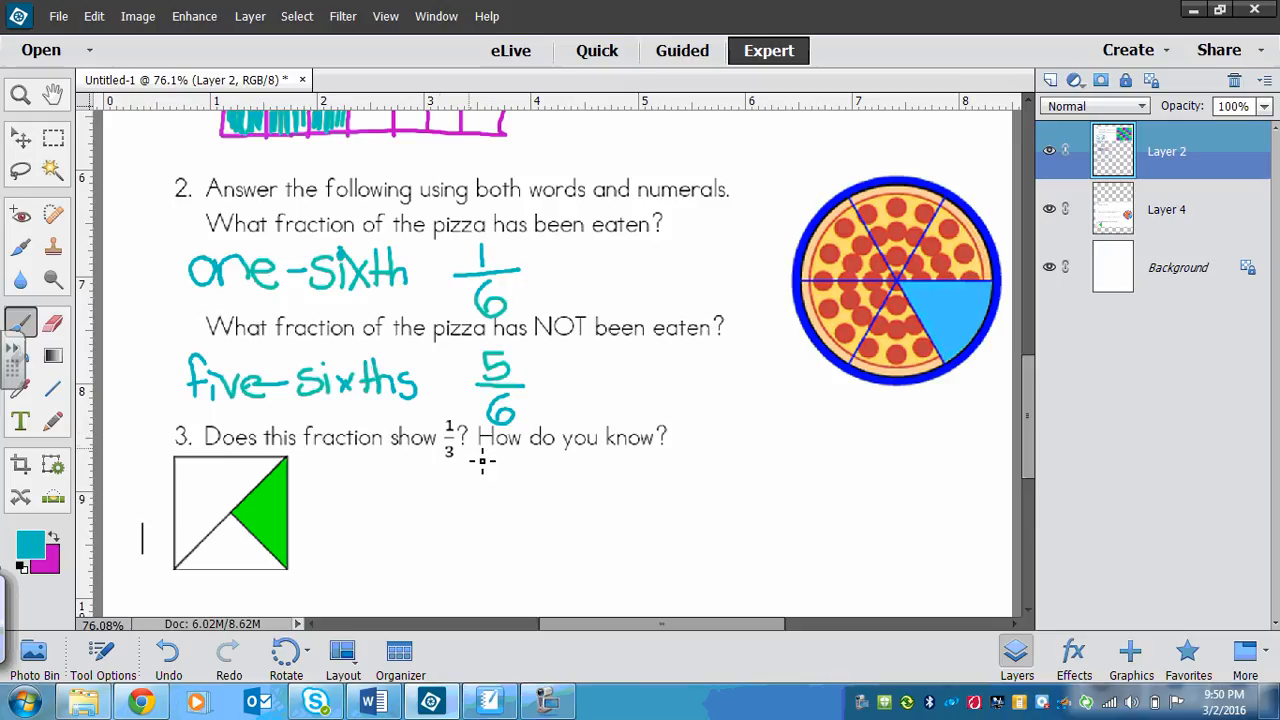
pyautogui.moveTo(330, 504)
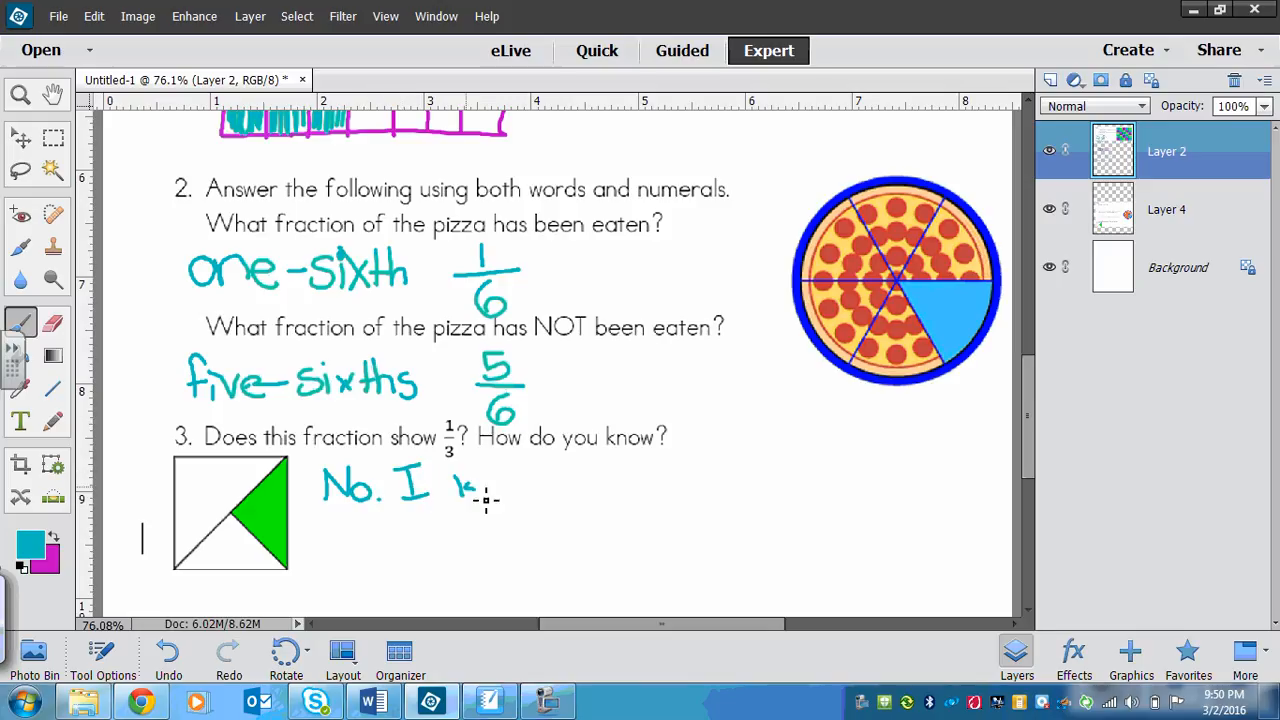
# - Handwrite 'No. I know because the size of the parts are not the same' beside the square
pyautogui.moveTo(460, 490); pyautogui.dragTo(560, 490)
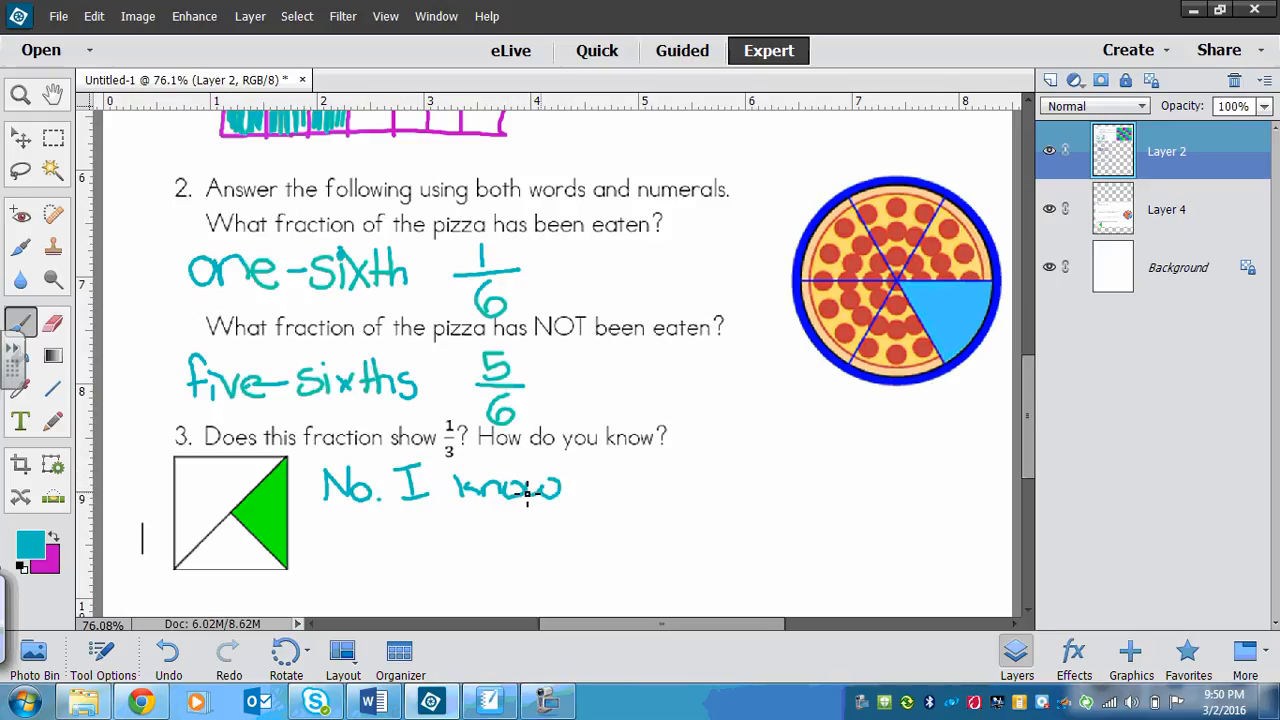
pyautogui.moveTo(224, 488)
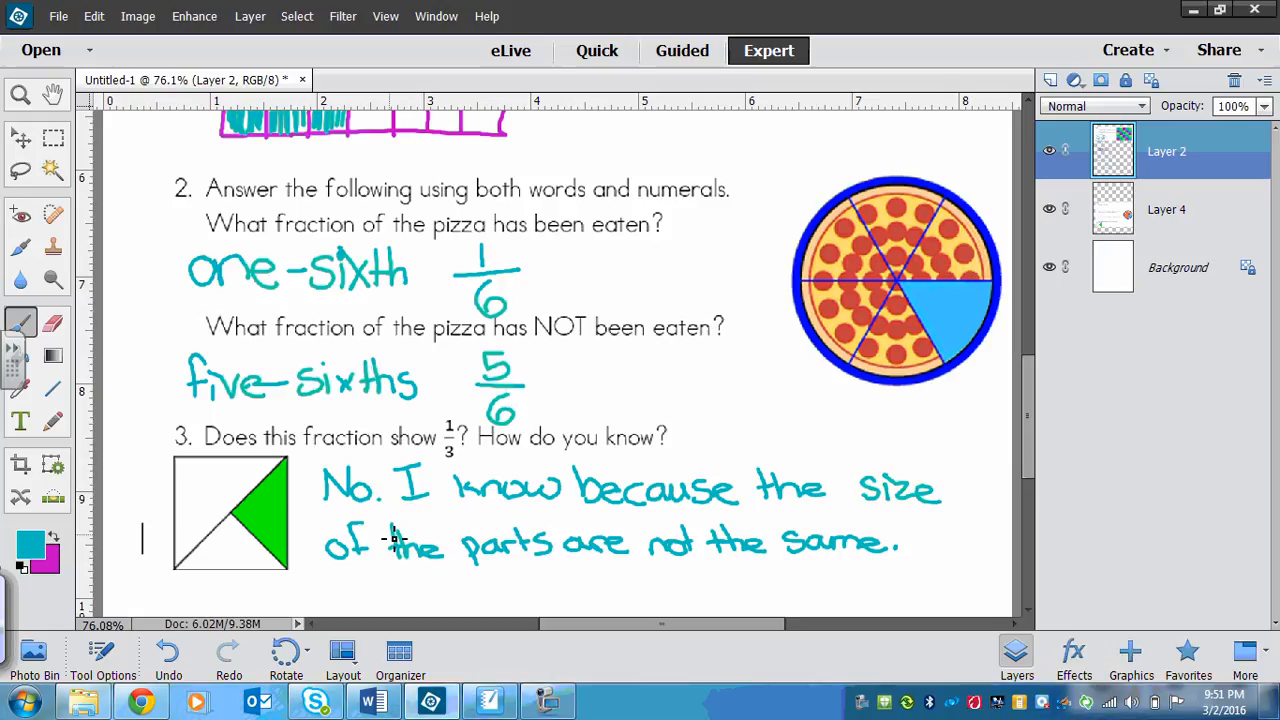
pyautogui.moveTo(848, 514)
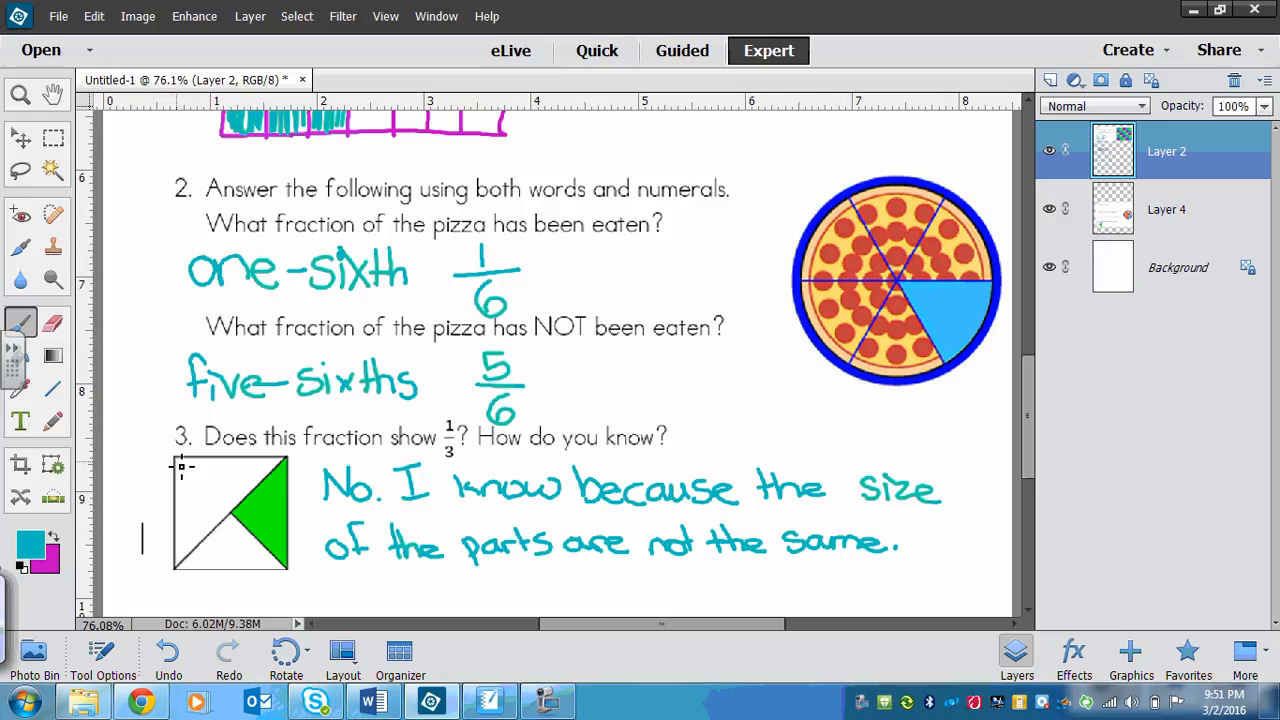
# - Draw a small rectangle split into thirds with one third shaded teal, then return to Word
pyautogui.moveTo(904, 524); pyautogui.dragTo(984, 524)
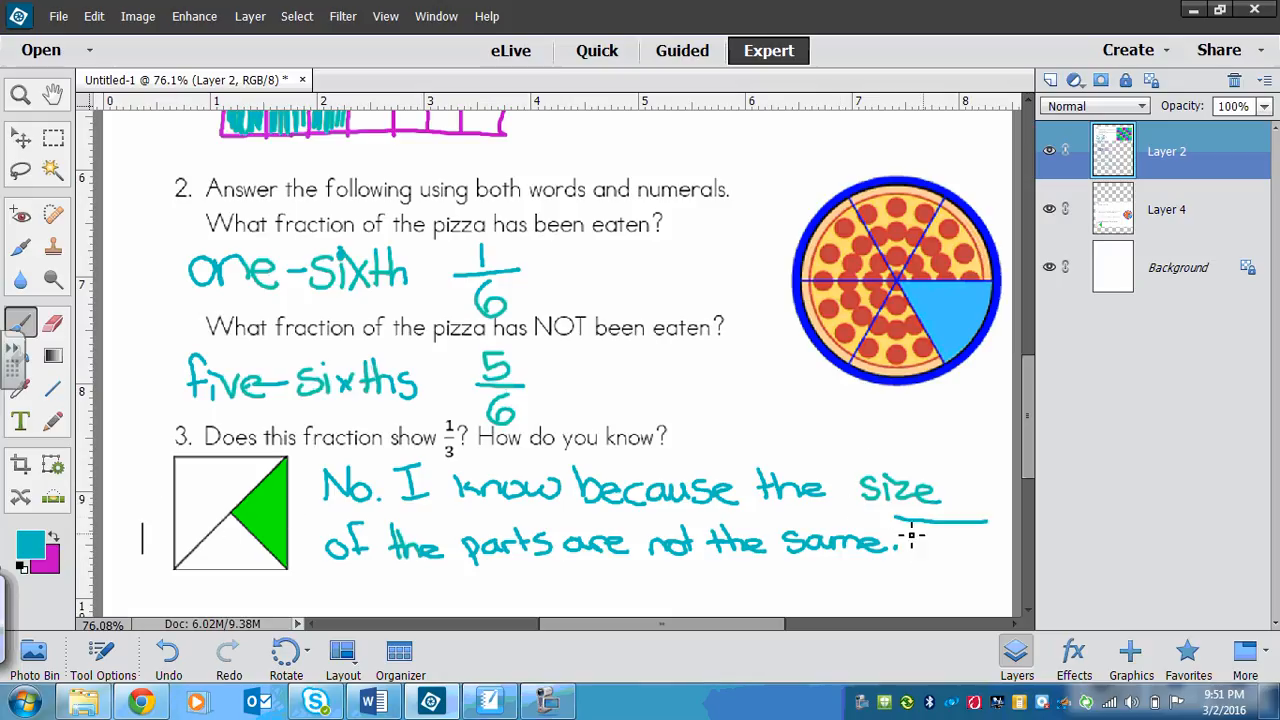
pyautogui.moveTo(884, 524); pyautogui.dragTo(996, 604)
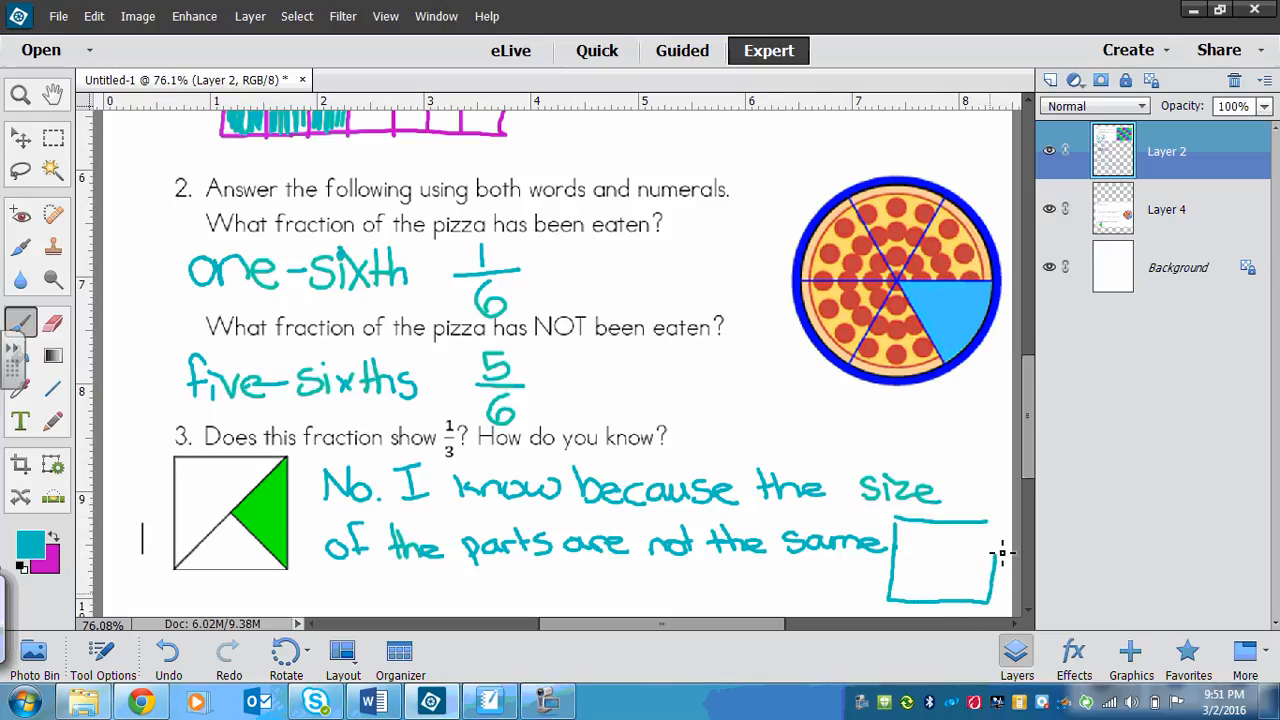
pyautogui.moveTo(924, 524); pyautogui.dragTo(924, 596)
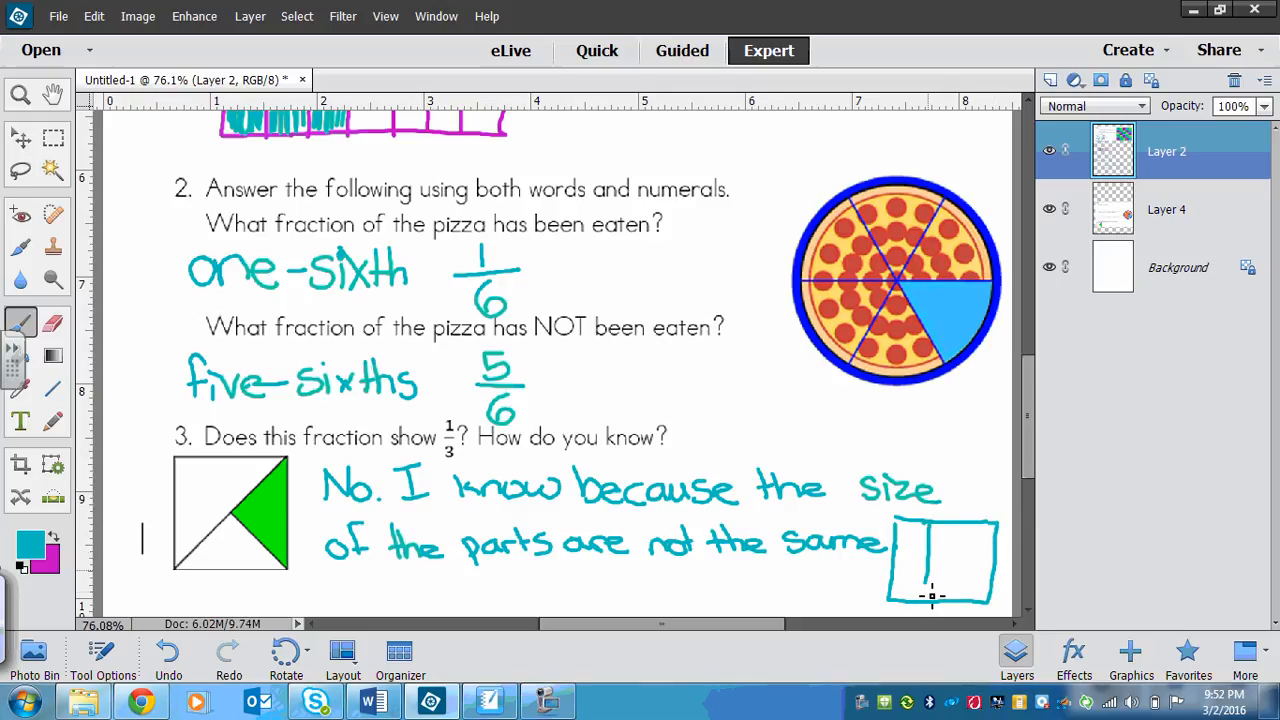
pyautogui.moveTo(960, 520); pyautogui.dragTo(960, 600)
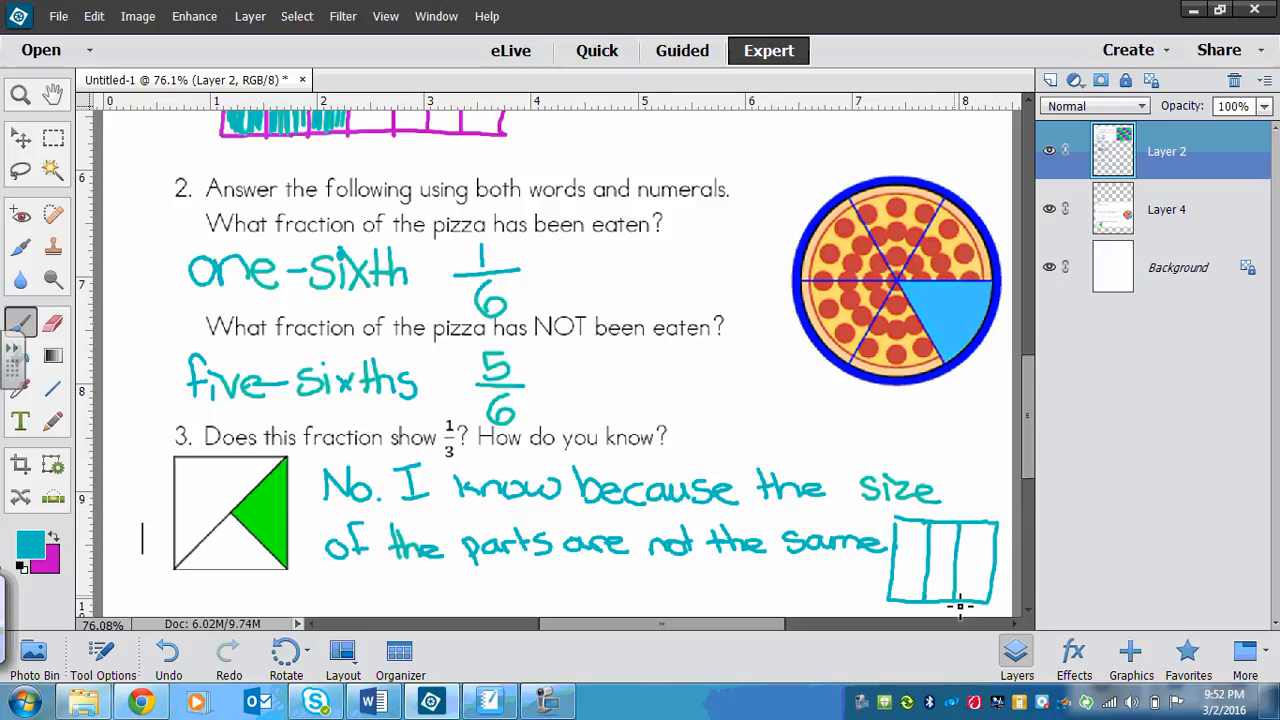
pyautogui.moveTo(904, 536); pyautogui.dragTo(920, 584)
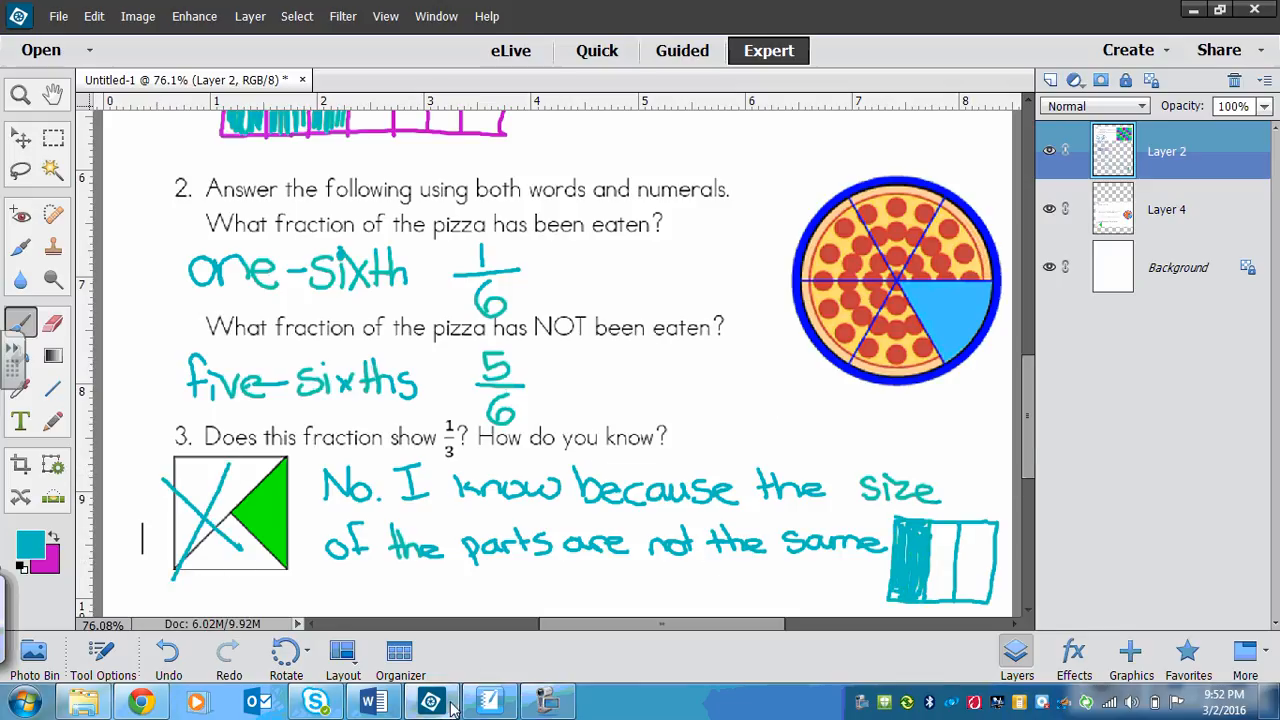
pyautogui.click(372, 700)
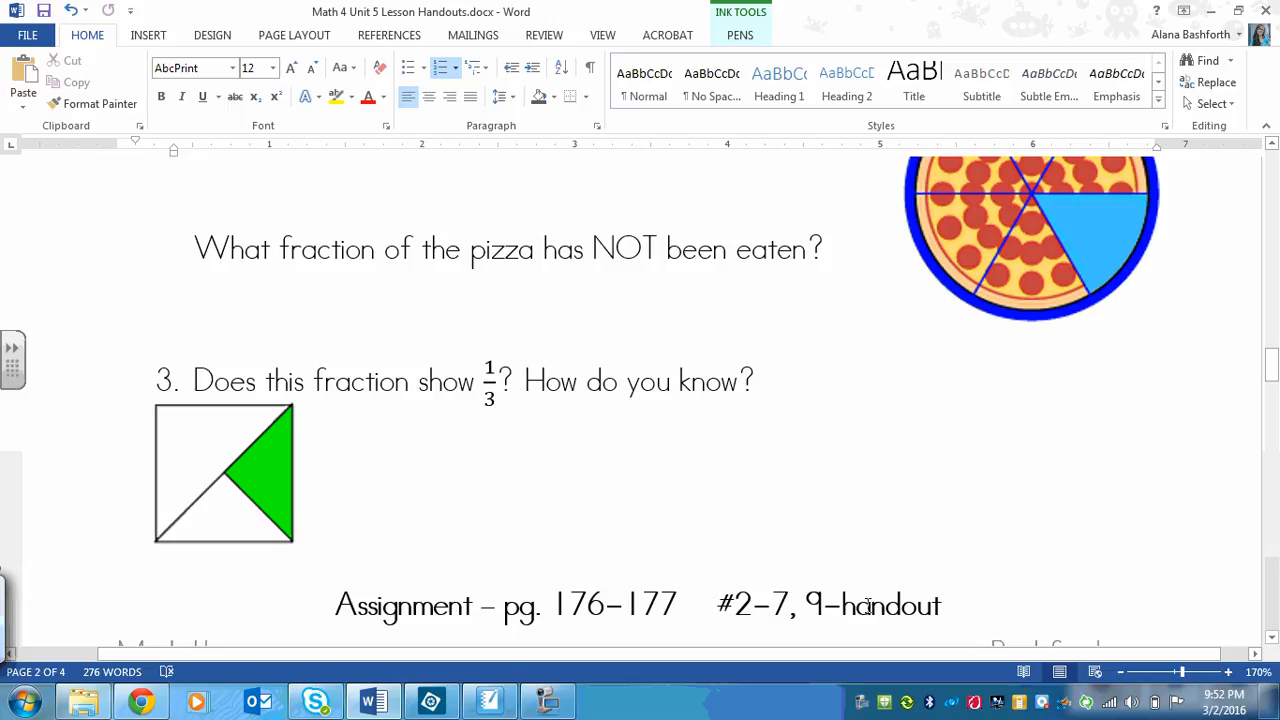
pyautogui.moveTo(884, 604)
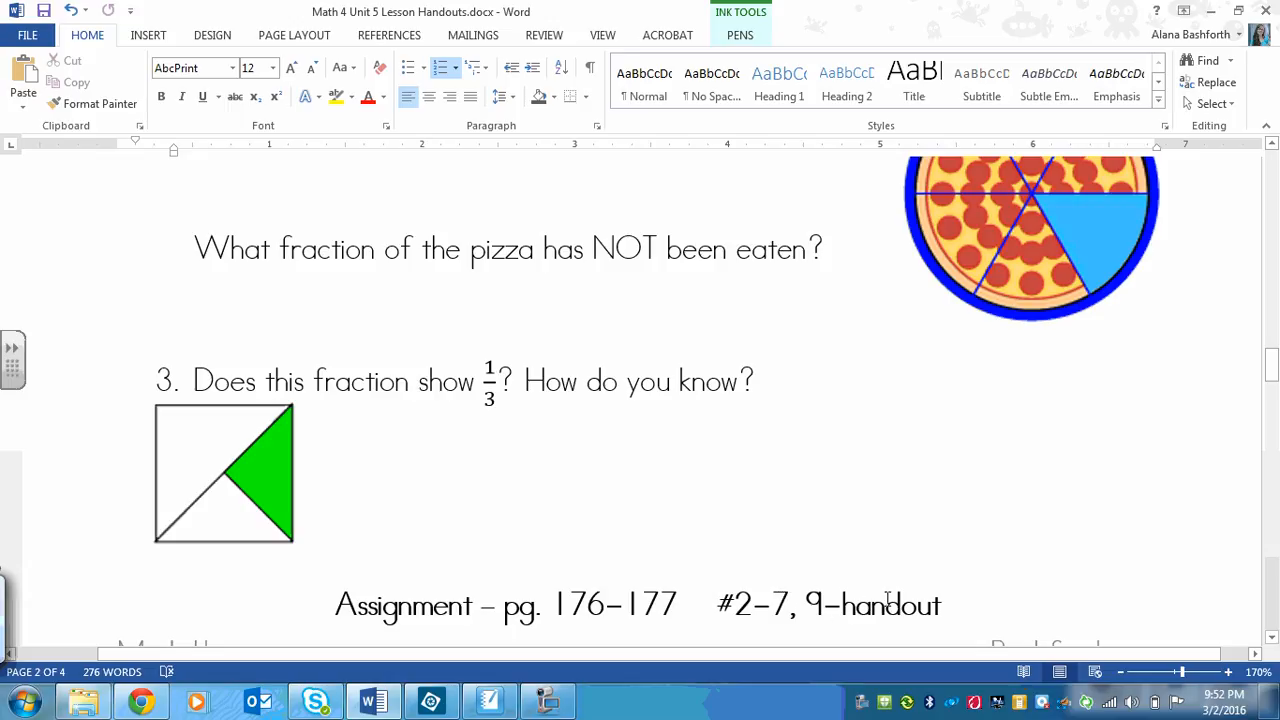